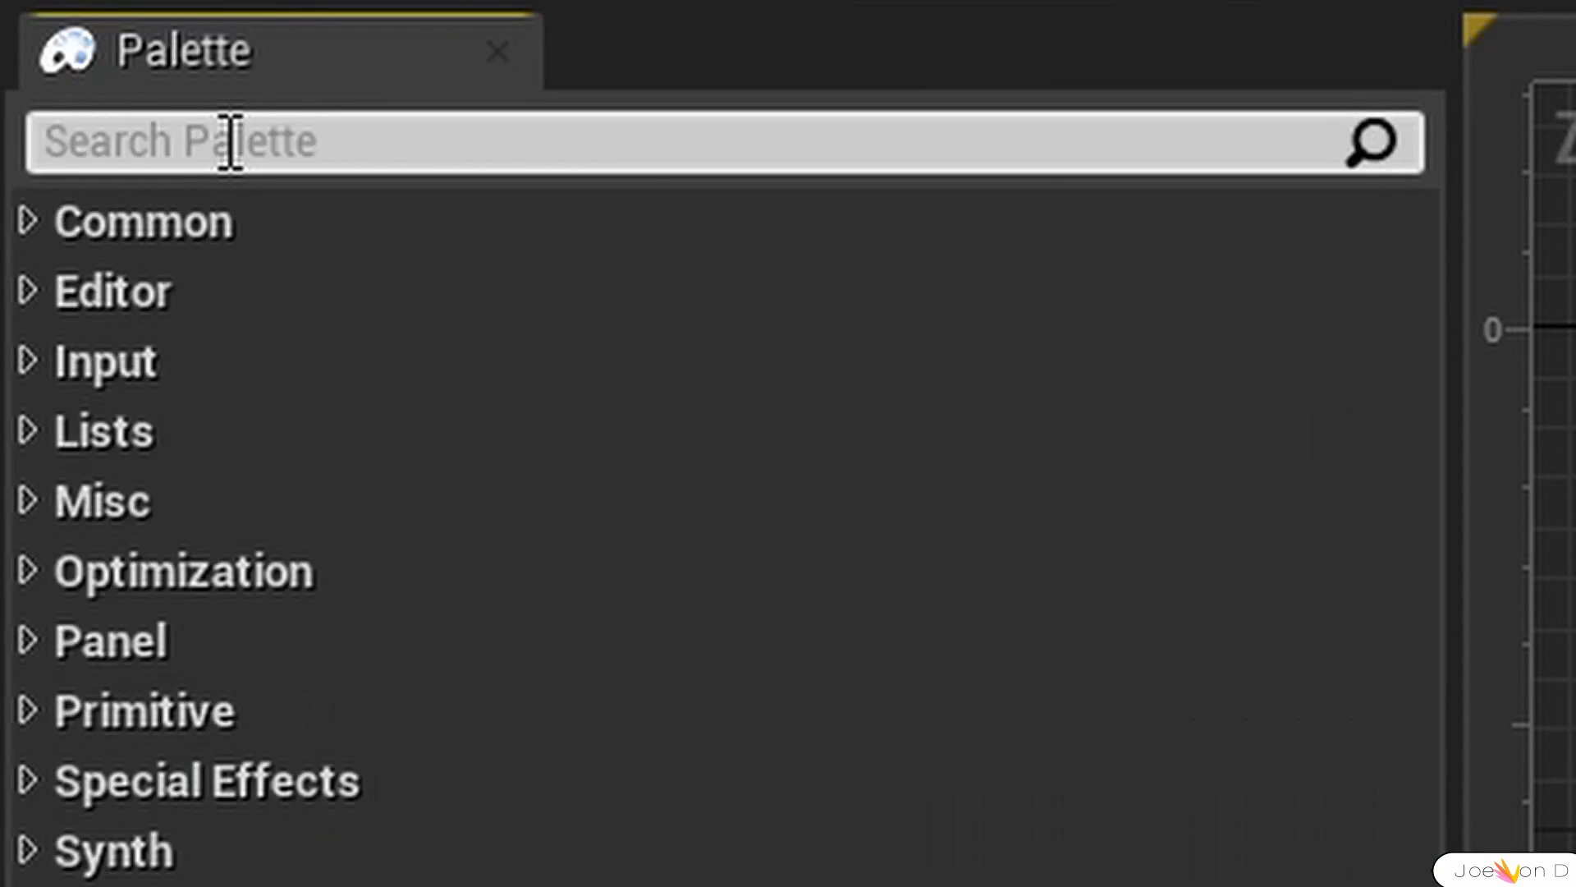
- Search the widget palette for 'movie', finding only Movie Render Pipeline widgets
{"action": "type", "text": "movie"}
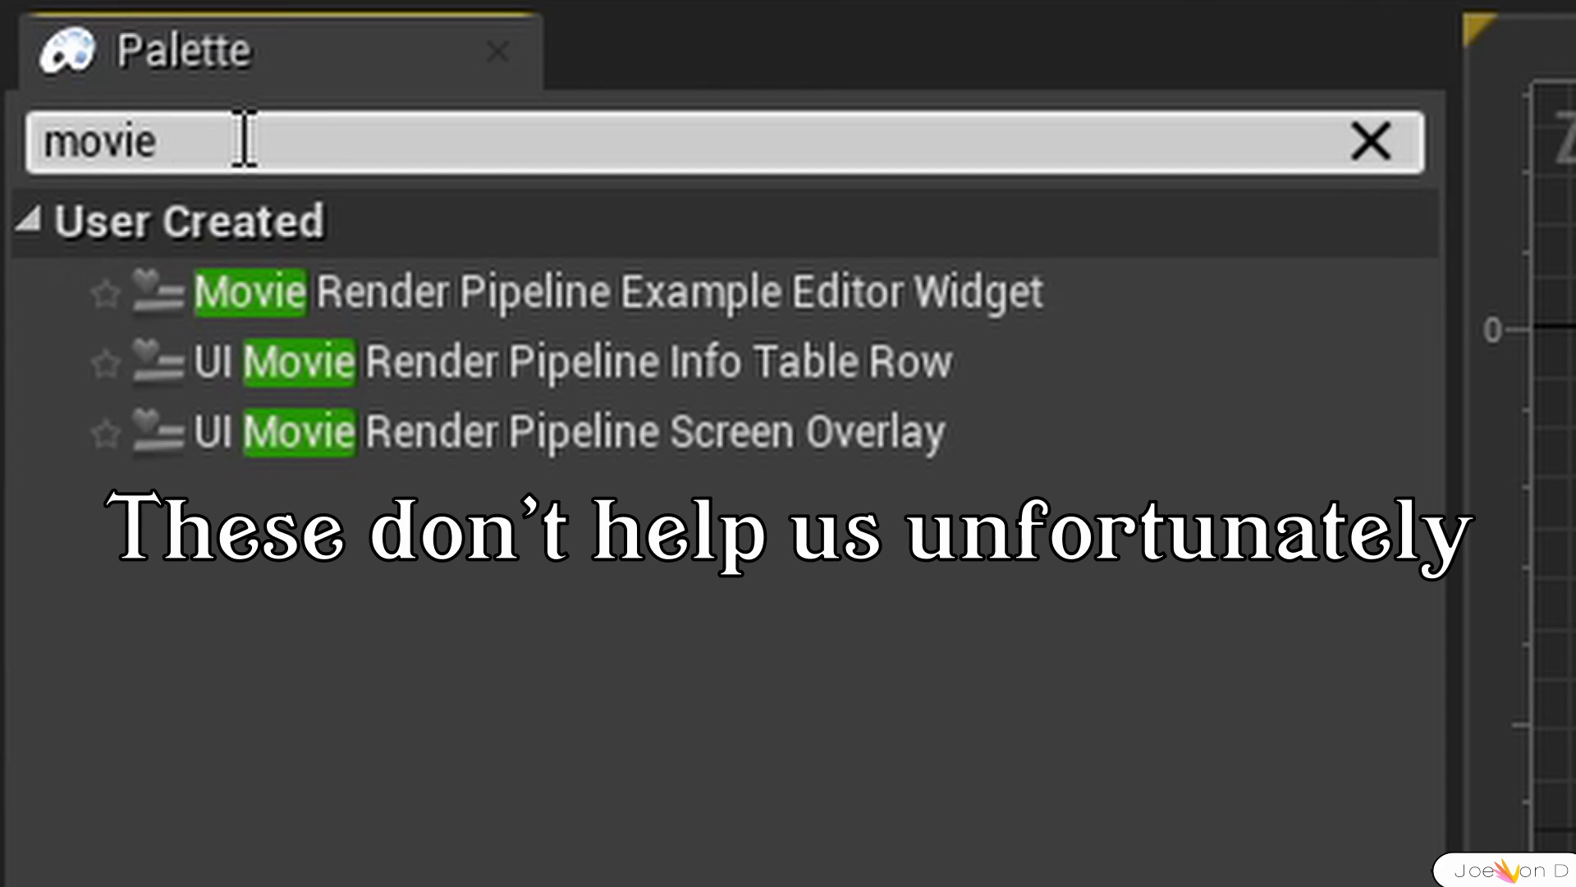
{"action": "mouse_move", "coordinate": [473, 161]}
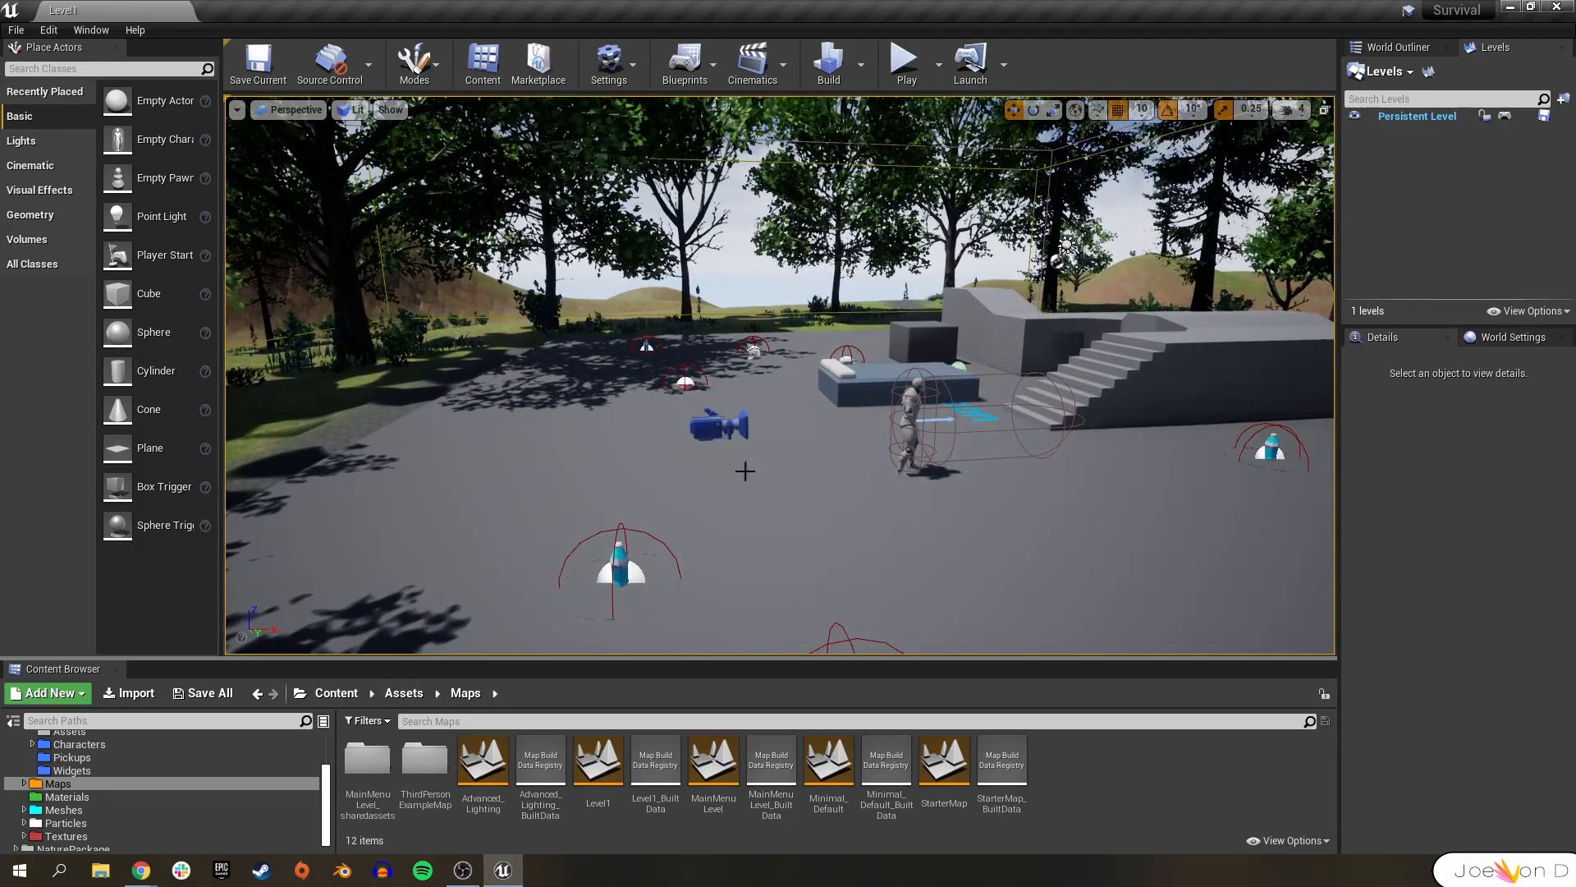
- Load the MainMenuLevel map and glance at the world Blueprints list
{"action": "double_click", "coordinate": [713, 759]}
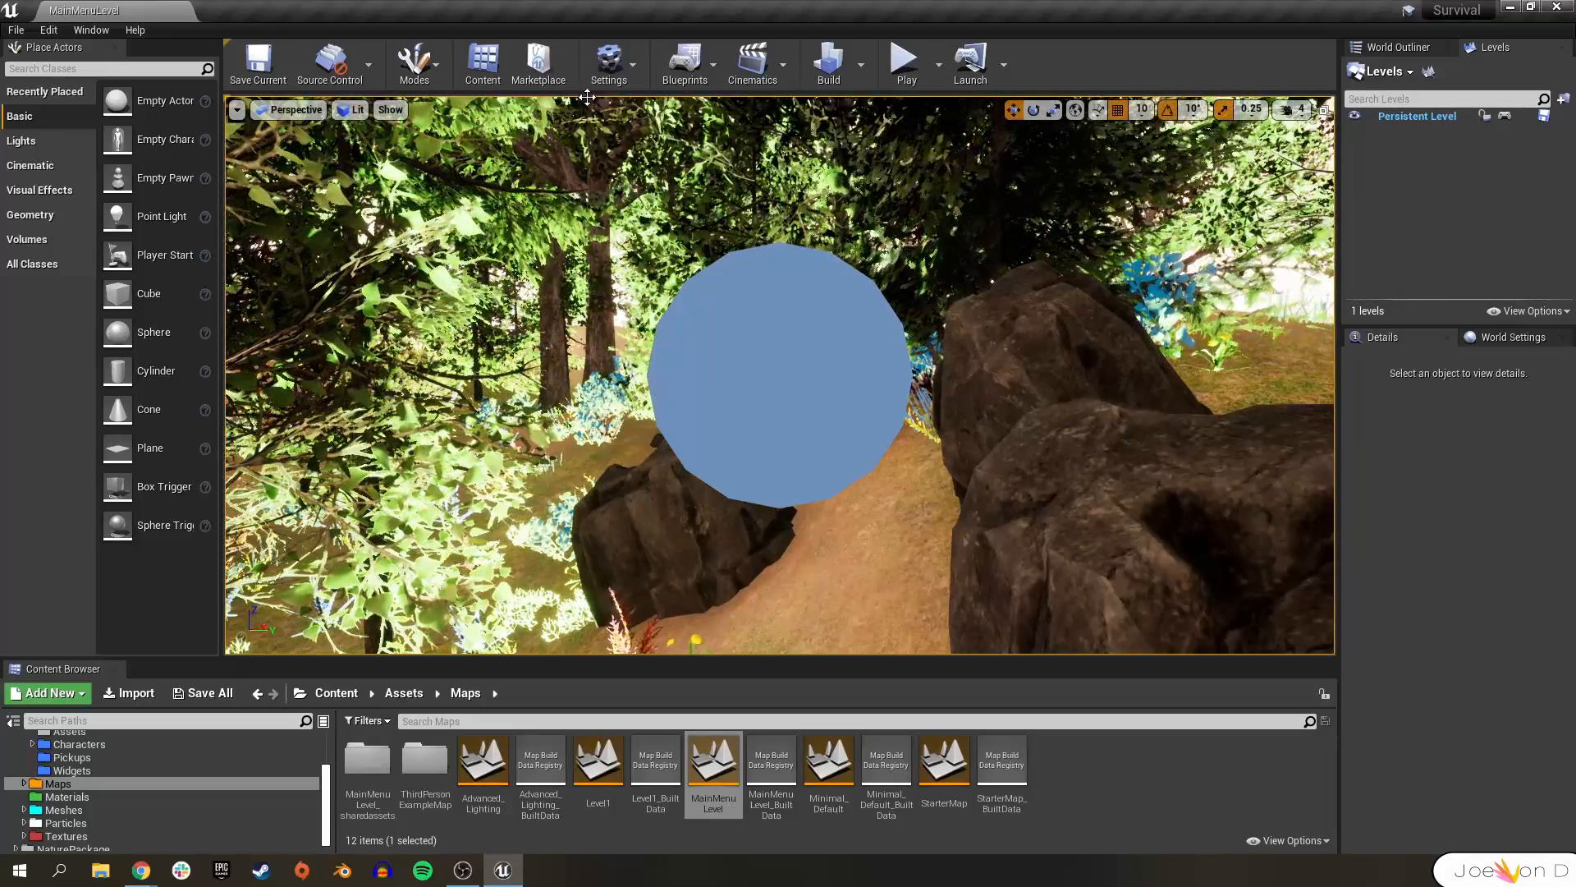
{"action": "left_click", "coordinate": [687, 63]}
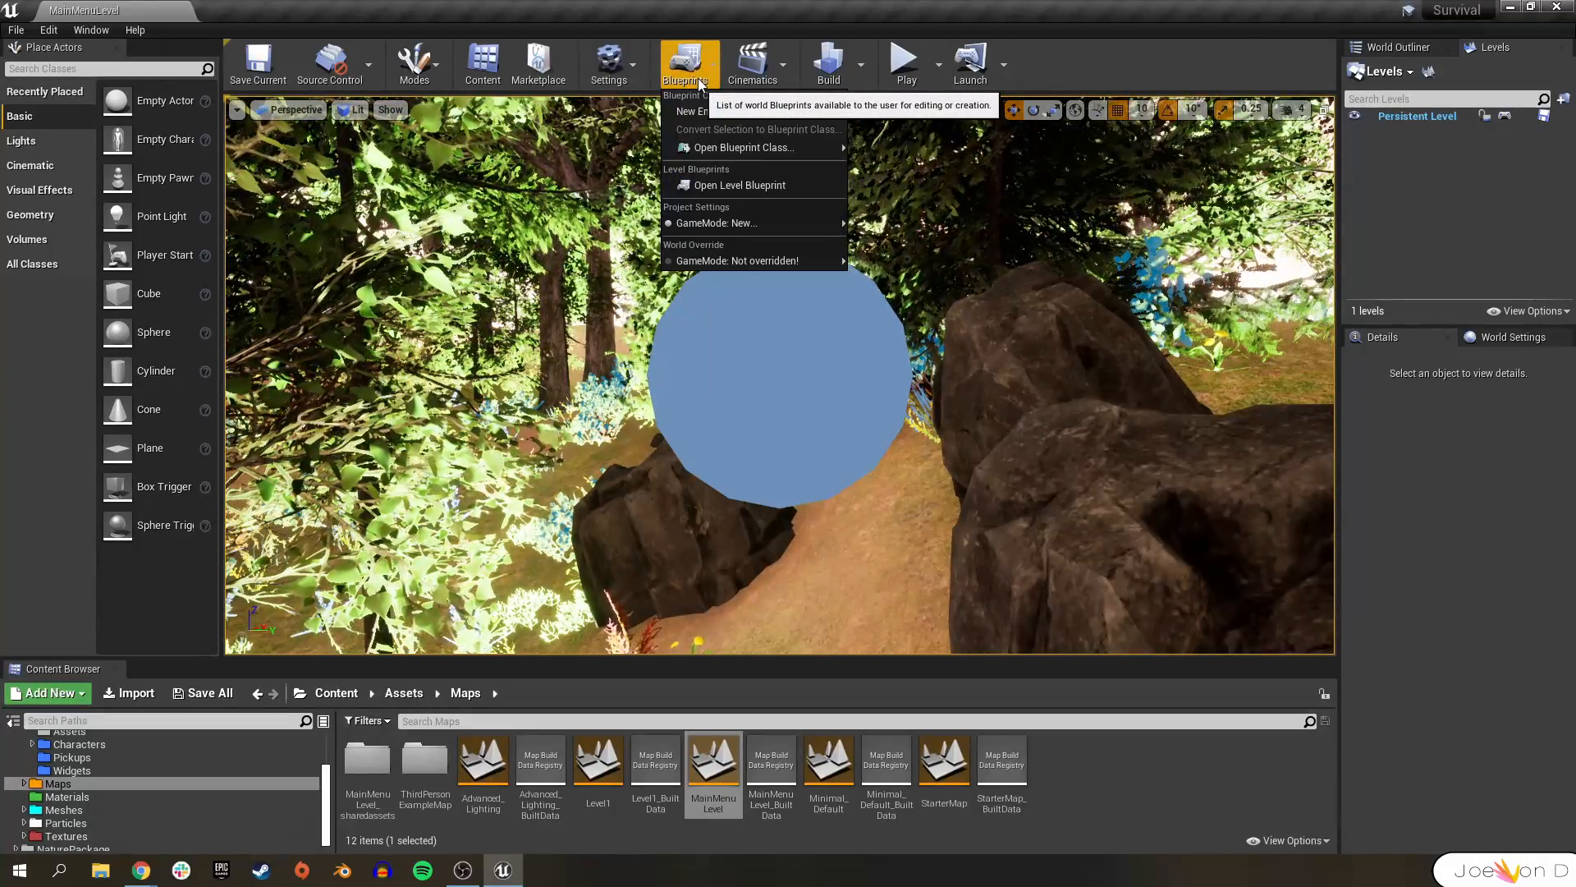
{"action": "left_click", "coordinate": [739, 186]}
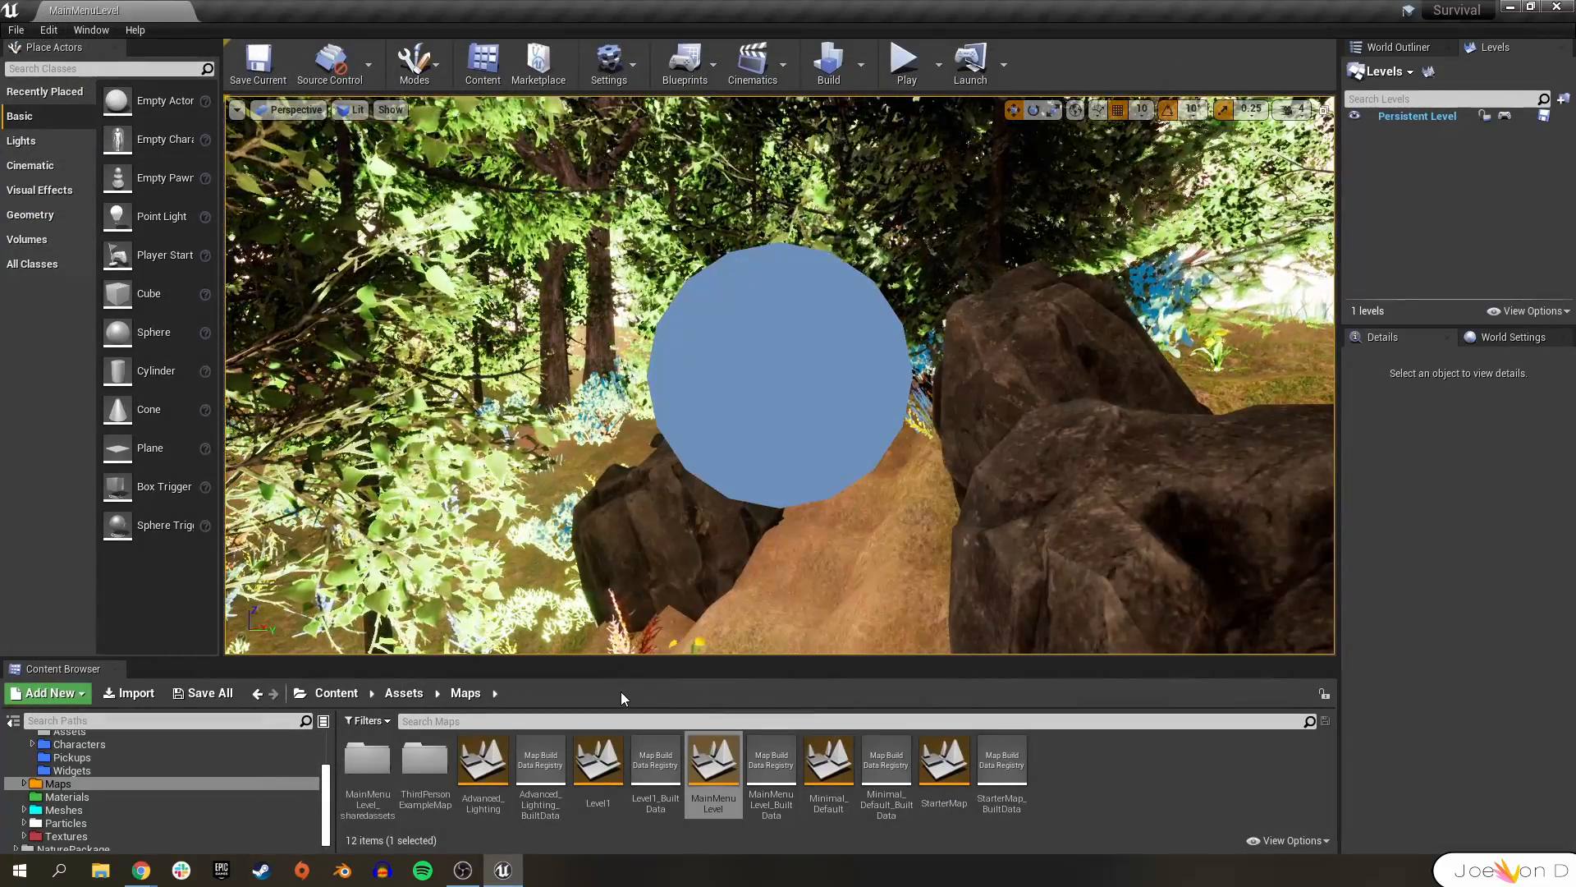
- Open MainMenuWidget from the Widgets folder in the widget designer
{"action": "left_click", "coordinate": [70, 770]}
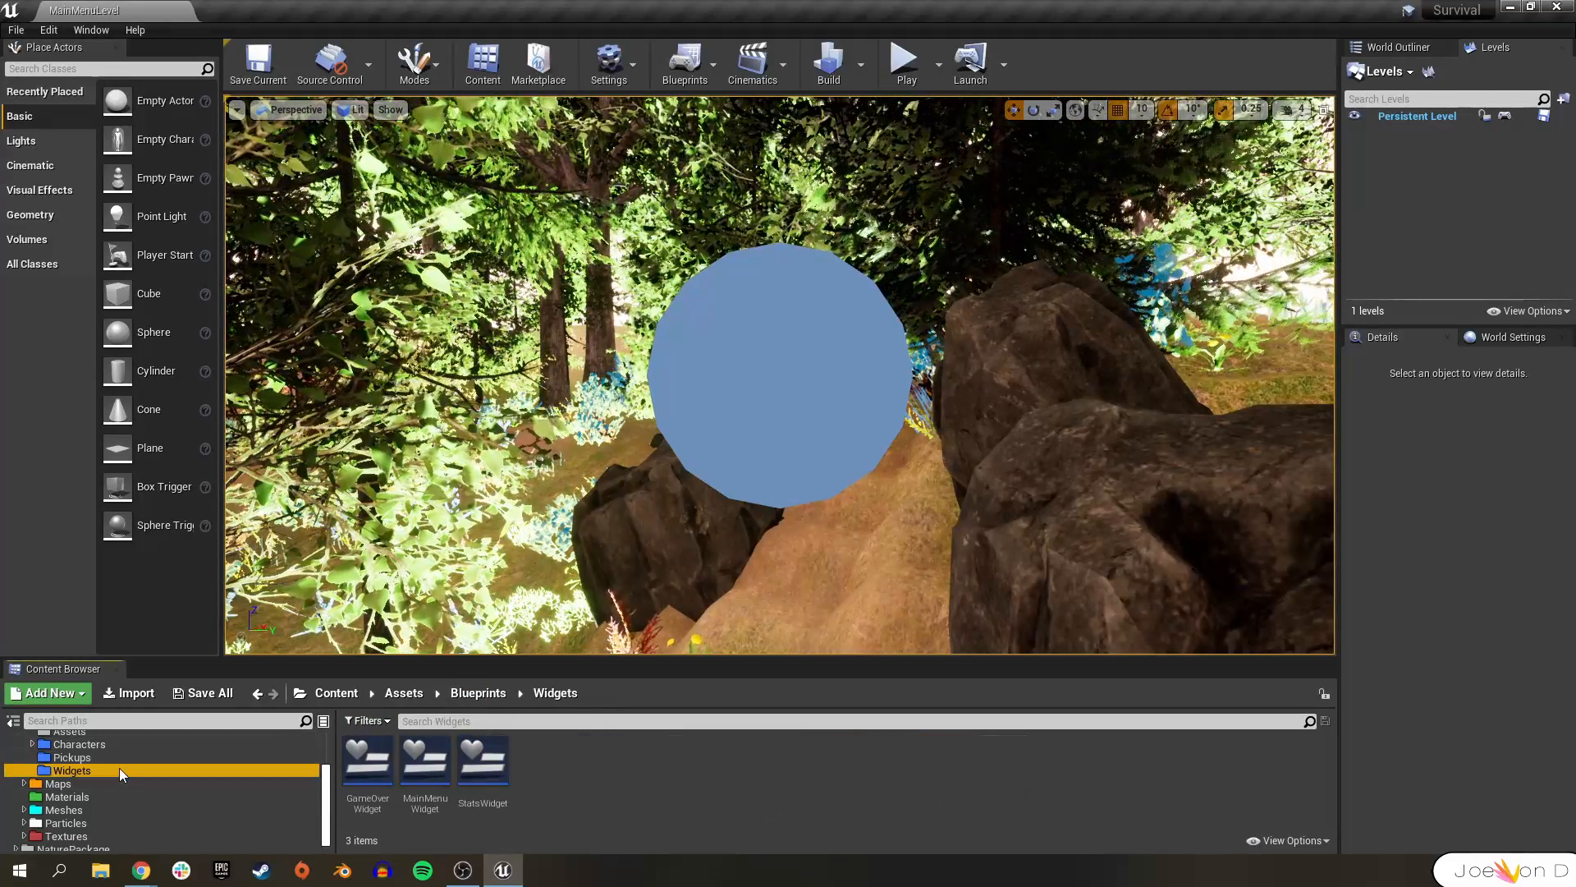
{"action": "double_click", "coordinate": [424, 760]}
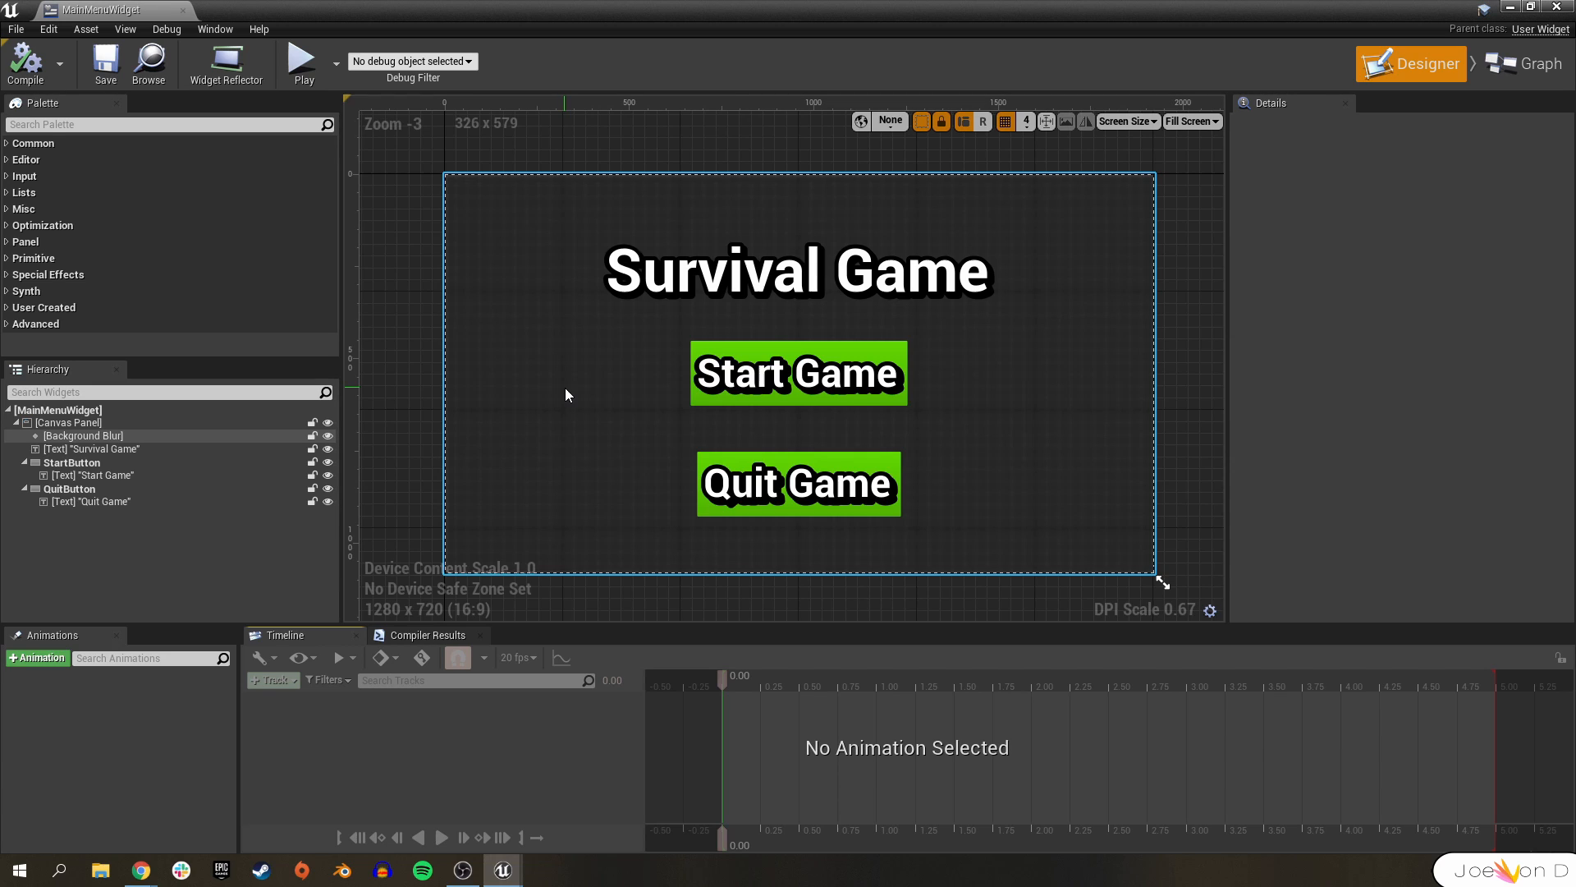
- Select the Start Game button and add a NewAnimation to the widget's animations list
{"action": "left_click", "coordinate": [798, 373]}
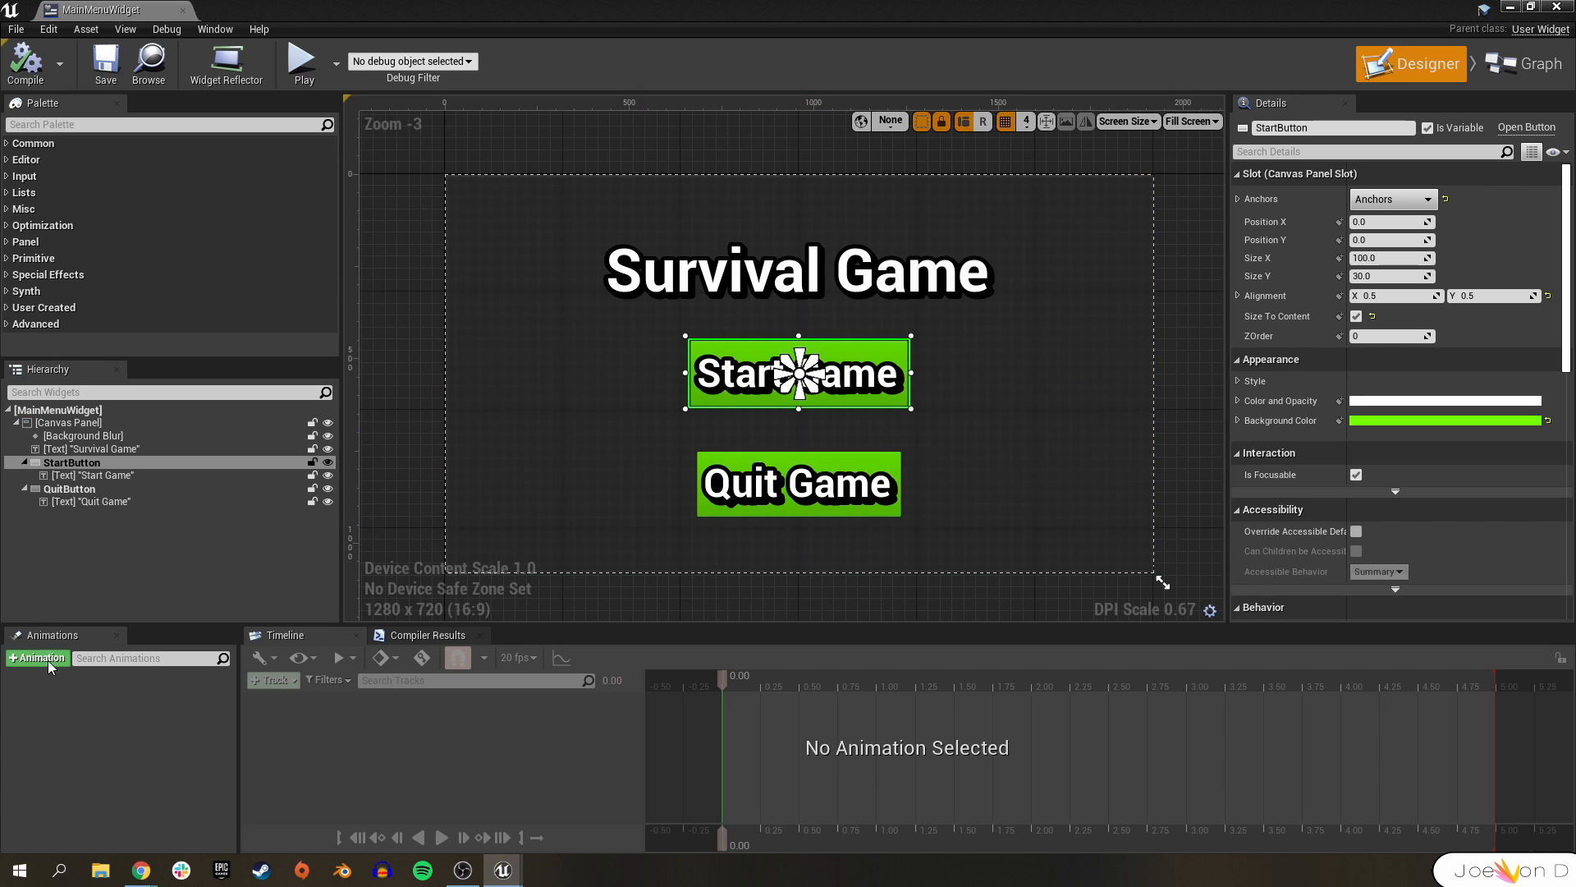
{"action": "left_click", "coordinate": [36, 657]}
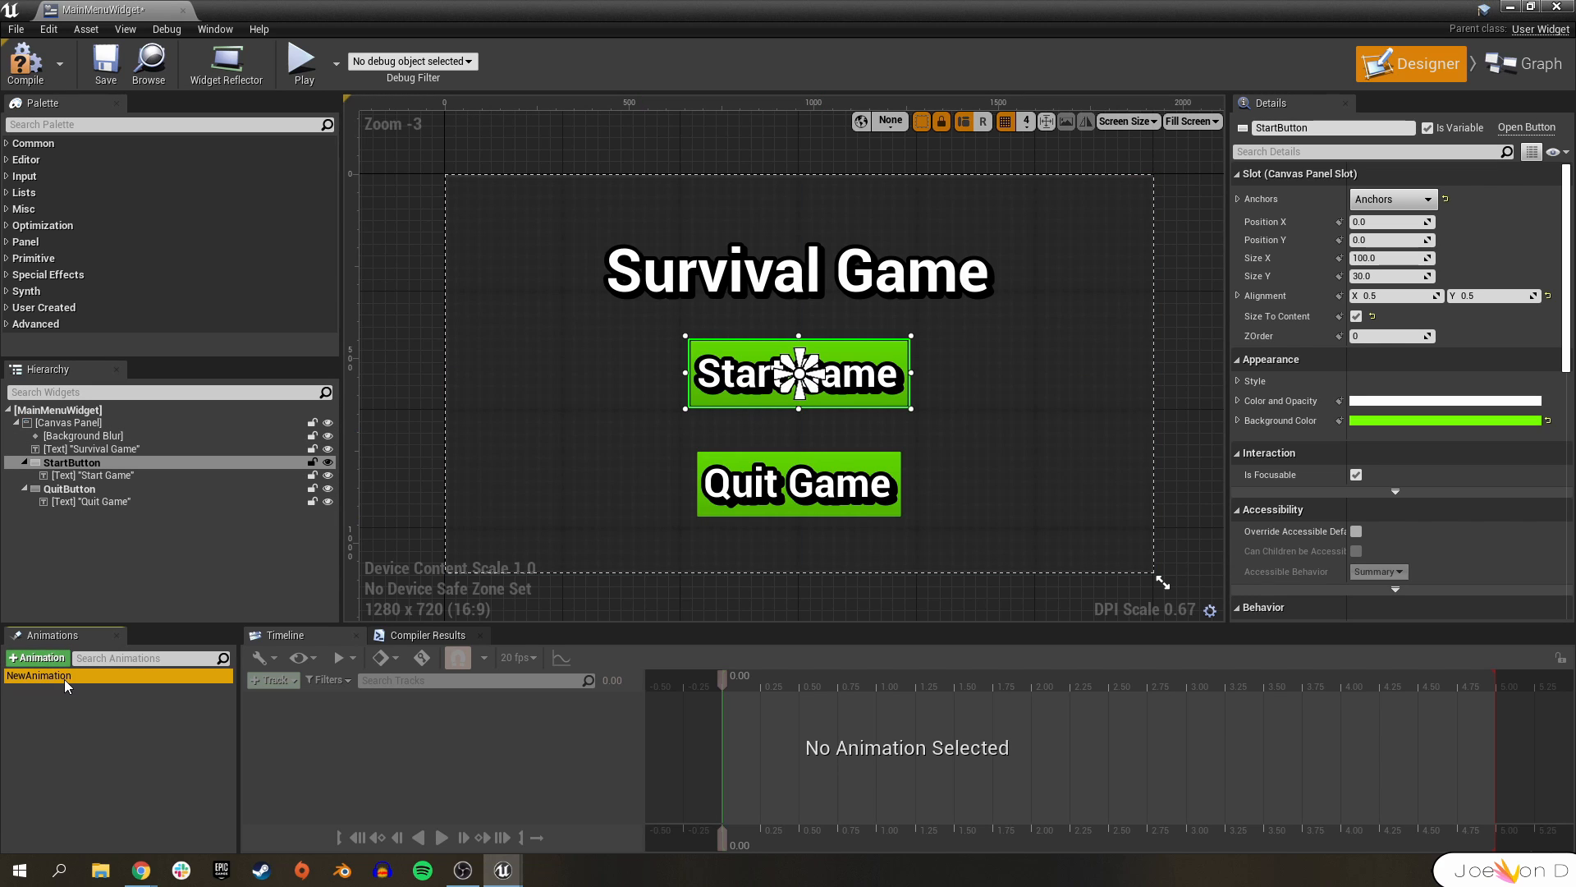
{"action": "left_click", "coordinate": [458, 657]}
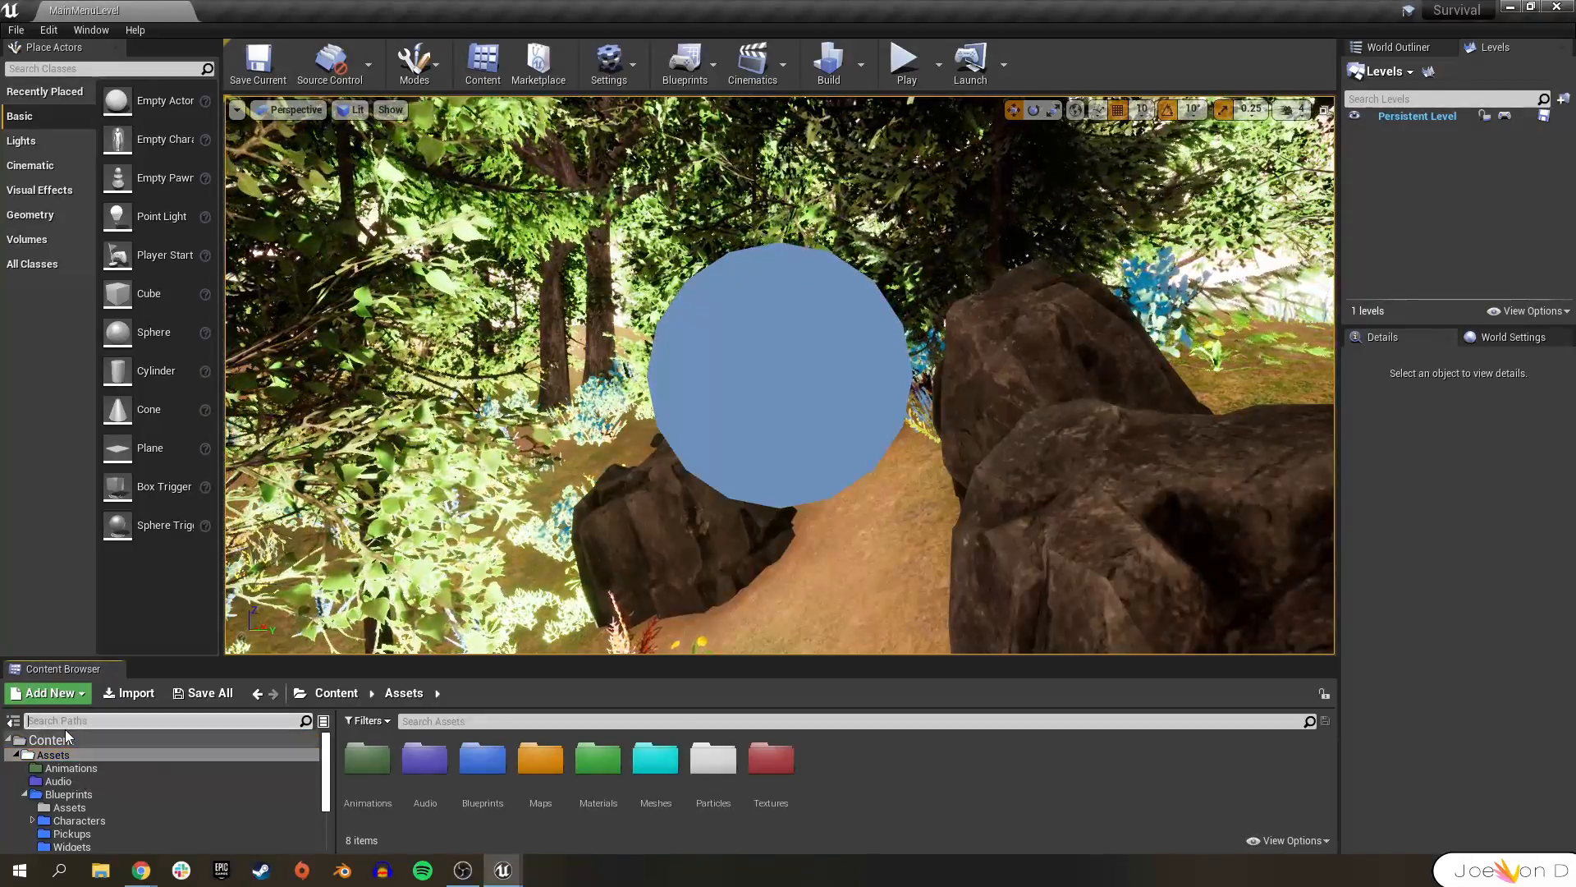
- Create a Movies folder directly under Content and open it
{"action": "left_click", "coordinate": [47, 739]}
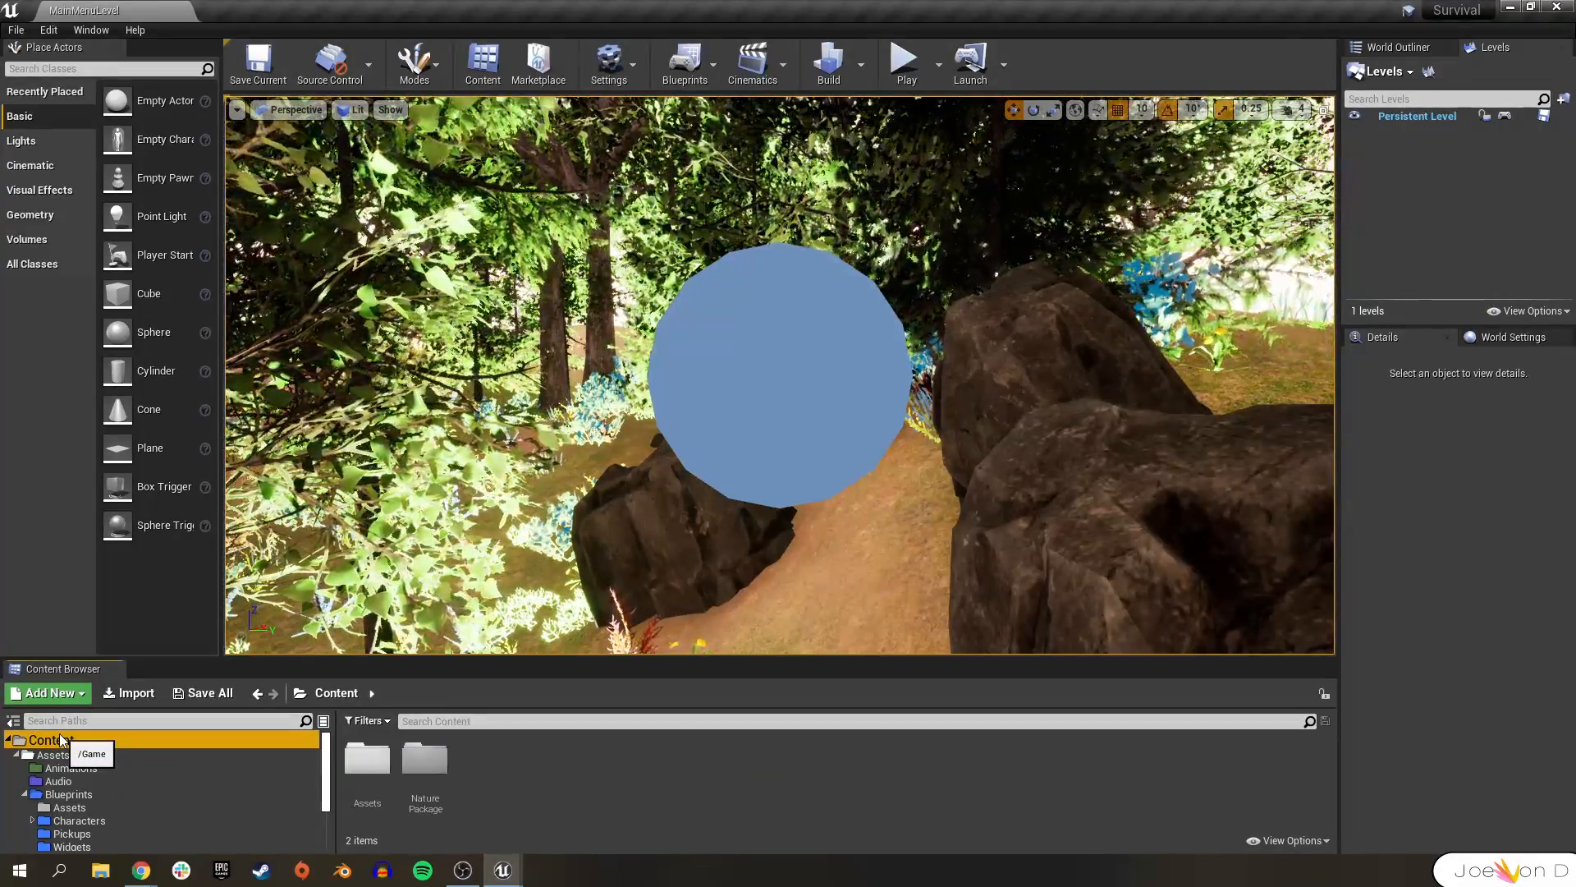
{"action": "right_click", "coordinate": [47, 738]}
{"action": "type", "text": "Movies"}
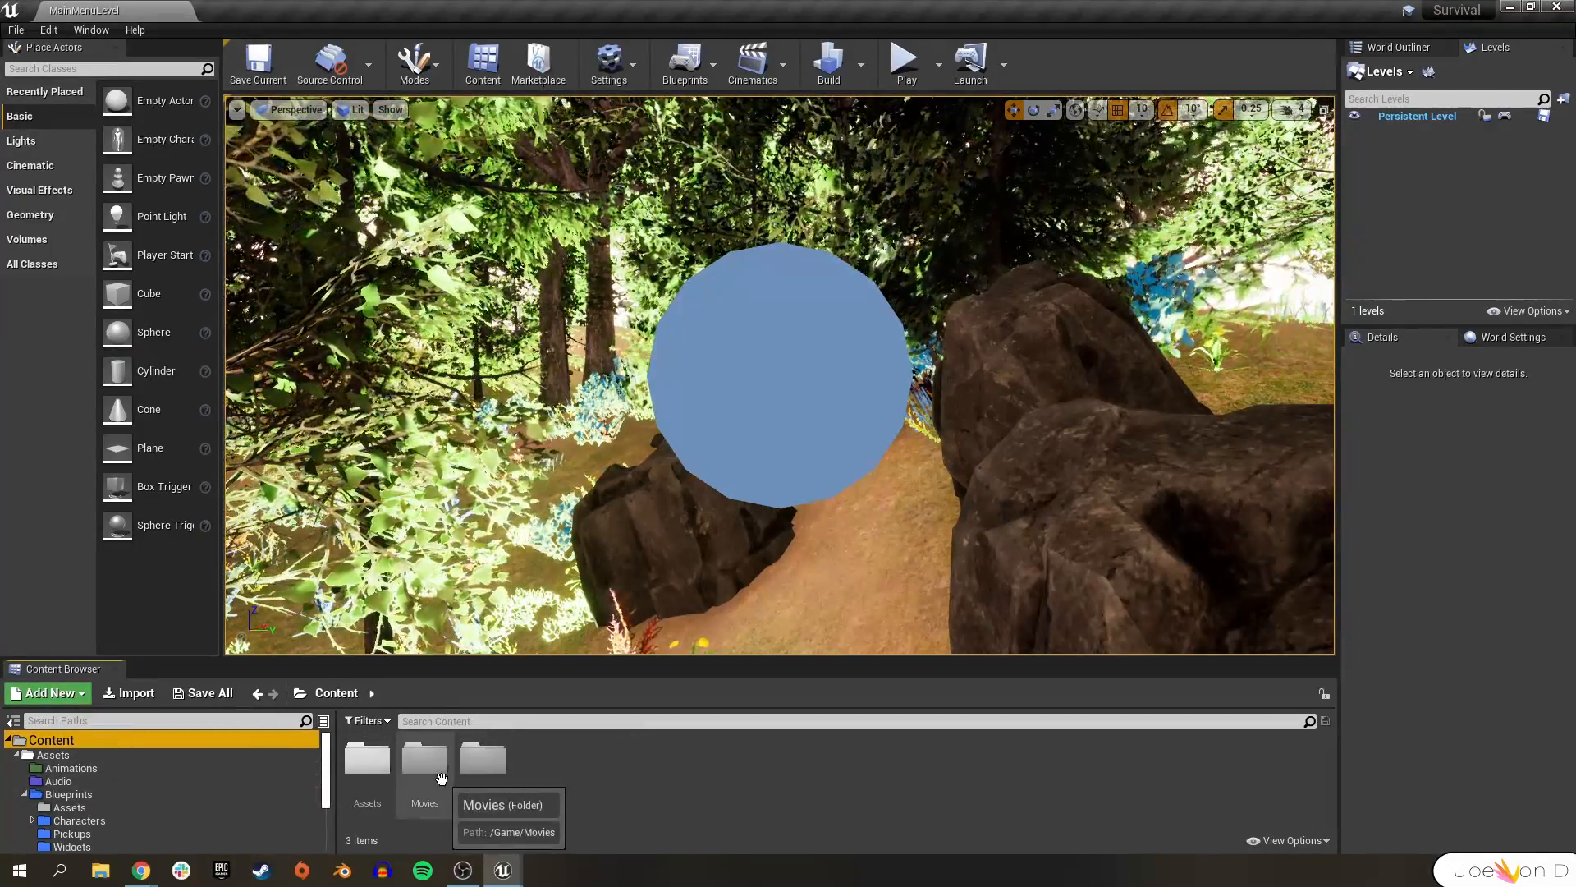
{"action": "double_click", "coordinate": [424, 757]}
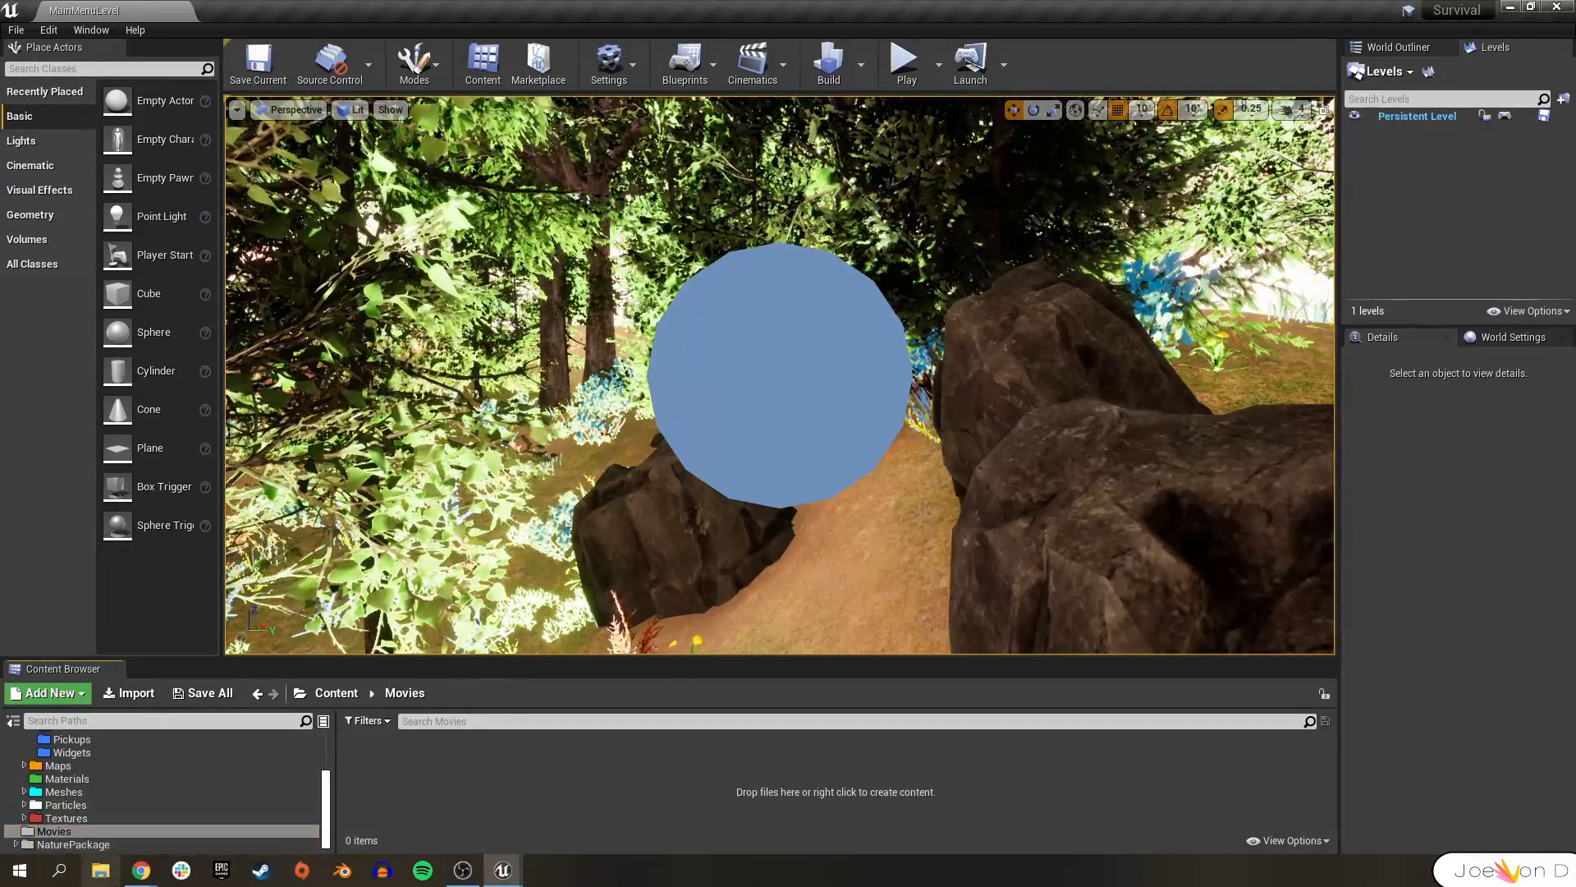
- Import the Edensky_Intro_2019_Edition MP4 into Movies and inspect its File Media Source
{"action": "left_click", "coordinate": [99, 870]}
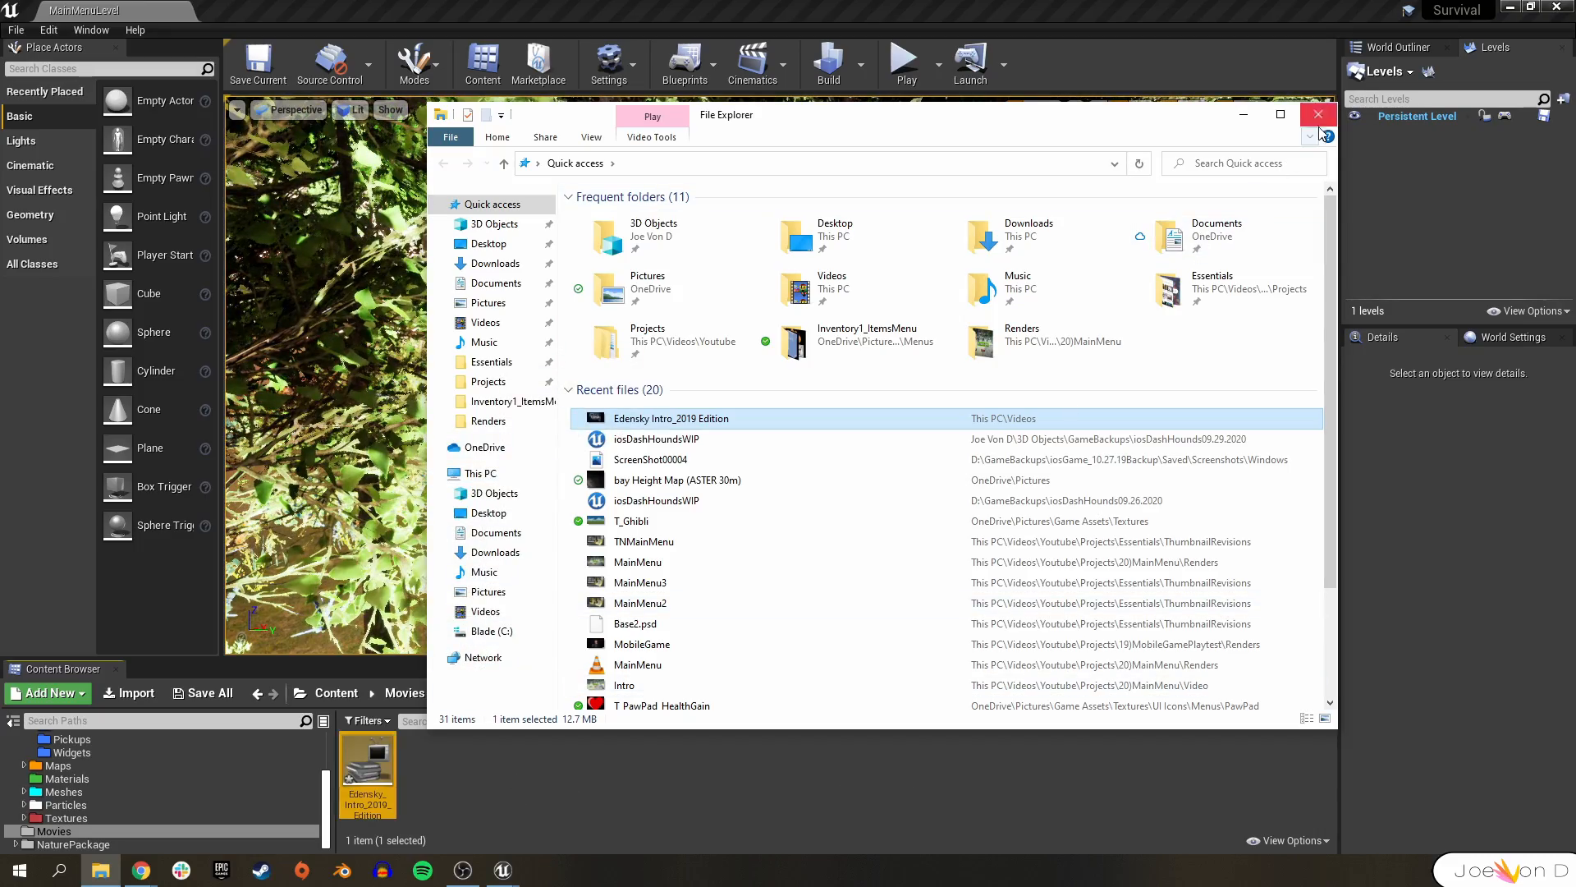
{"action": "left_click", "coordinate": [1317, 113]}
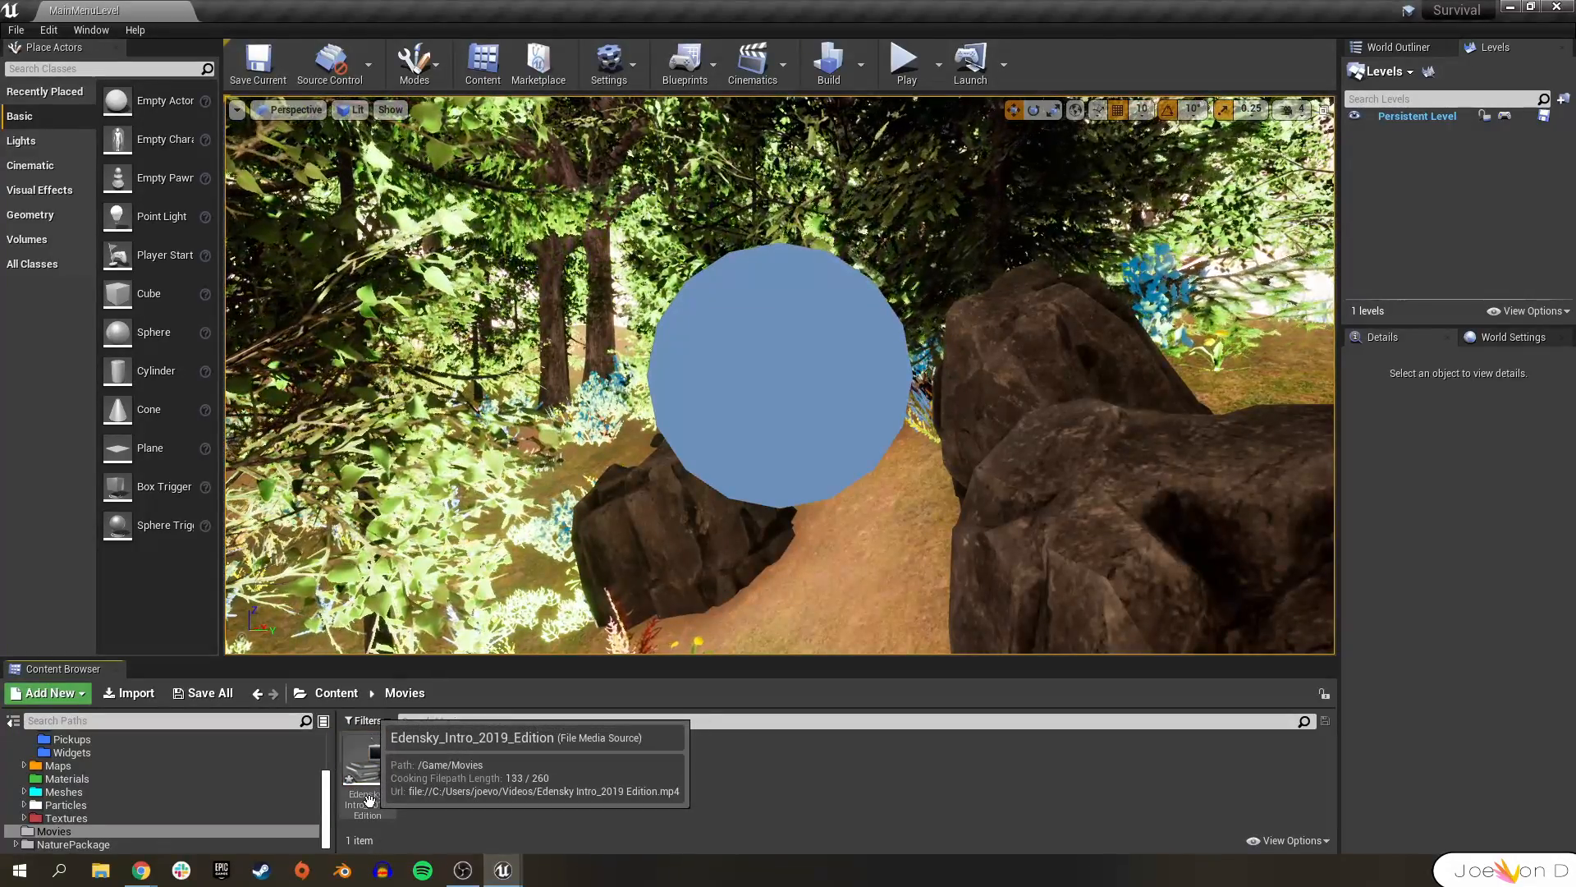
{"action": "double_click", "coordinate": [364, 773]}
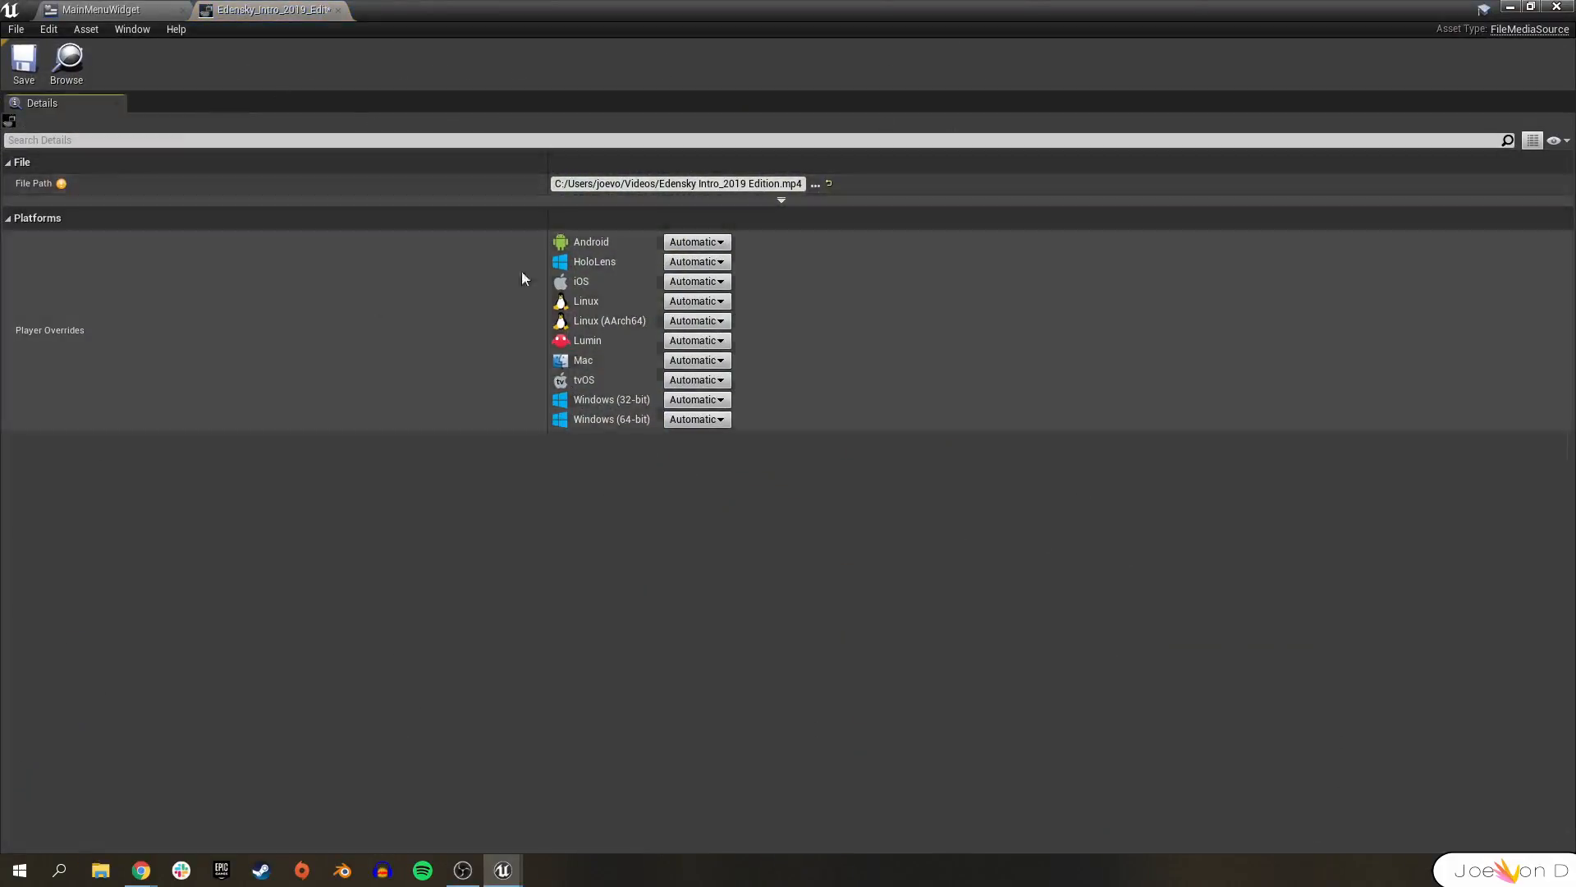
{"action": "left_click", "coordinate": [22, 63]}
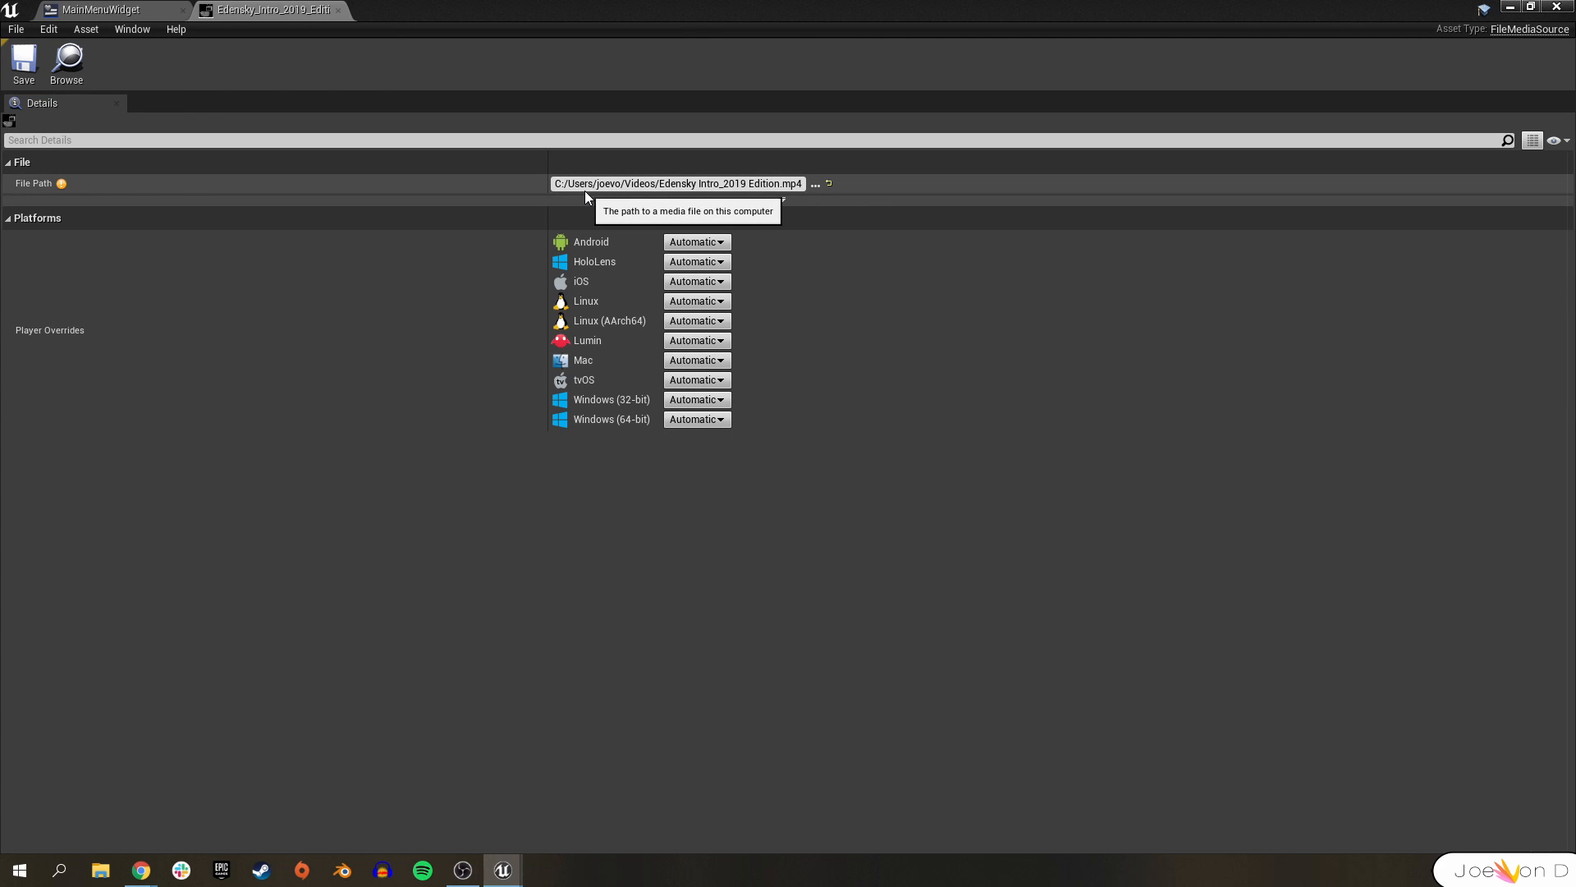
{"action": "mouse_move", "coordinate": [473, 182]}
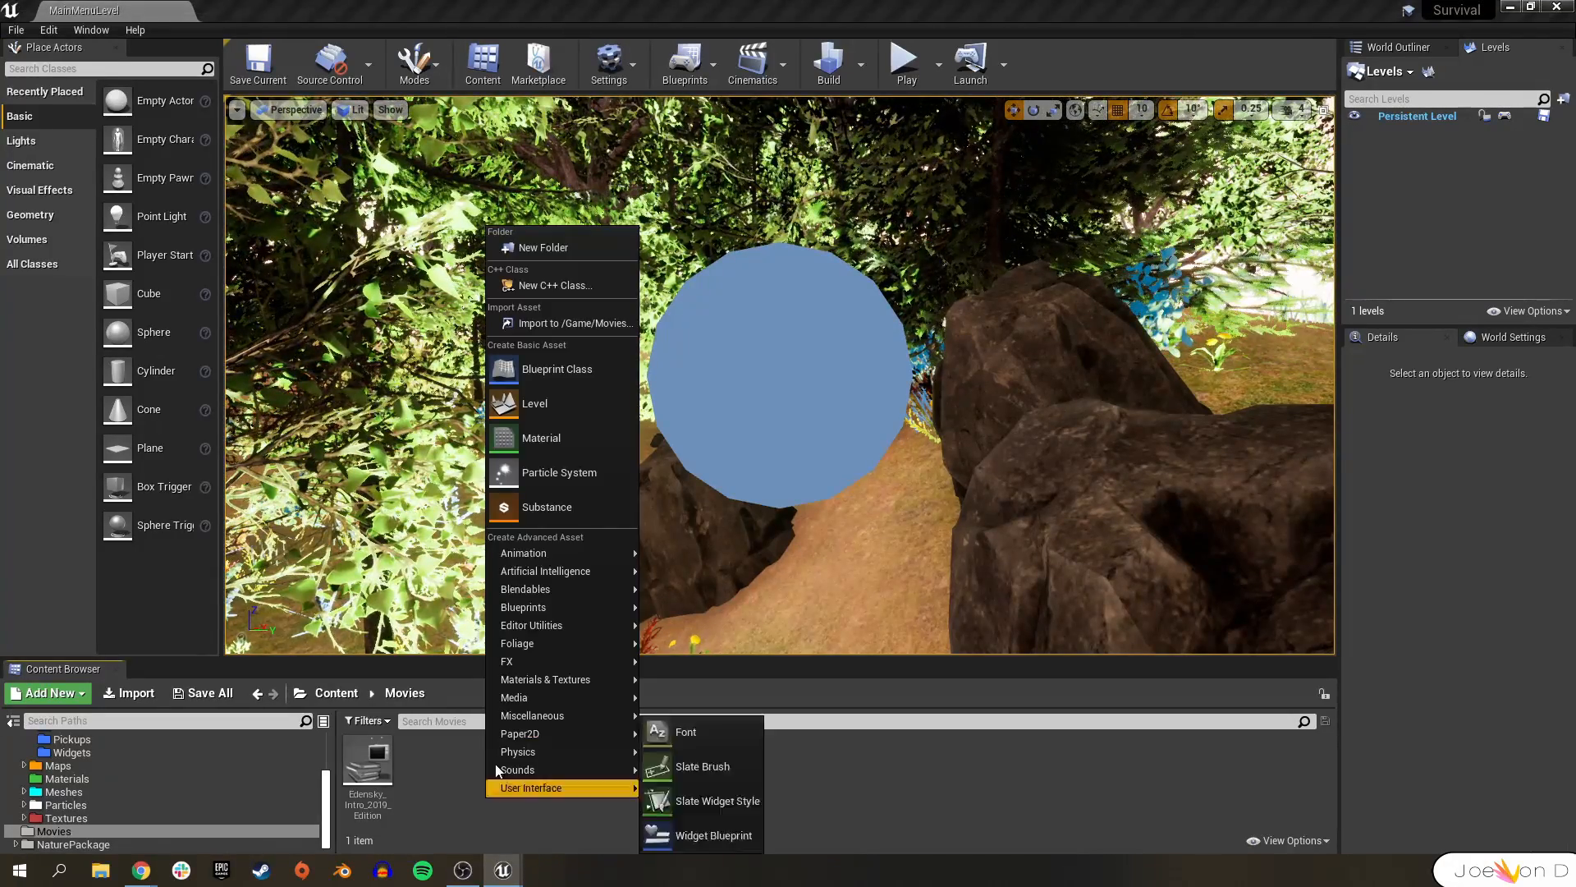
{"action": "mouse_move", "coordinate": [514, 696]}
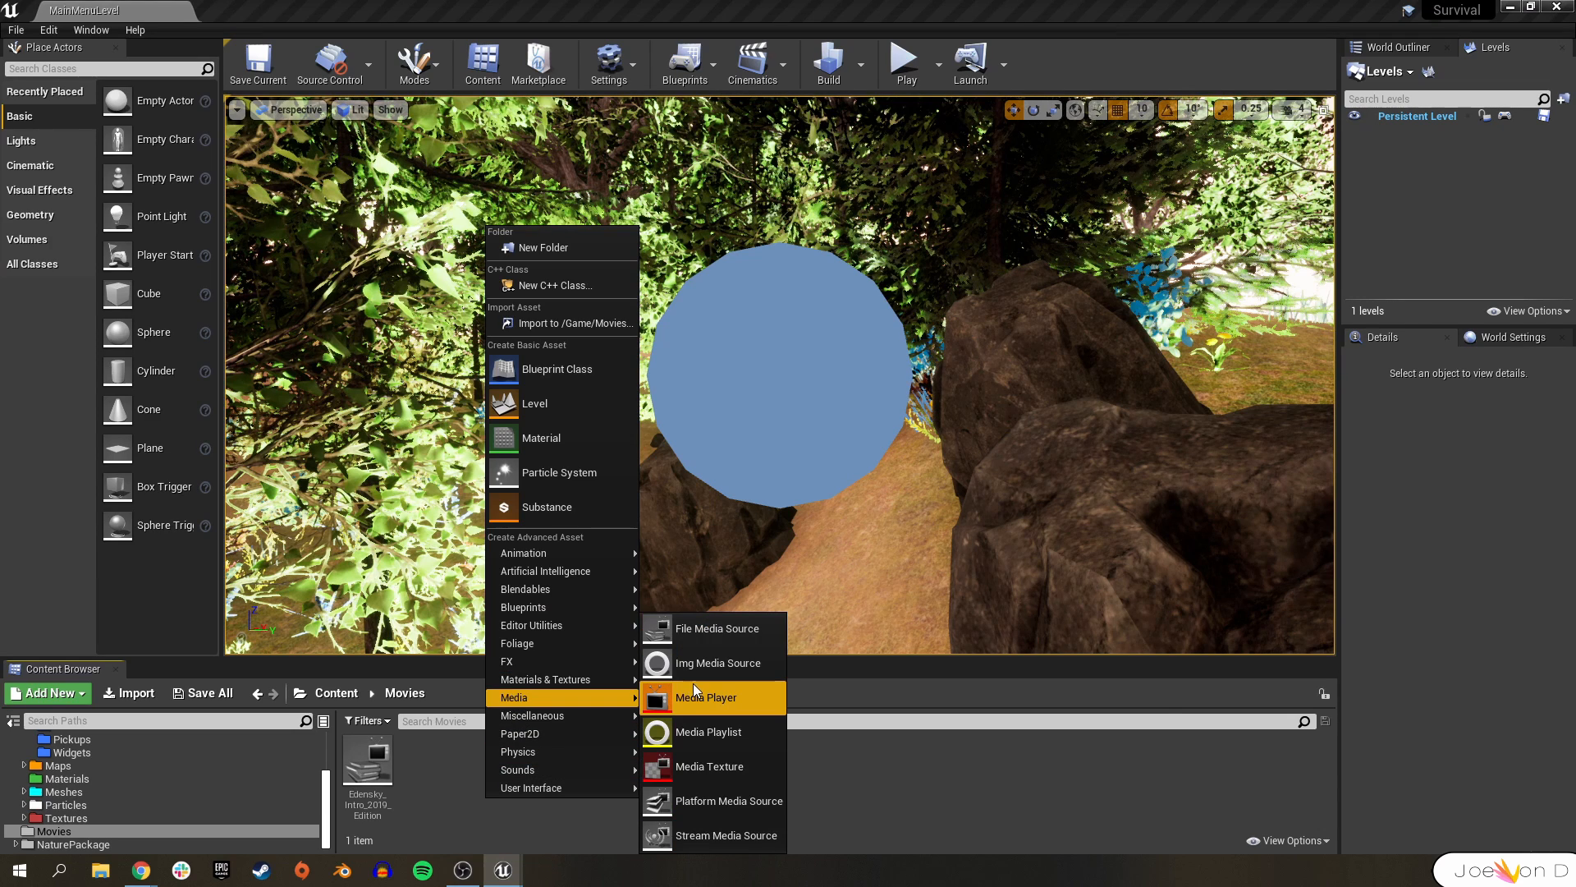
- Create Media Player MP_Intro with a linked video output texture MP_Intro_Video
{"action": "left_click", "coordinate": [706, 697]}
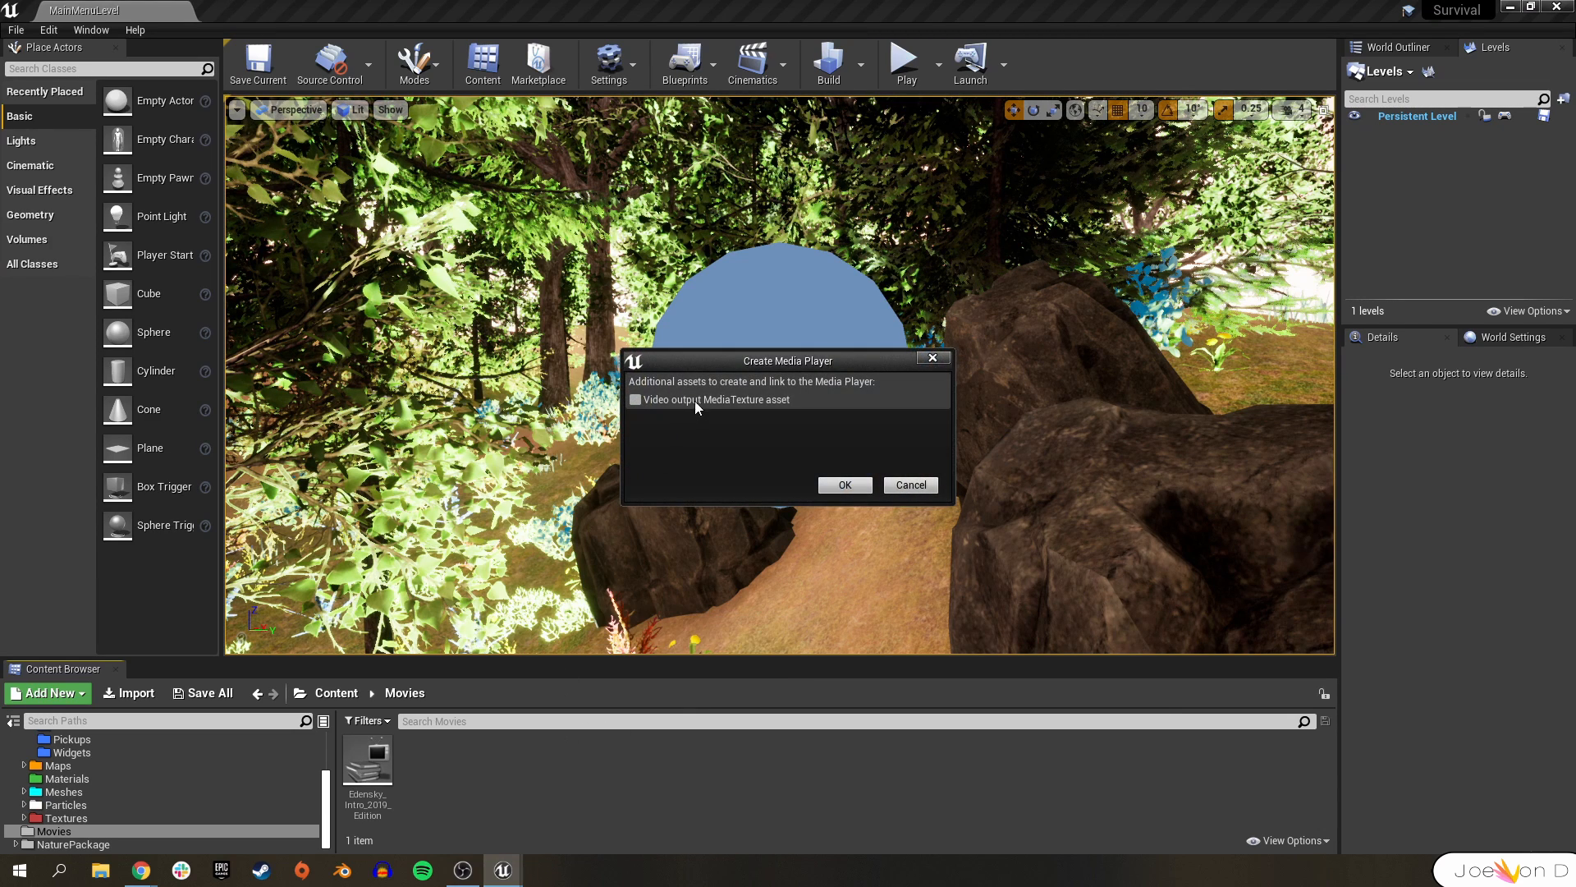
{"action": "mouse_move", "coordinate": [732, 393]}
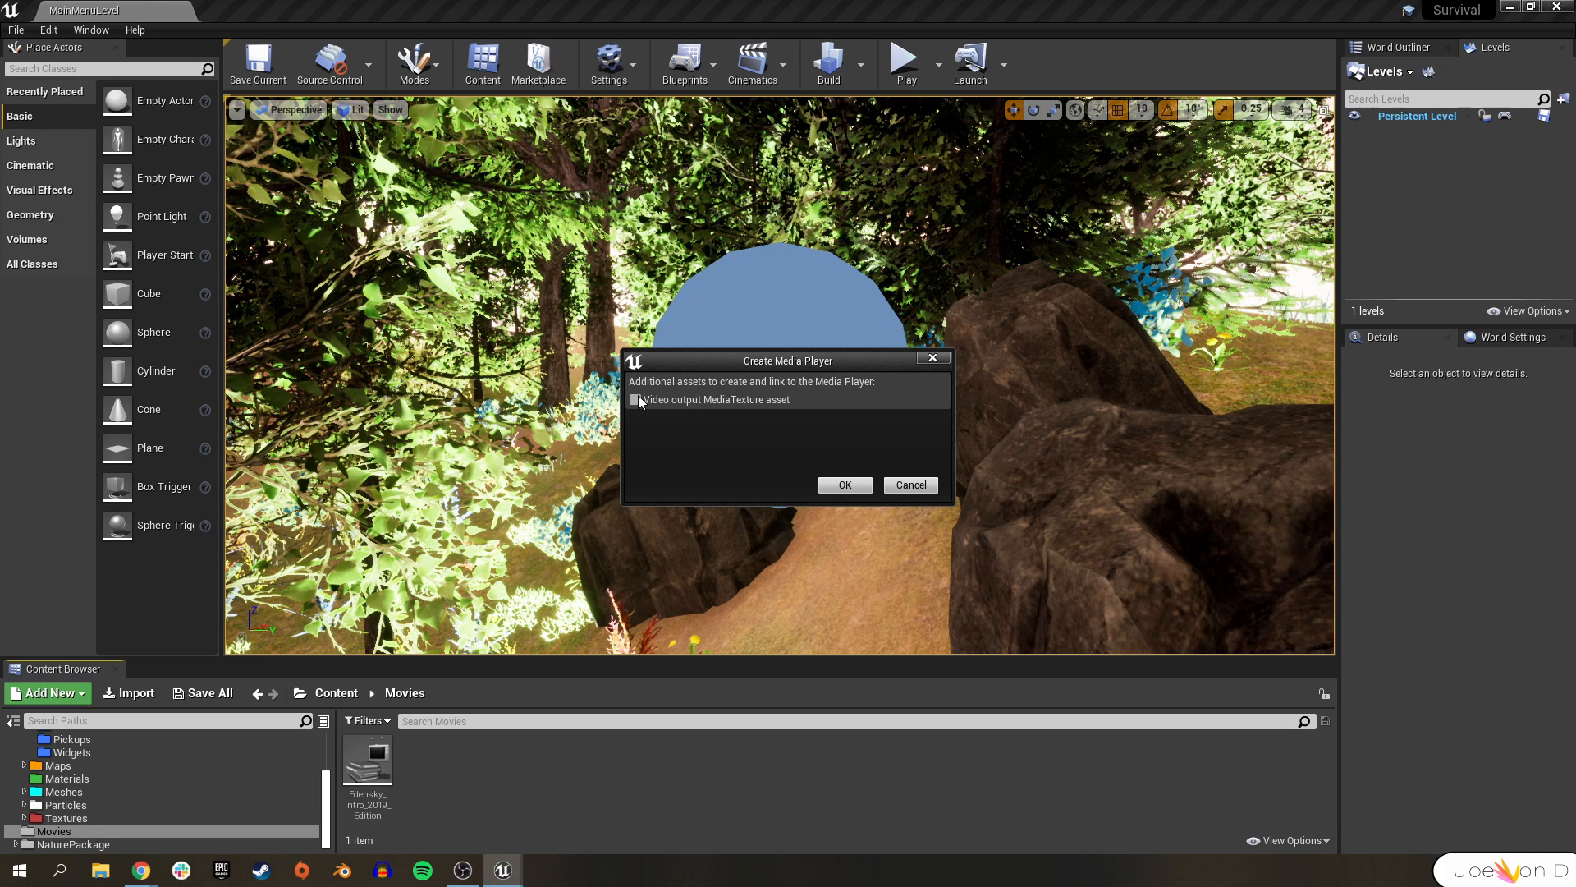
{"action": "left_click", "coordinate": [636, 399]}
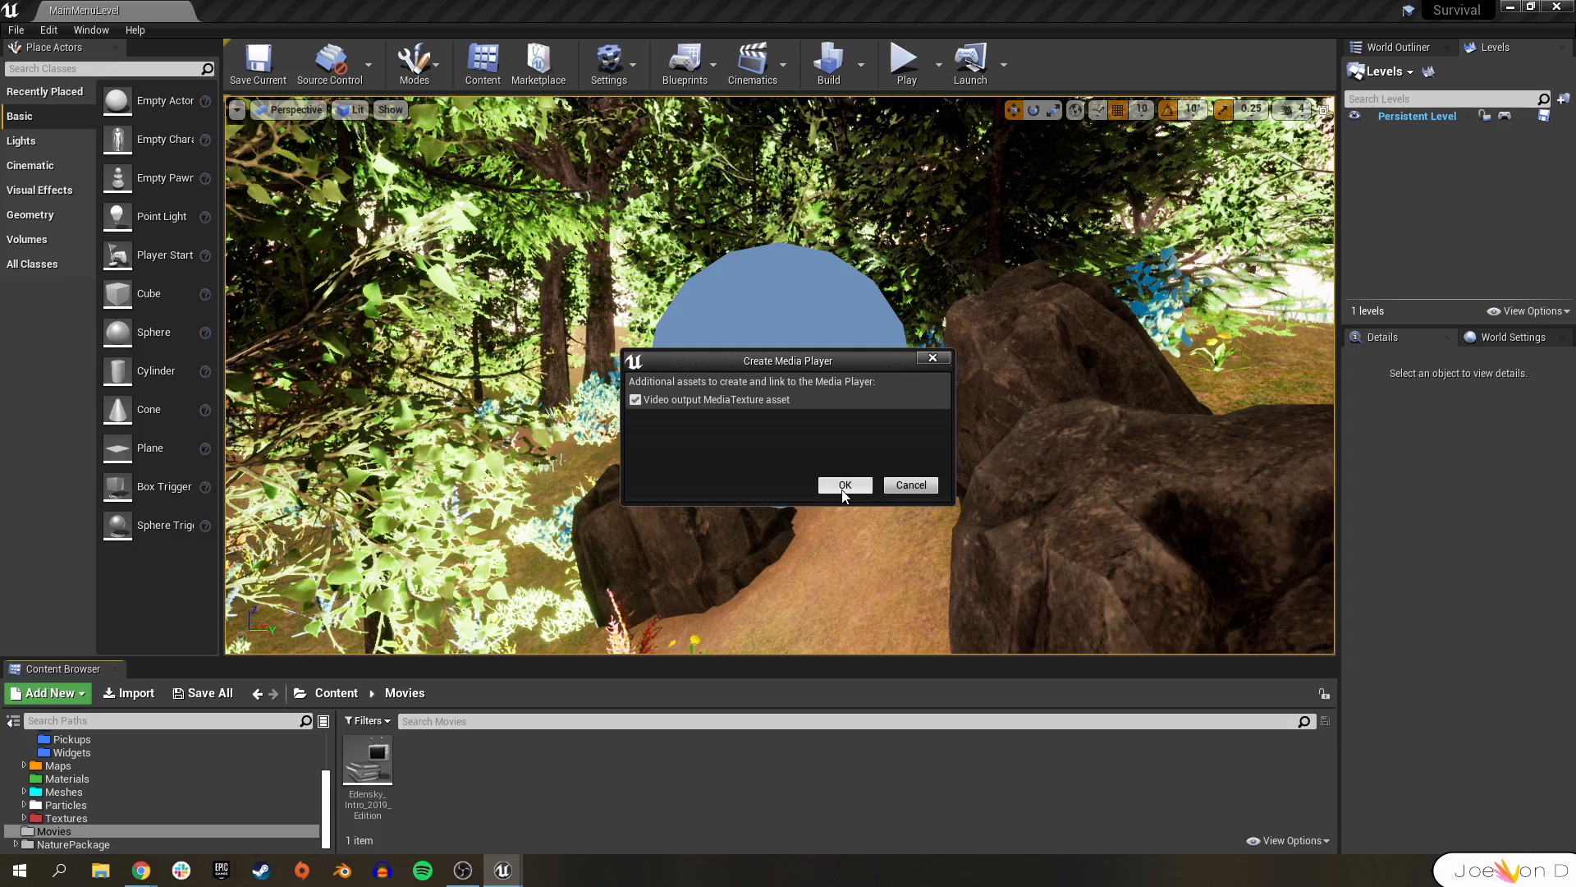
{"action": "left_click", "coordinate": [844, 485]}
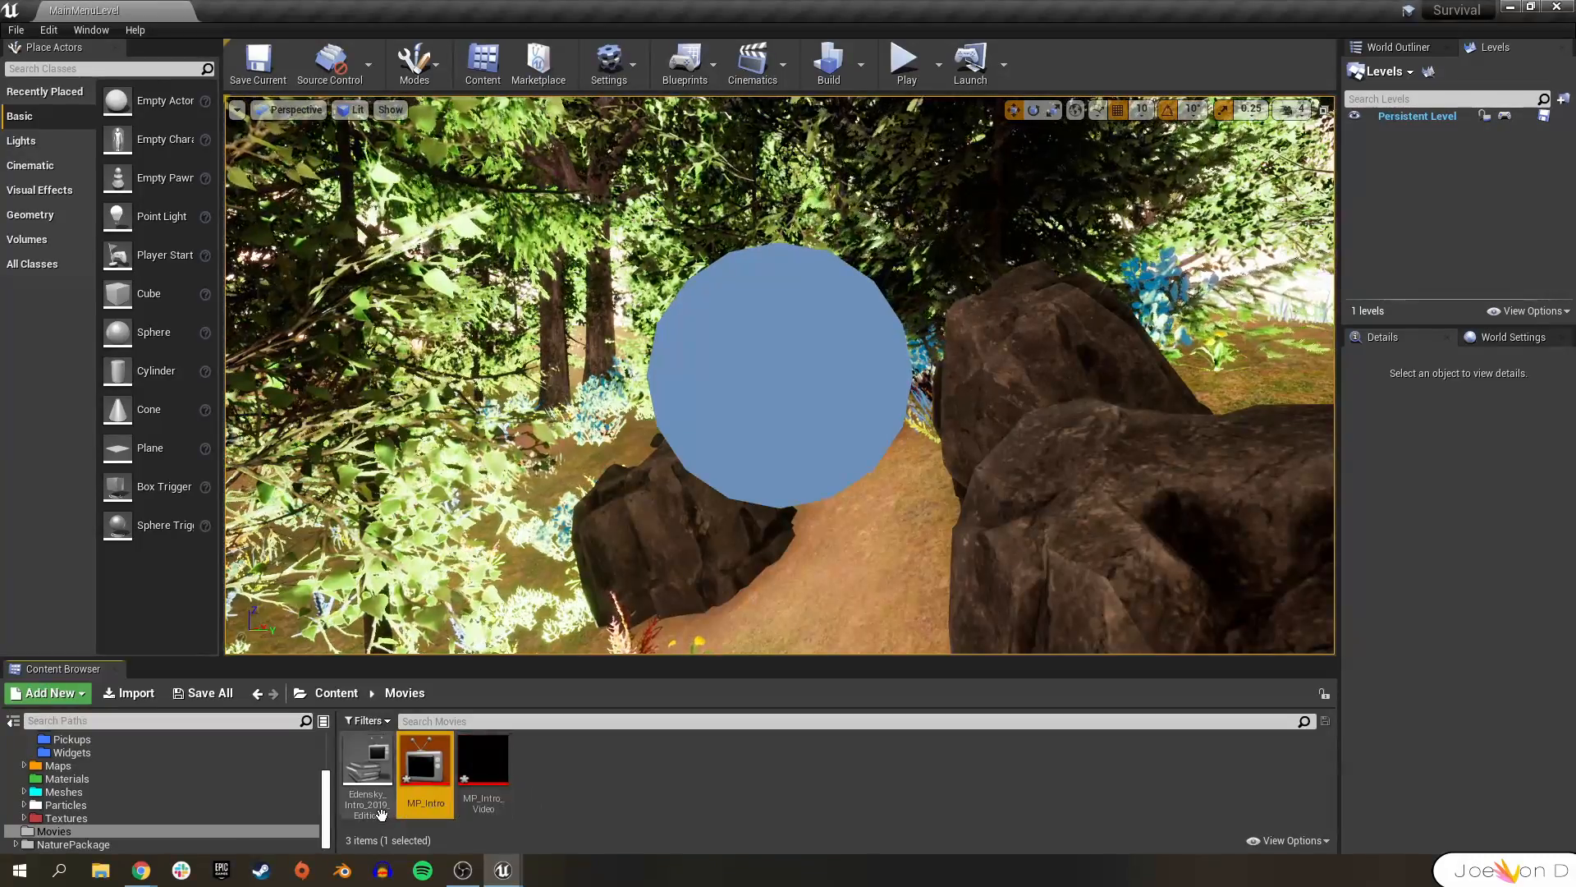
{"action": "double_click", "coordinate": [424, 767]}
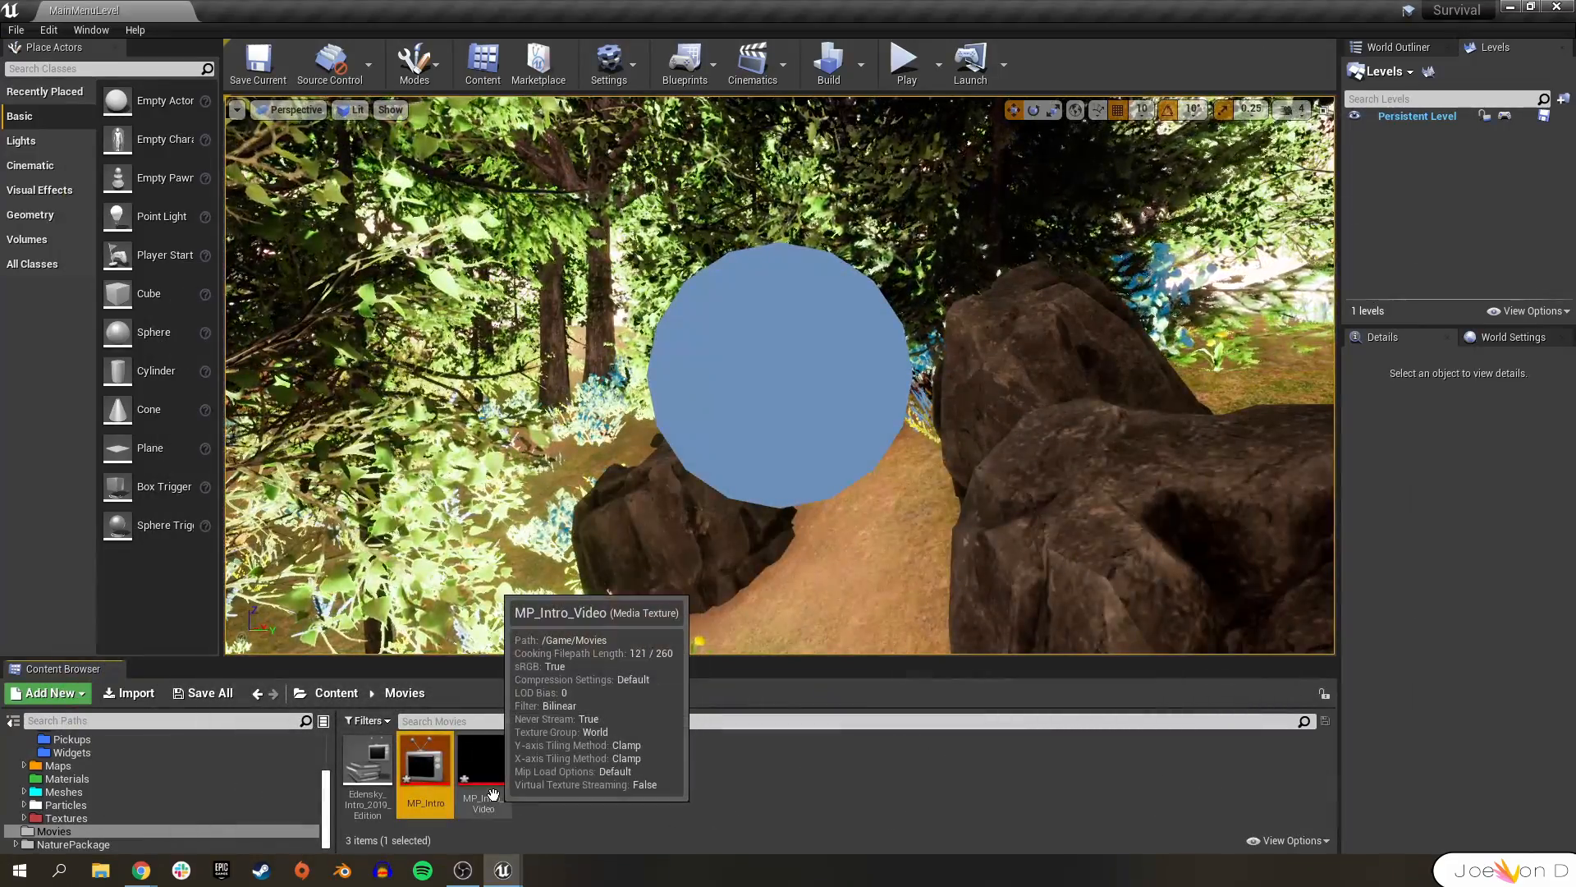
{"action": "double_click", "coordinate": [424, 760]}
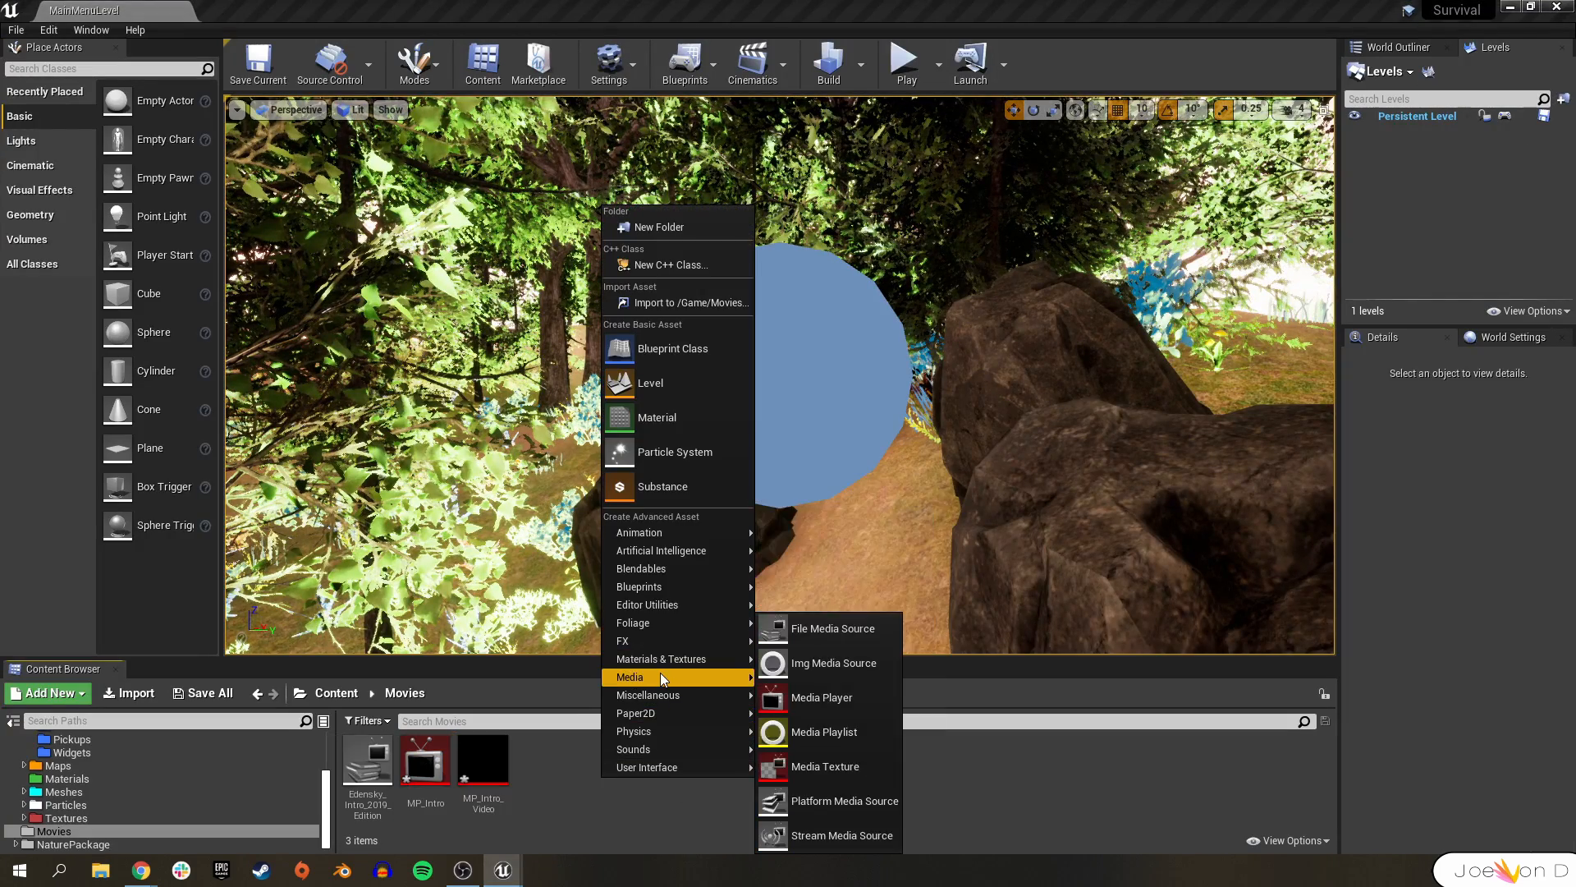
- Create a media texture and delete the extra NewMediaTexture
{"action": "left_click", "coordinate": [824, 696]}
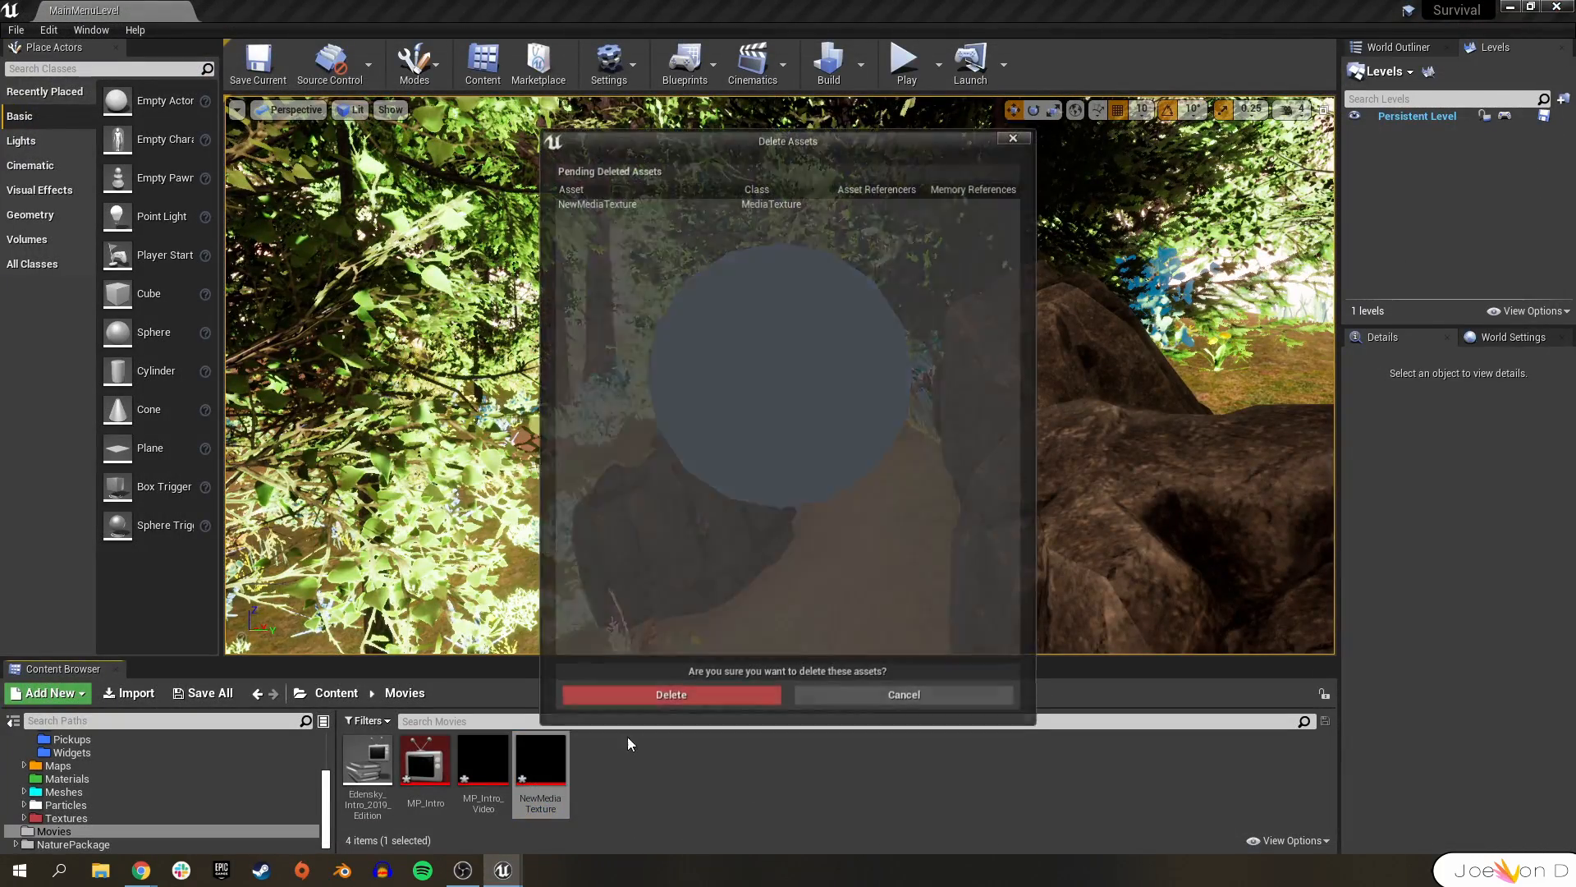
{"action": "left_click", "coordinate": [670, 693]}
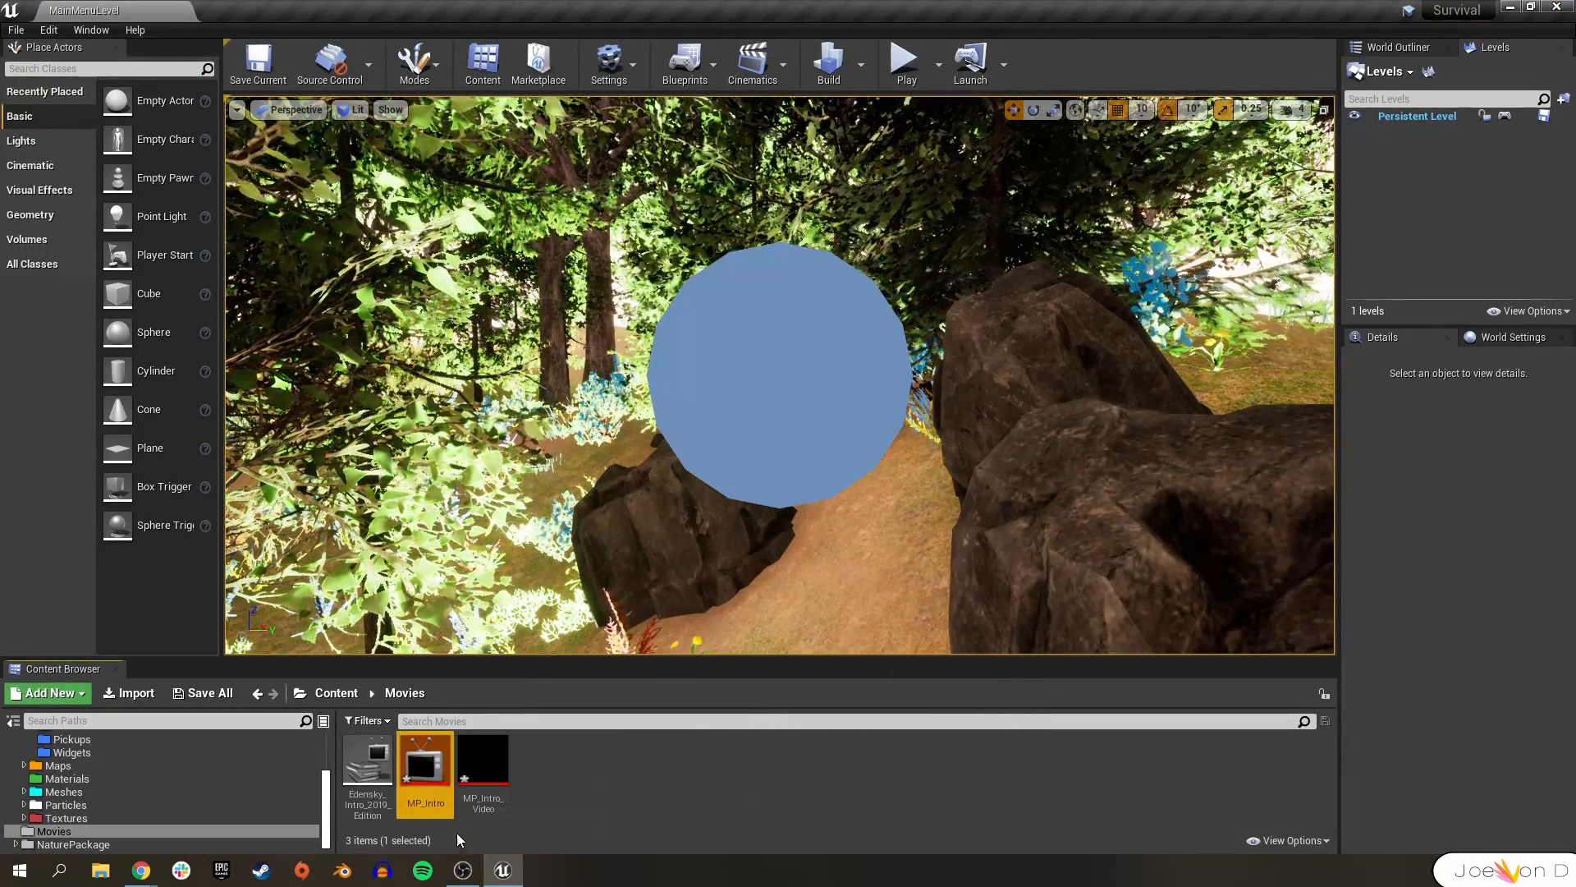
- Play the Edensky intro source in the MP_Intro player and toggle Loop
{"action": "double_click", "coordinate": [424, 767]}
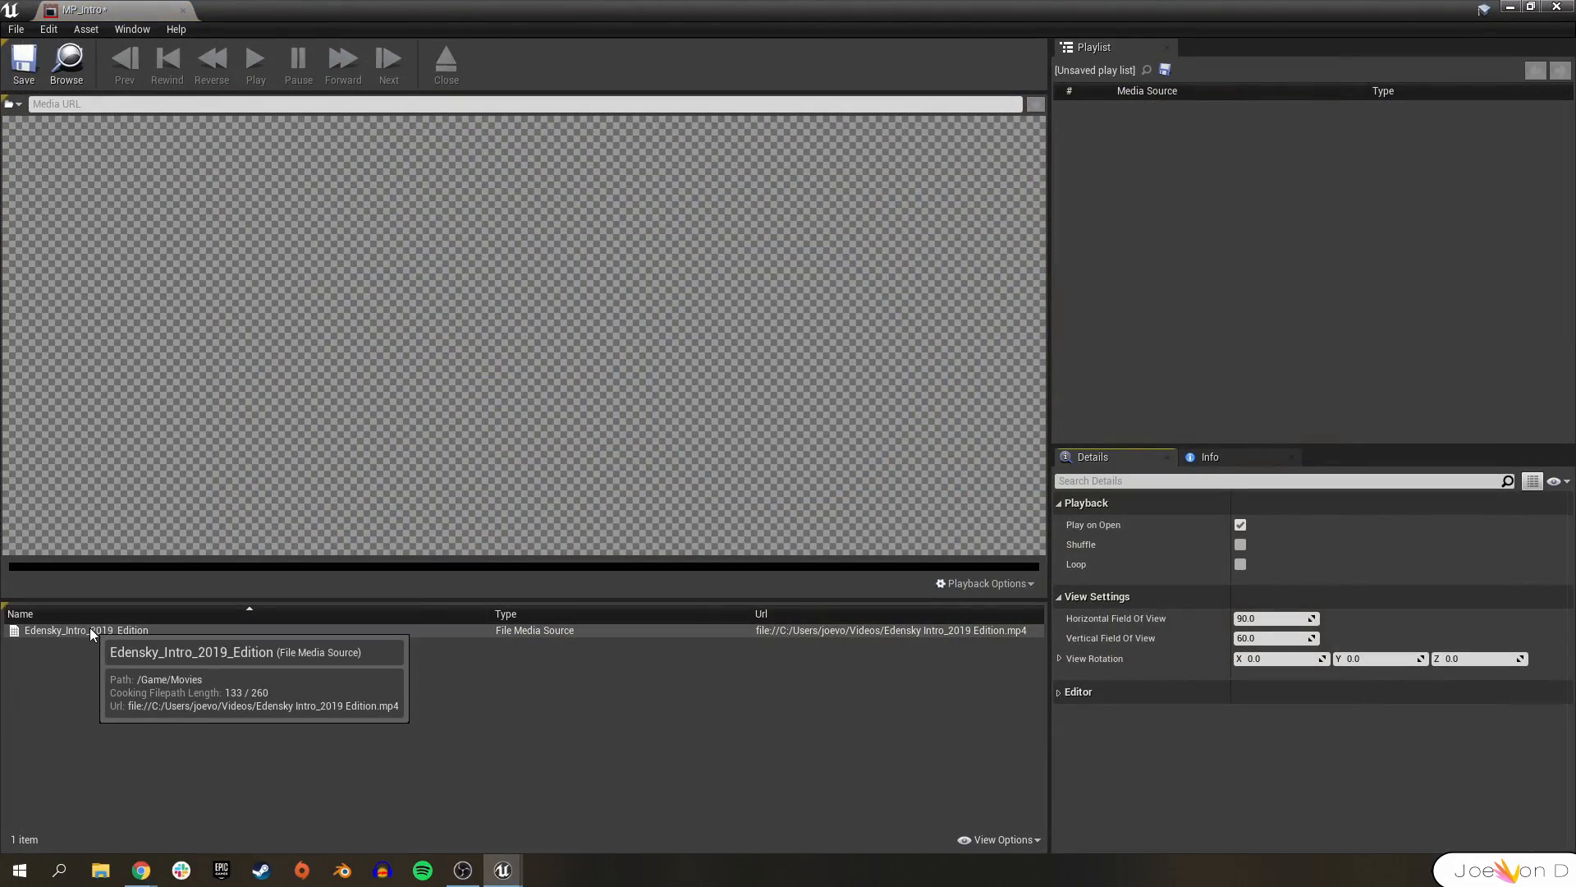
{"action": "double_click", "coordinate": [85, 630]}
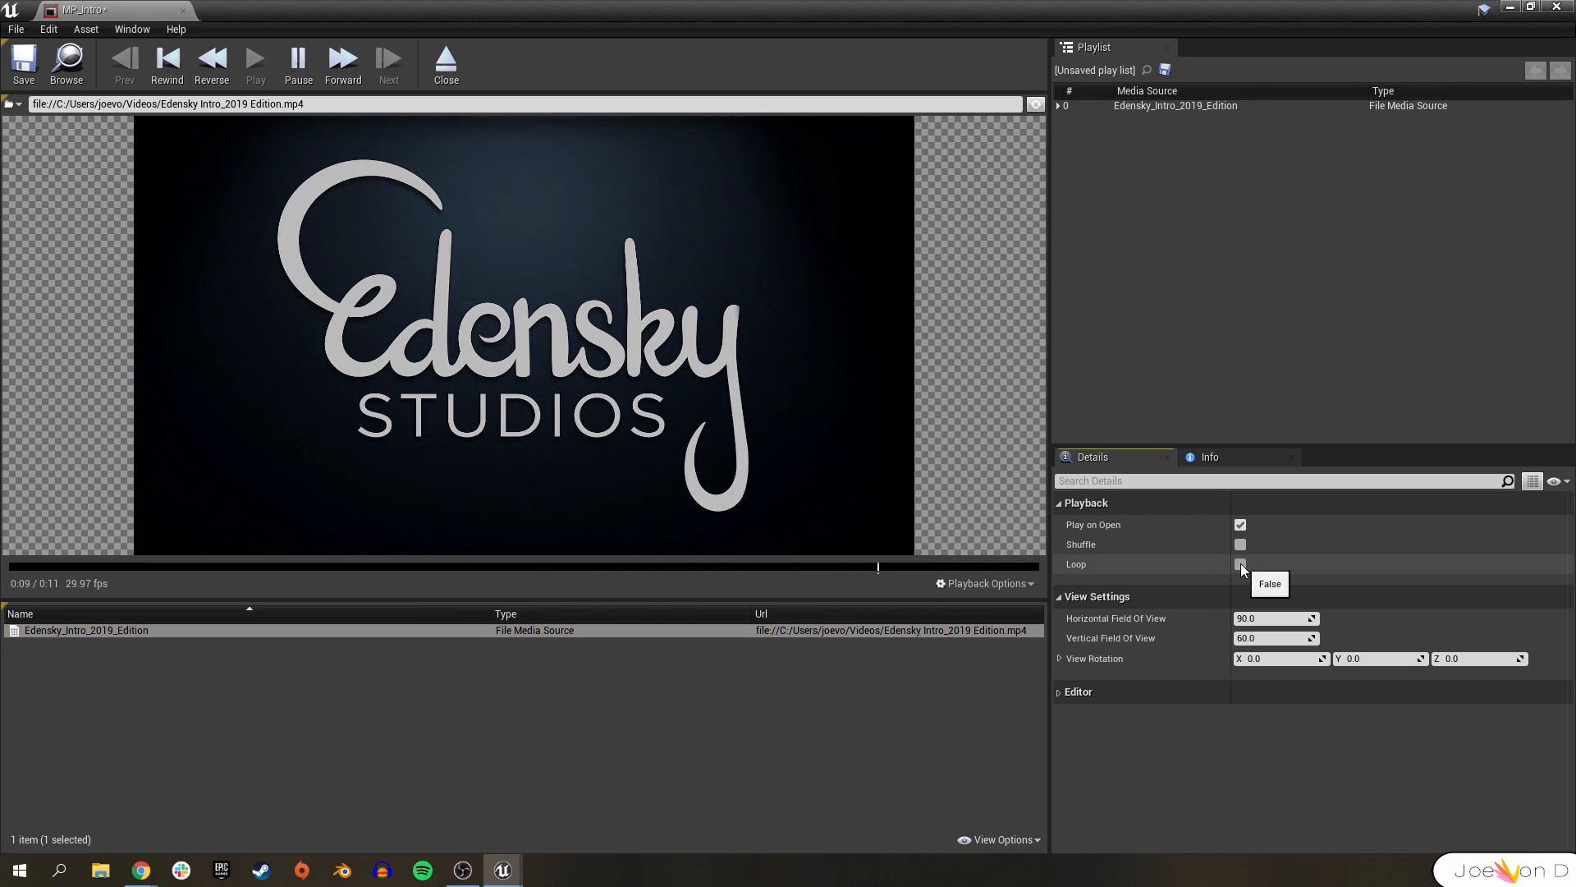
{"action": "left_click", "coordinate": [1240, 563]}
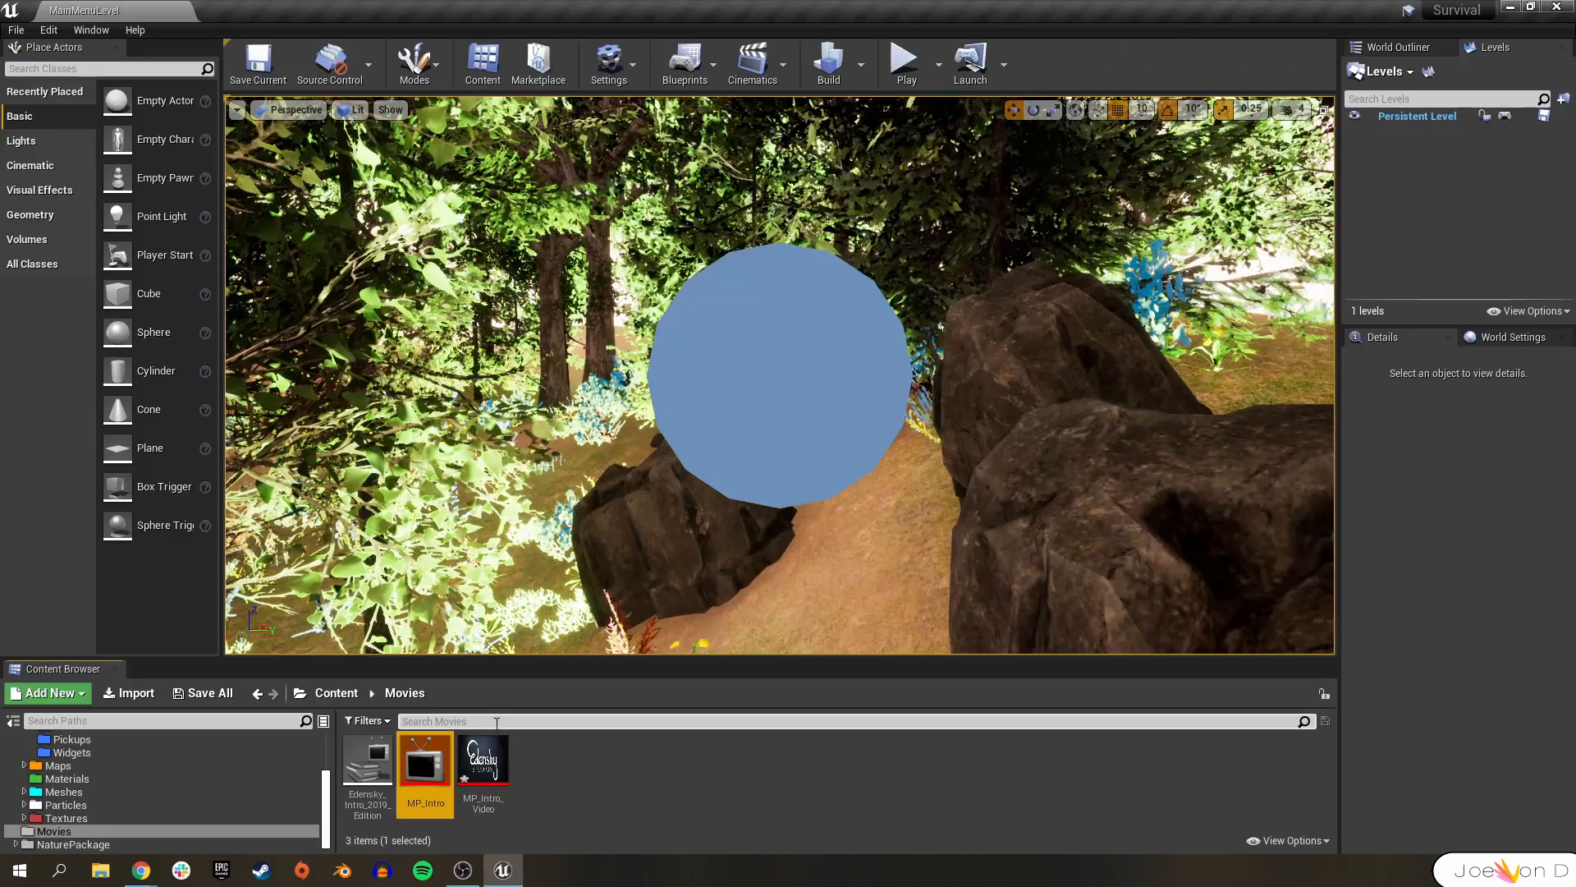
{"action": "mouse_move", "coordinate": [483, 762]}
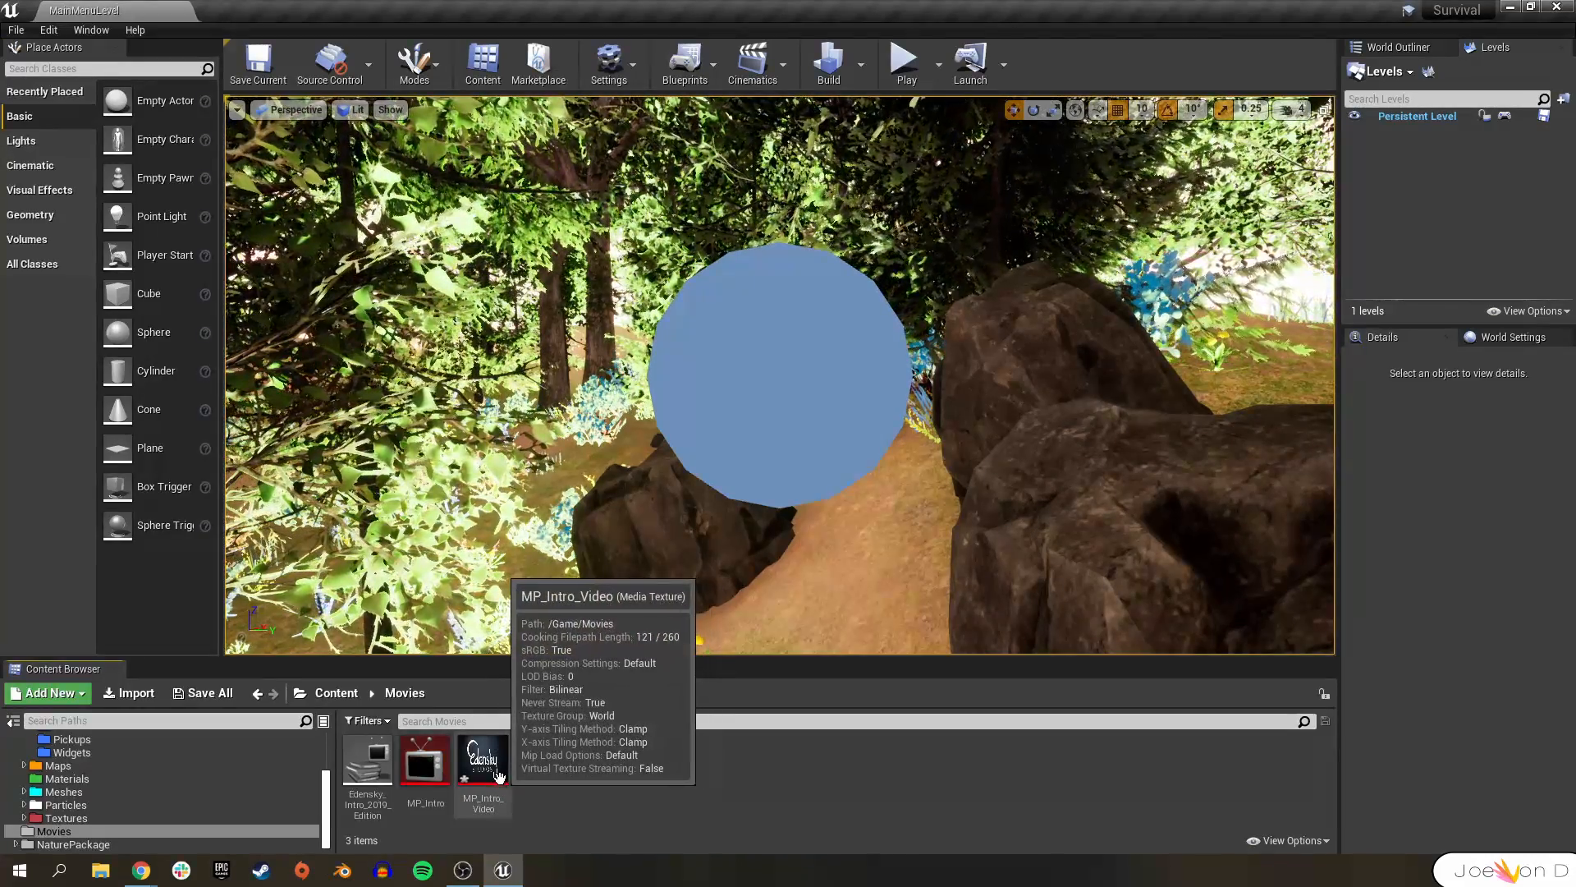
- Check the file path of the Edensky intro File Media Source
{"action": "left_click", "coordinate": [16, 29]}
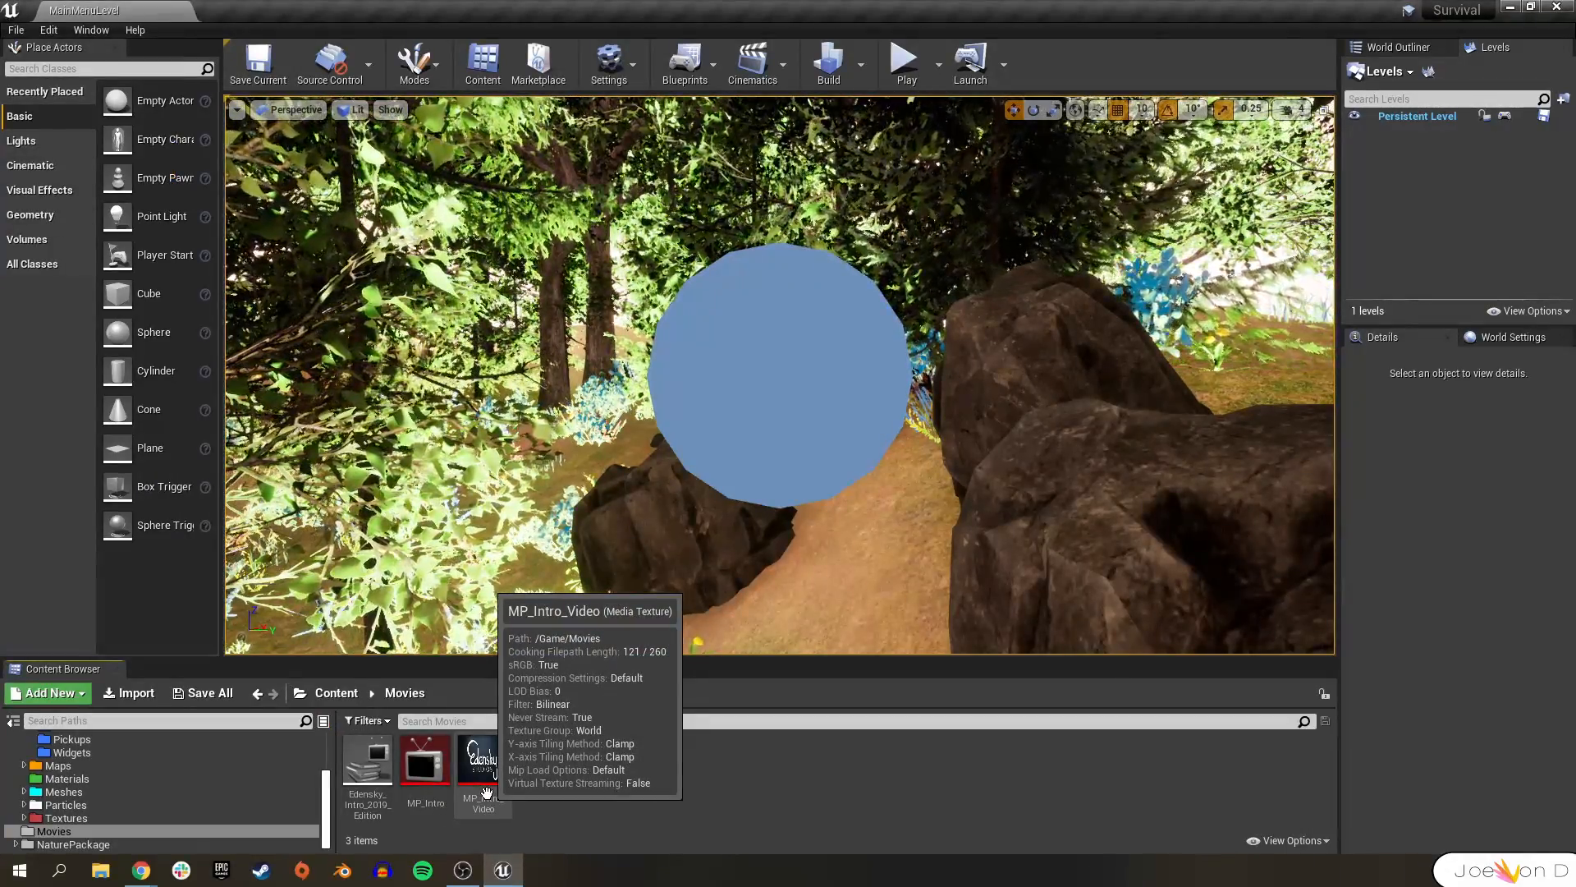
{"action": "left_click", "coordinate": [366, 762]}
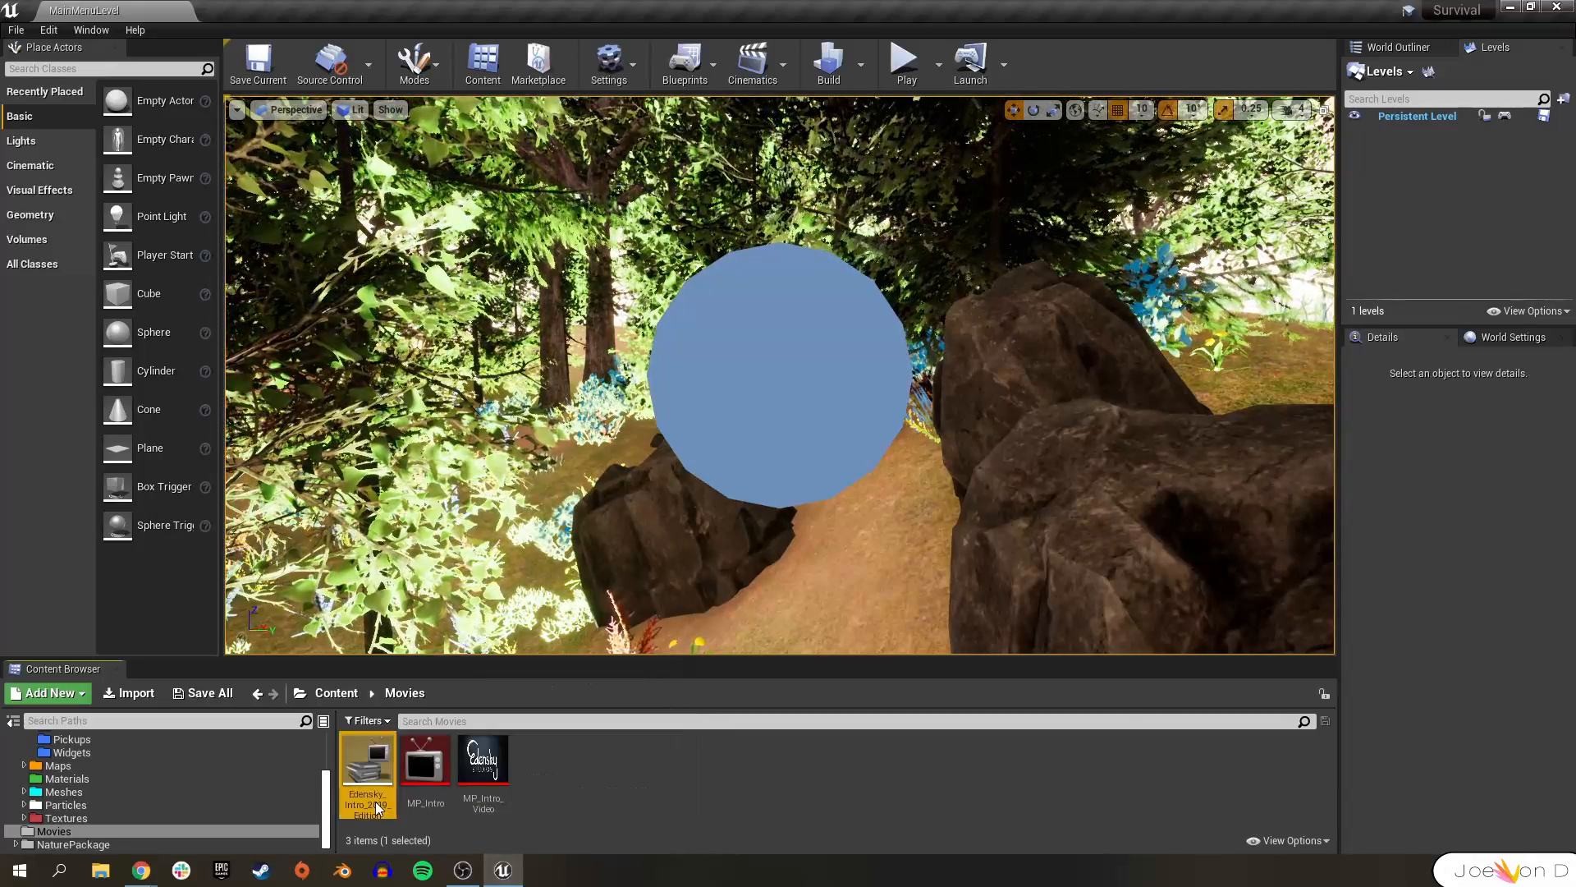
{"action": "double_click", "coordinate": [366, 758]}
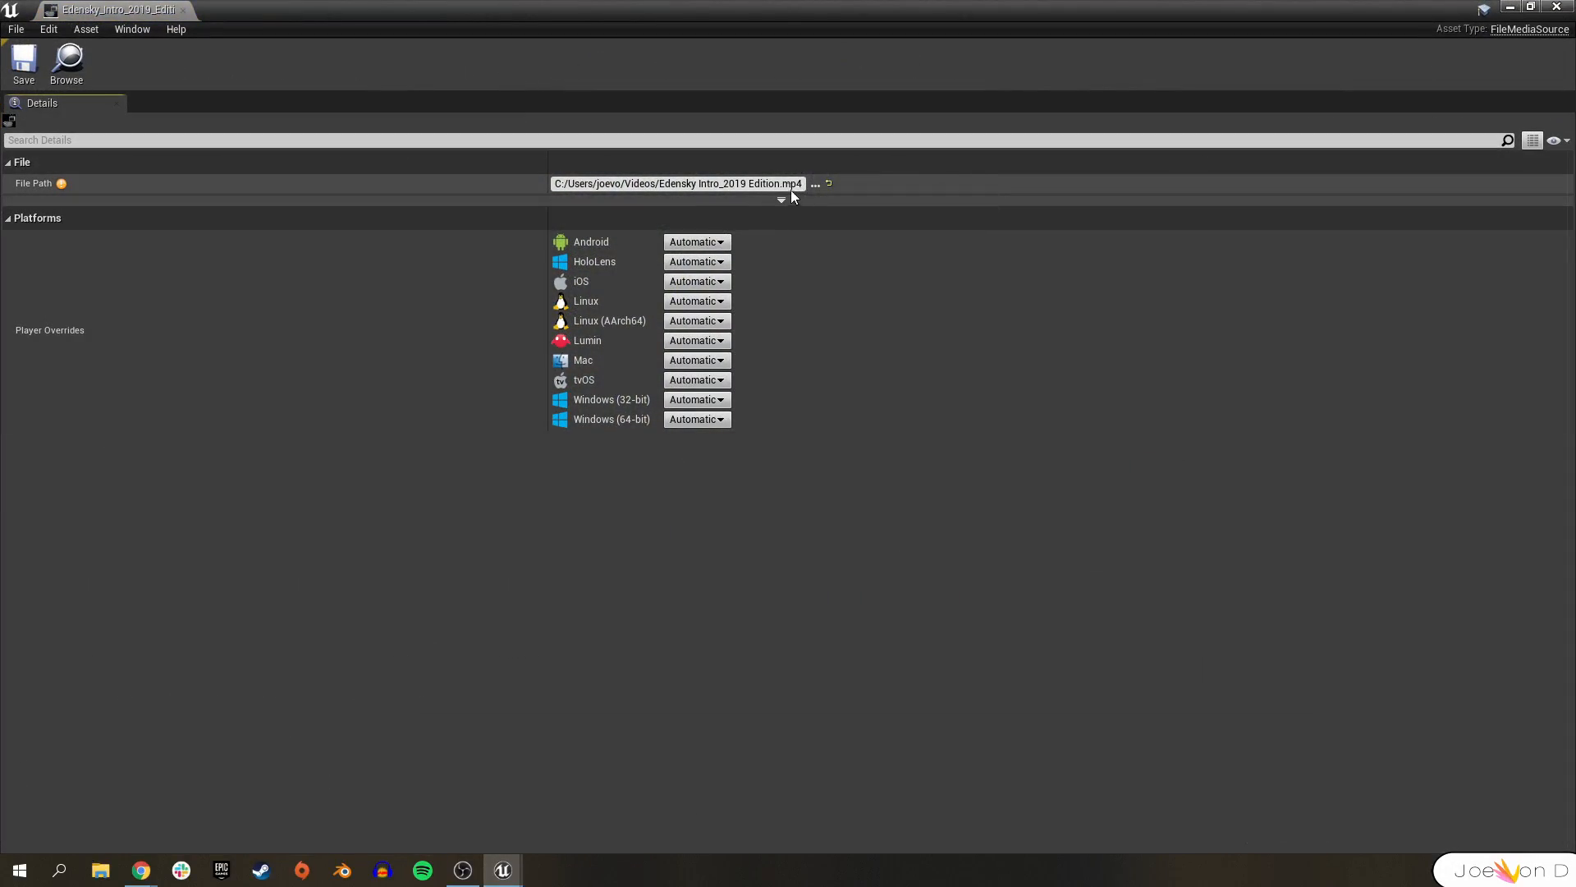
{"action": "mouse_move", "coordinate": [785, 184]}
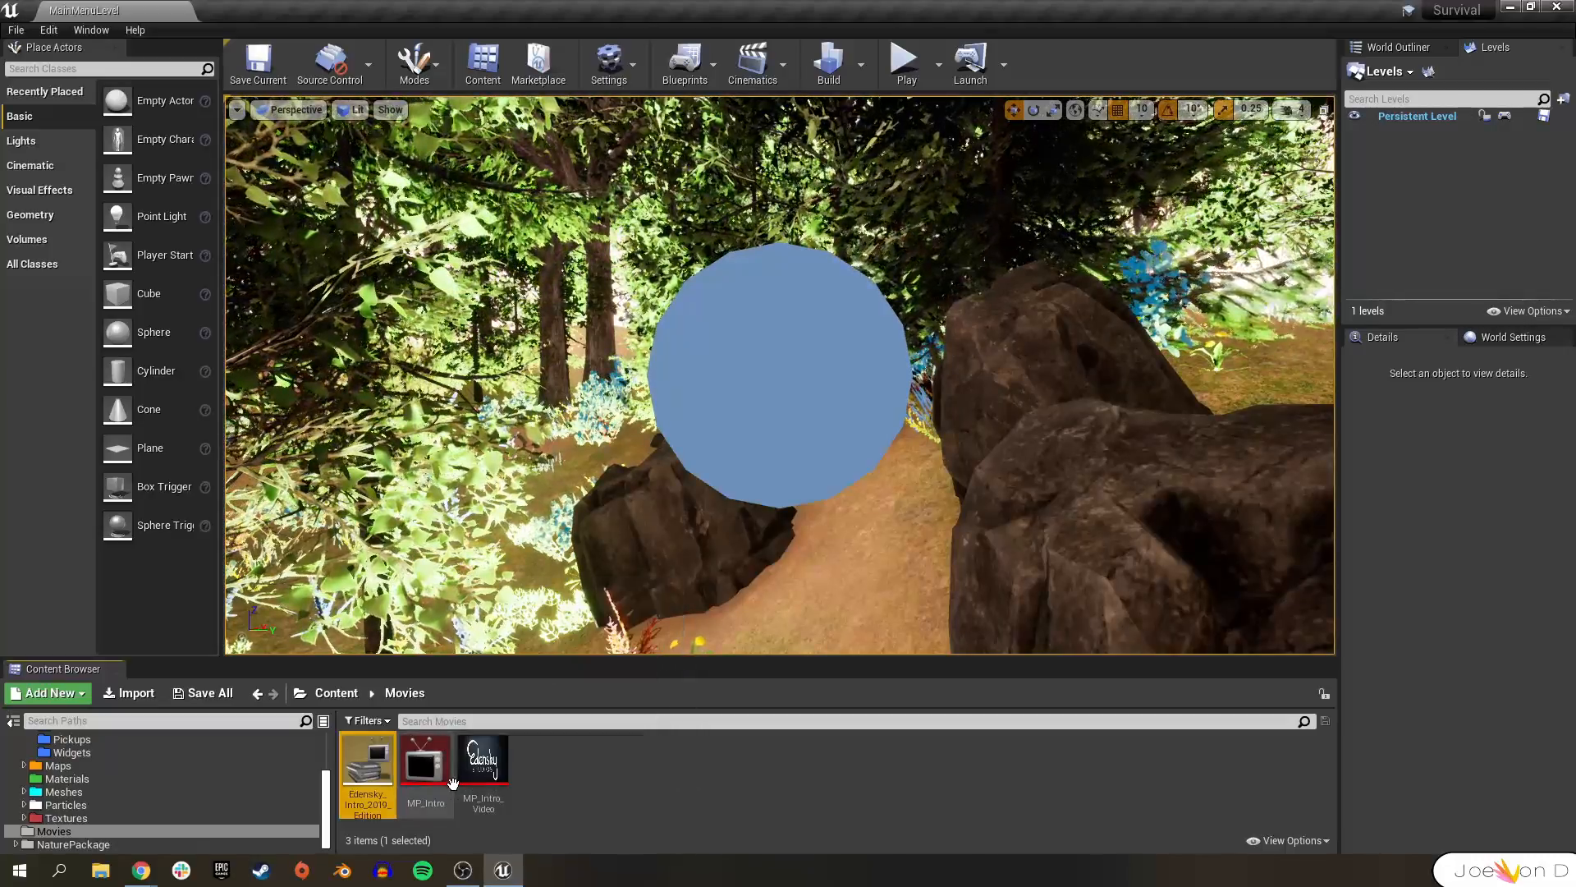
- Reopen MainMenuWidget from the Blueprints > Widgets folder
{"action": "left_click", "coordinate": [71, 821]}
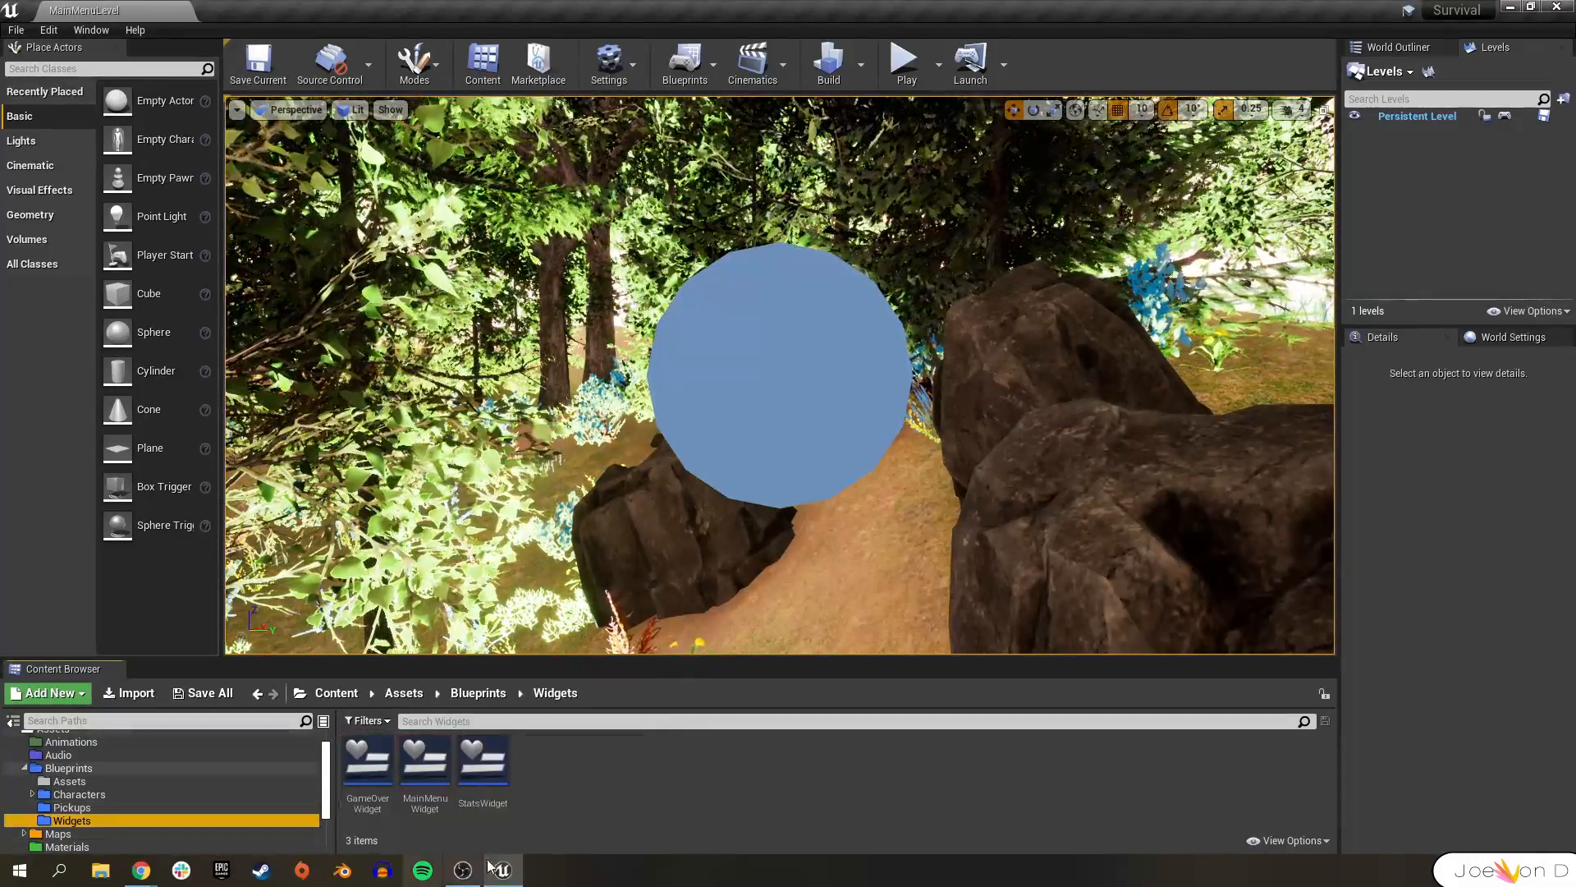
{"action": "double_click", "coordinate": [423, 760]}
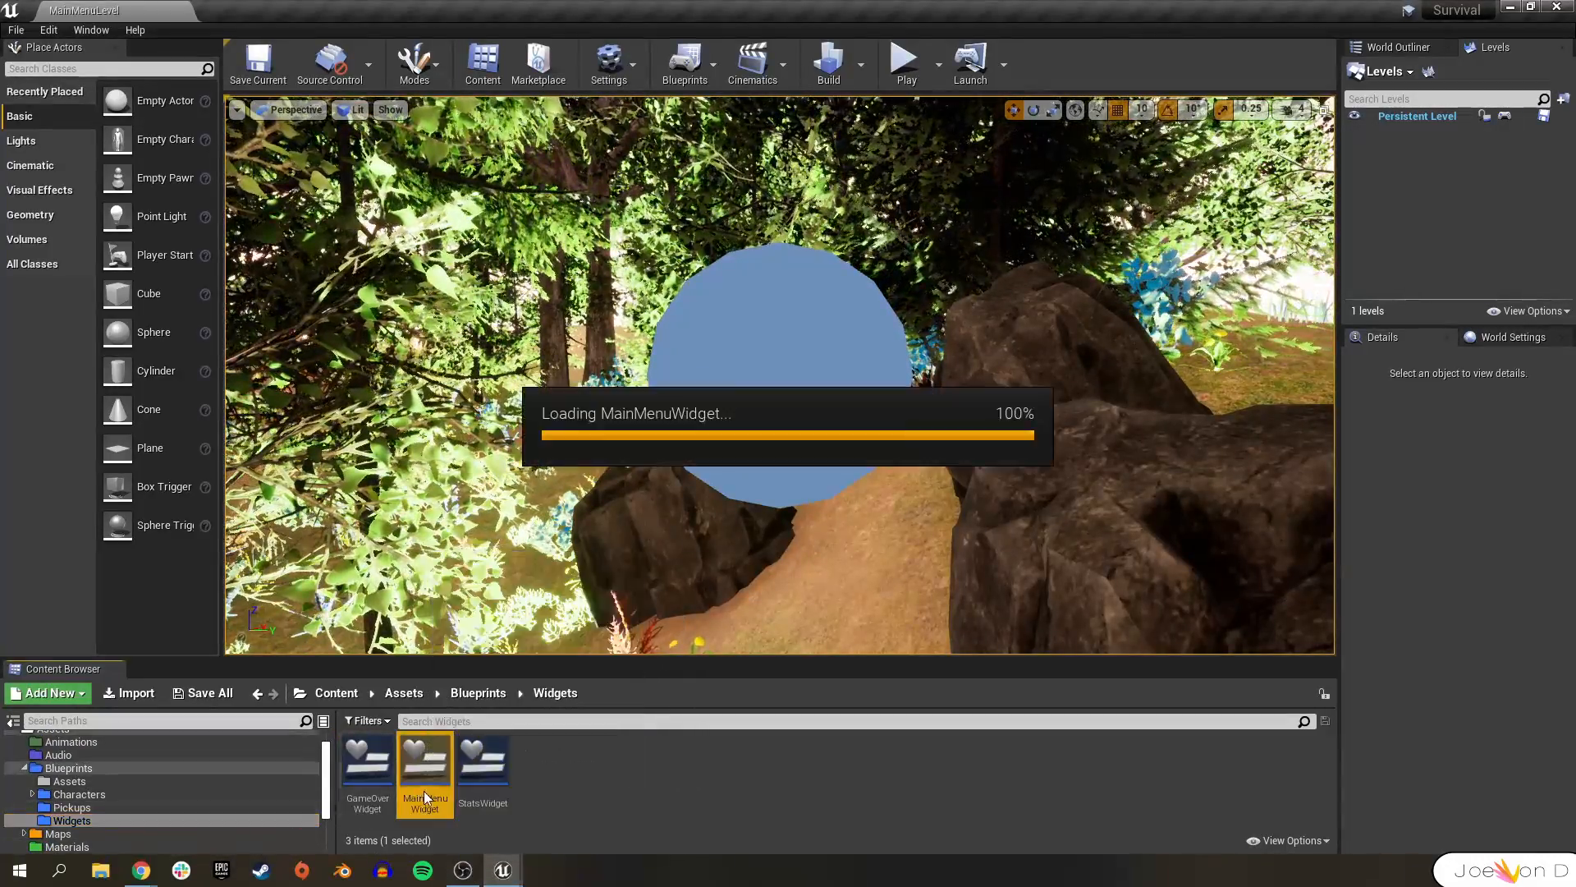
{"action": "double_click", "coordinate": [424, 764]}
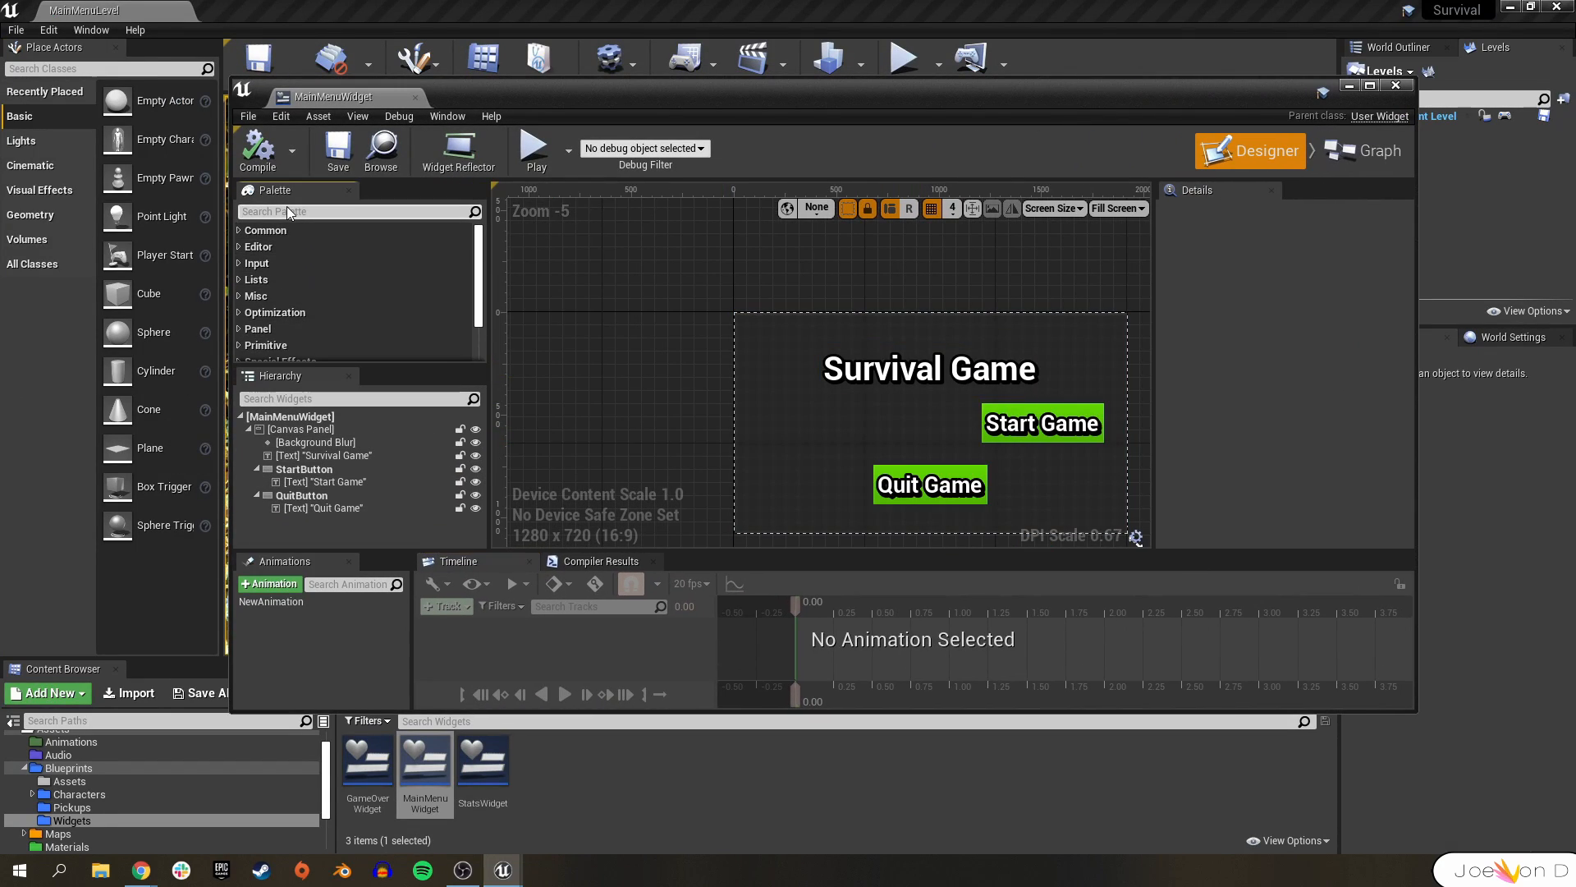
- Add an Image under Background Blur with Brush Image set to MP_Intro_Video
{"action": "type", "text": "image"}
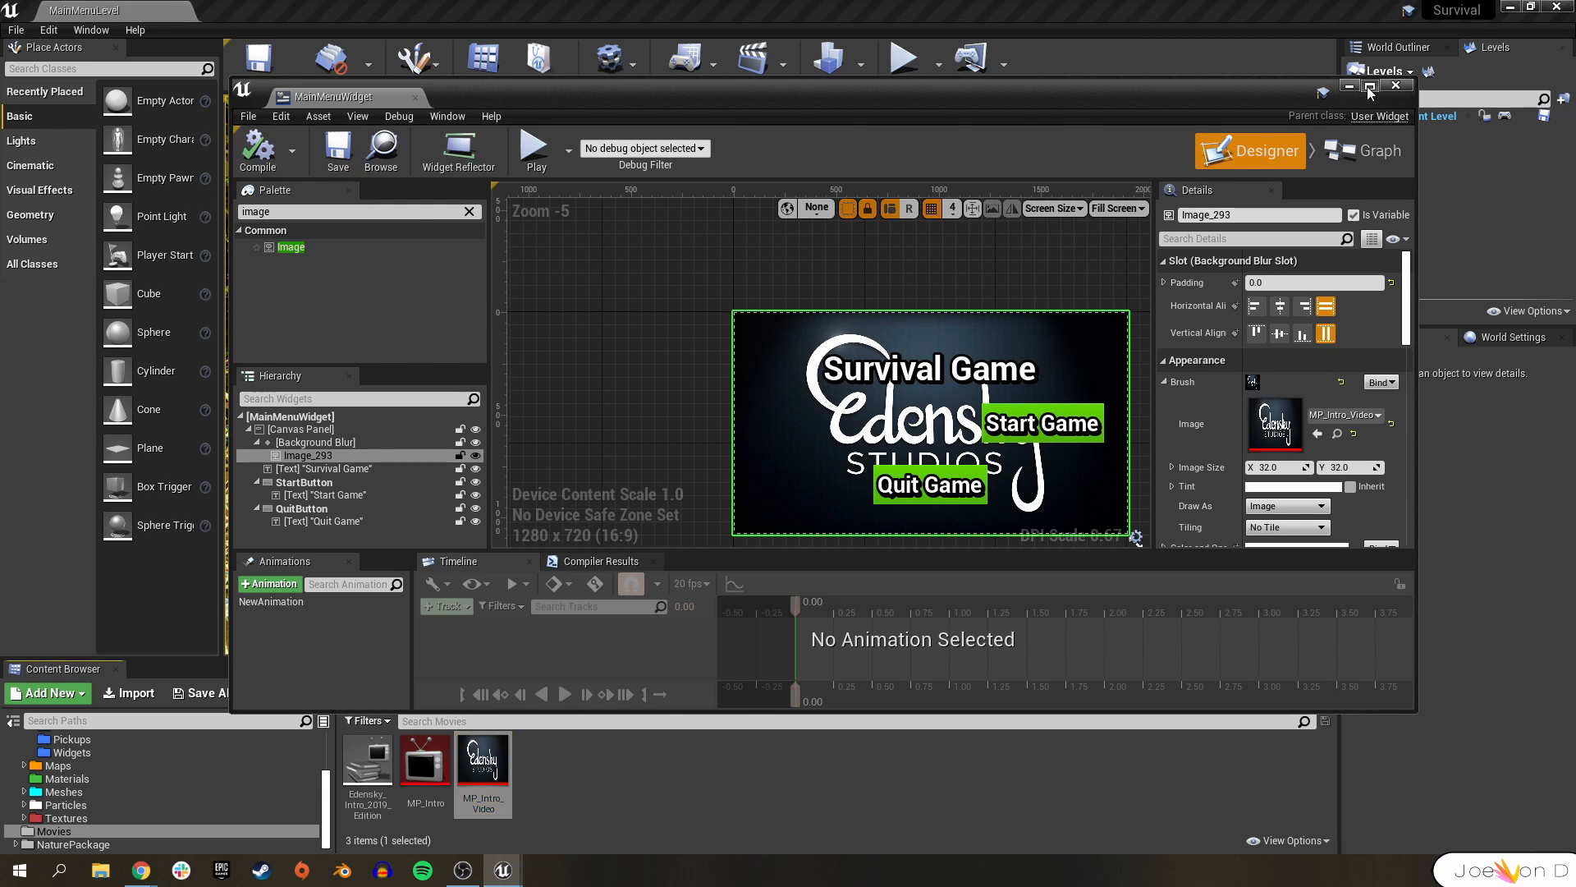
{"action": "left_click", "coordinate": [1369, 89]}
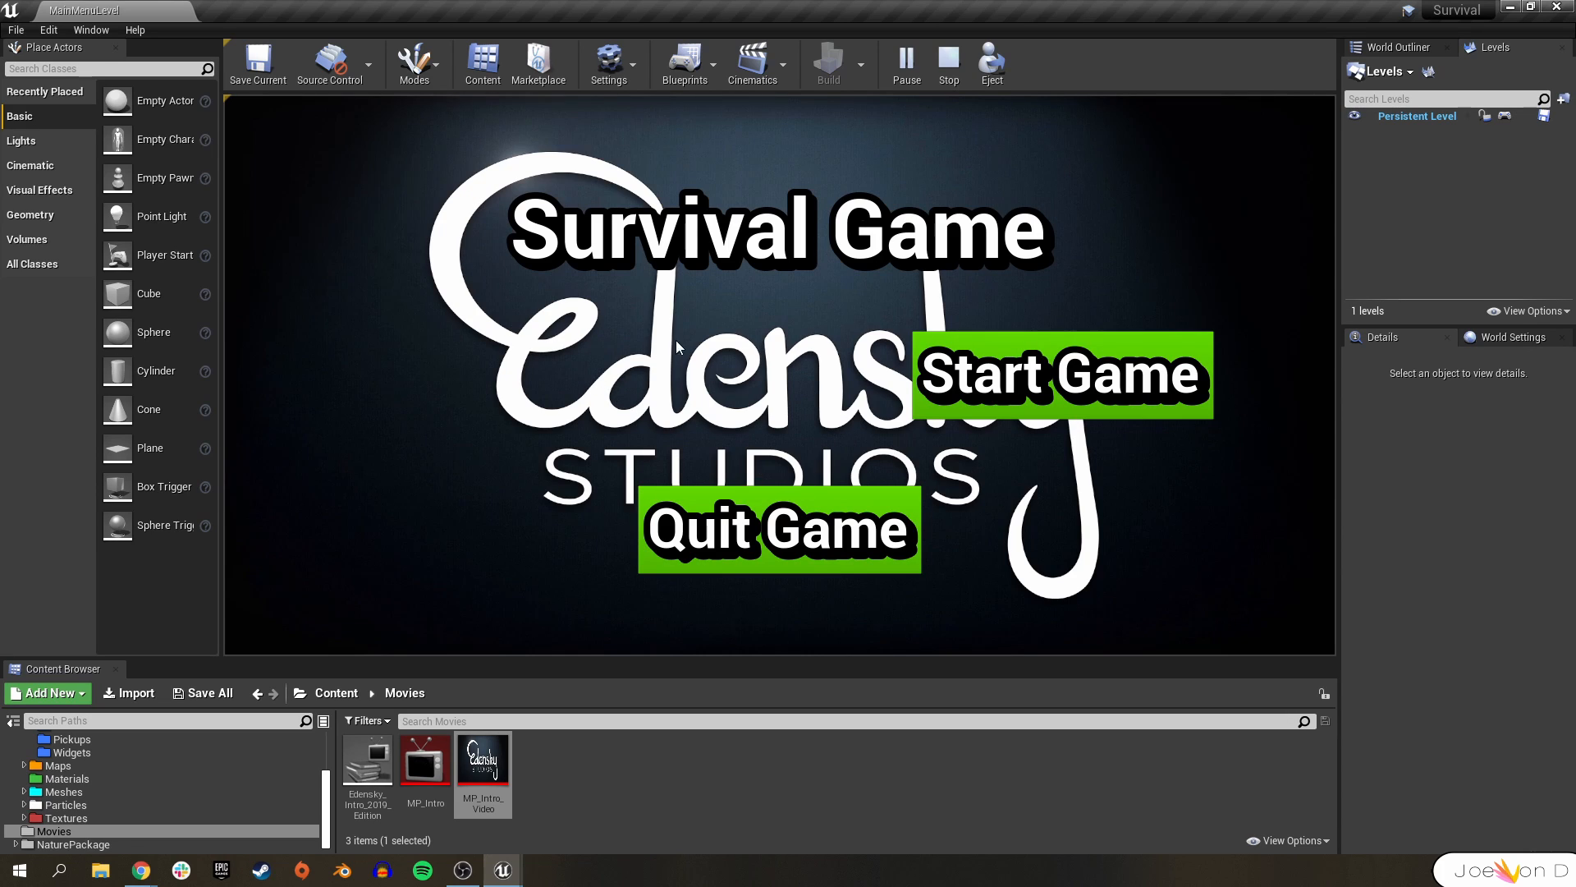
{"action": "mouse_move", "coordinate": [948, 62]}
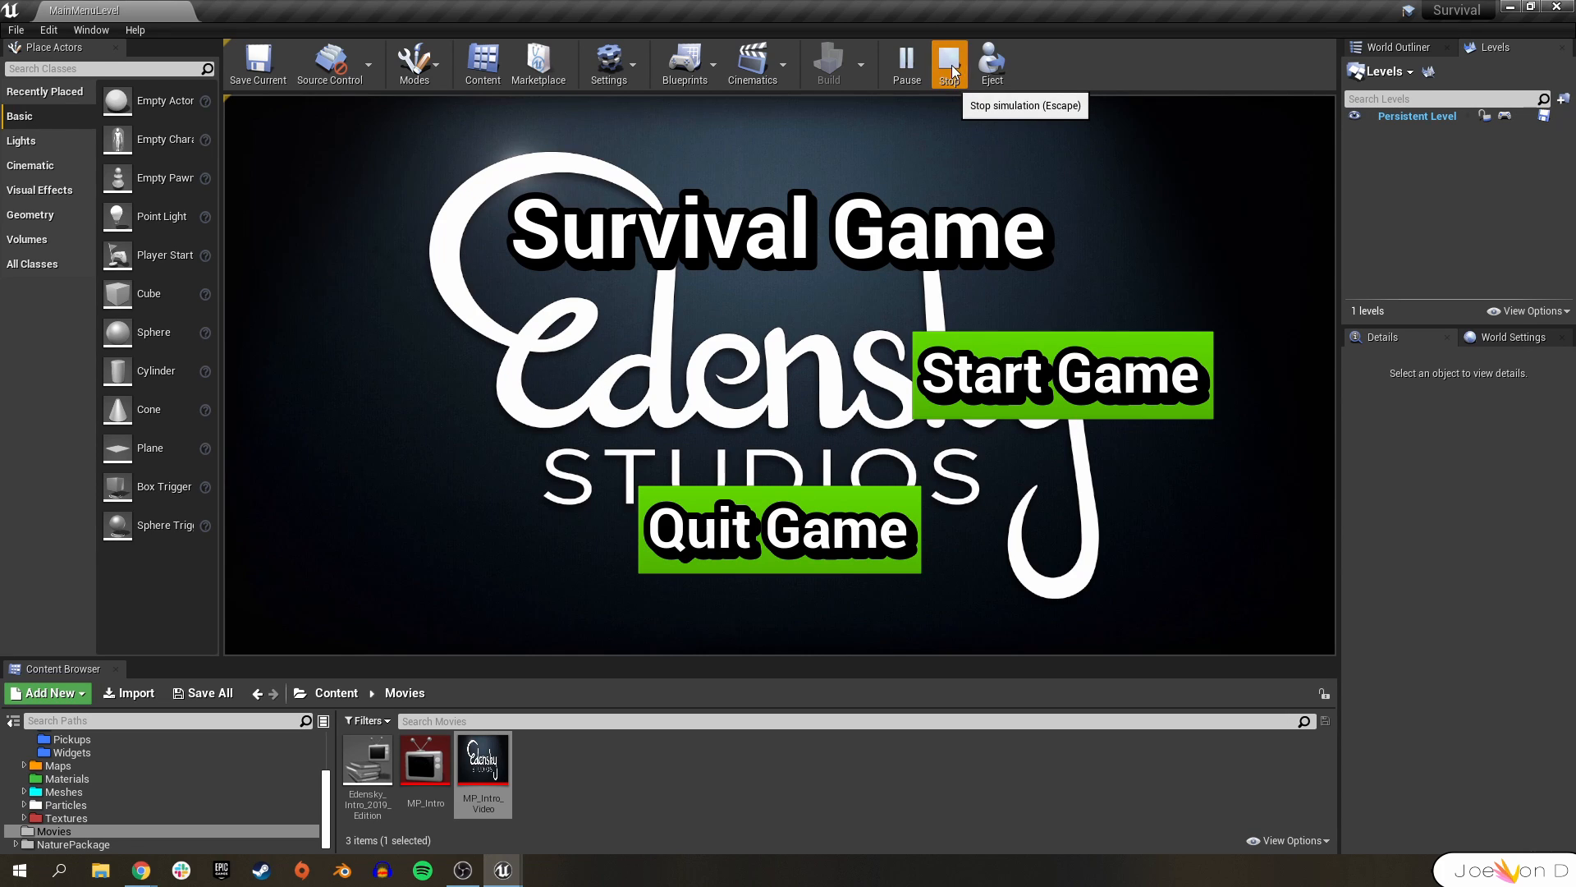
- Stop Play In Editor and return to the MainMenuWidget editor
{"action": "left_click", "coordinate": [948, 61]}
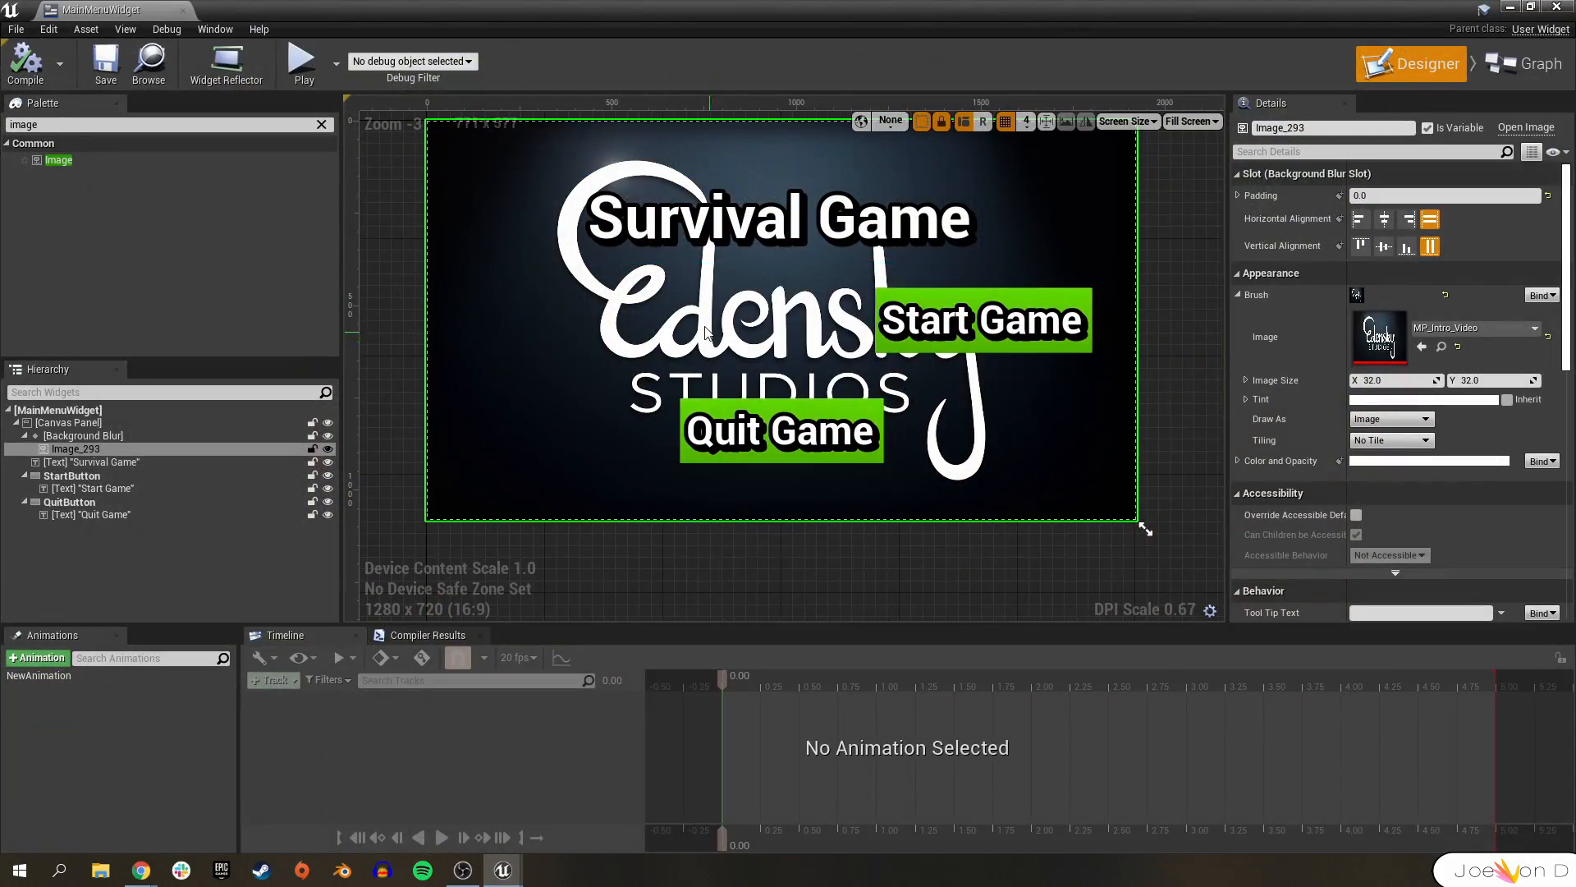
{"action": "left_click", "coordinate": [1524, 64]}
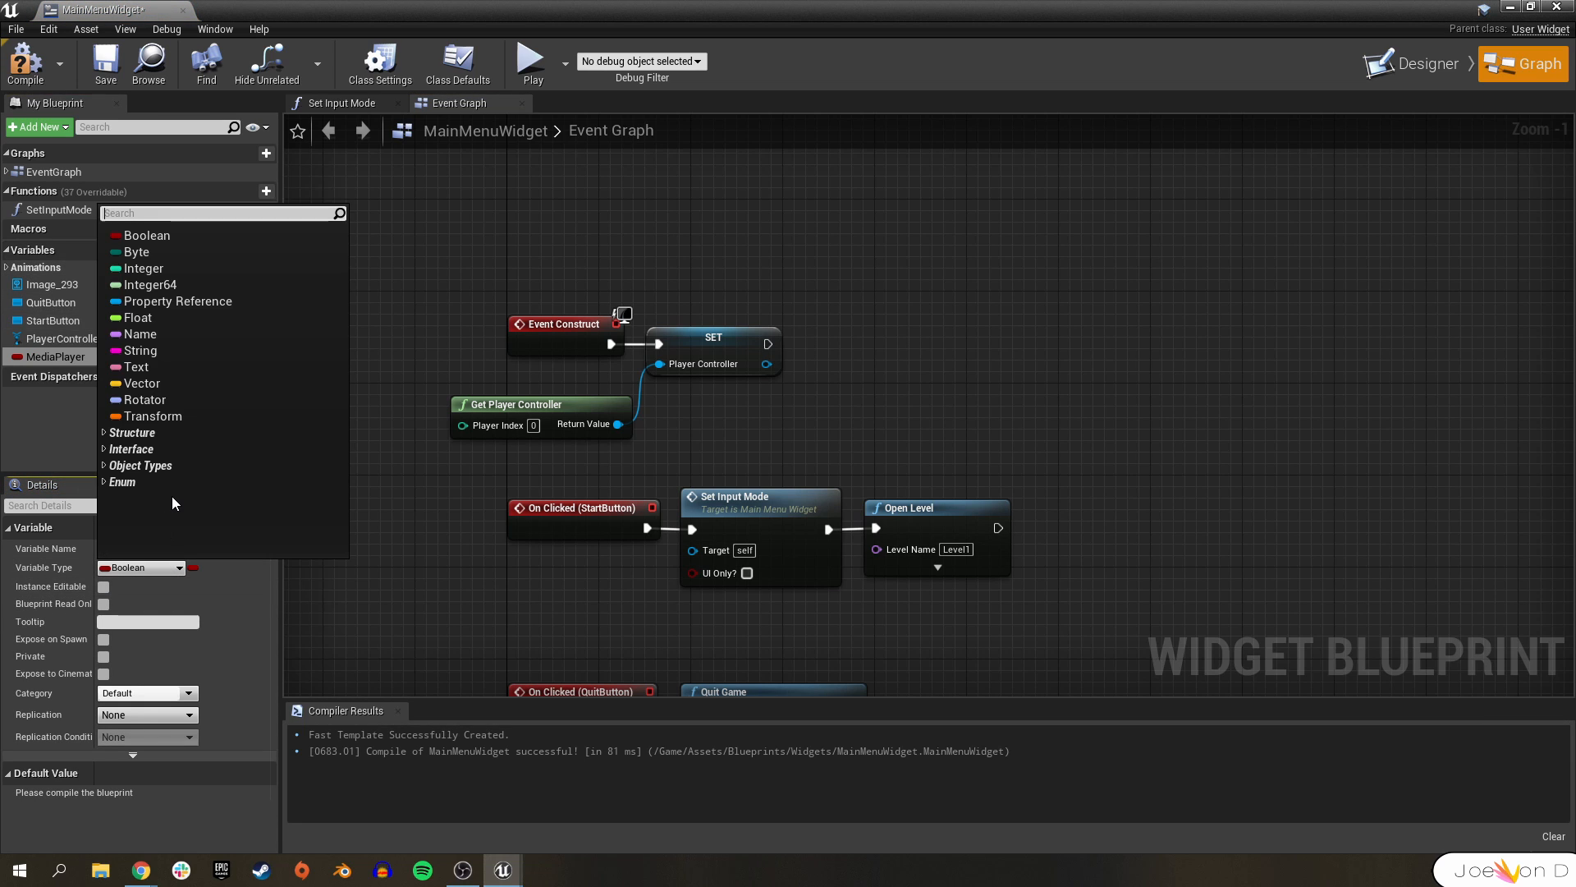
- Type the MediaPlayer variable as Media Player, compile, and default it to MP_Intro
{"action": "type", "text": "medi"}
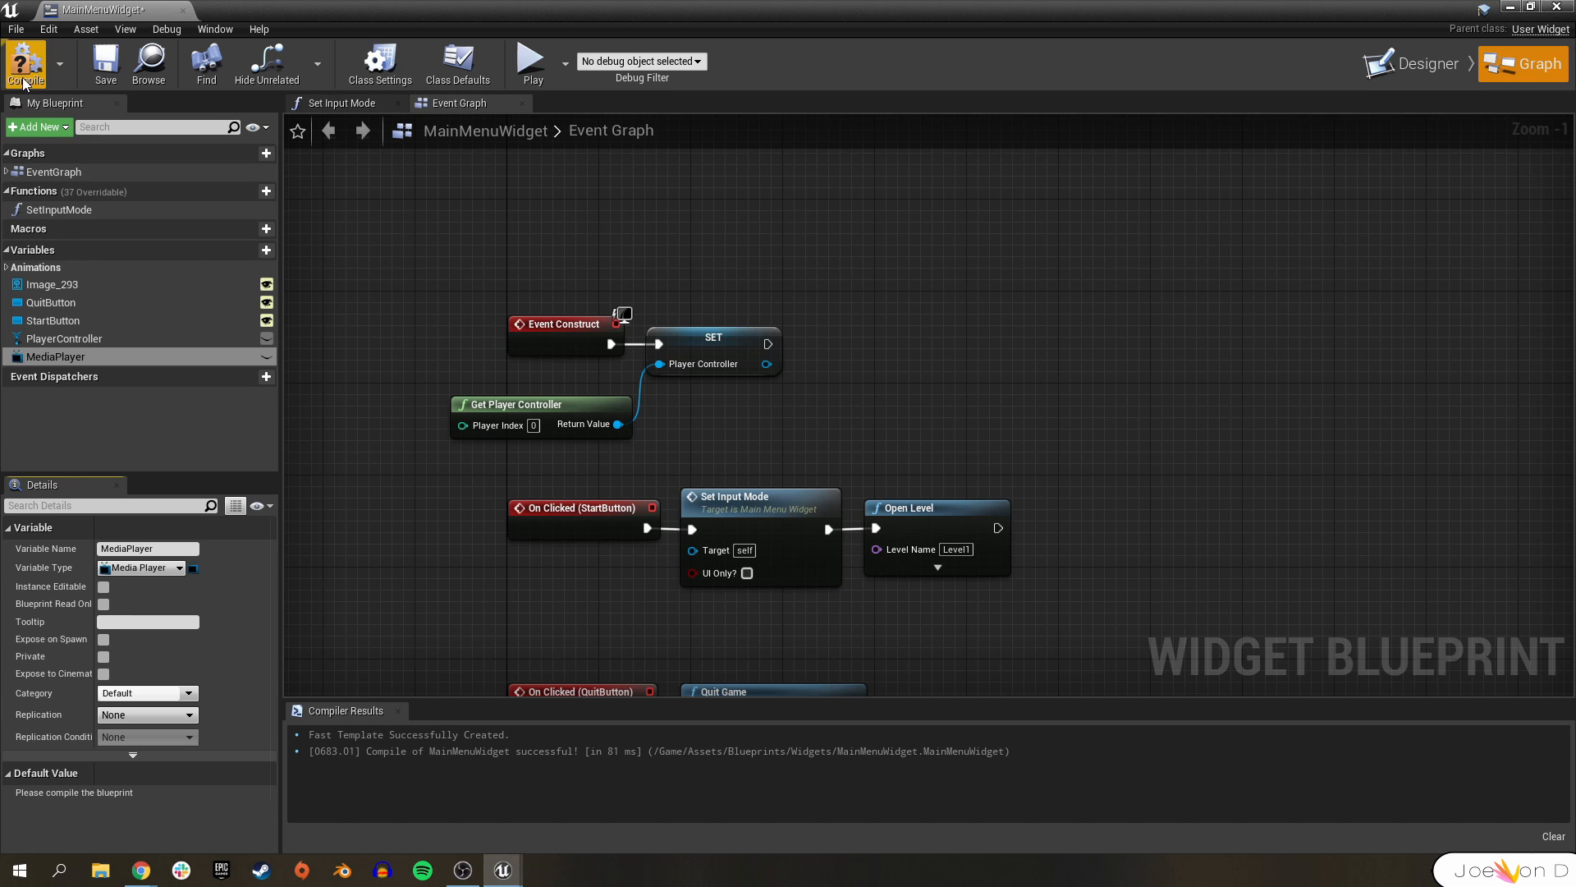
{"action": "left_click", "coordinate": [24, 64]}
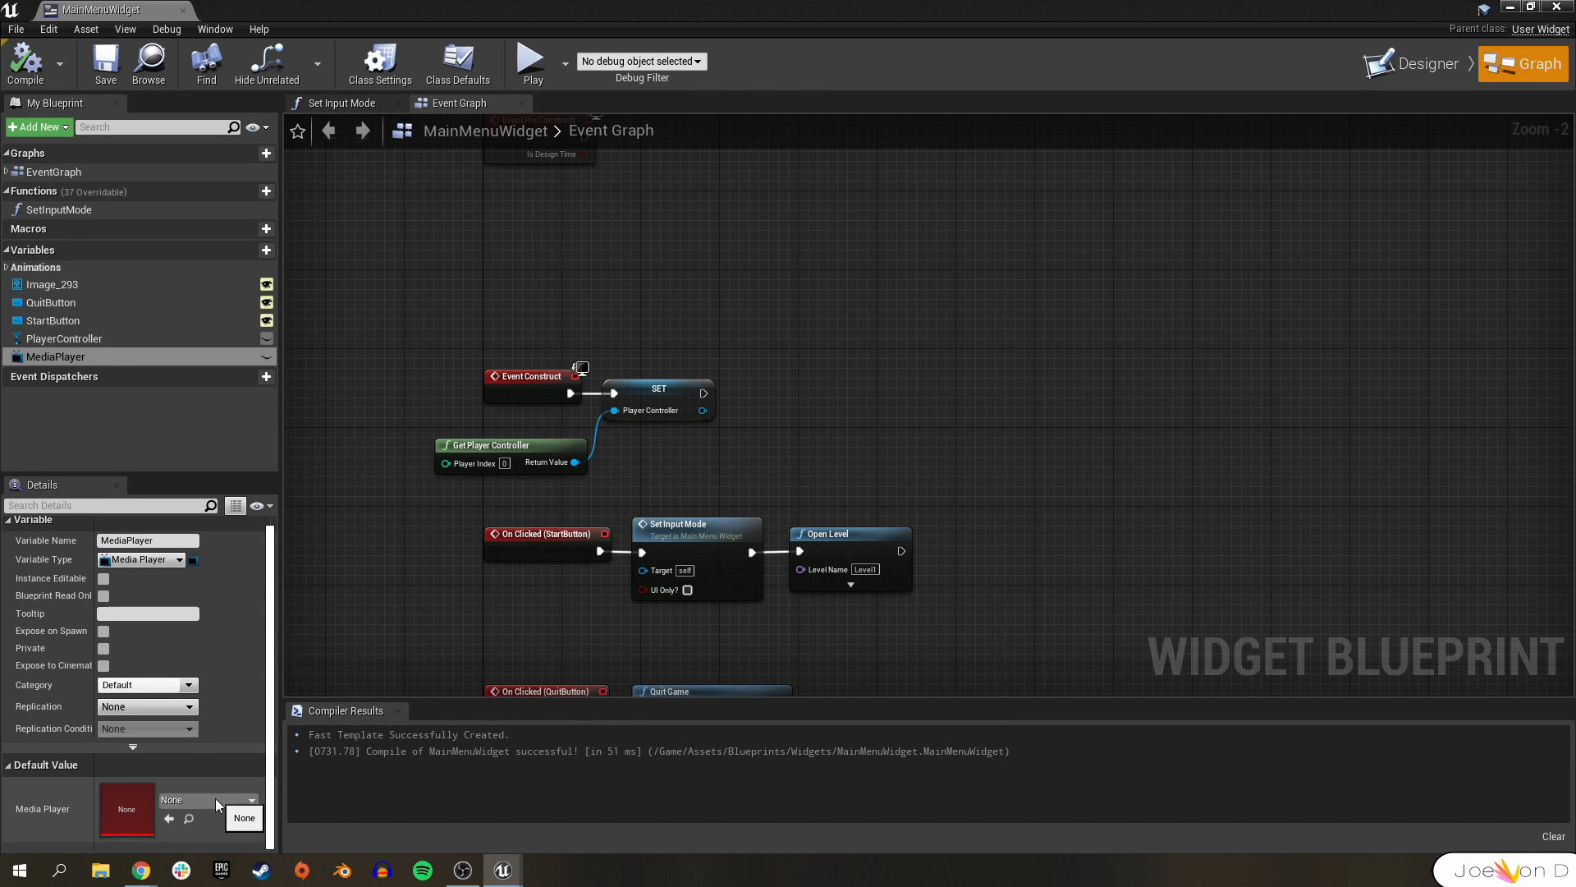
{"action": "left_click", "coordinate": [253, 800]}
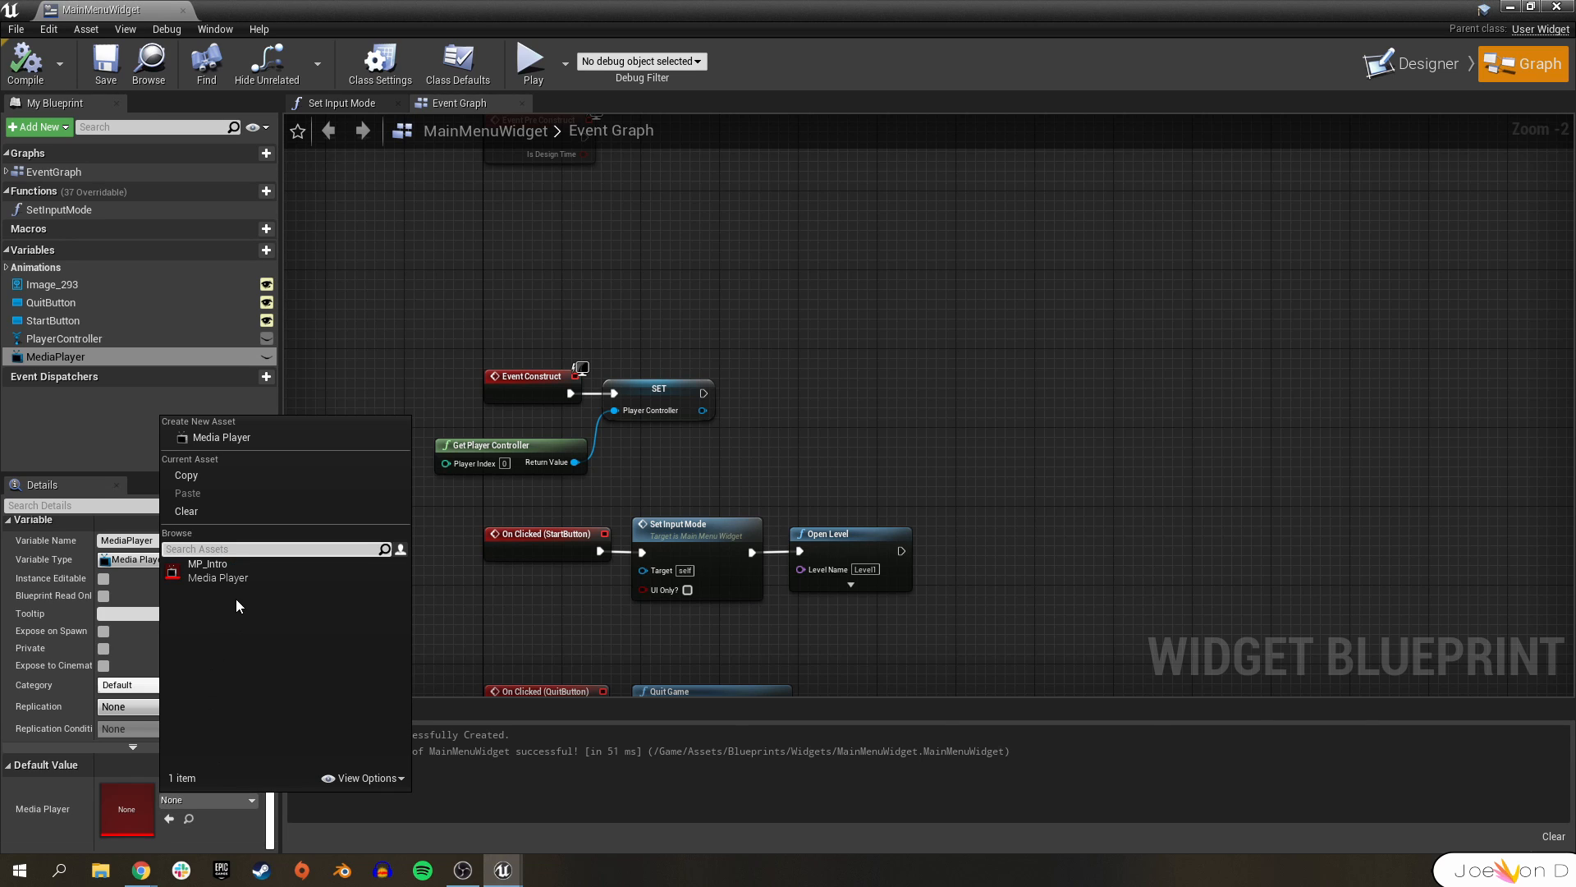
{"action": "left_click", "coordinate": [207, 563]}
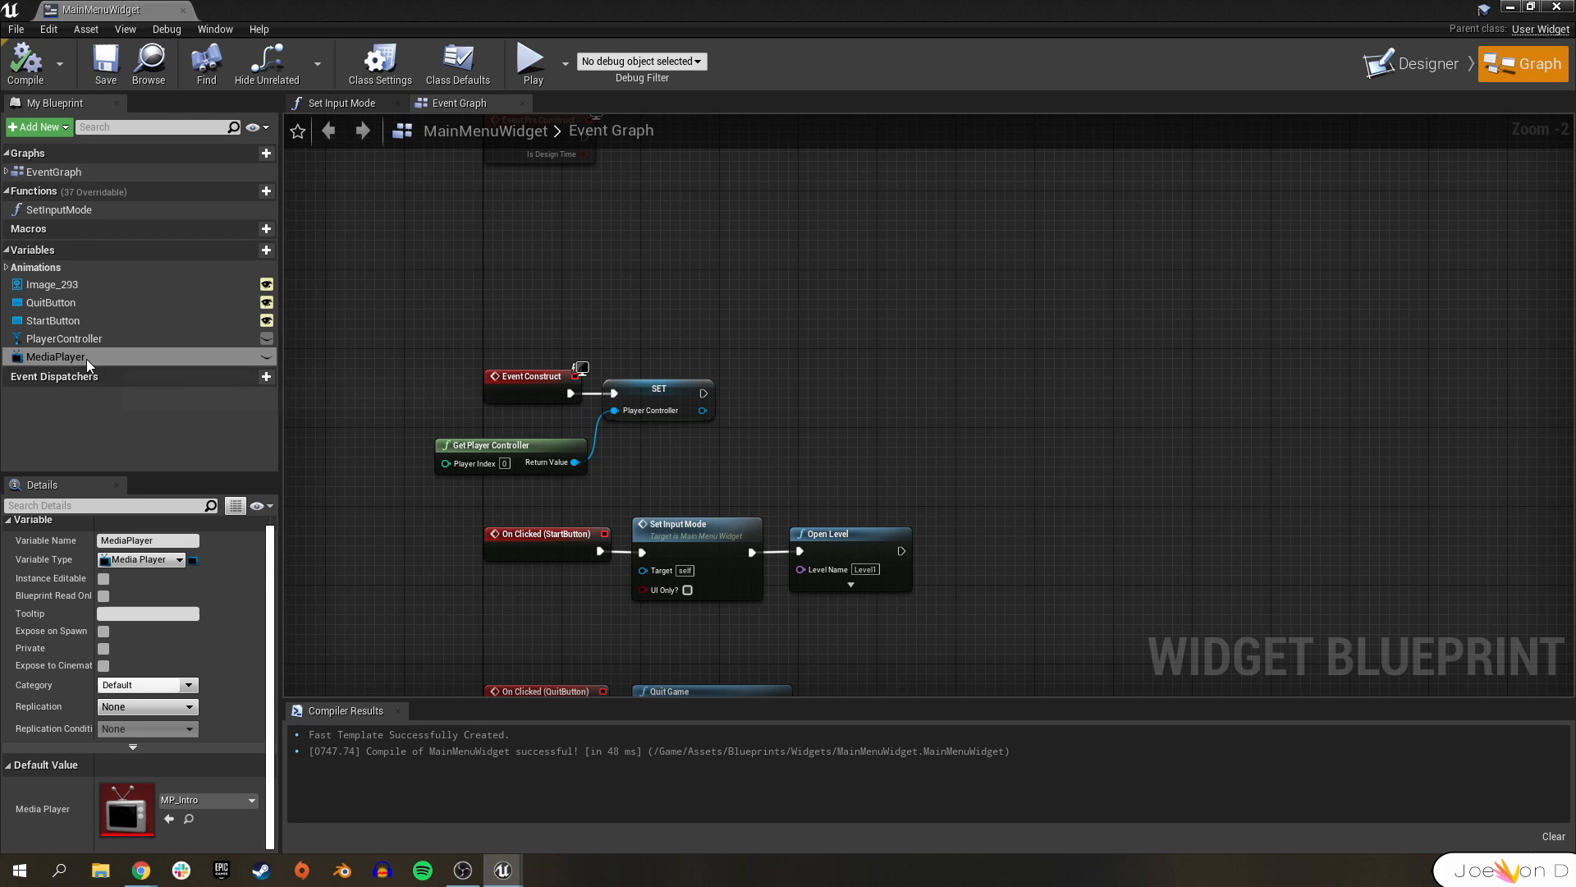
{"action": "mouse_move", "coordinate": [531, 374]}
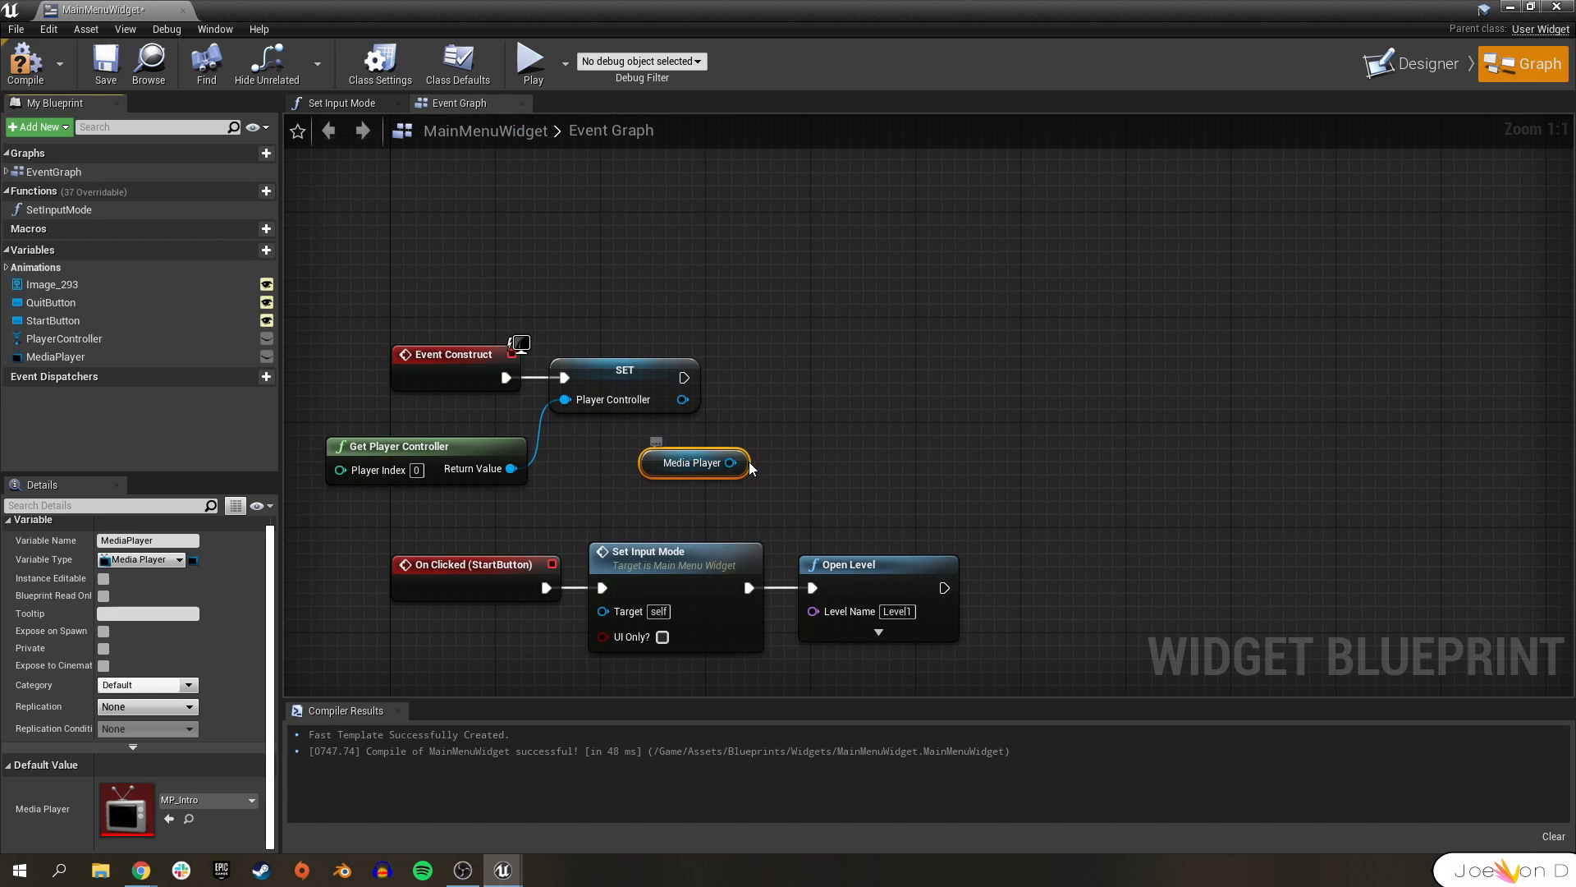
- Chain an Open Source call on MediaPlayer after the SET, using Edensky_Intro_2019_Edition as source
{"action": "left_click_drag", "start_coordinate": [739, 463], "coordinate": [847, 427]}
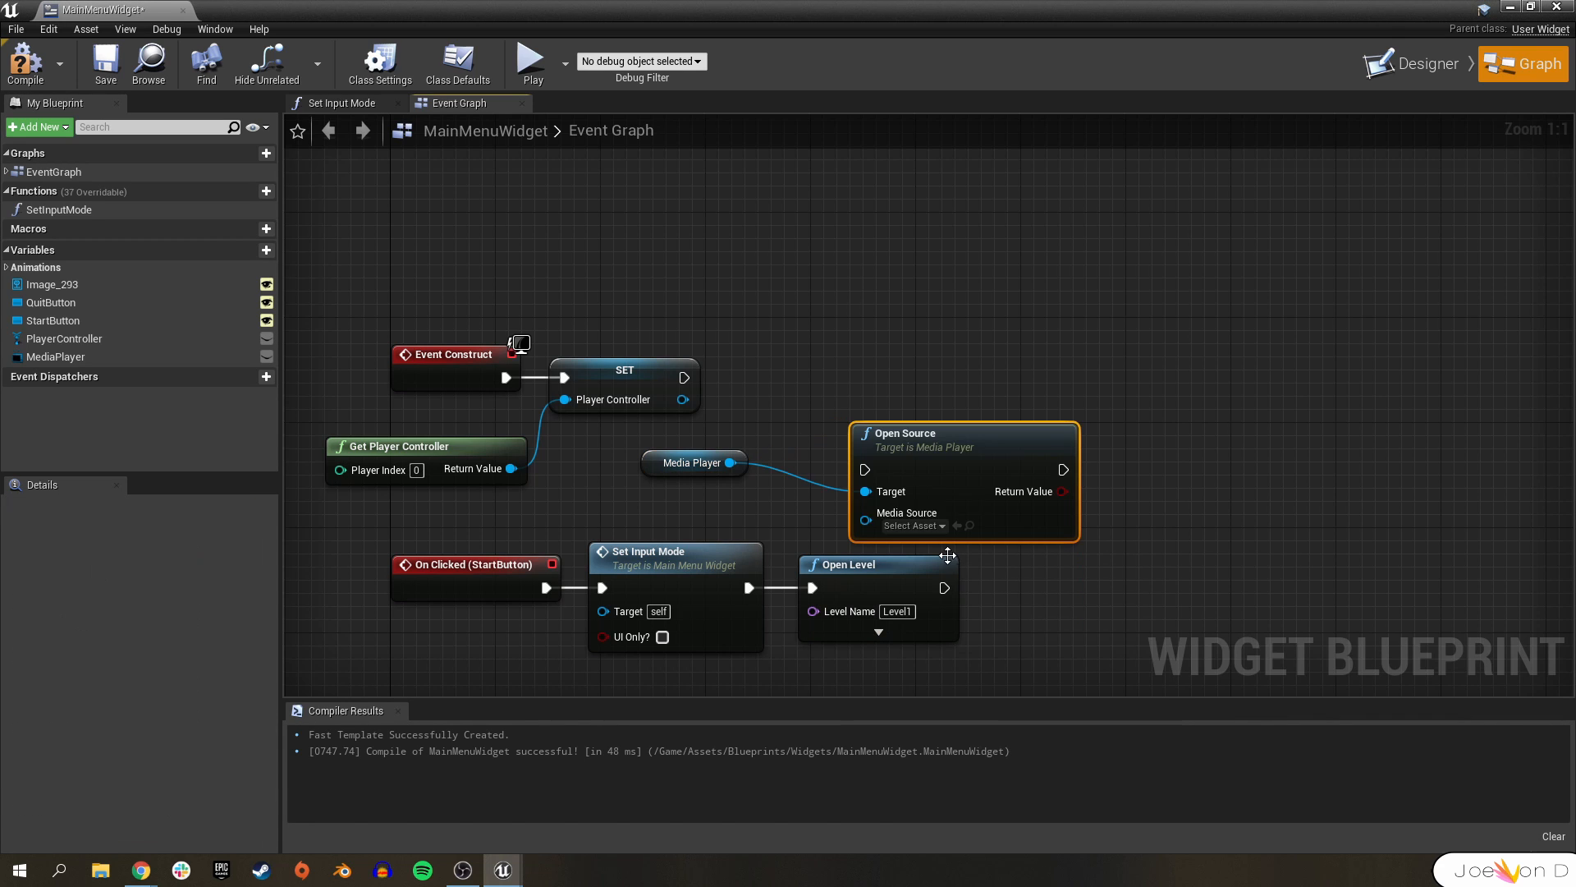
{"action": "left_click_drag", "start_coordinate": [948, 557], "coordinate": [818, 374]}
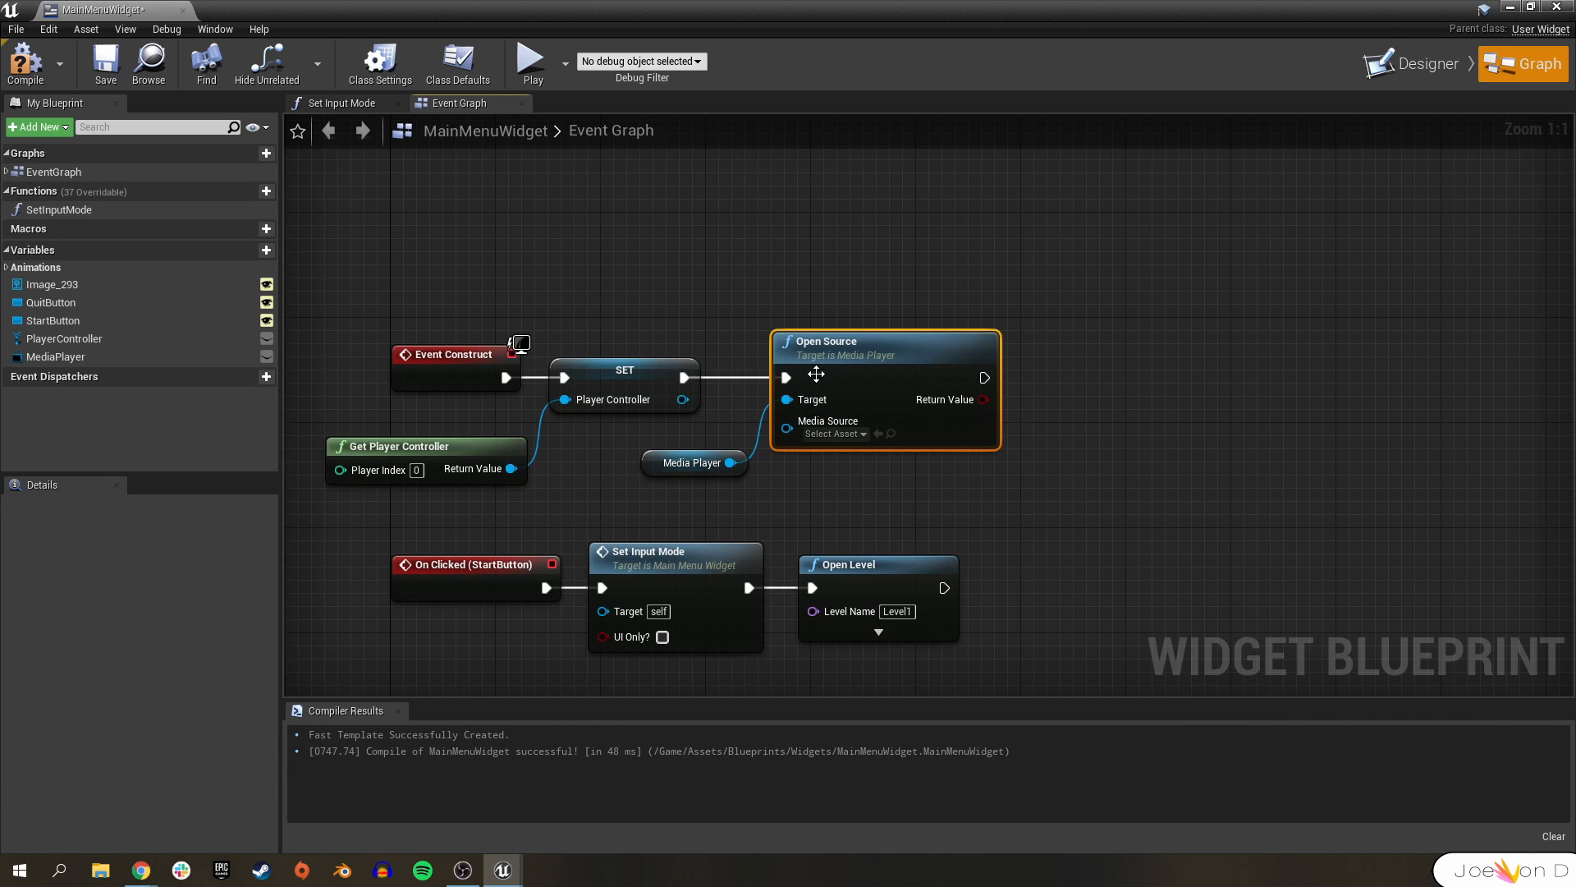
{"action": "left_click", "coordinate": [833, 433]}
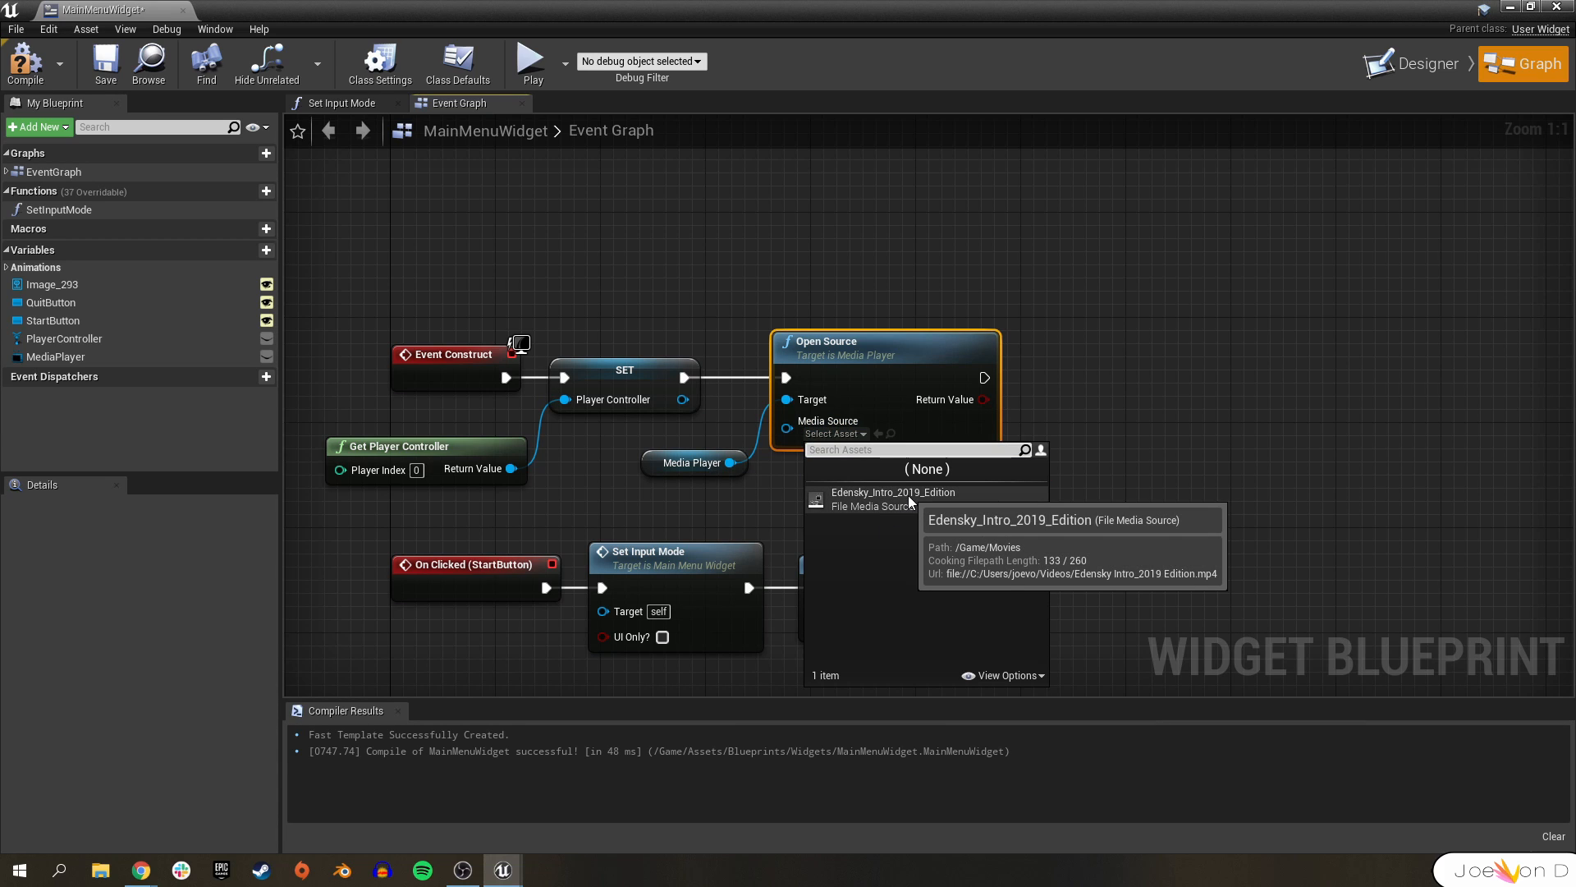
{"action": "left_click", "coordinate": [890, 497]}
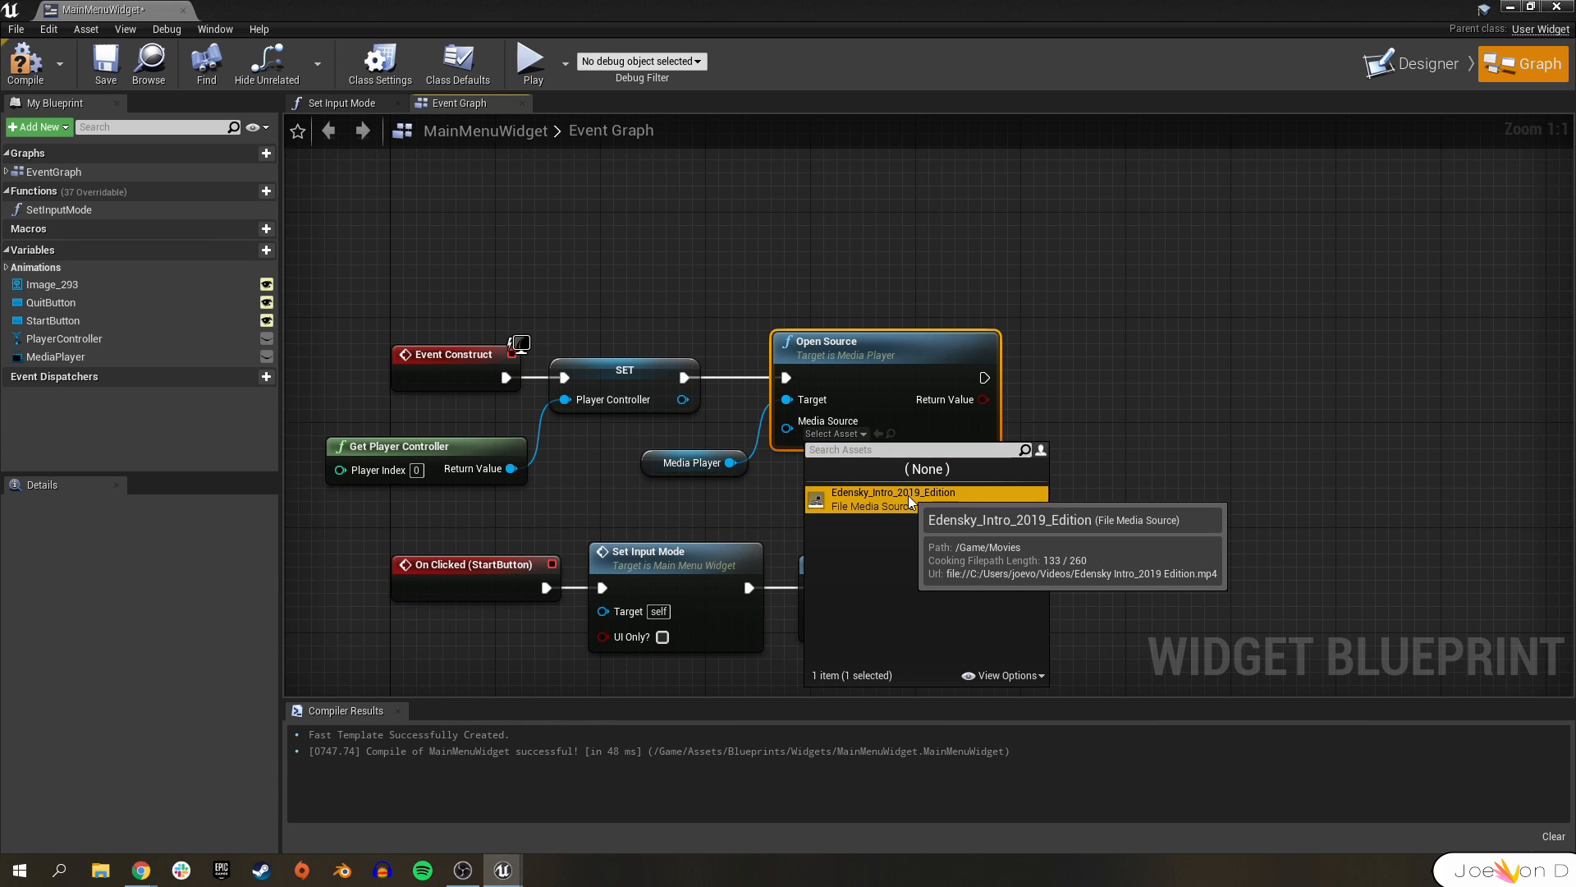
{"action": "left_click", "coordinate": [889, 491]}
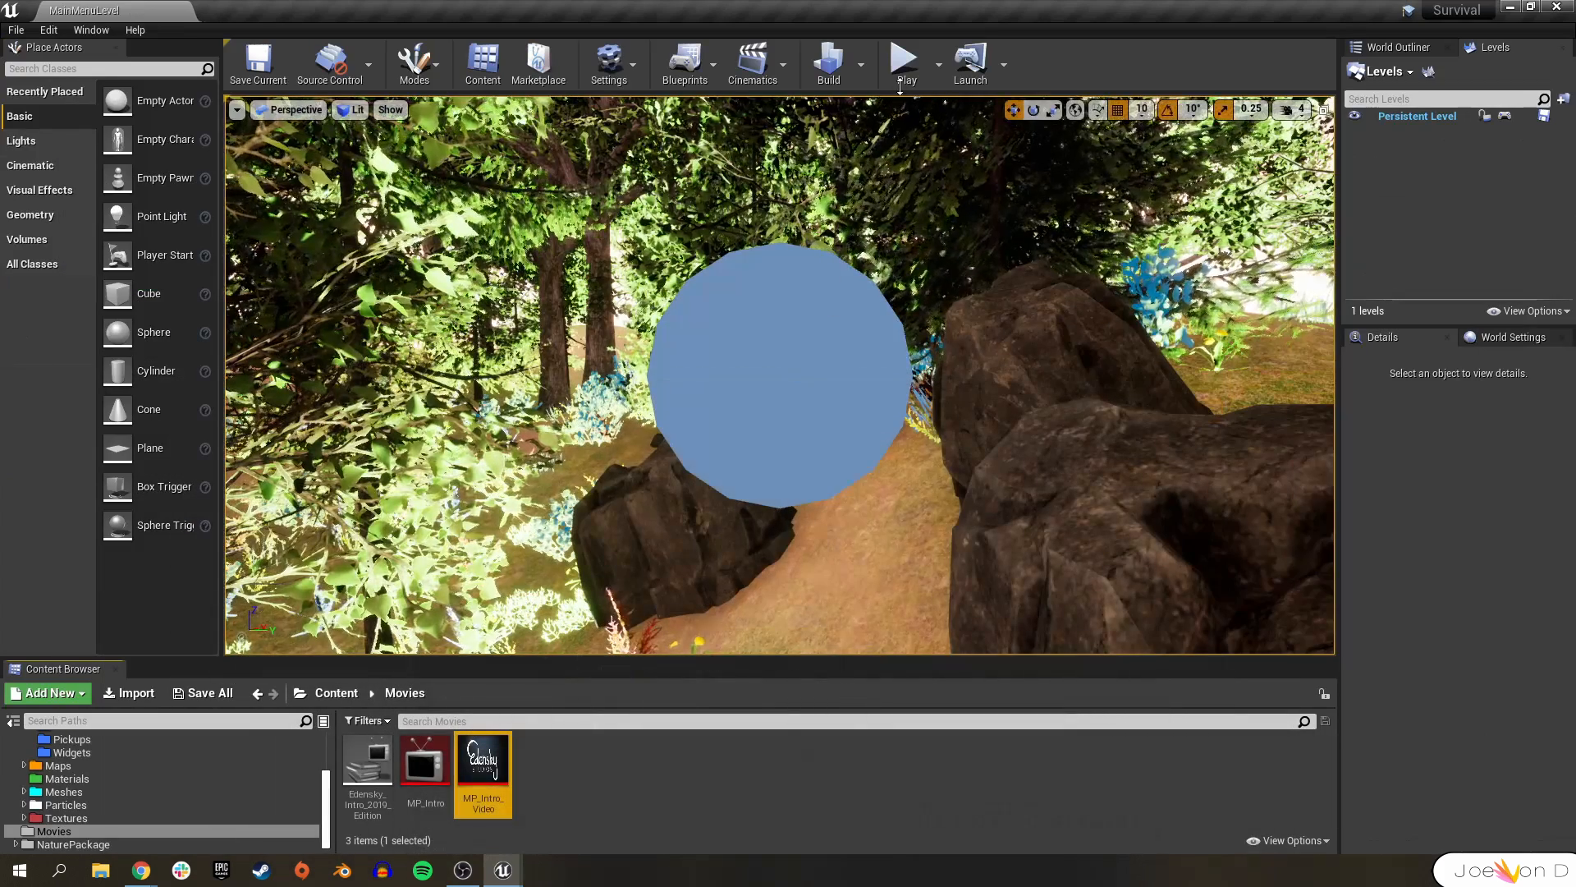
- Play-test the level to see the intro video behind the Survival Game menu
{"action": "left_click", "coordinate": [903, 57]}
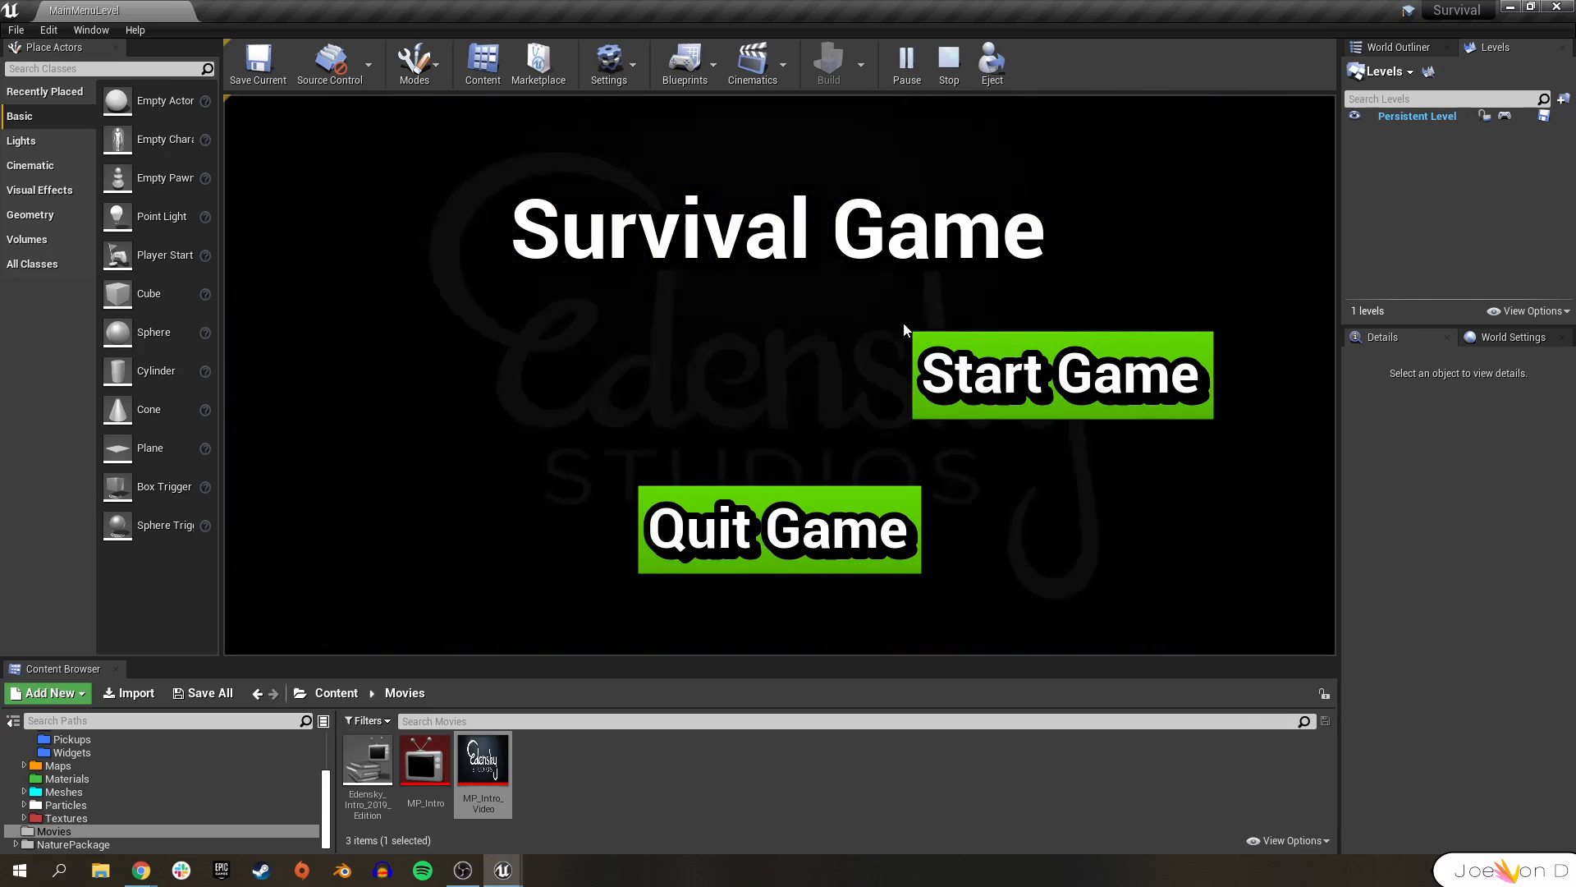
{"action": "left_click", "coordinate": [14, 30]}
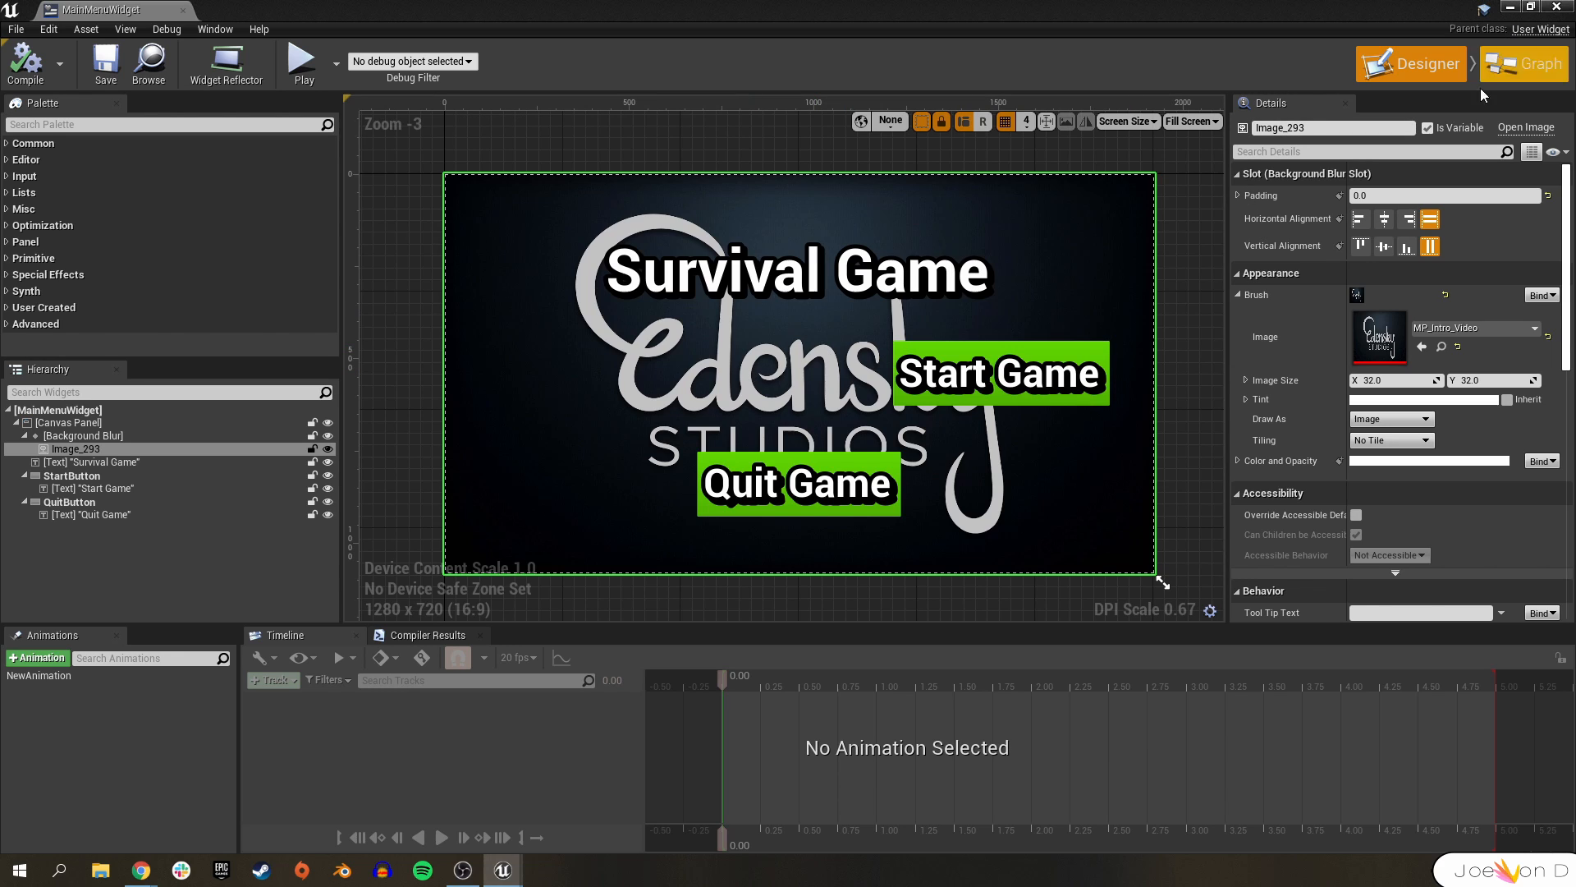
- Select the background Image in the designer and browse its Brush asset list
{"action": "left_click", "coordinate": [1524, 64]}
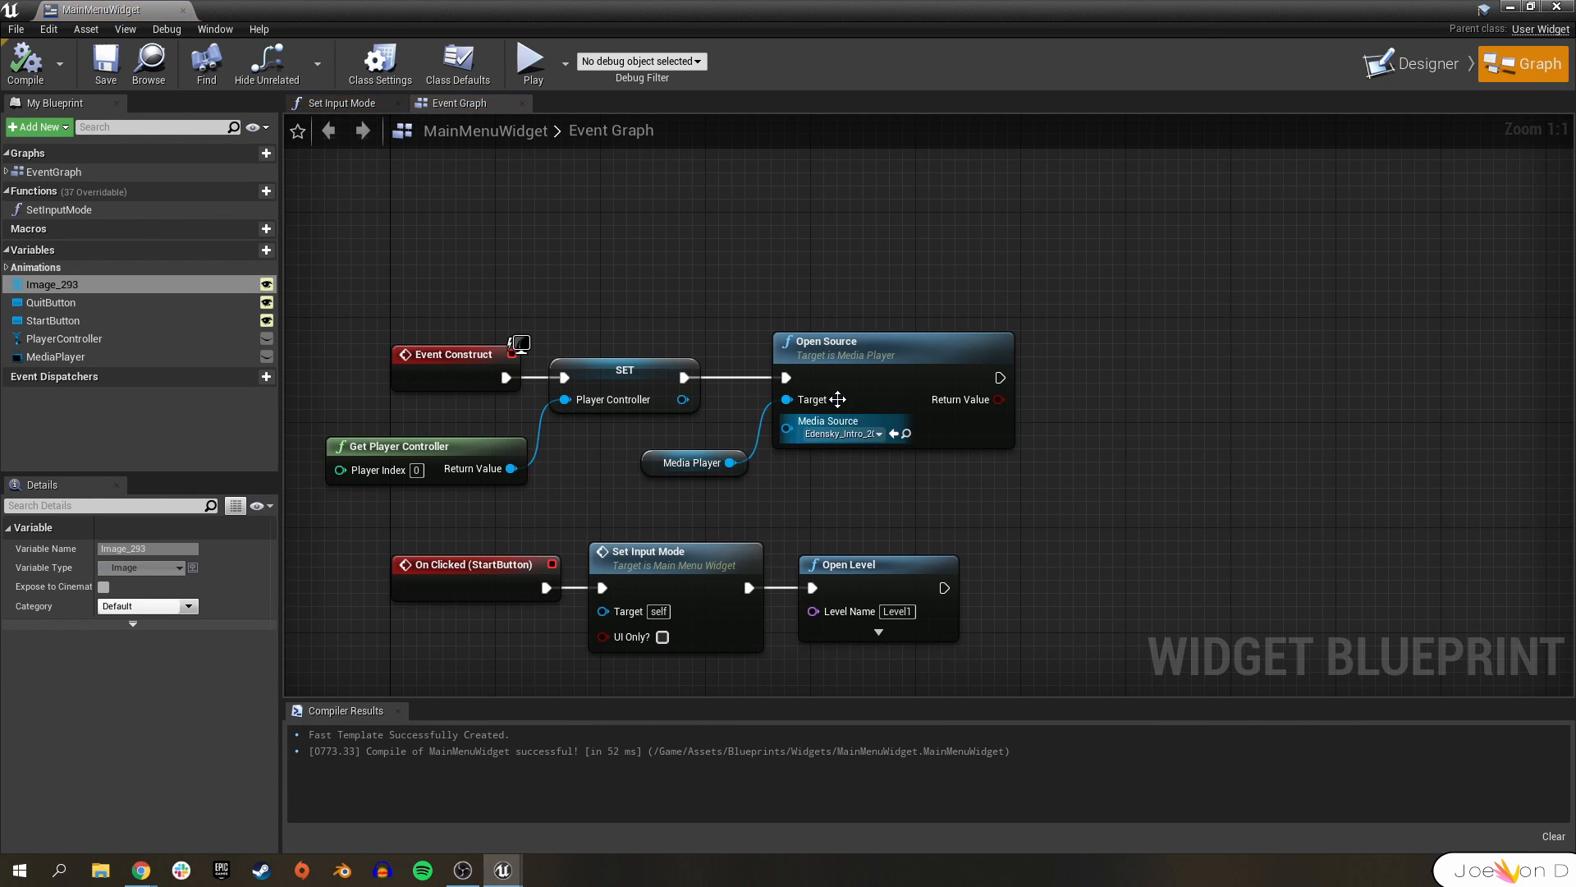
{"action": "mouse_move", "coordinate": [1432, 64]}
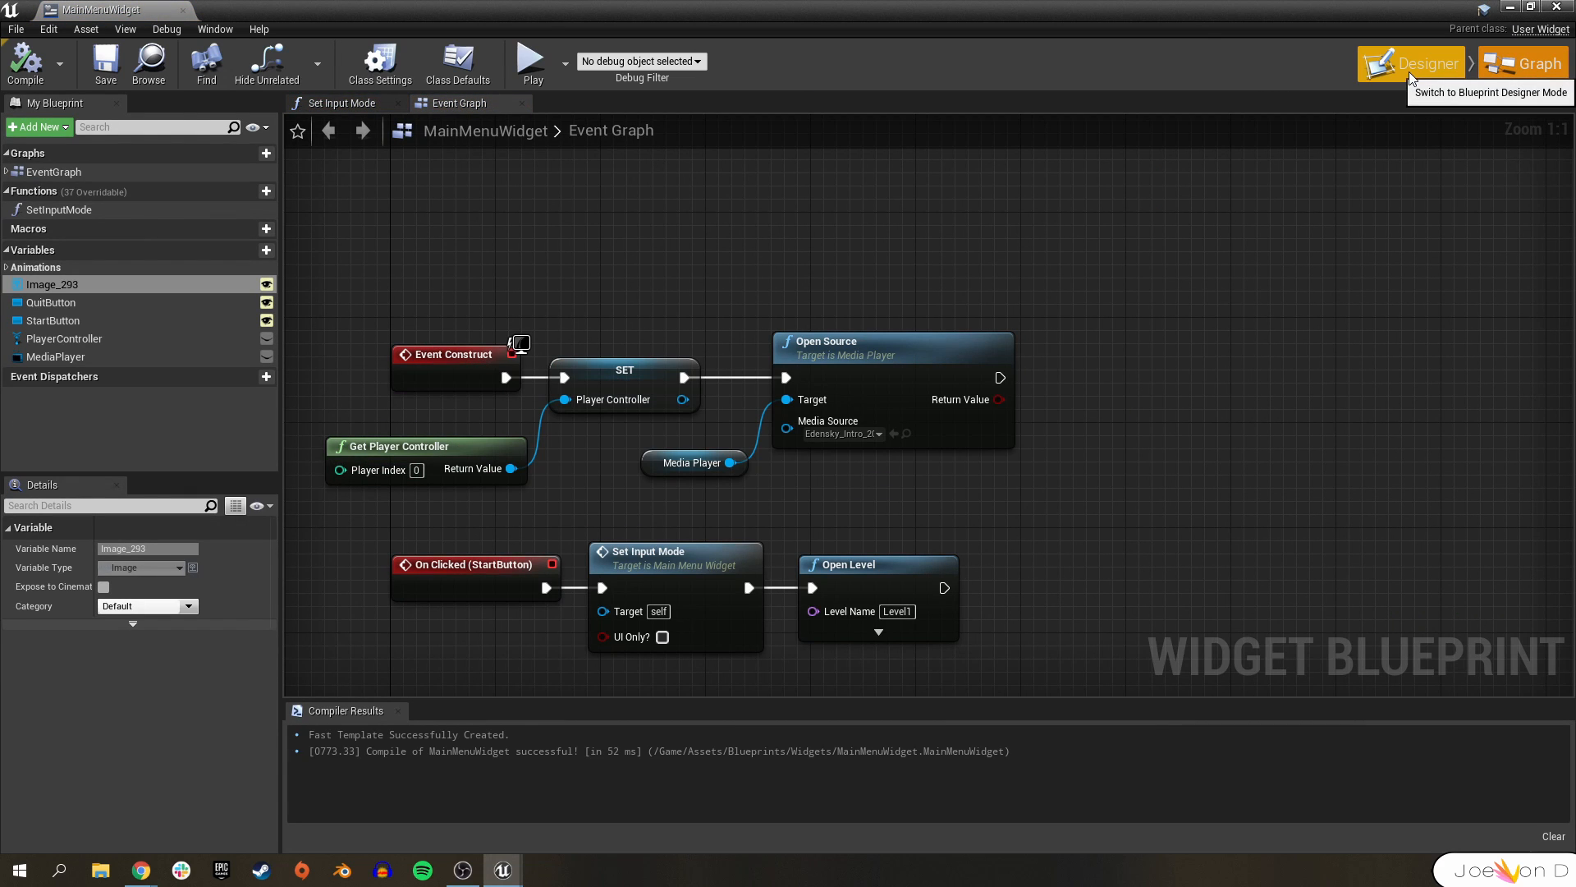
{"action": "left_click", "coordinate": [1412, 62]}
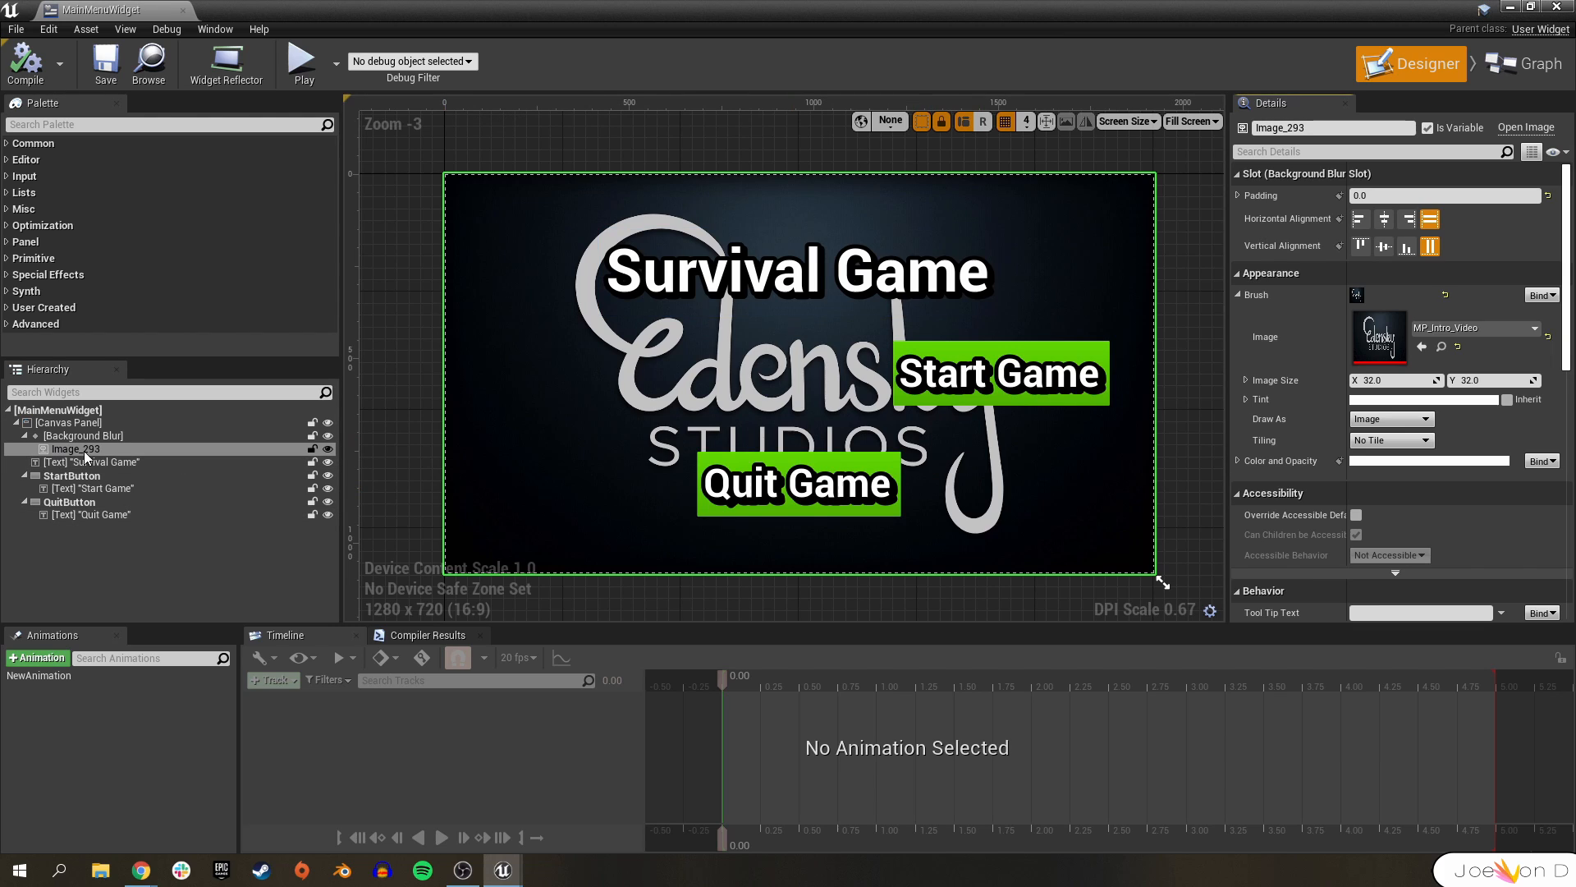
{"action": "left_click", "coordinate": [1360, 247]}
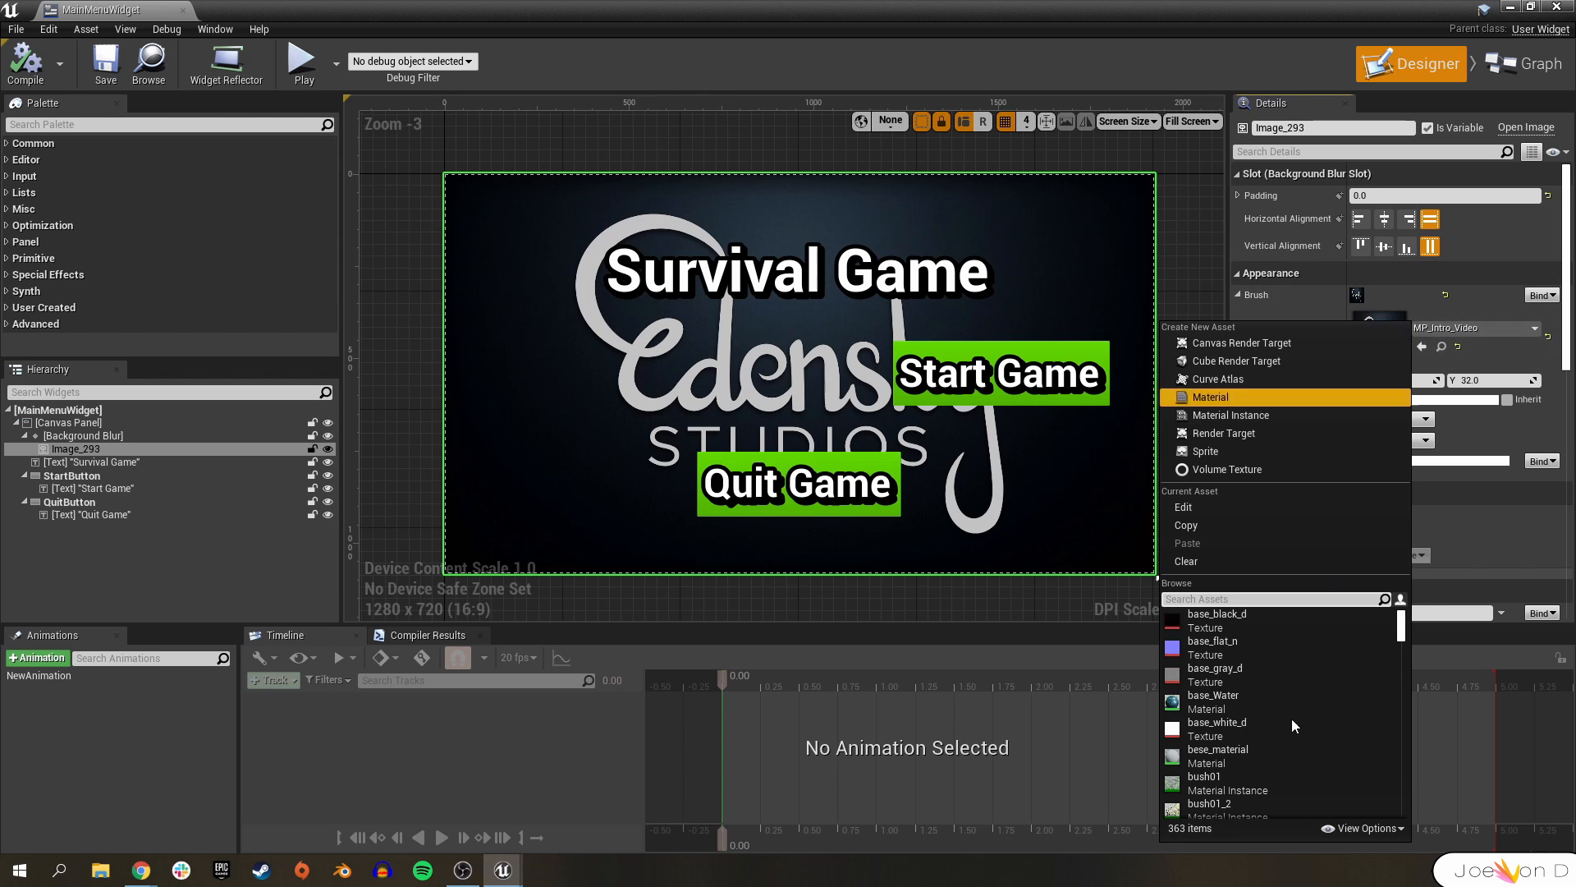
{"action": "scroll", "scroll_direction": "down", "scroll_amount": 3}
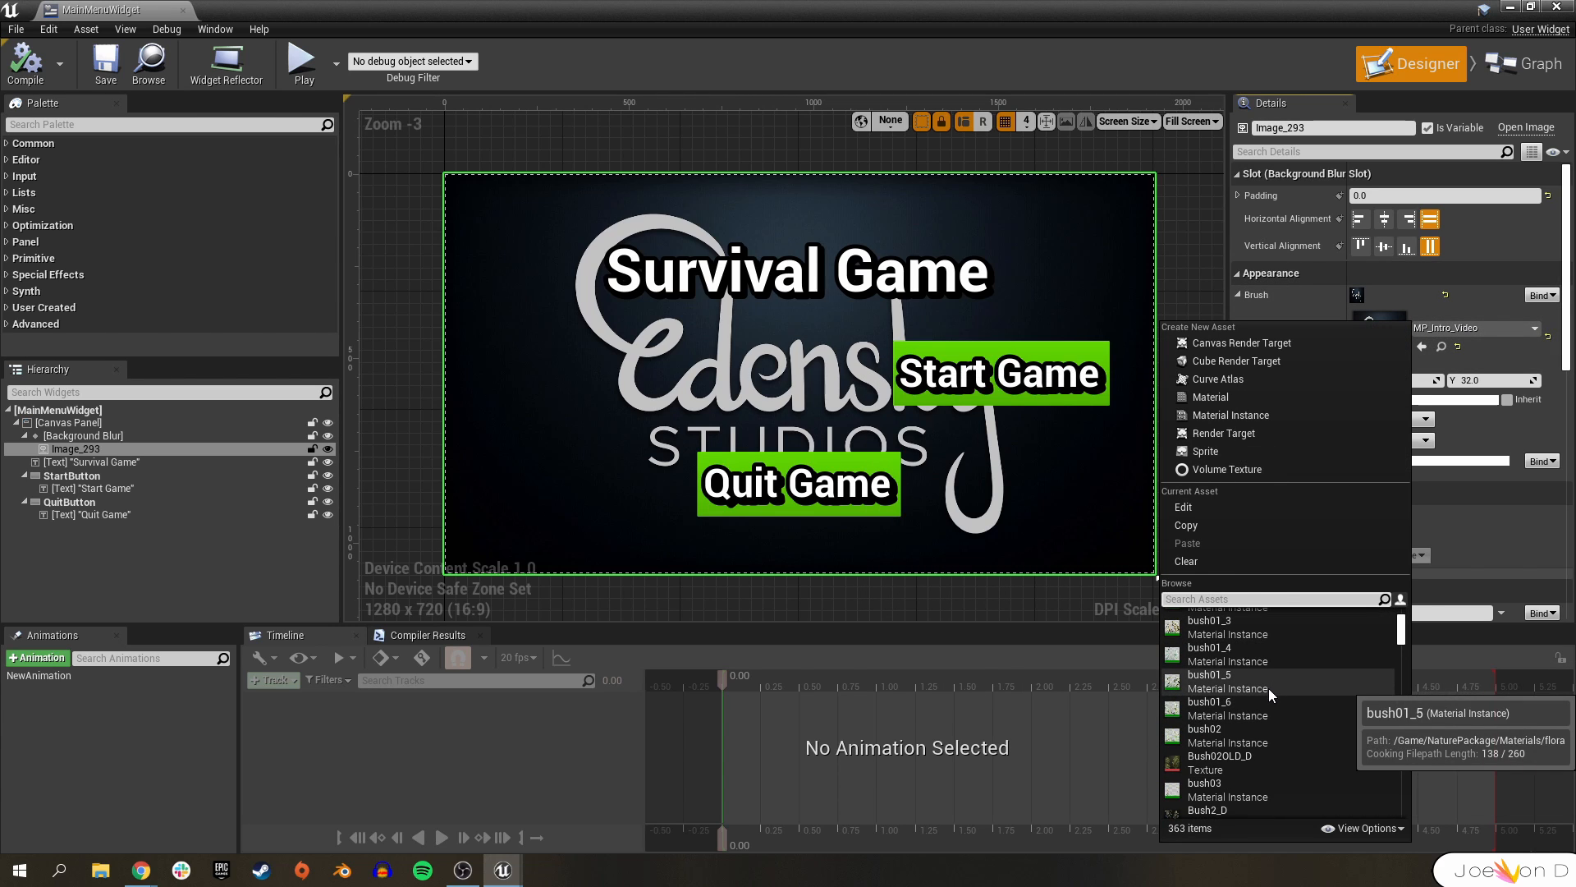
{"action": "scroll", "scroll_direction": "down", "scroll_amount": 3}
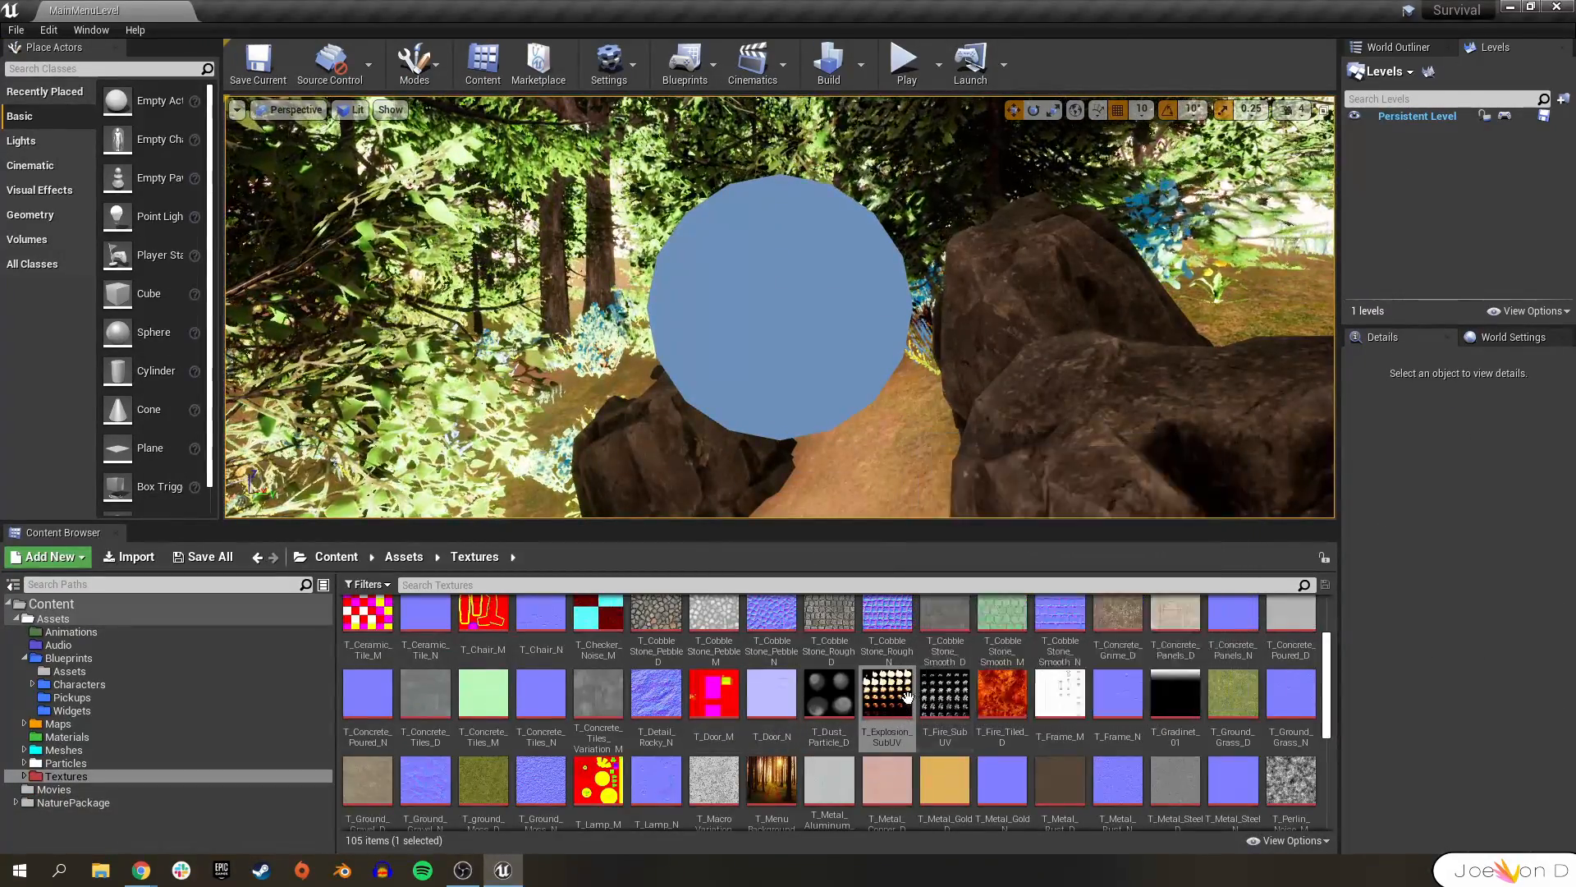
{"action": "mouse_move", "coordinate": [887, 689]}
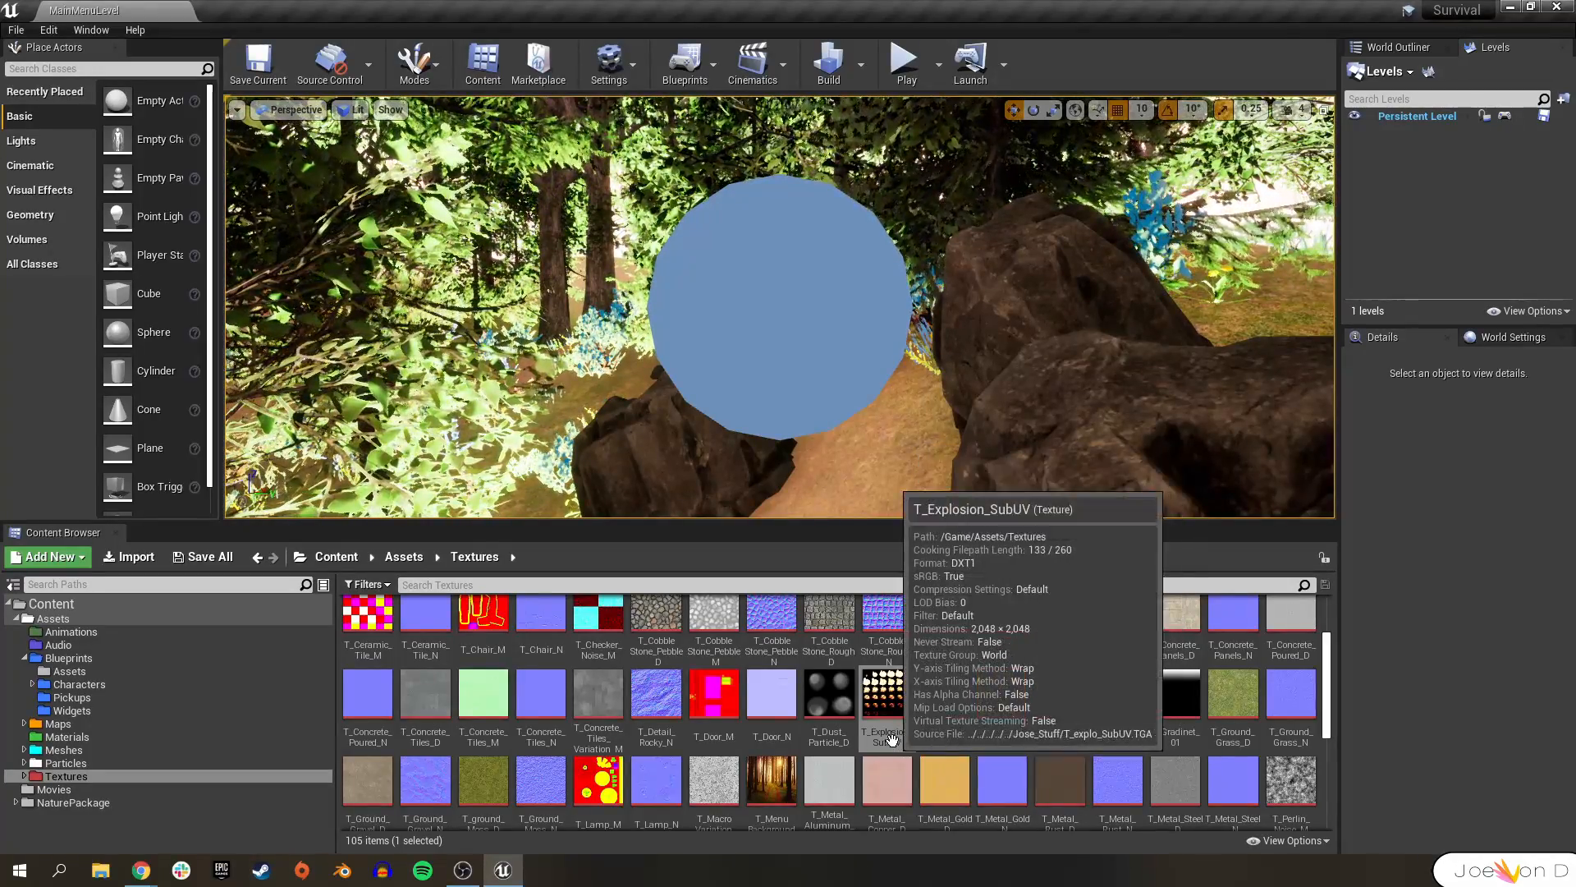
{"action": "double_click", "coordinate": [885, 693]}
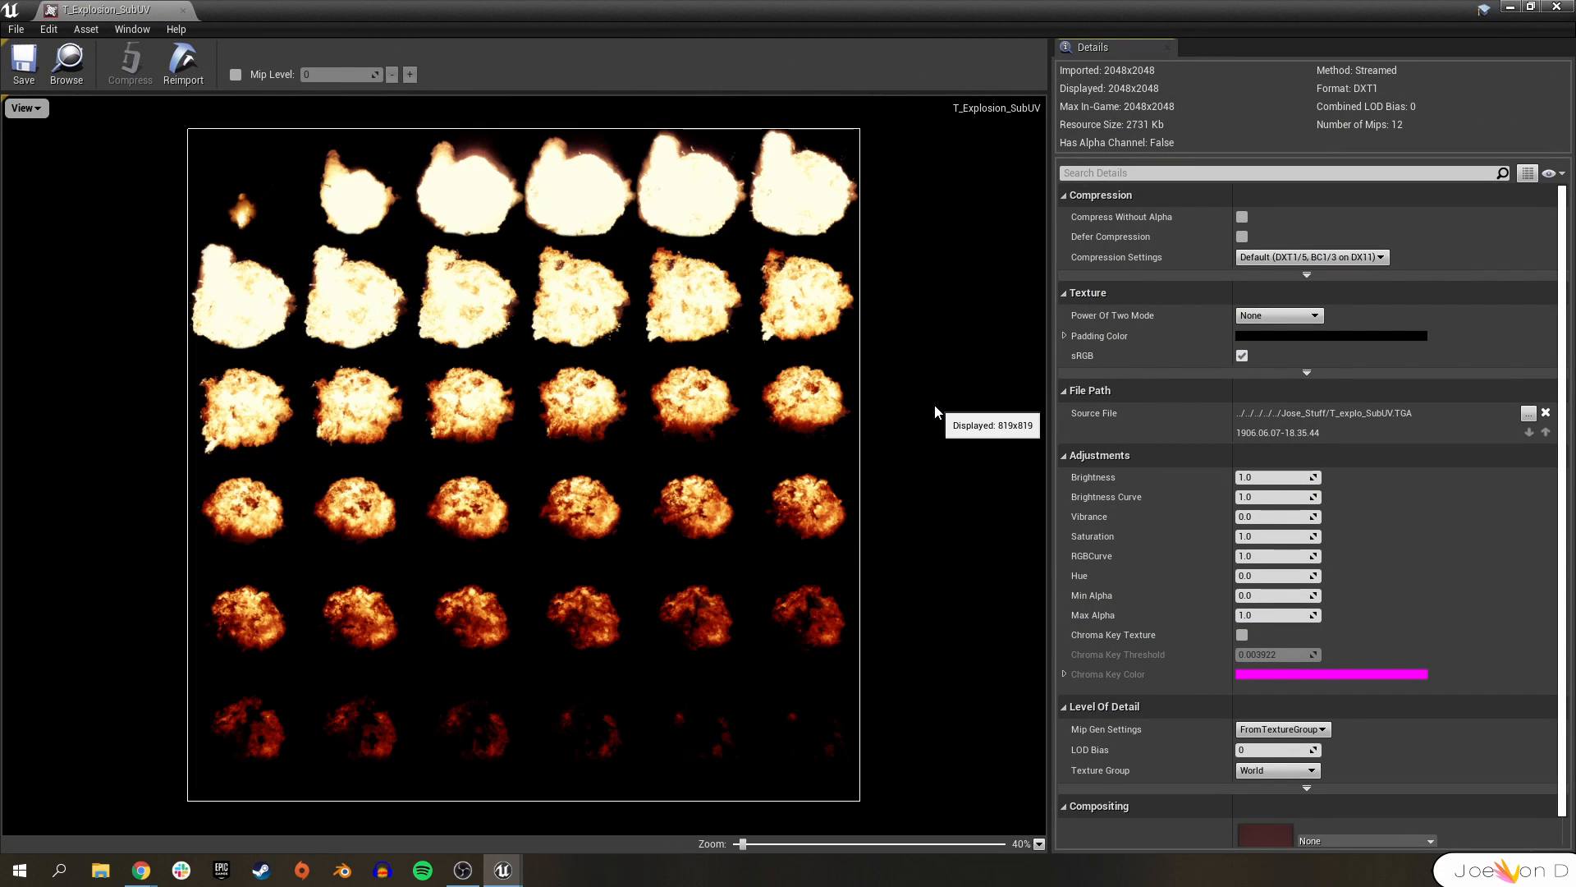
{"action": "mouse_move", "coordinate": [859, 552]}
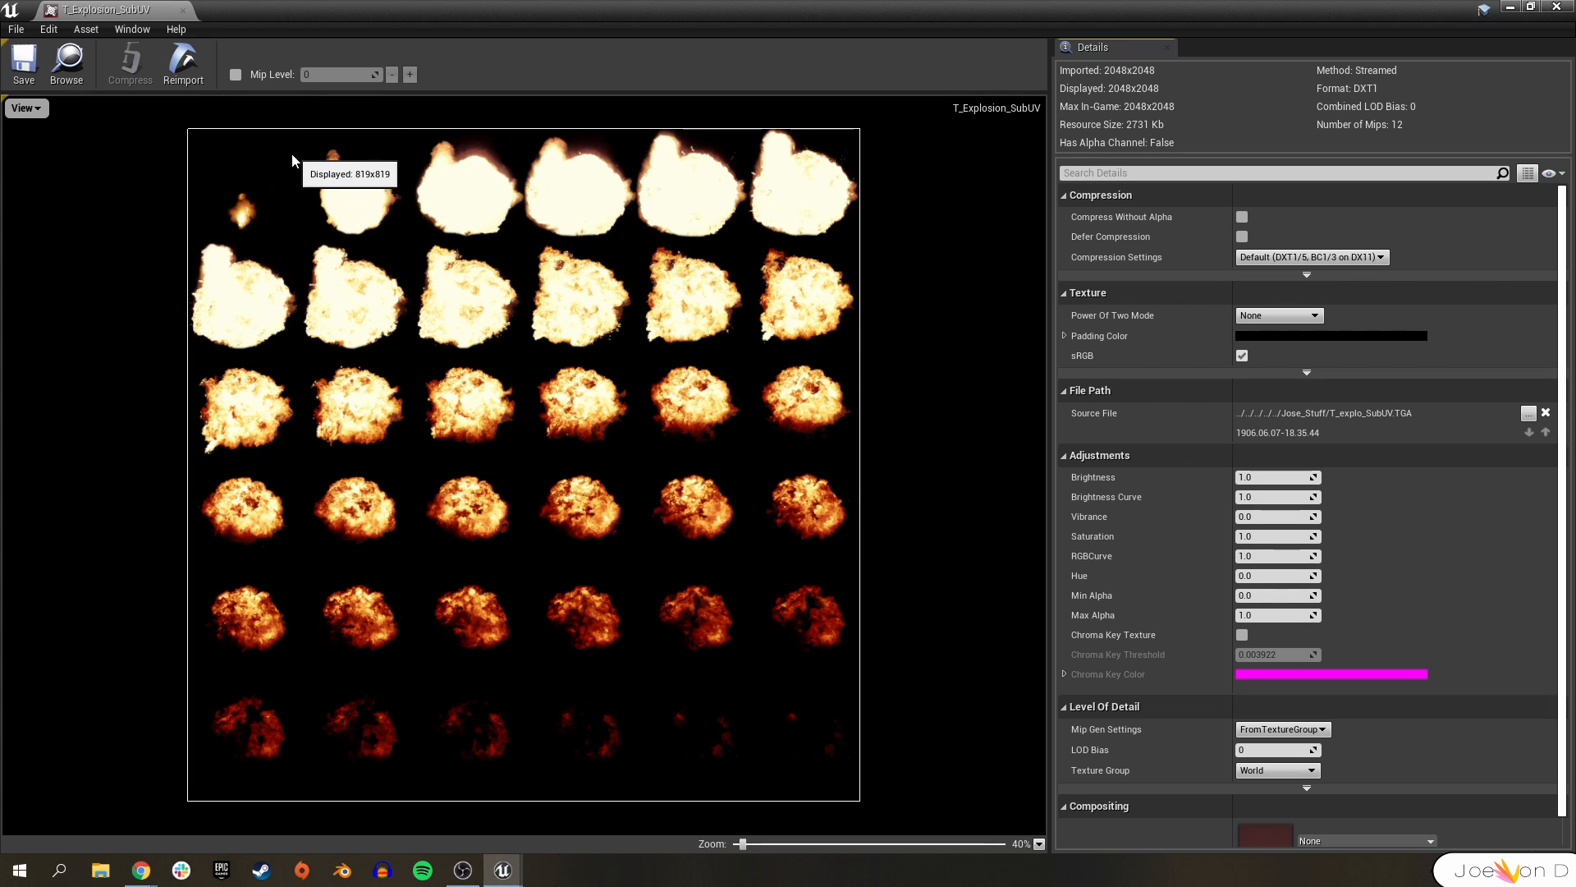
{"action": "mouse_move", "coordinate": [540, 153]}
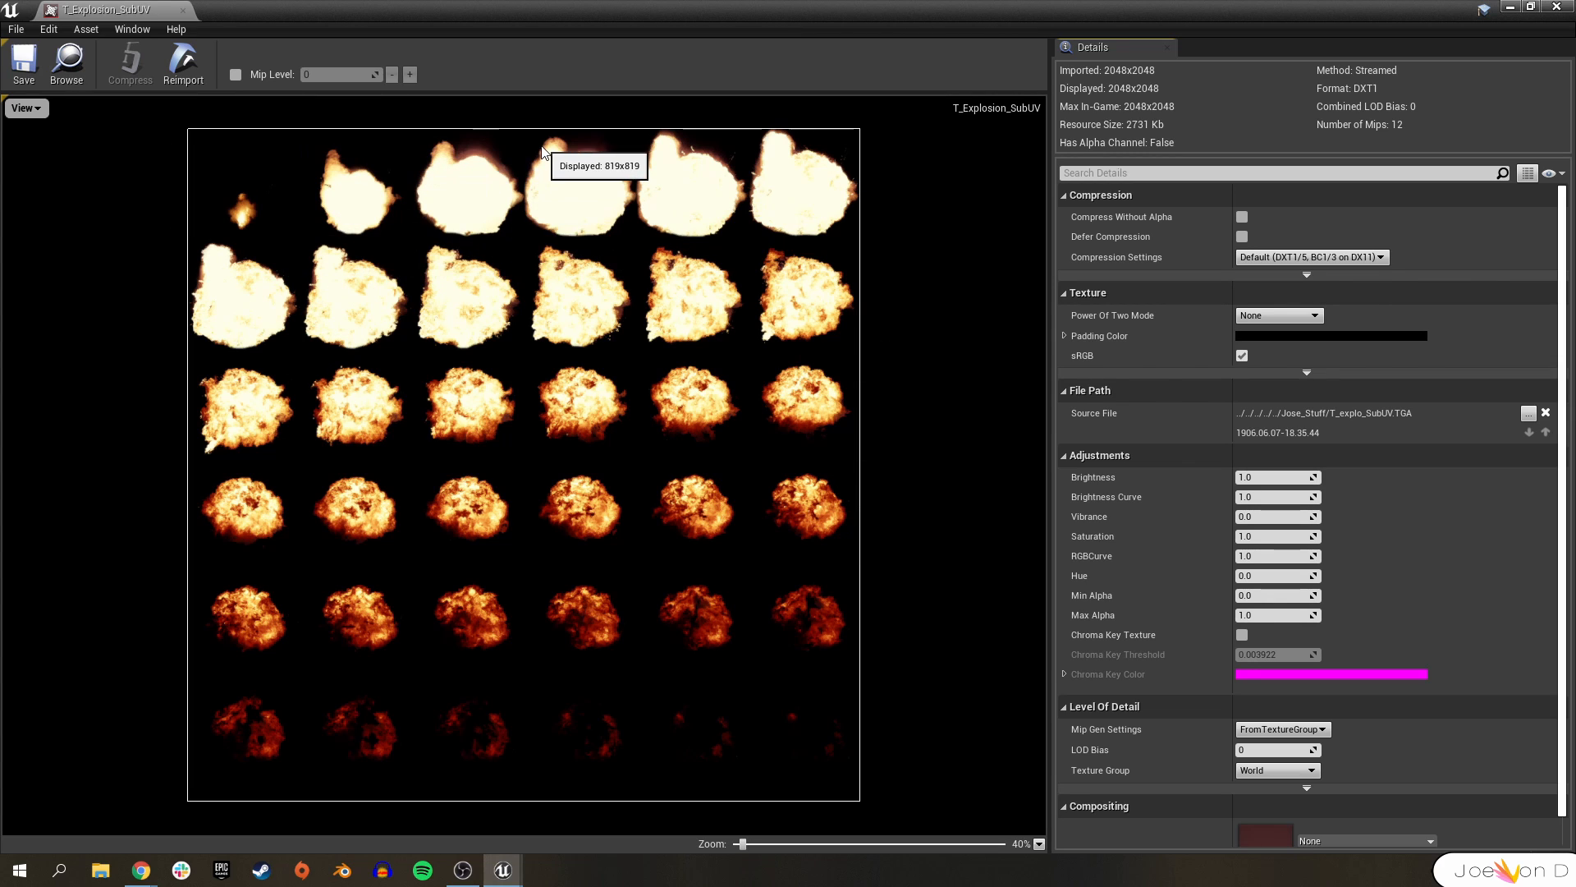
{"action": "mouse_move", "coordinate": [798, 342]}
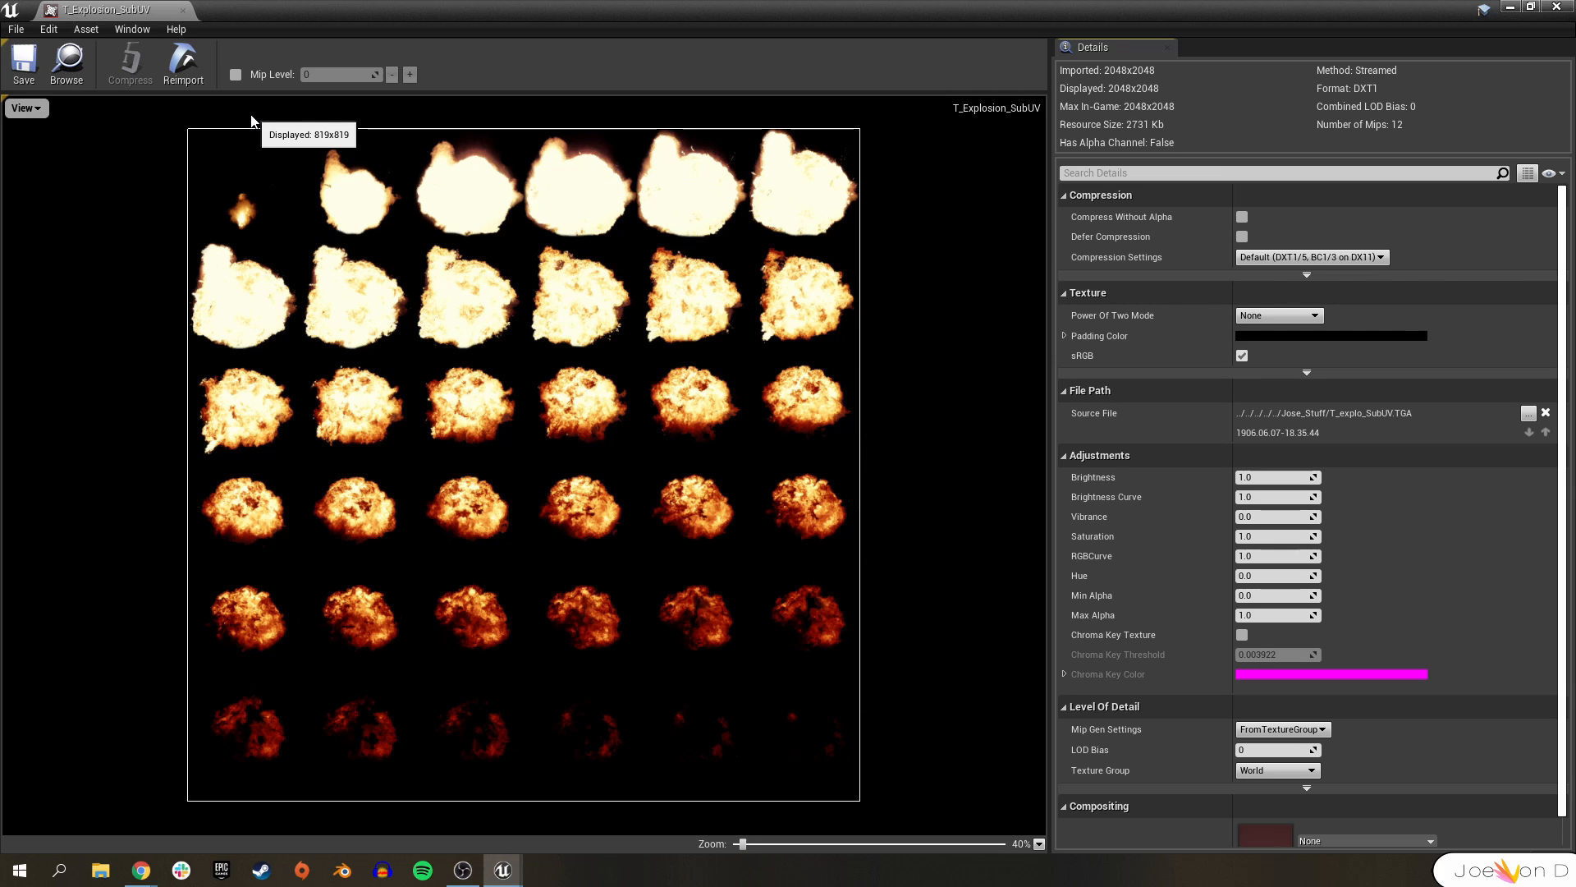
{"action": "mouse_move", "coordinate": [154, 177]}
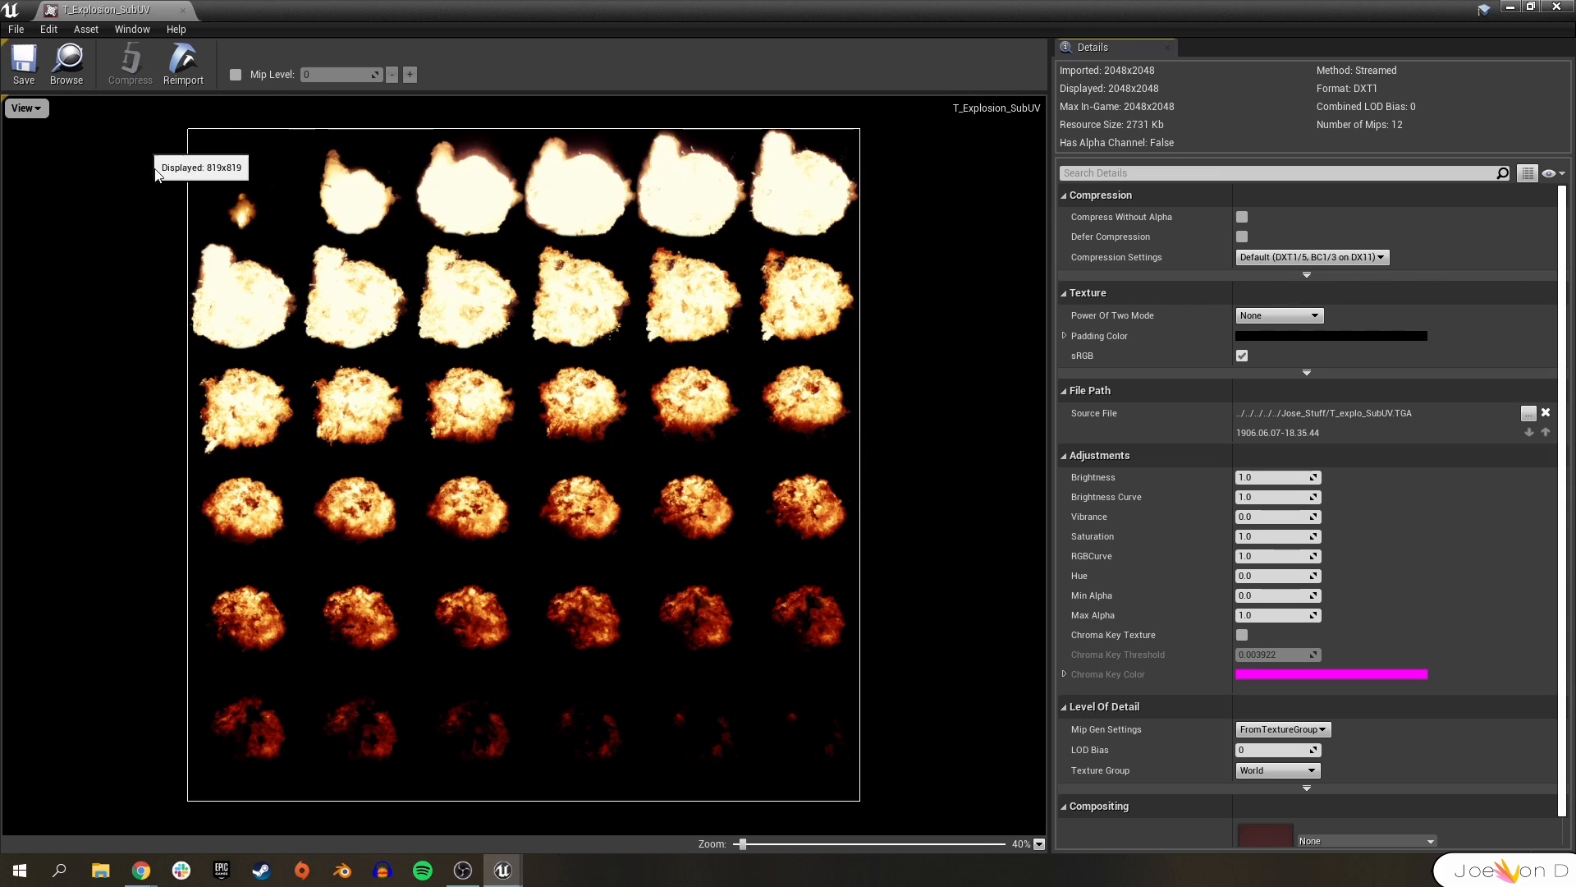
{"action": "mouse_move", "coordinate": [280, 354]}
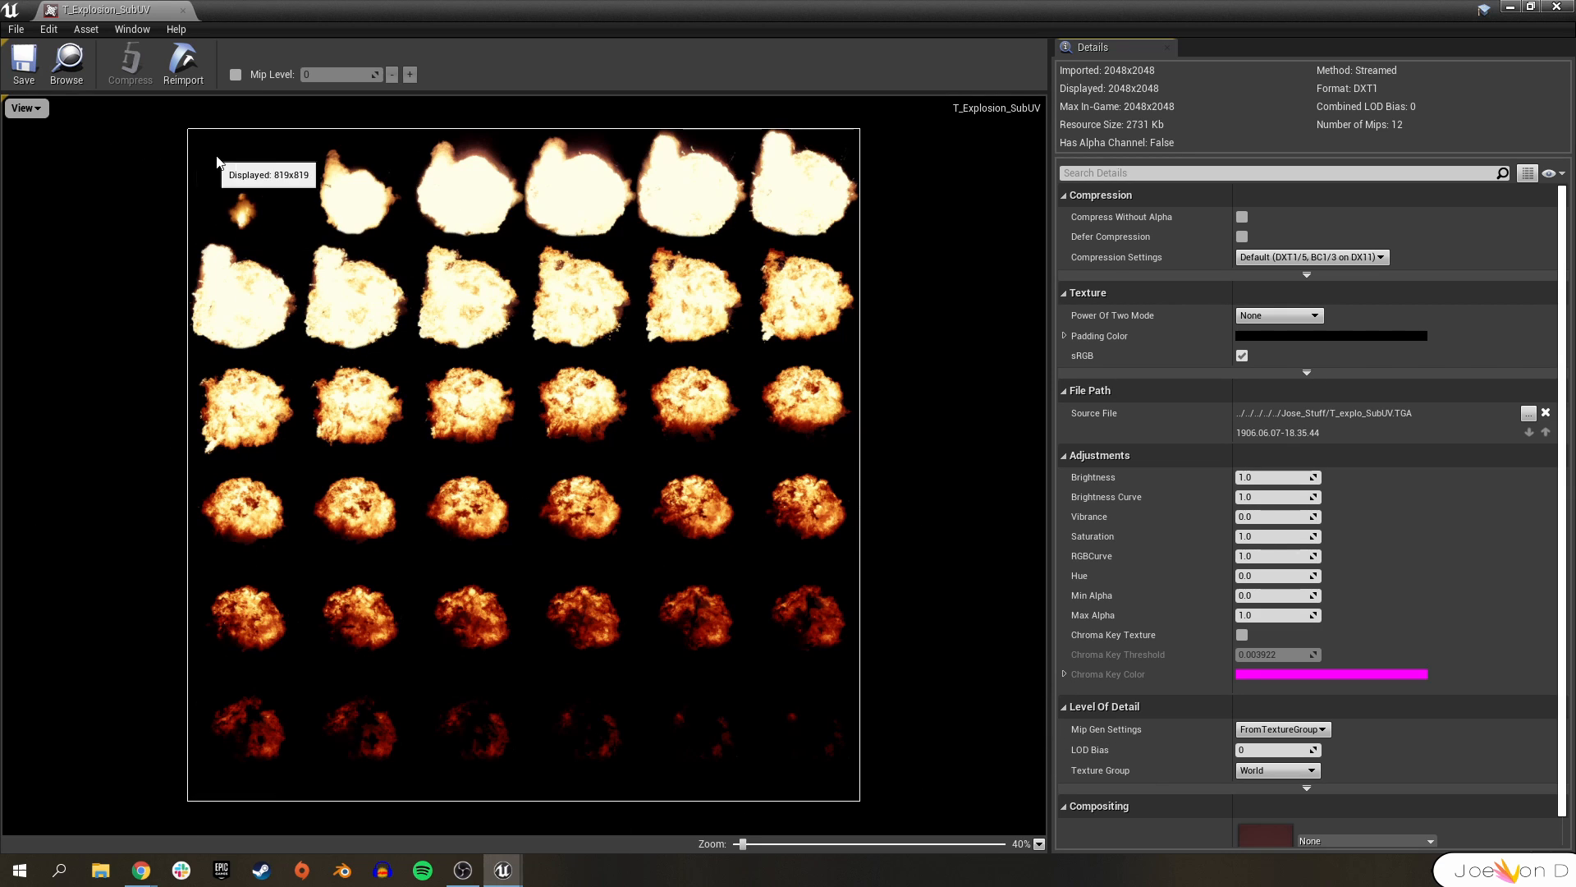
{"action": "mouse_move", "coordinate": [833, 311]}
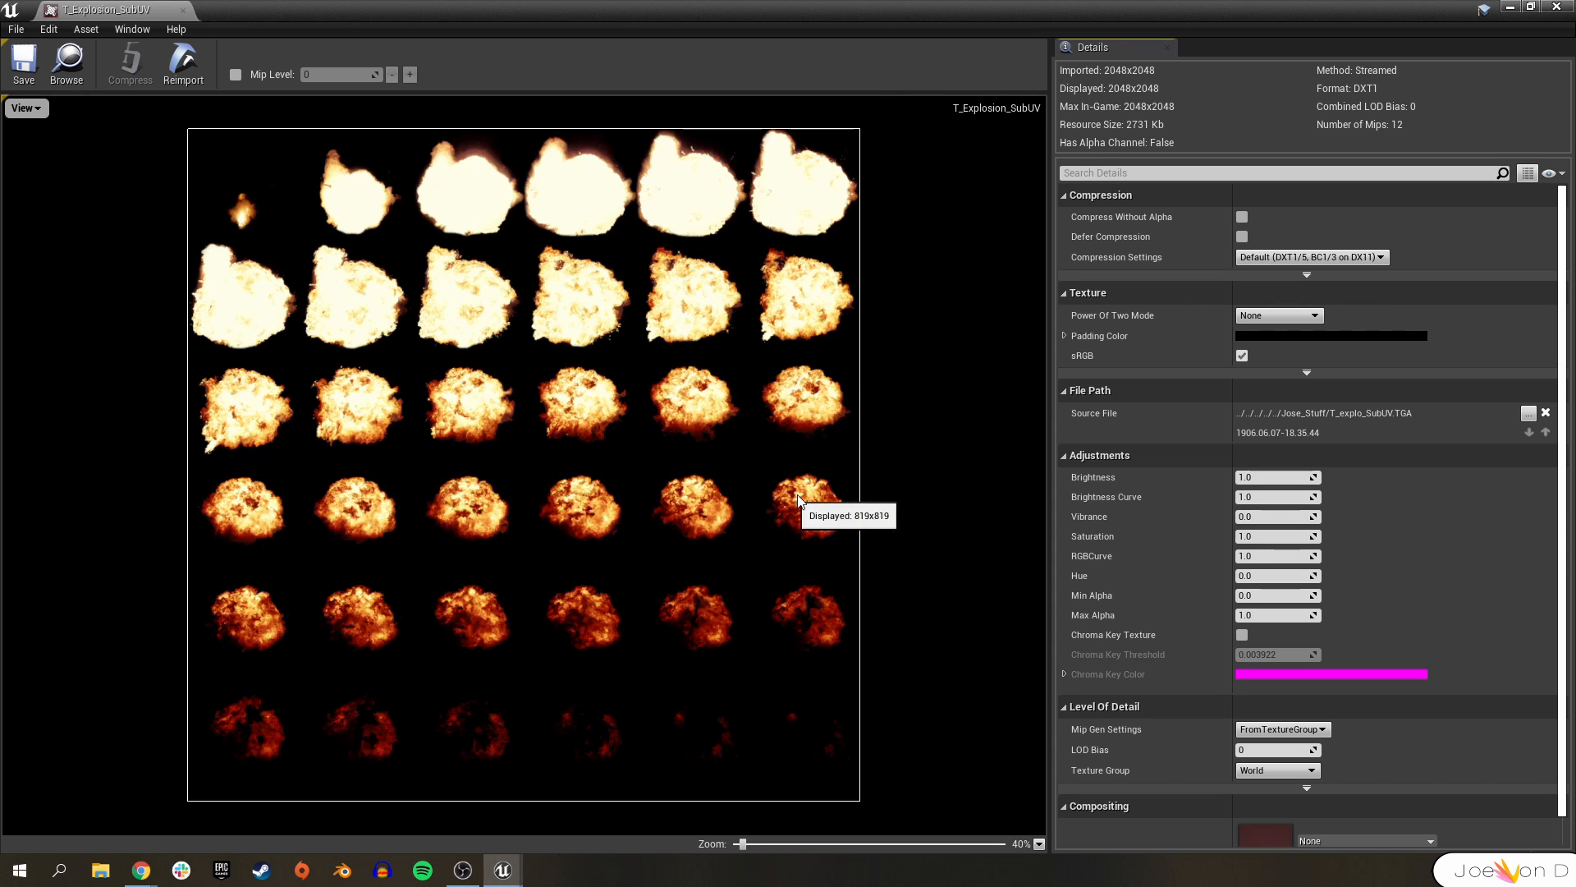
{"action": "mouse_move", "coordinate": [421, 463]}
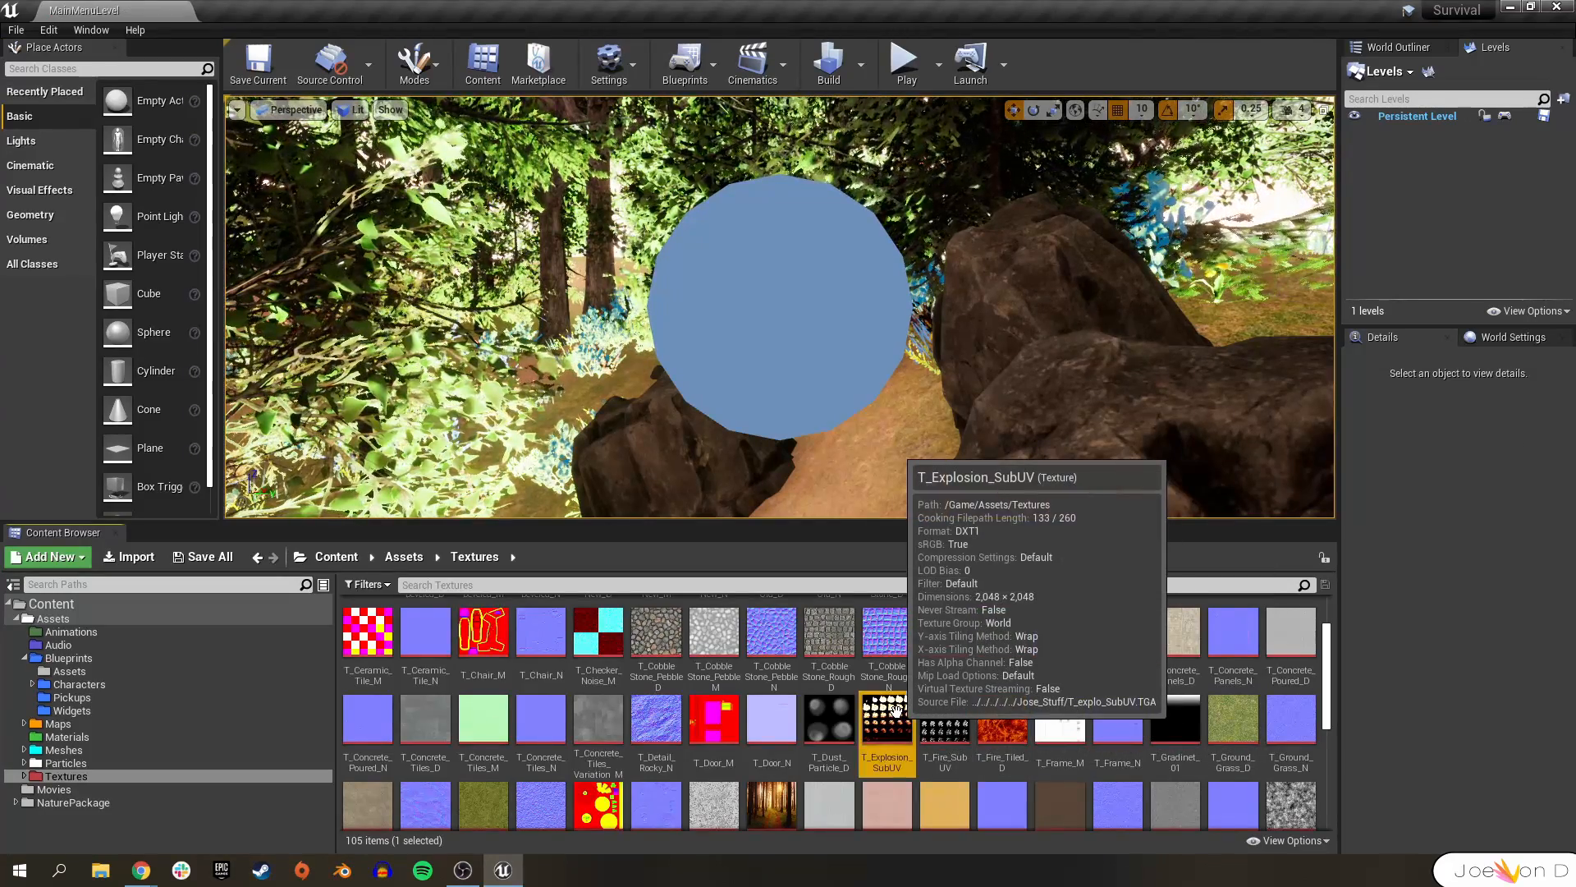
- Create material M_Anim from T_Explosion_SubUV and set its domain to User Interface
{"action": "right_click", "coordinate": [886, 720]}
{"action": "type", "text": "M_Anim"}
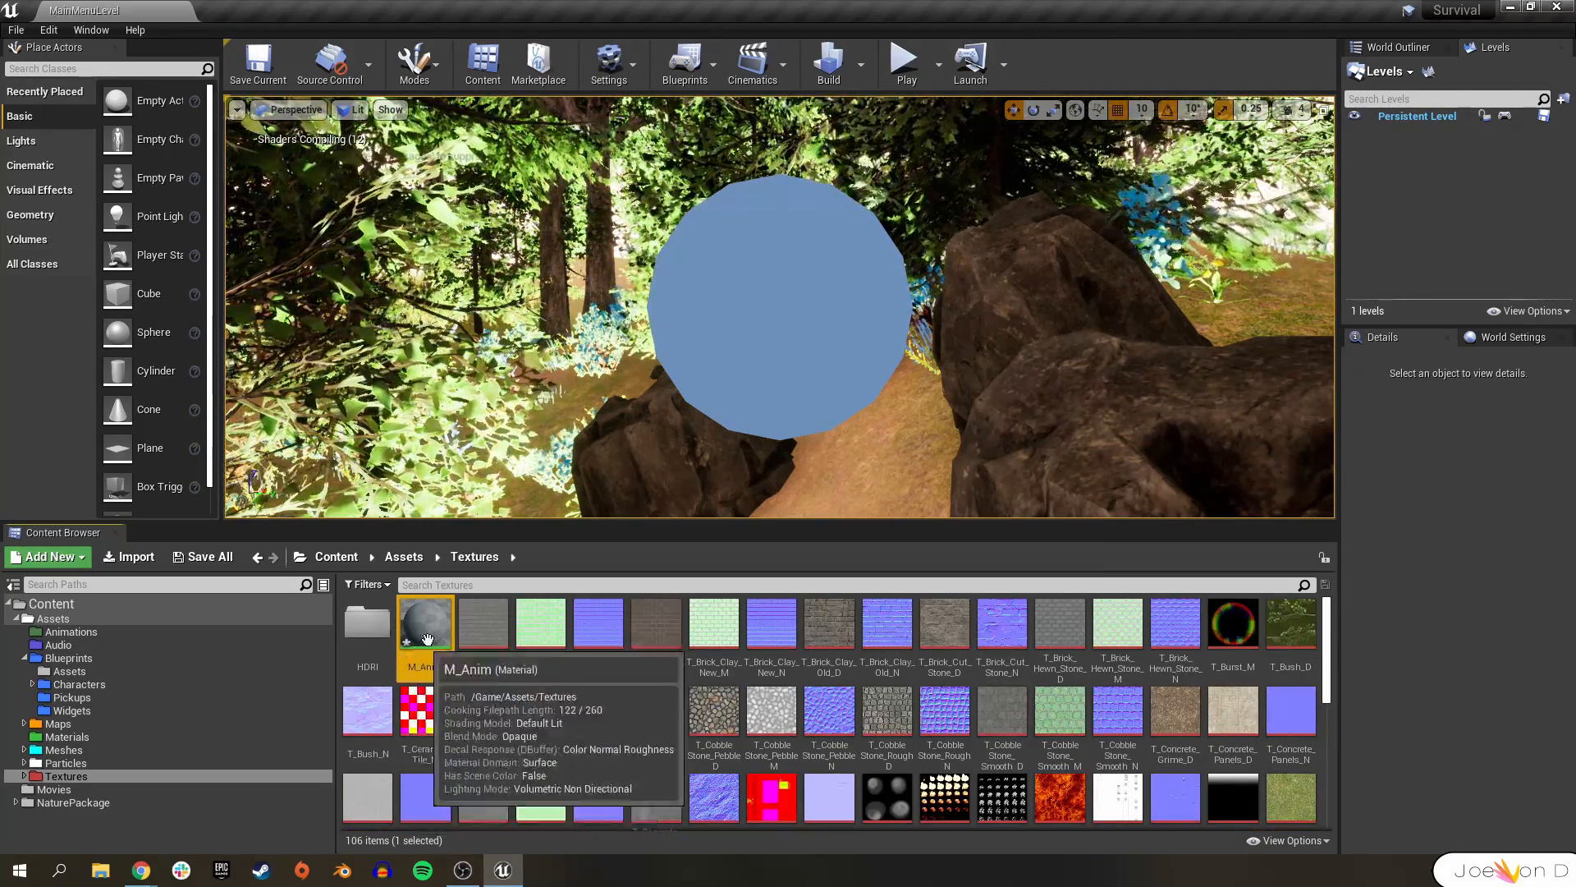
{"action": "double_click", "coordinate": [425, 621]}
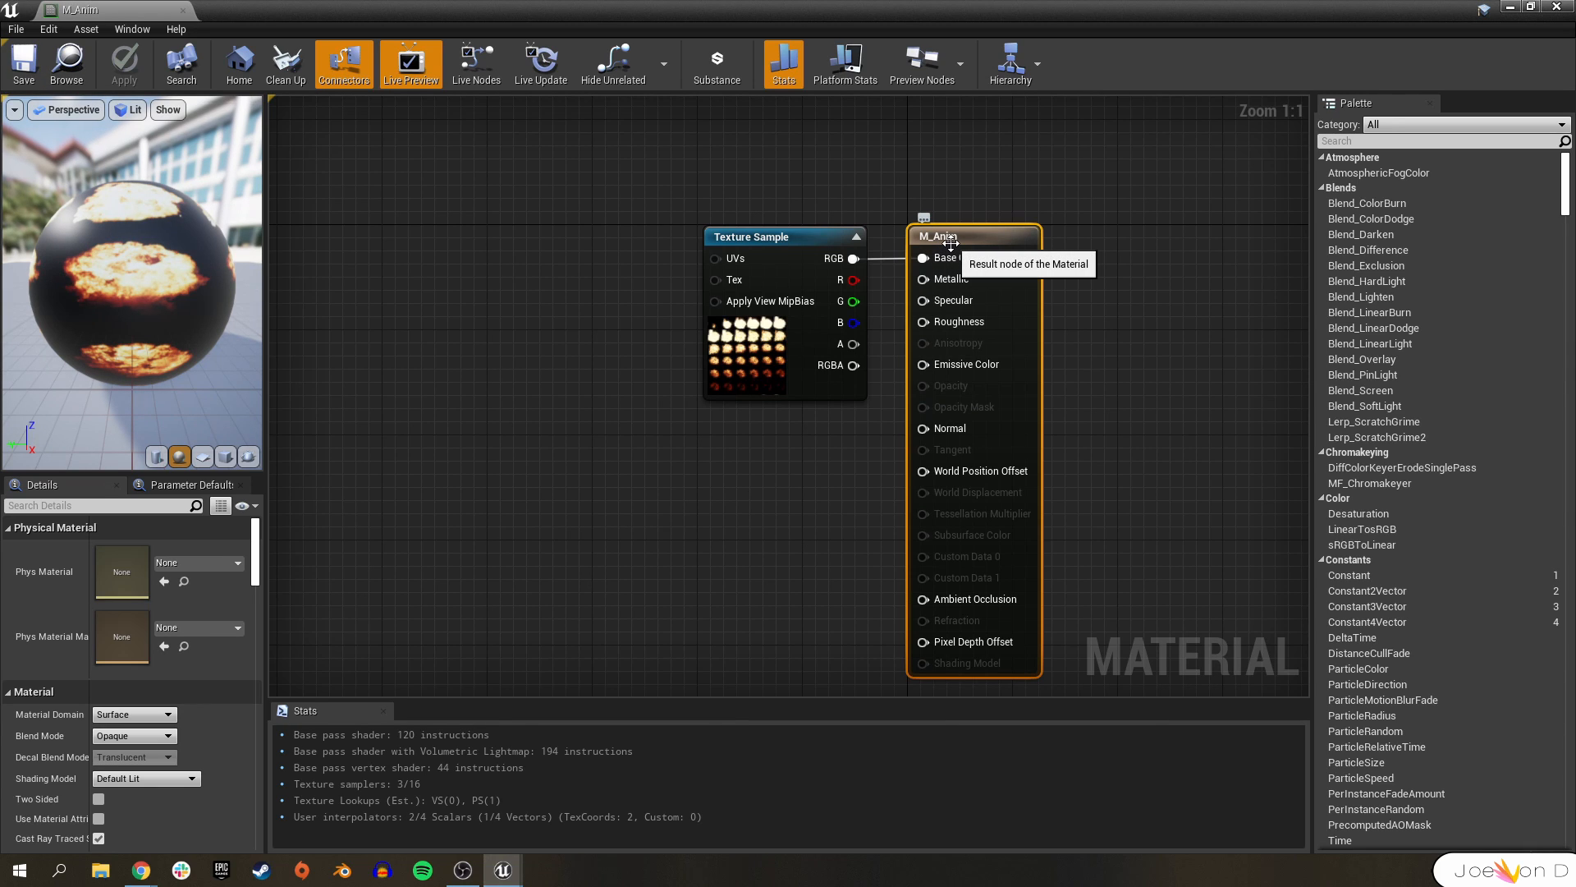
{"action": "mouse_move", "coordinate": [874, 357]}
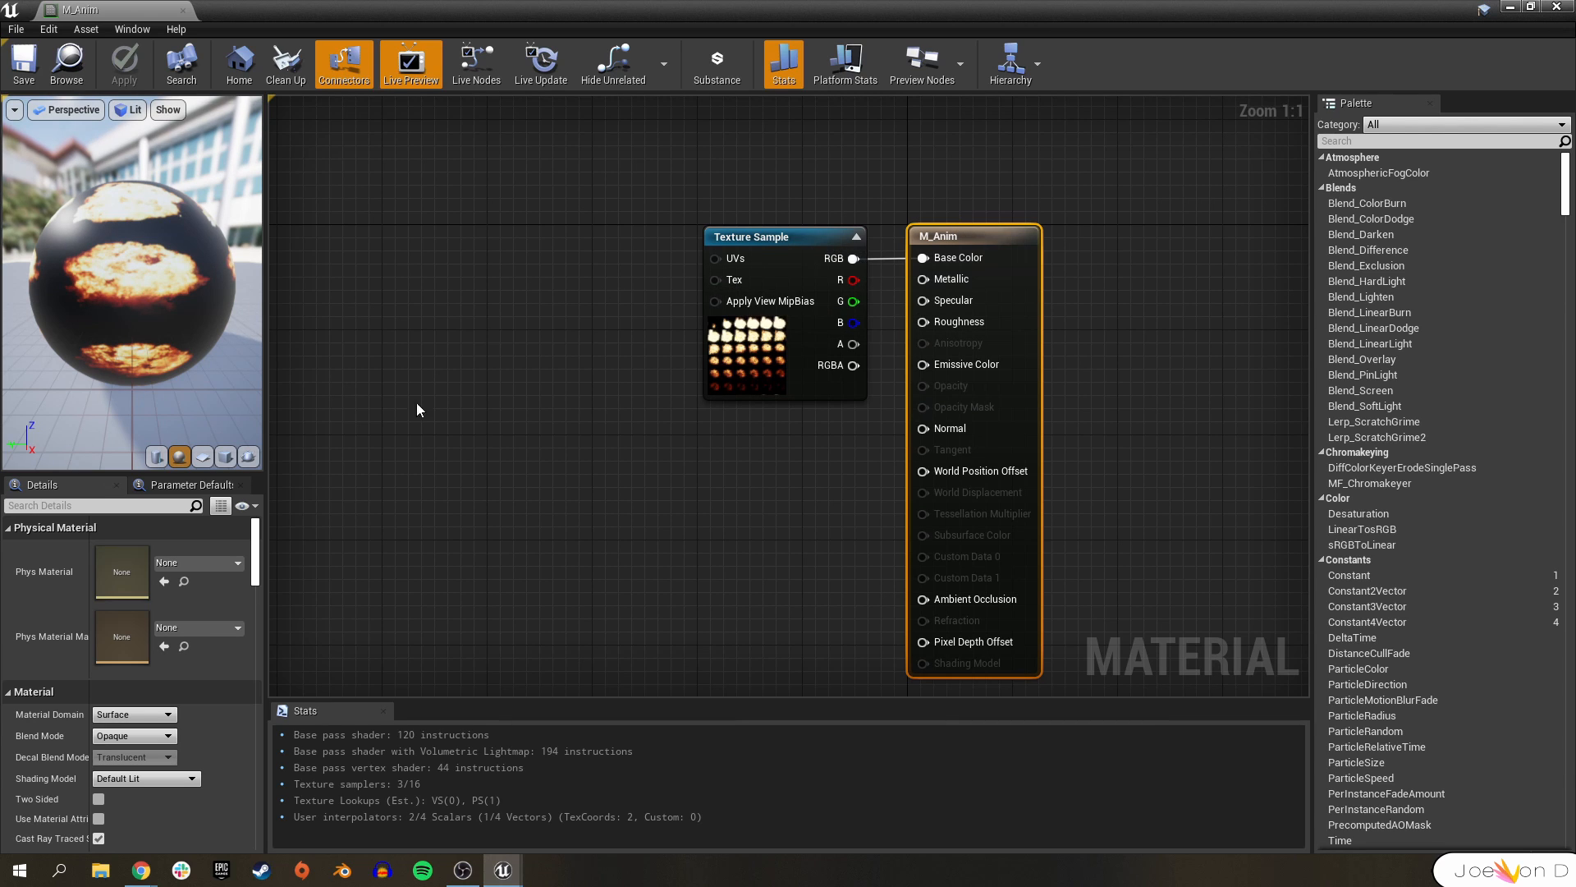
{"action": "left_click", "coordinate": [132, 714]}
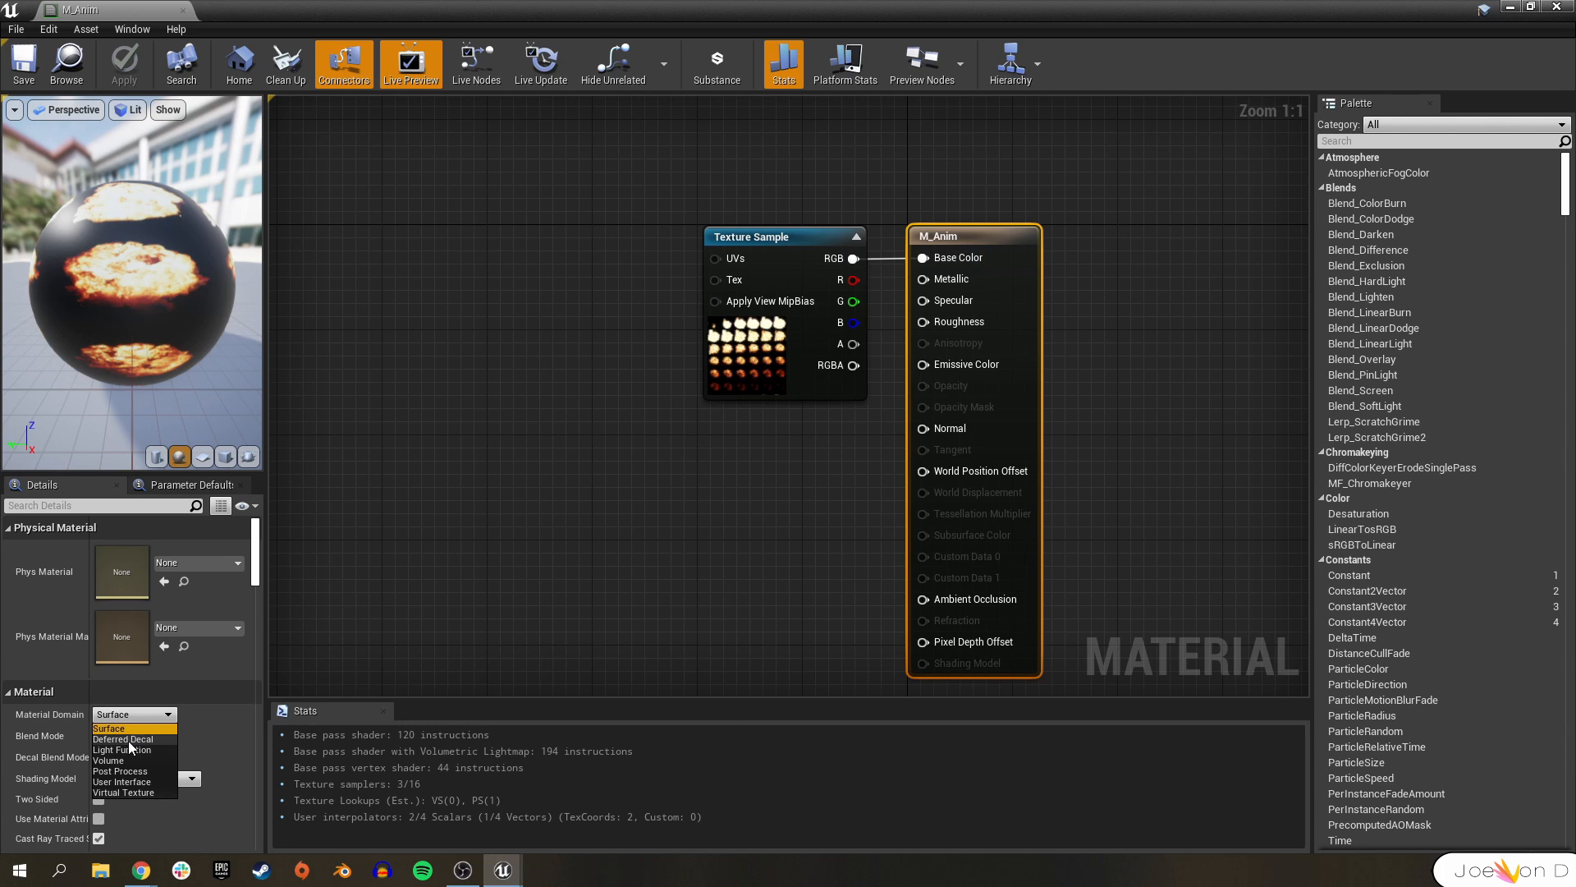
{"action": "mouse_move", "coordinate": [120, 783]}
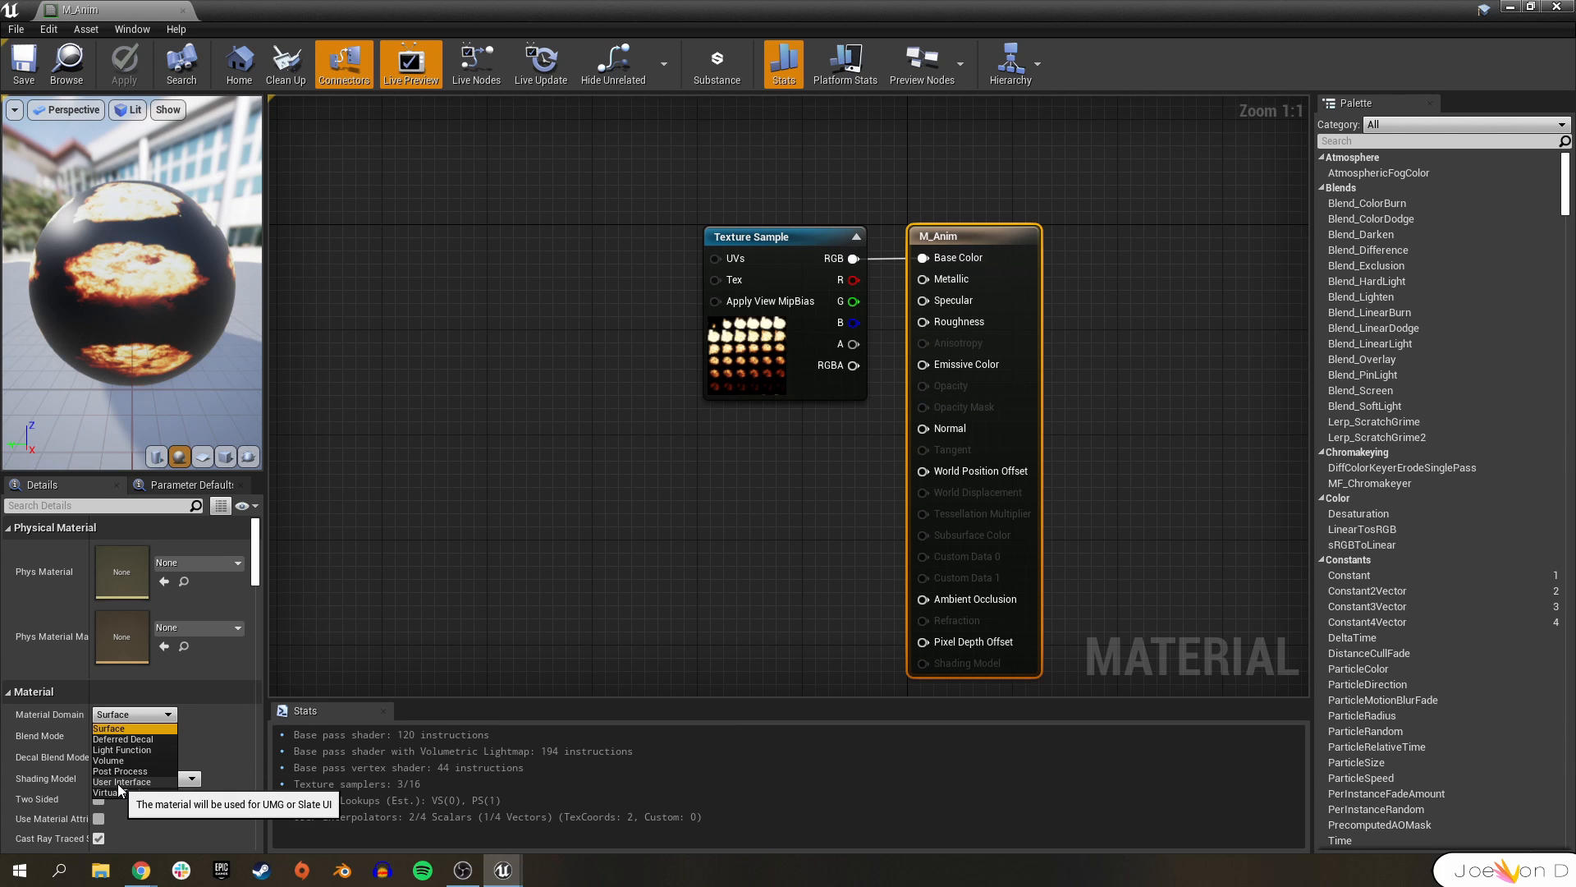
{"action": "left_click", "coordinate": [122, 782]}
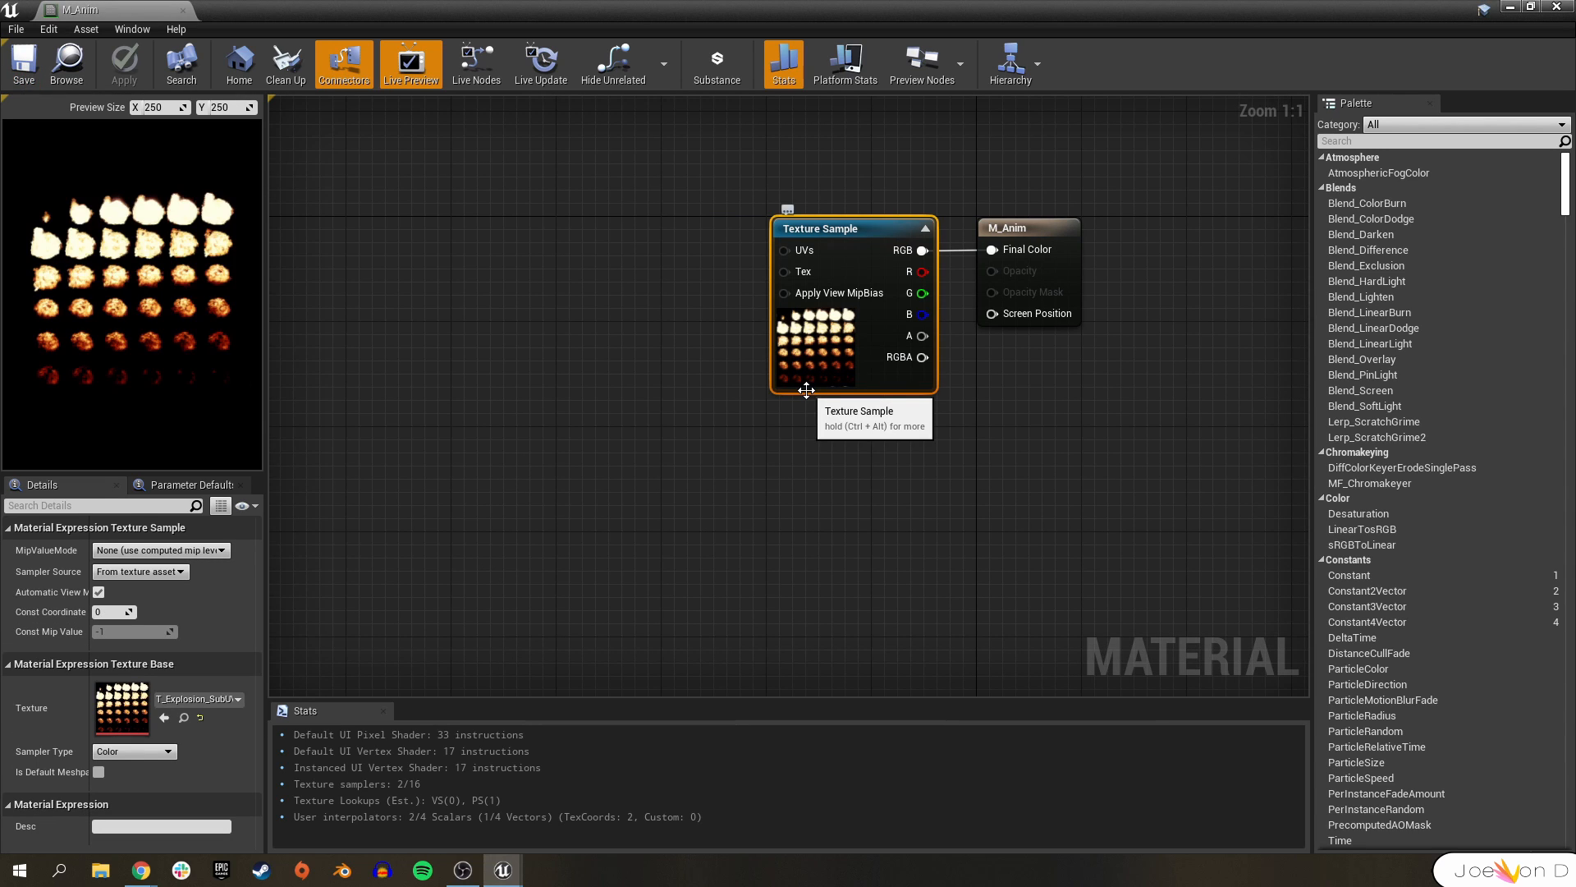
{"action": "mouse_move", "coordinate": [240, 218]}
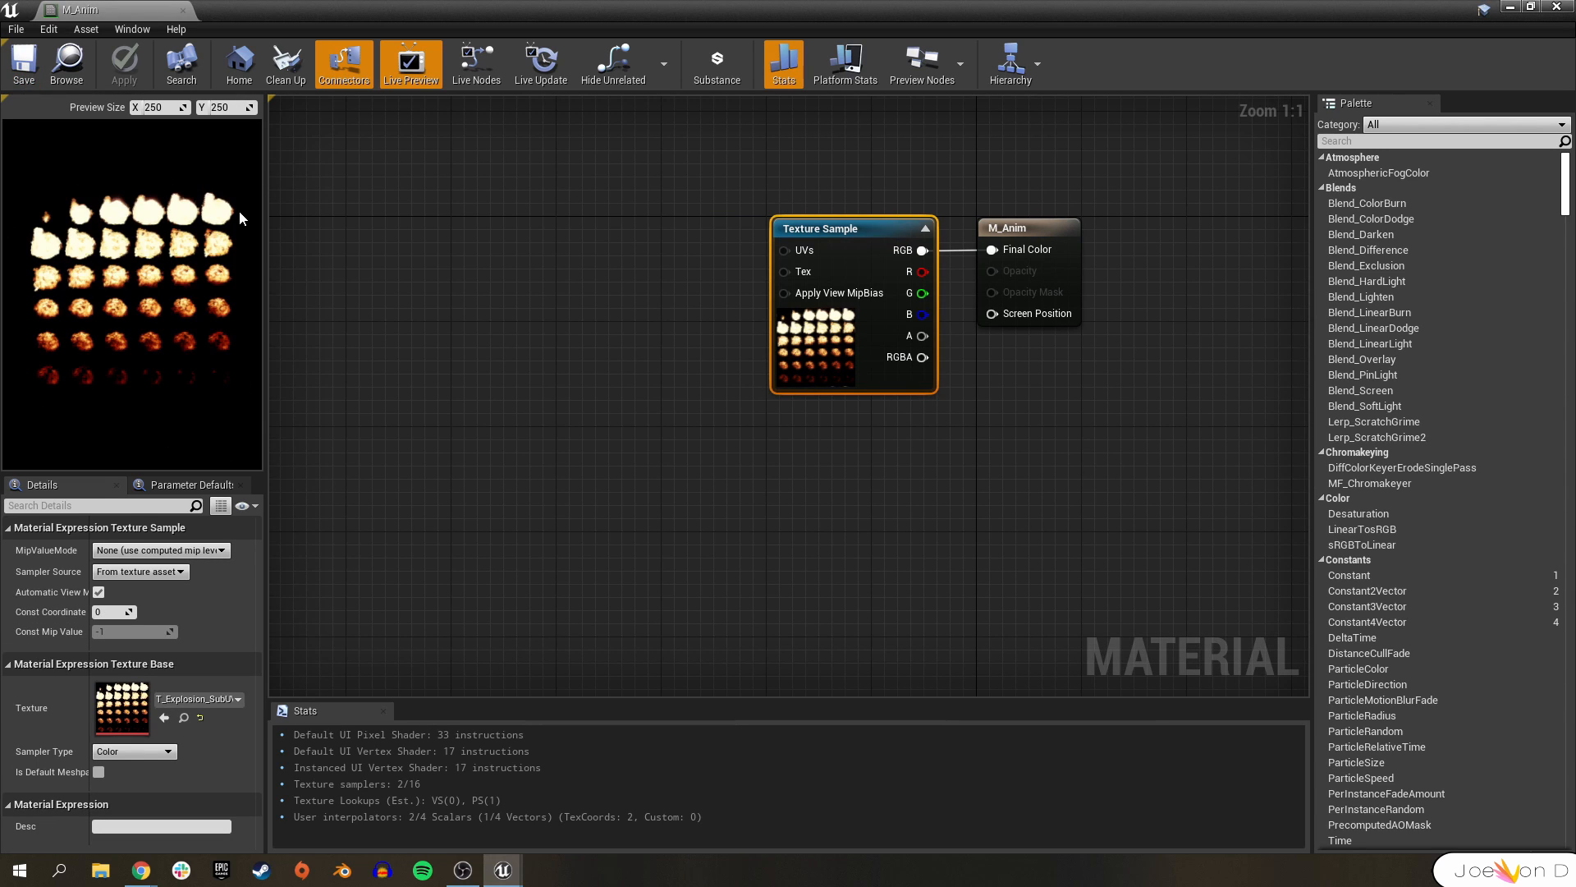
{"action": "mouse_move", "coordinate": [86, 248]}
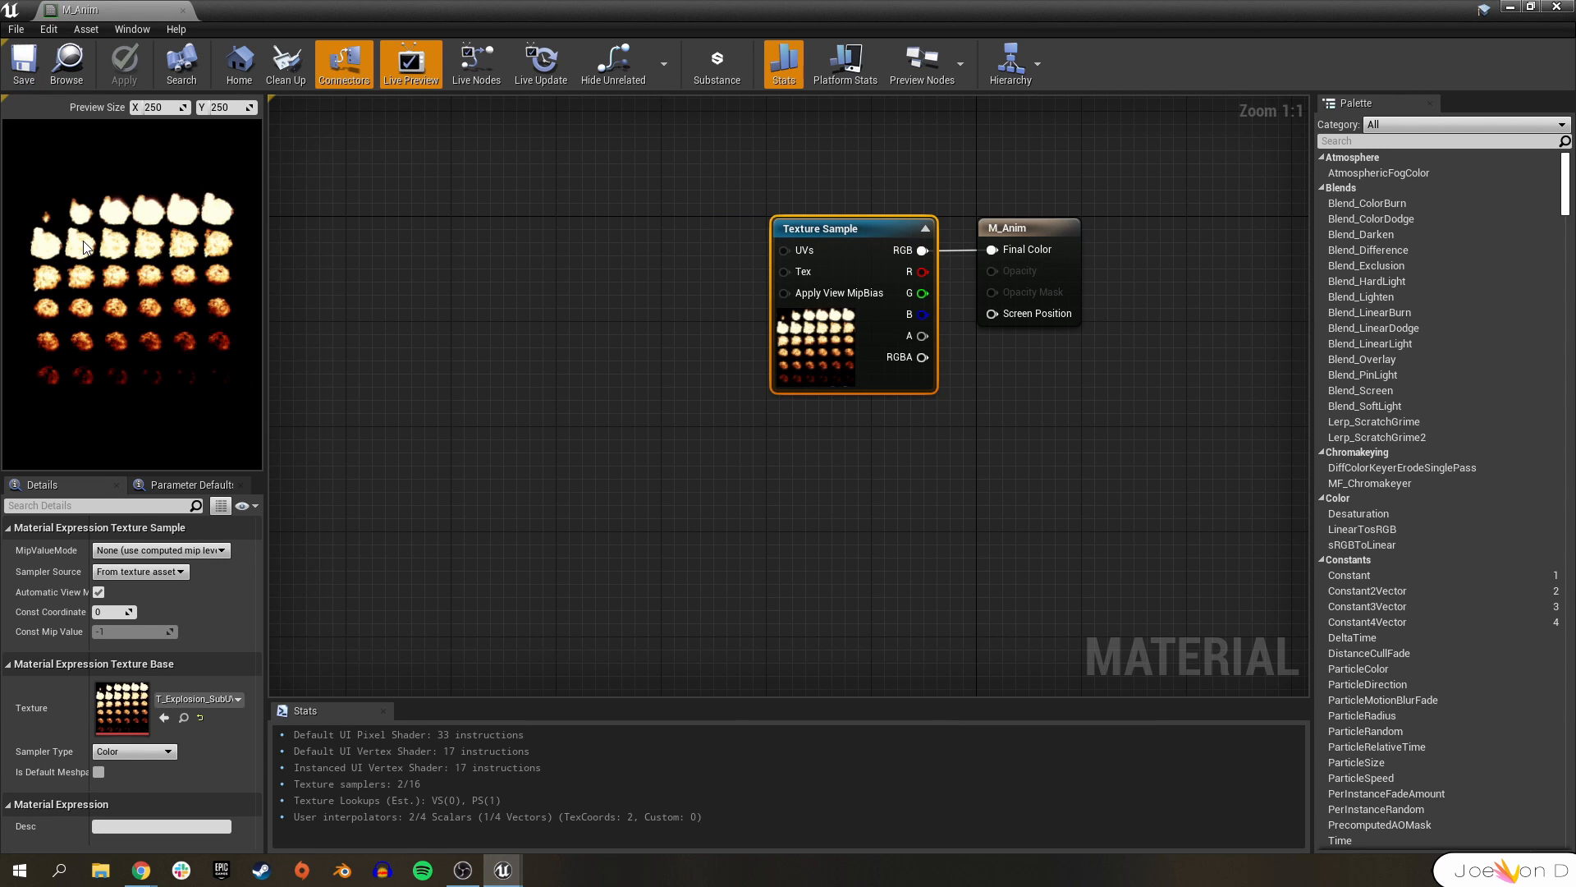
{"action": "mouse_move", "coordinate": [219, 172]}
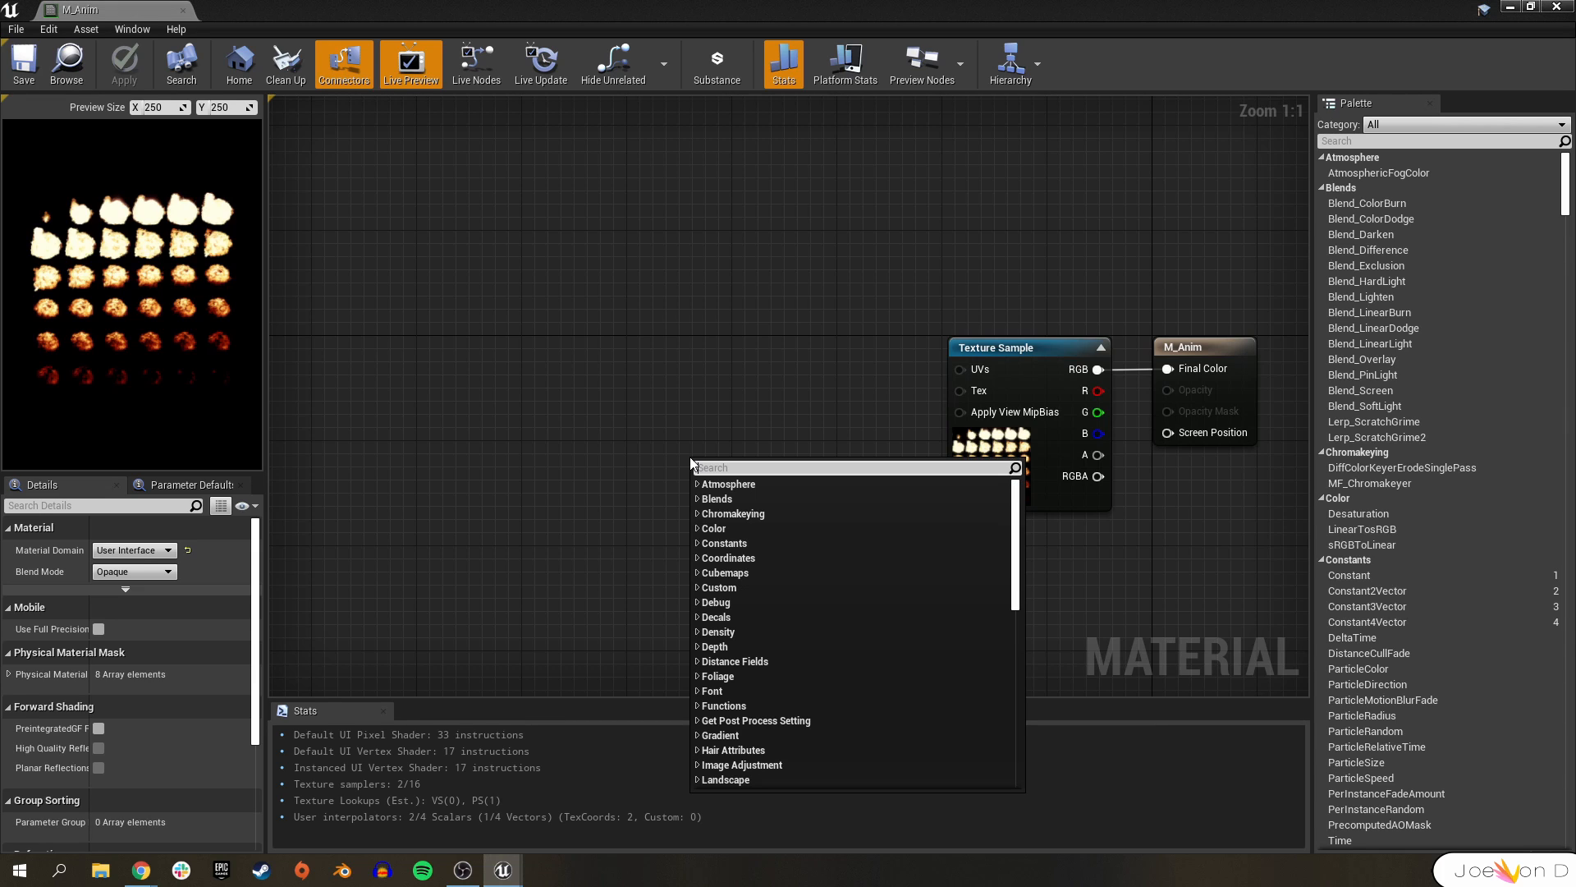
- Add a FlipBook material function node to the M_Anim graph
{"action": "type", "text": "flipbo"}
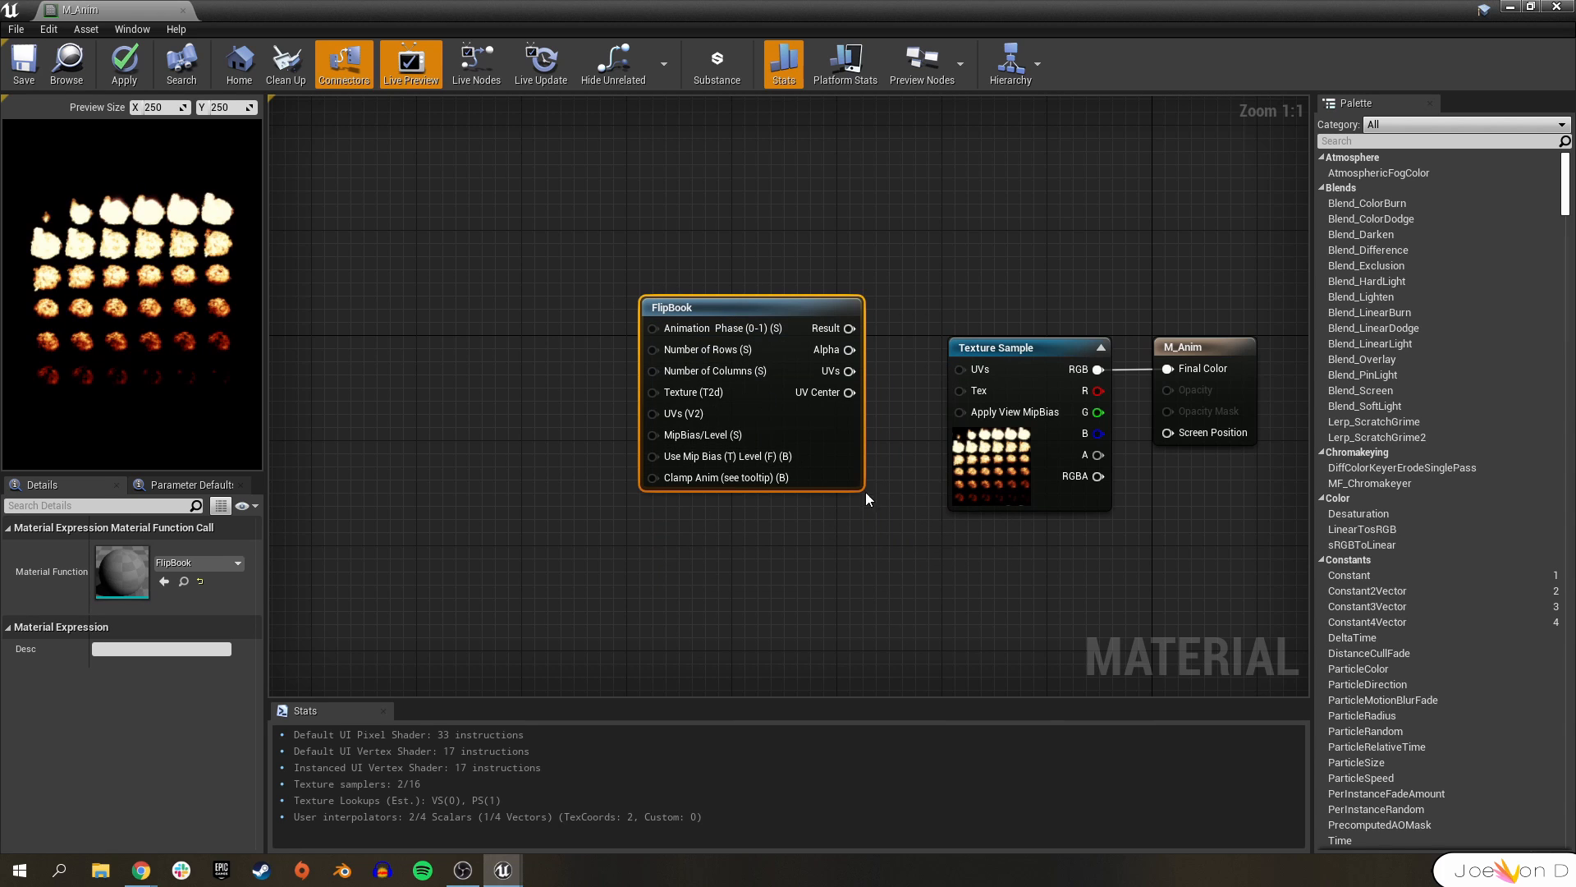
{"action": "mouse_move", "coordinate": [764, 553]}
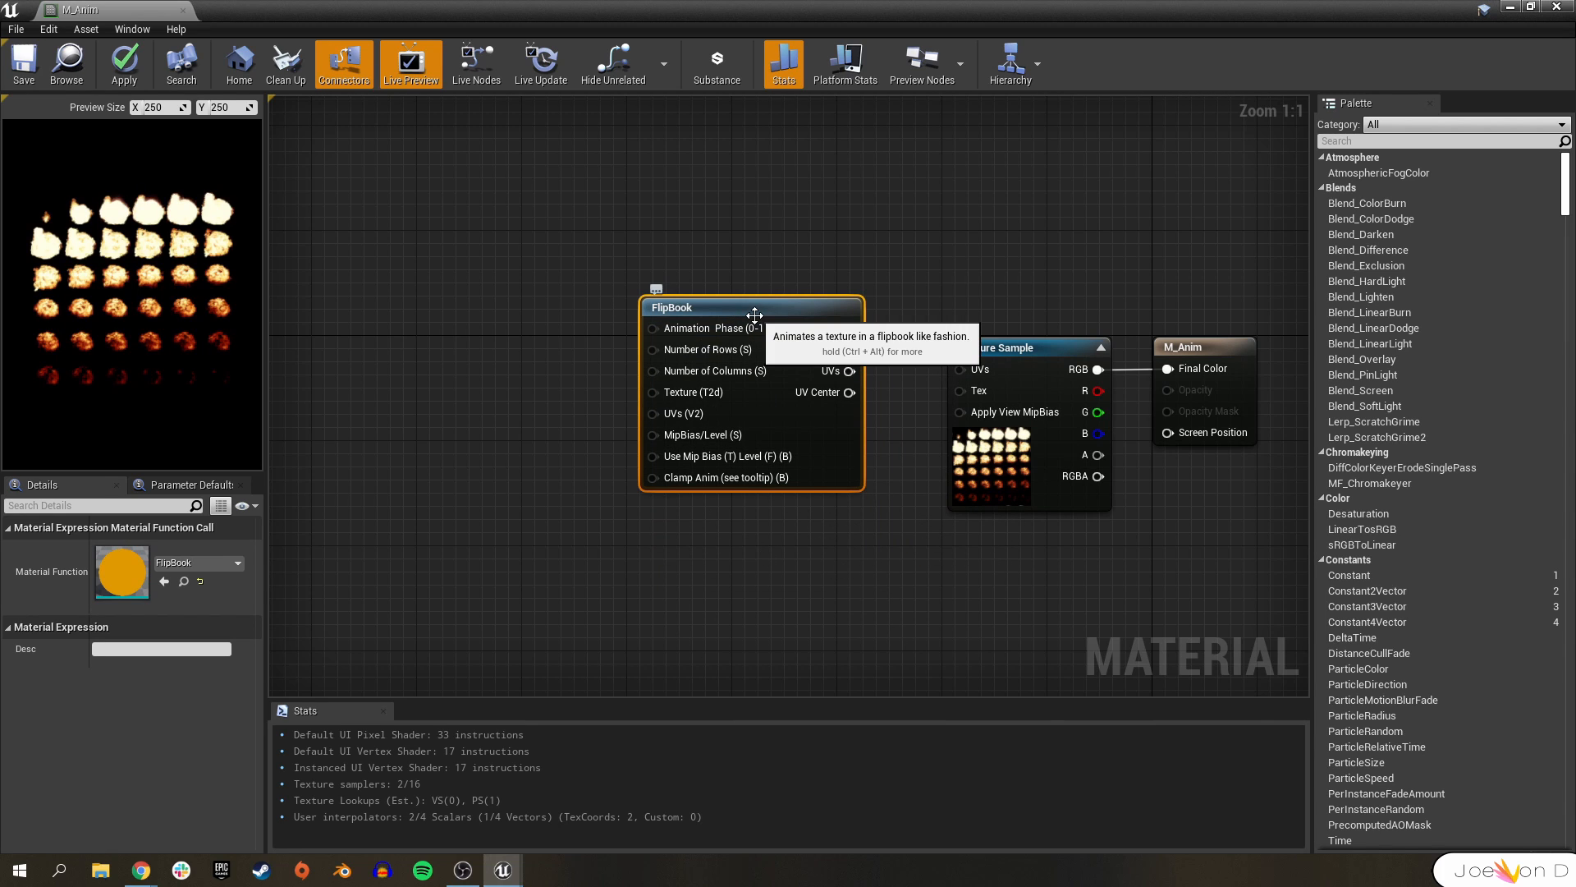
{"action": "mouse_move", "coordinate": [76, 207]}
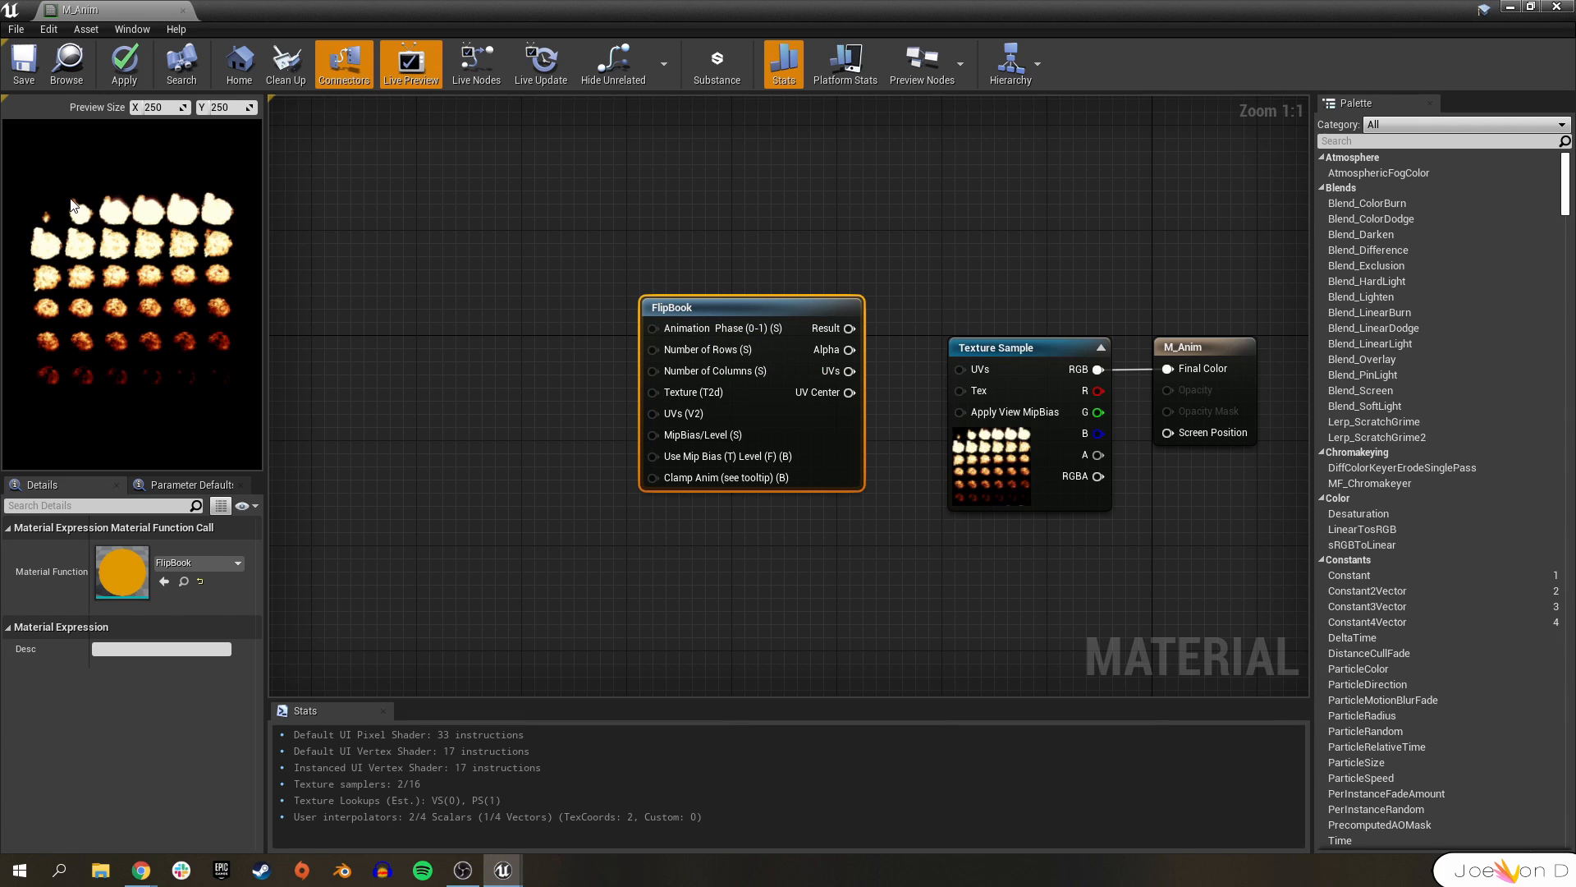
{"action": "mouse_move", "coordinate": [50, 240]}
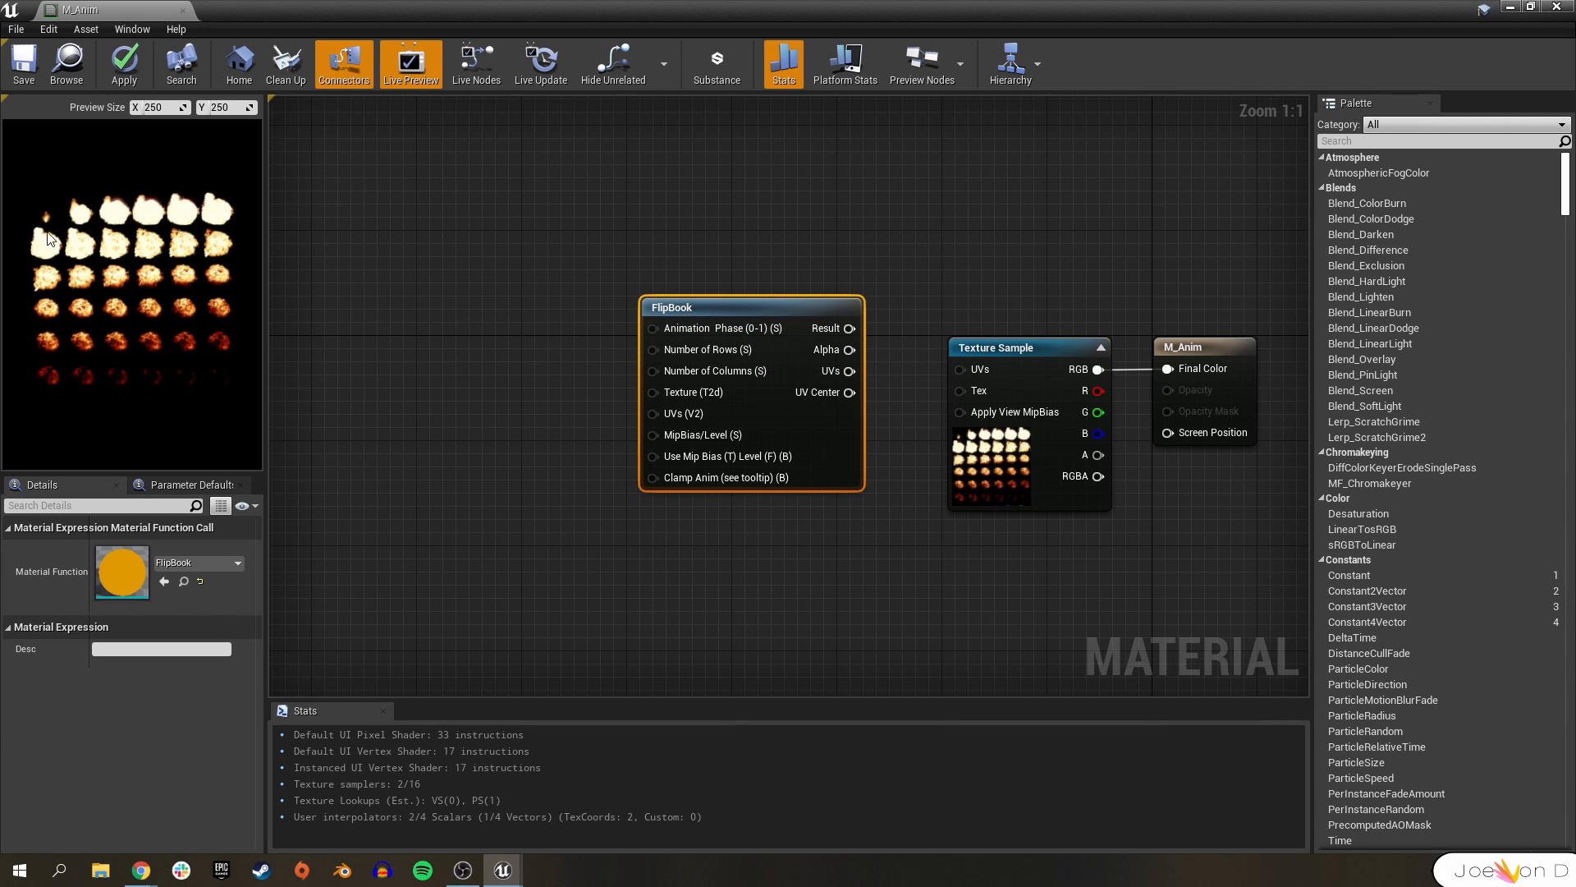
{"action": "mouse_move", "coordinate": [62, 200]}
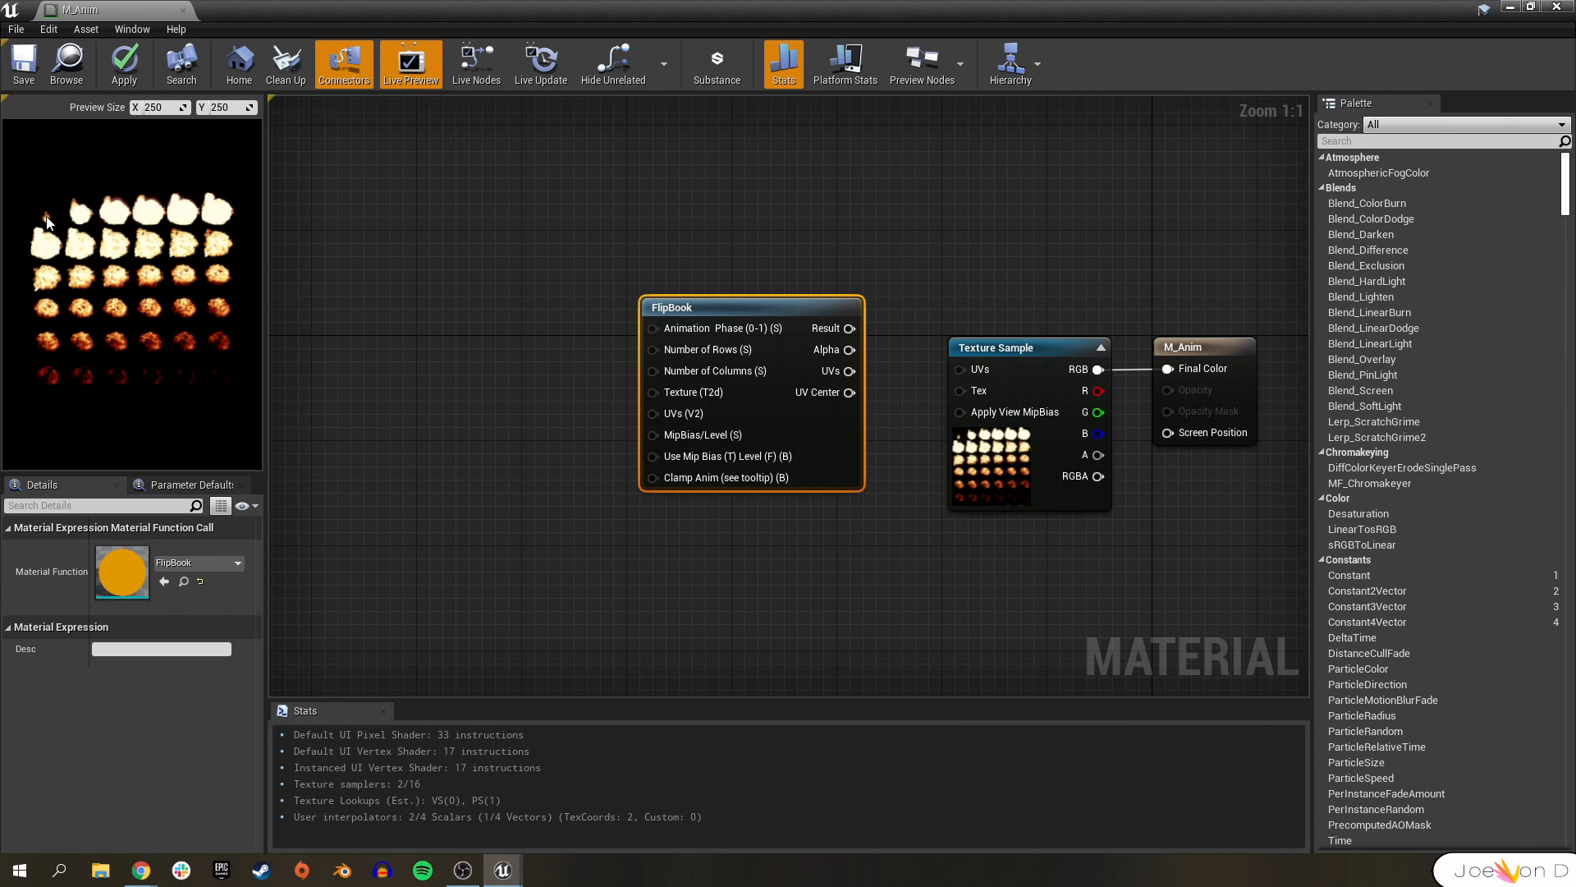
{"action": "mouse_move", "coordinate": [232, 217]}
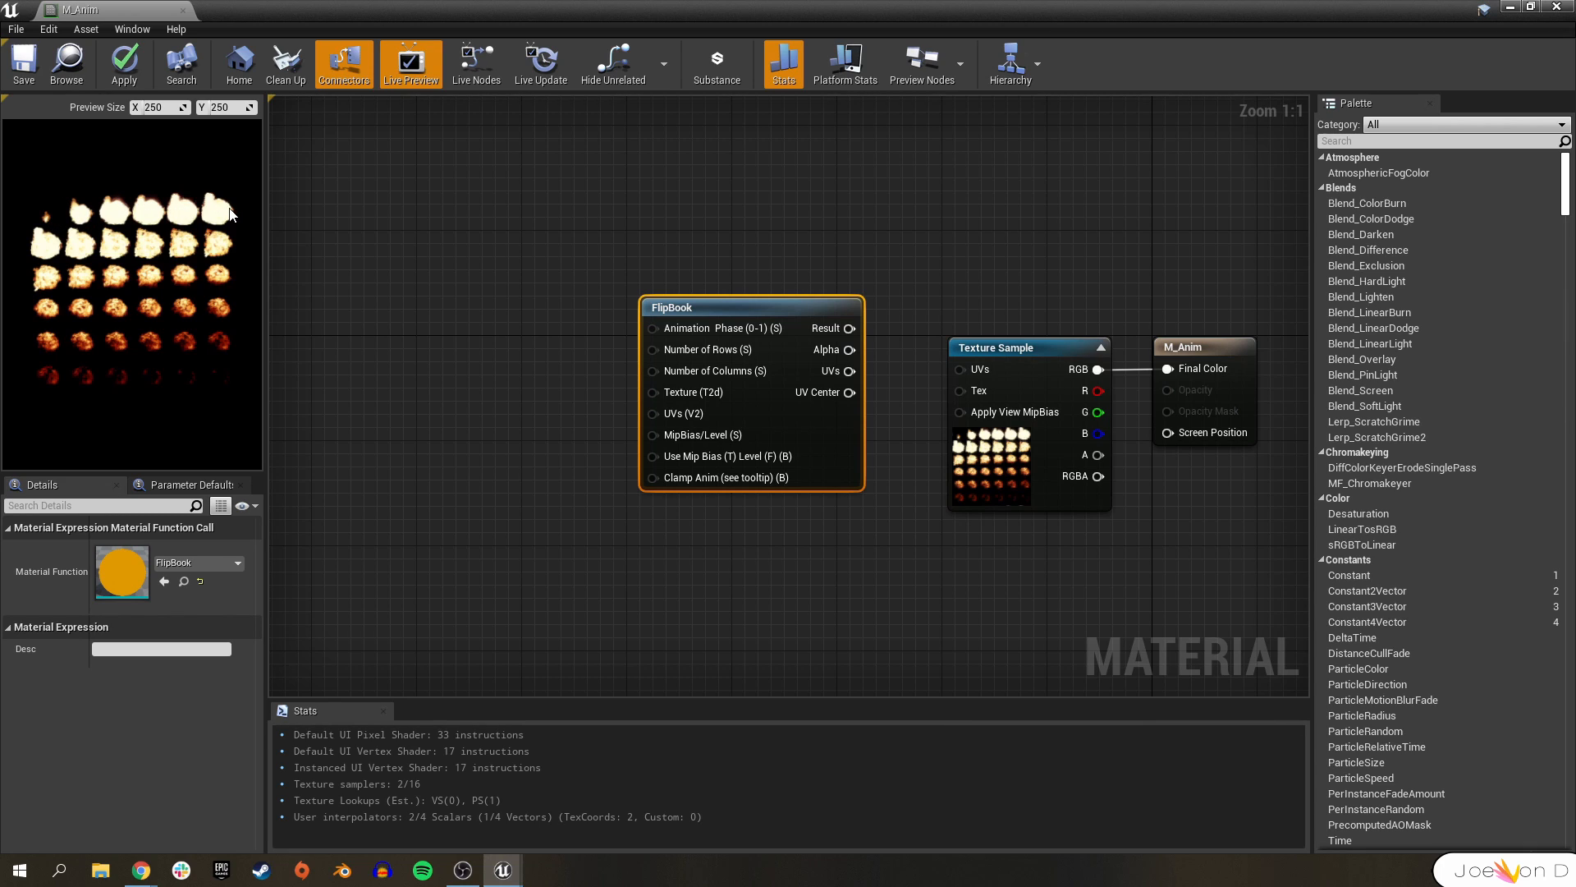
{"action": "mouse_move", "coordinate": [225, 222]}
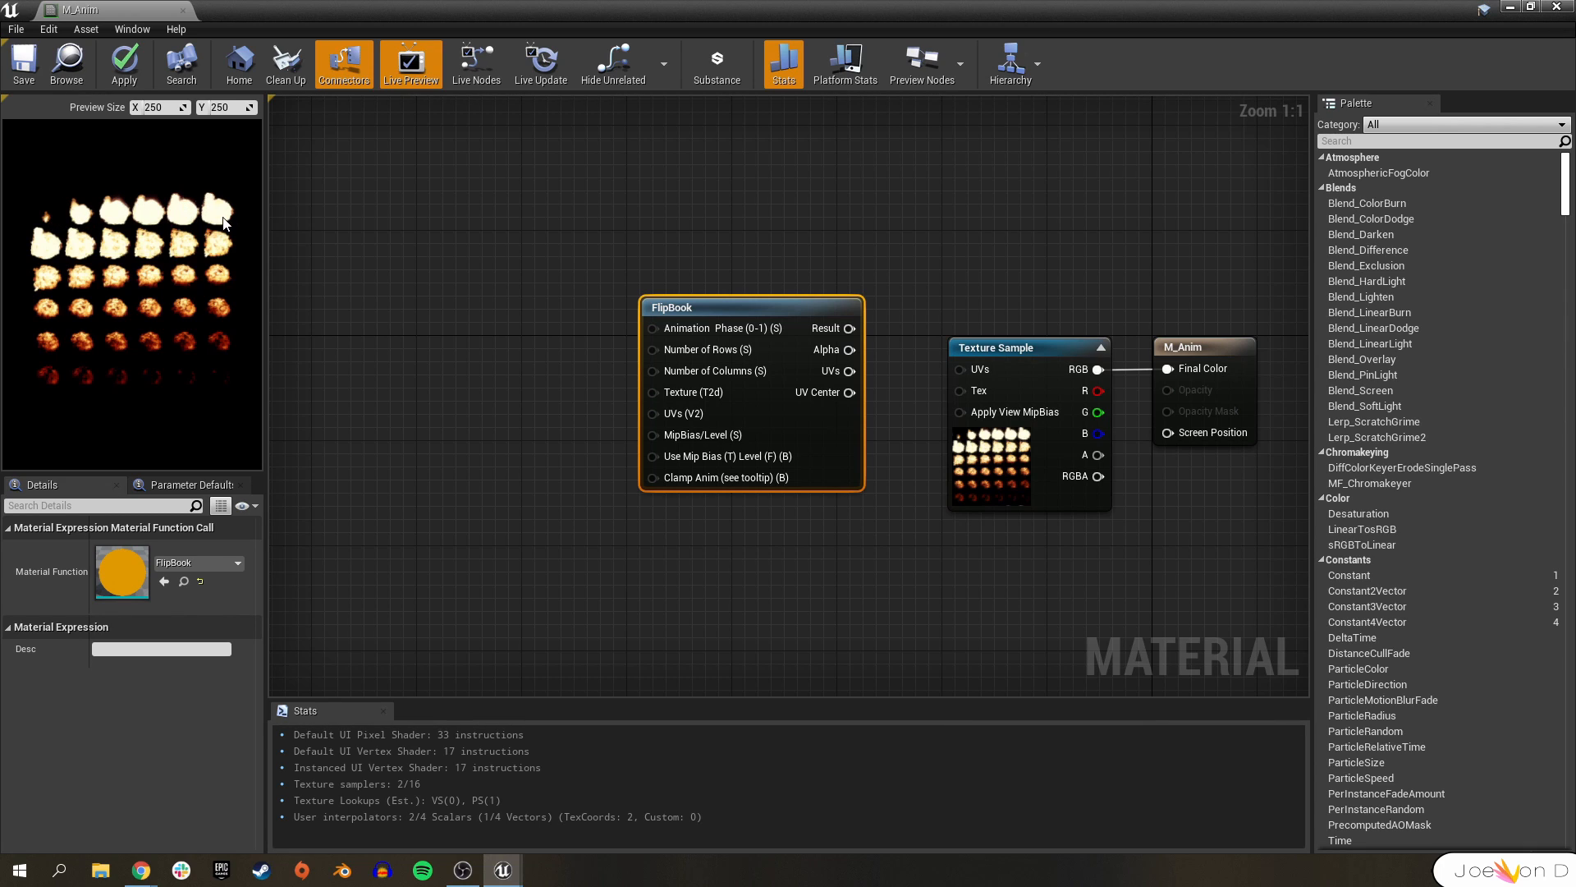
{"action": "mouse_move", "coordinate": [53, 243]}
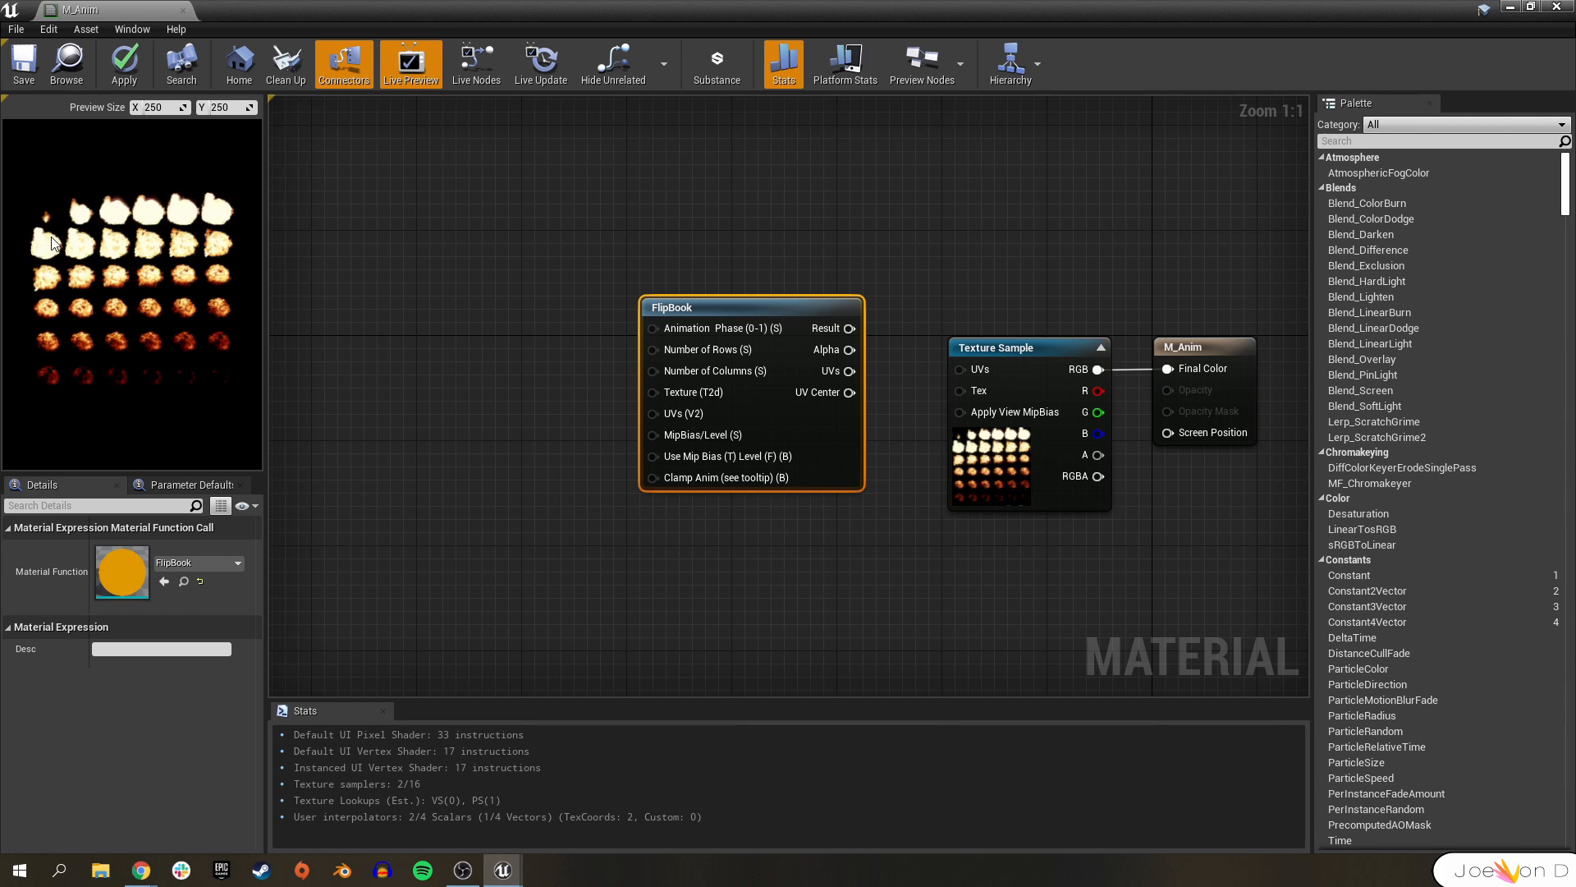
{"action": "mouse_move", "coordinate": [233, 247]}
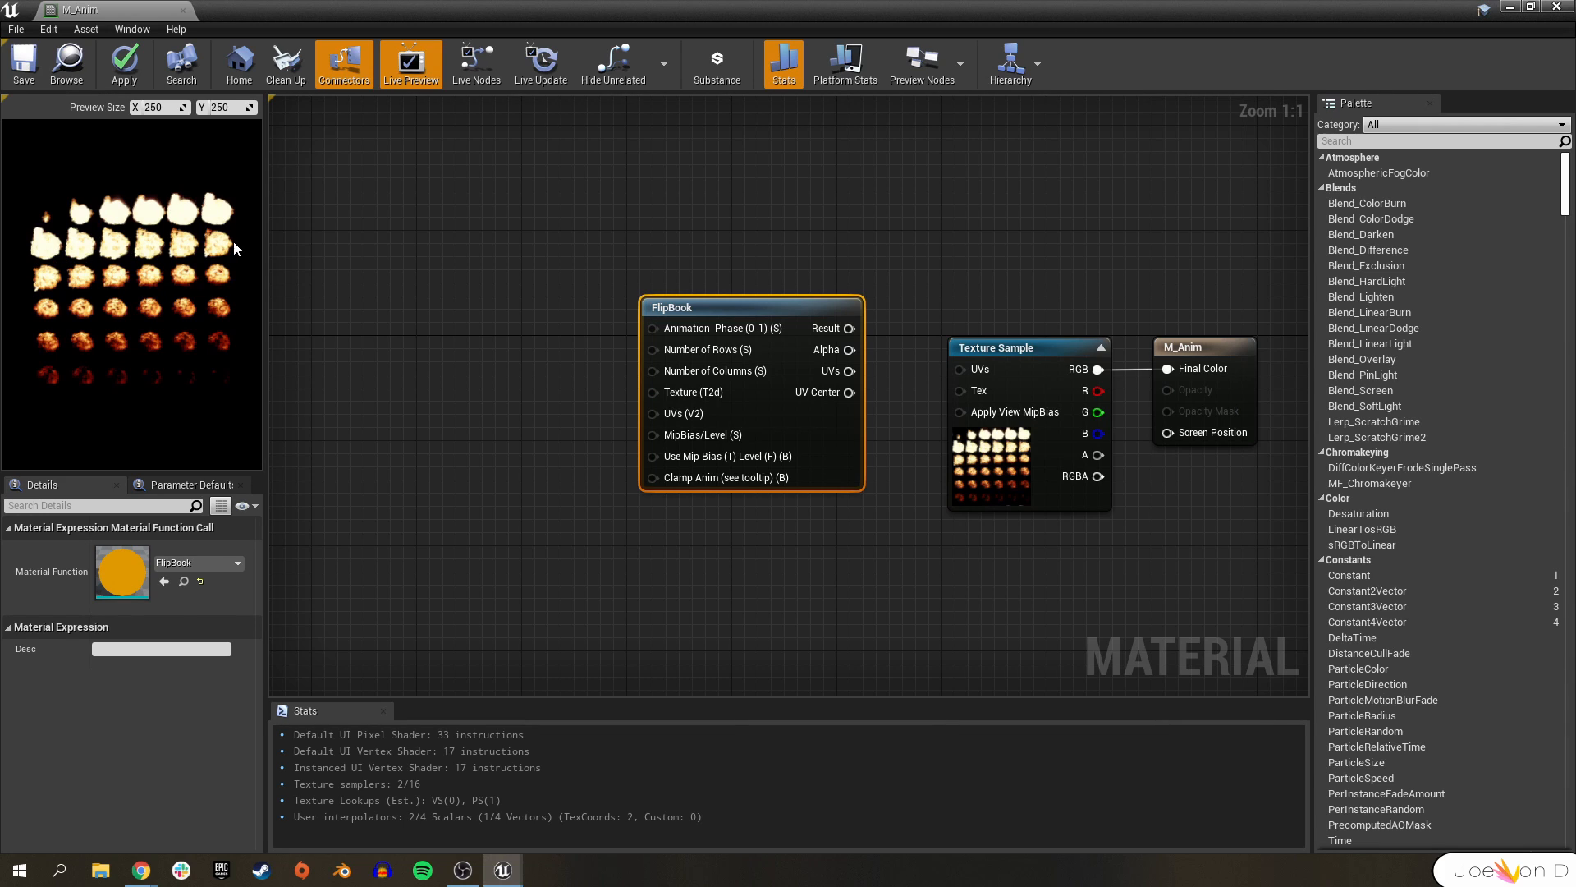
{"action": "mouse_move", "coordinate": [109, 391]}
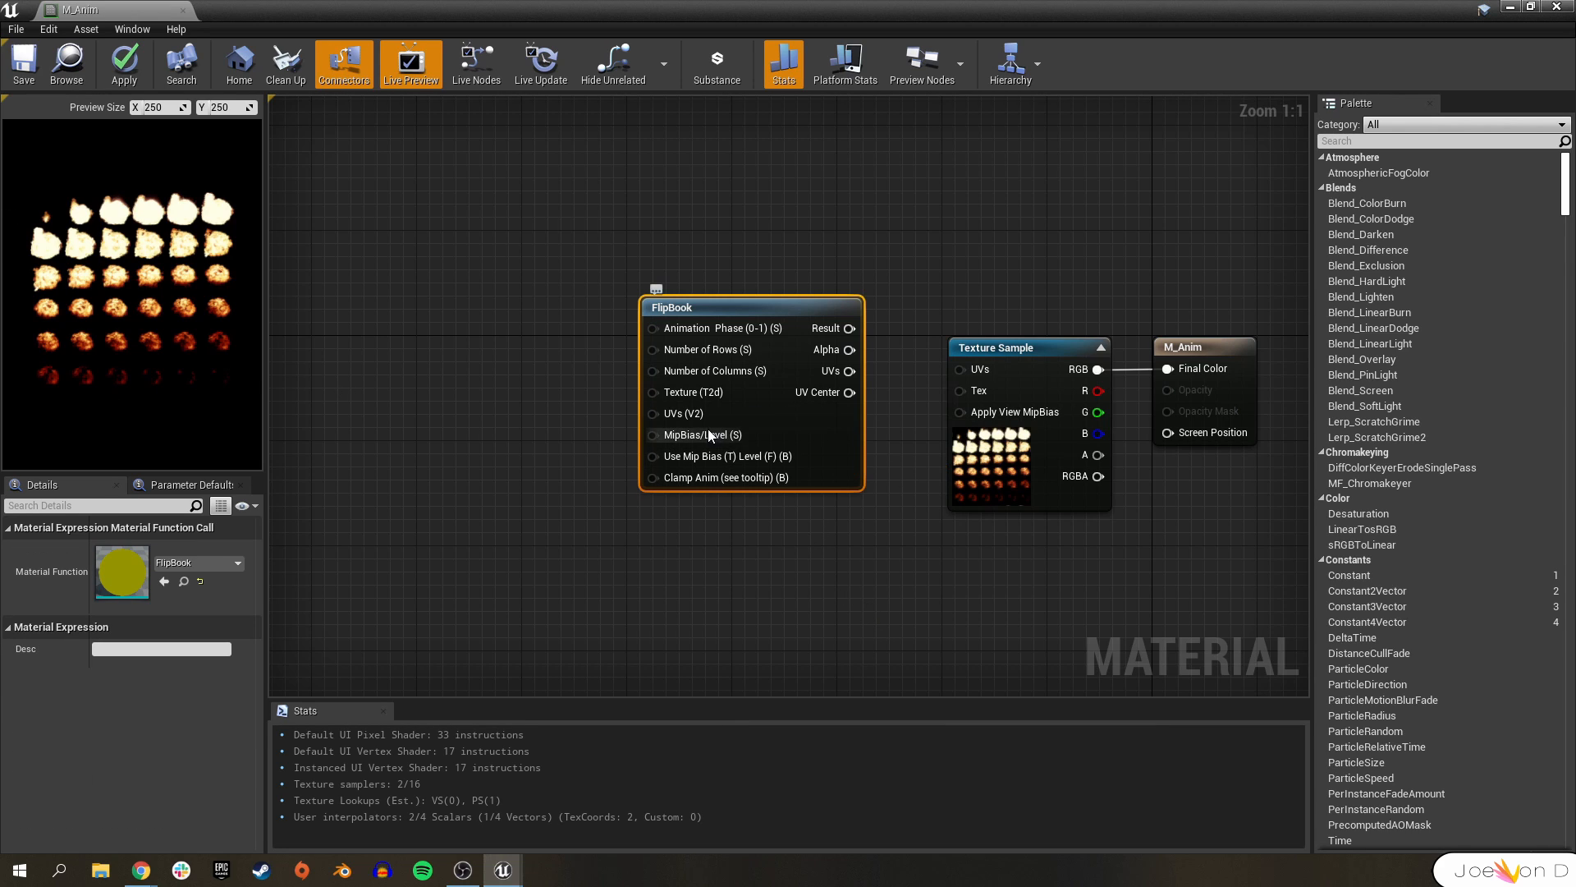
{"action": "mouse_move", "coordinate": [701, 361]}
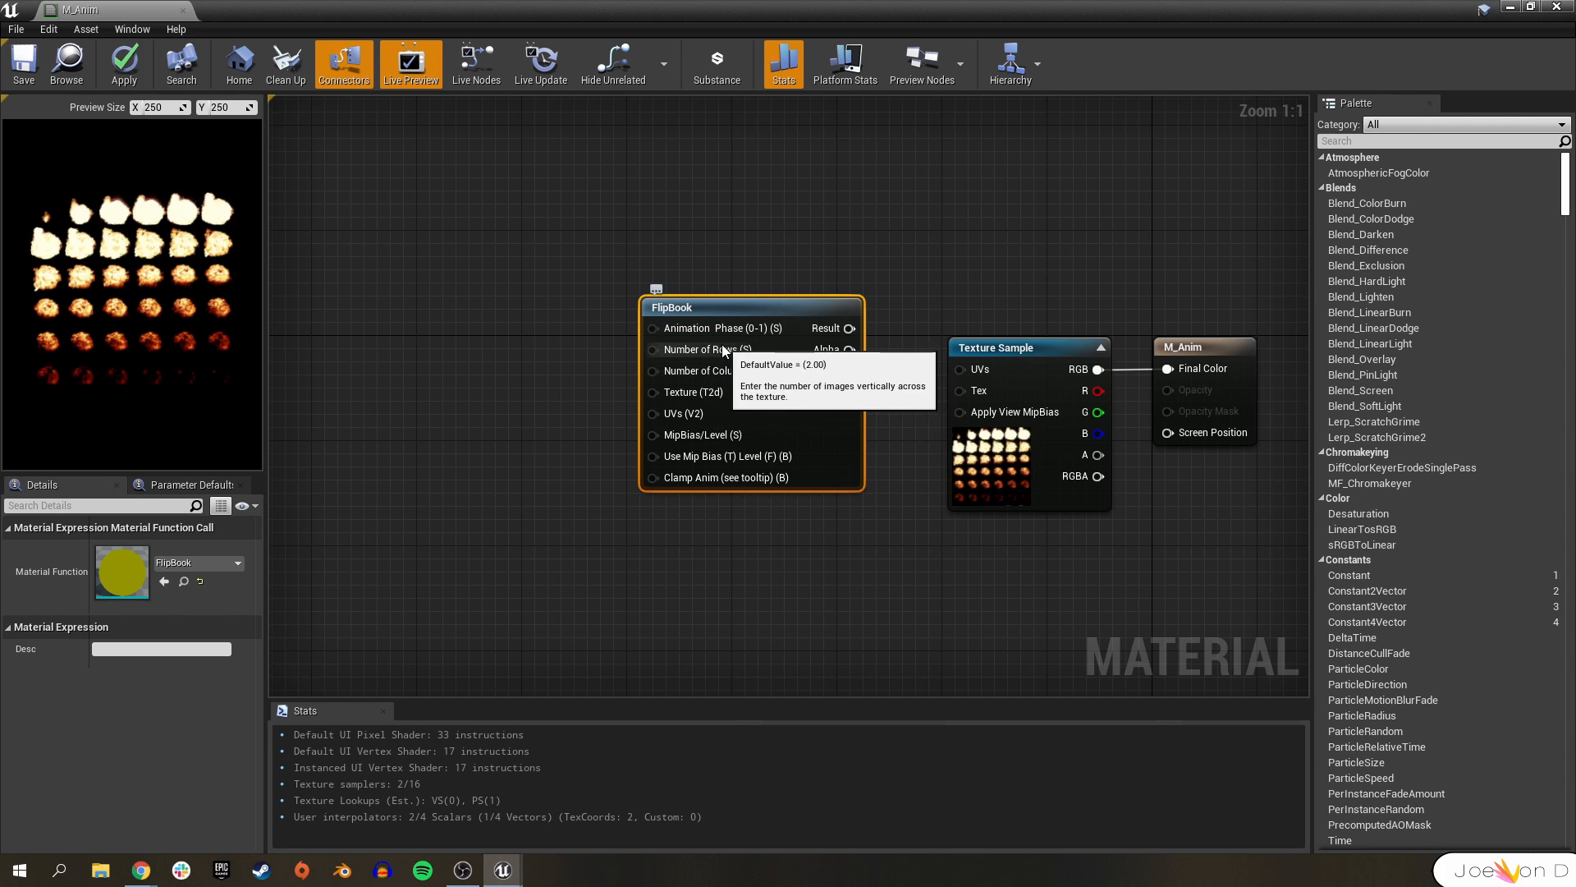
{"action": "mouse_move", "coordinate": [534, 412]}
{"action": "type", "text": "consta"}
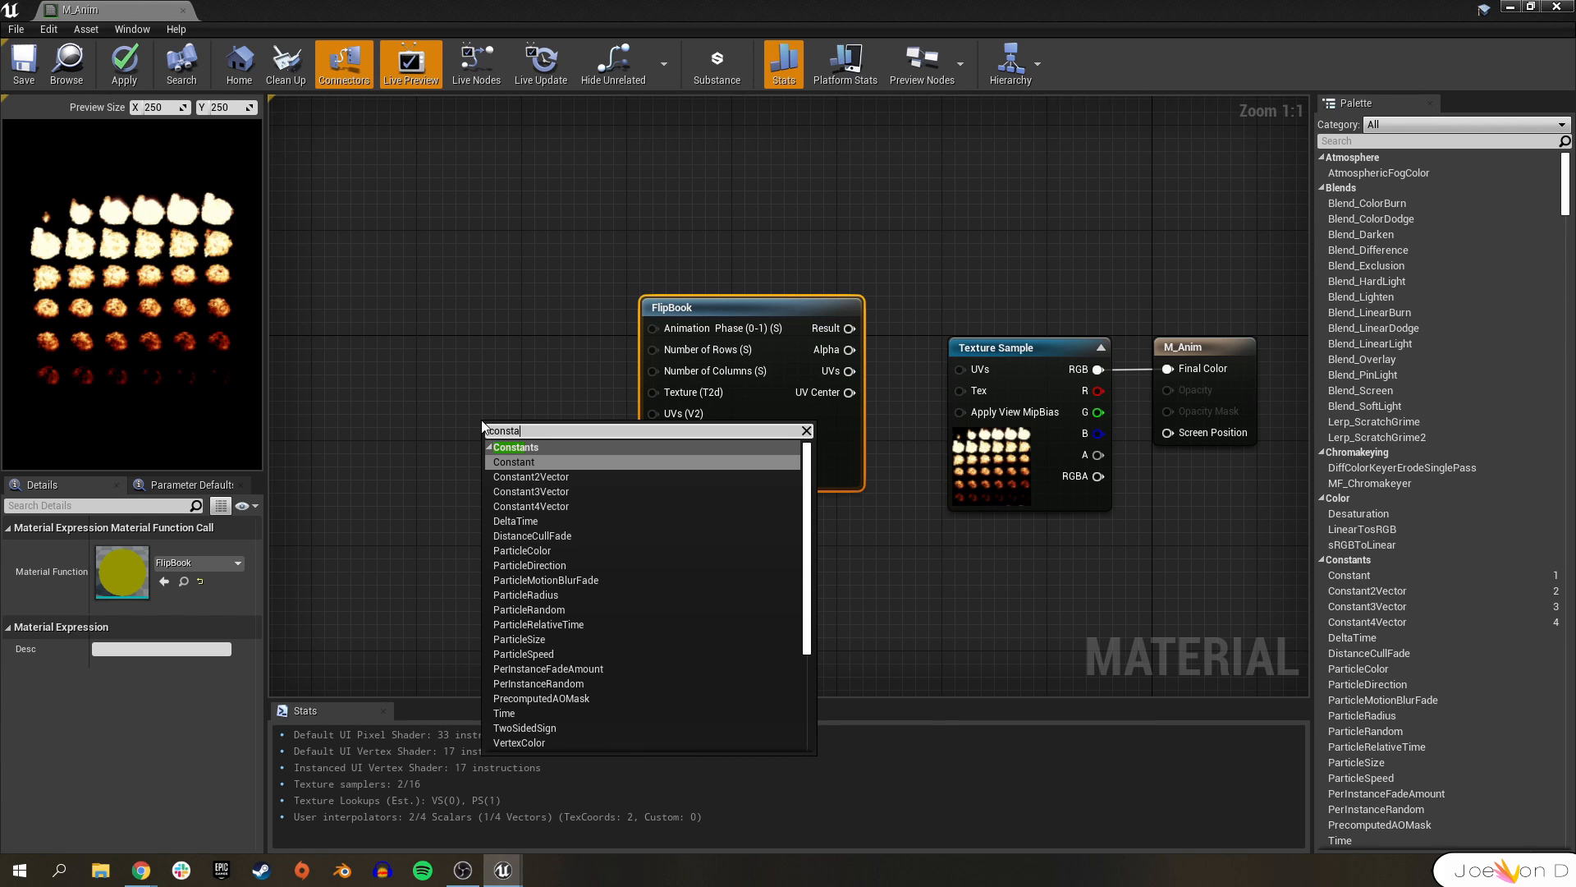
- Feed a Constant 6 to FlipBook rows and columns and a TexCoord[0] to its UVs
{"action": "left_click", "coordinate": [514, 462]}
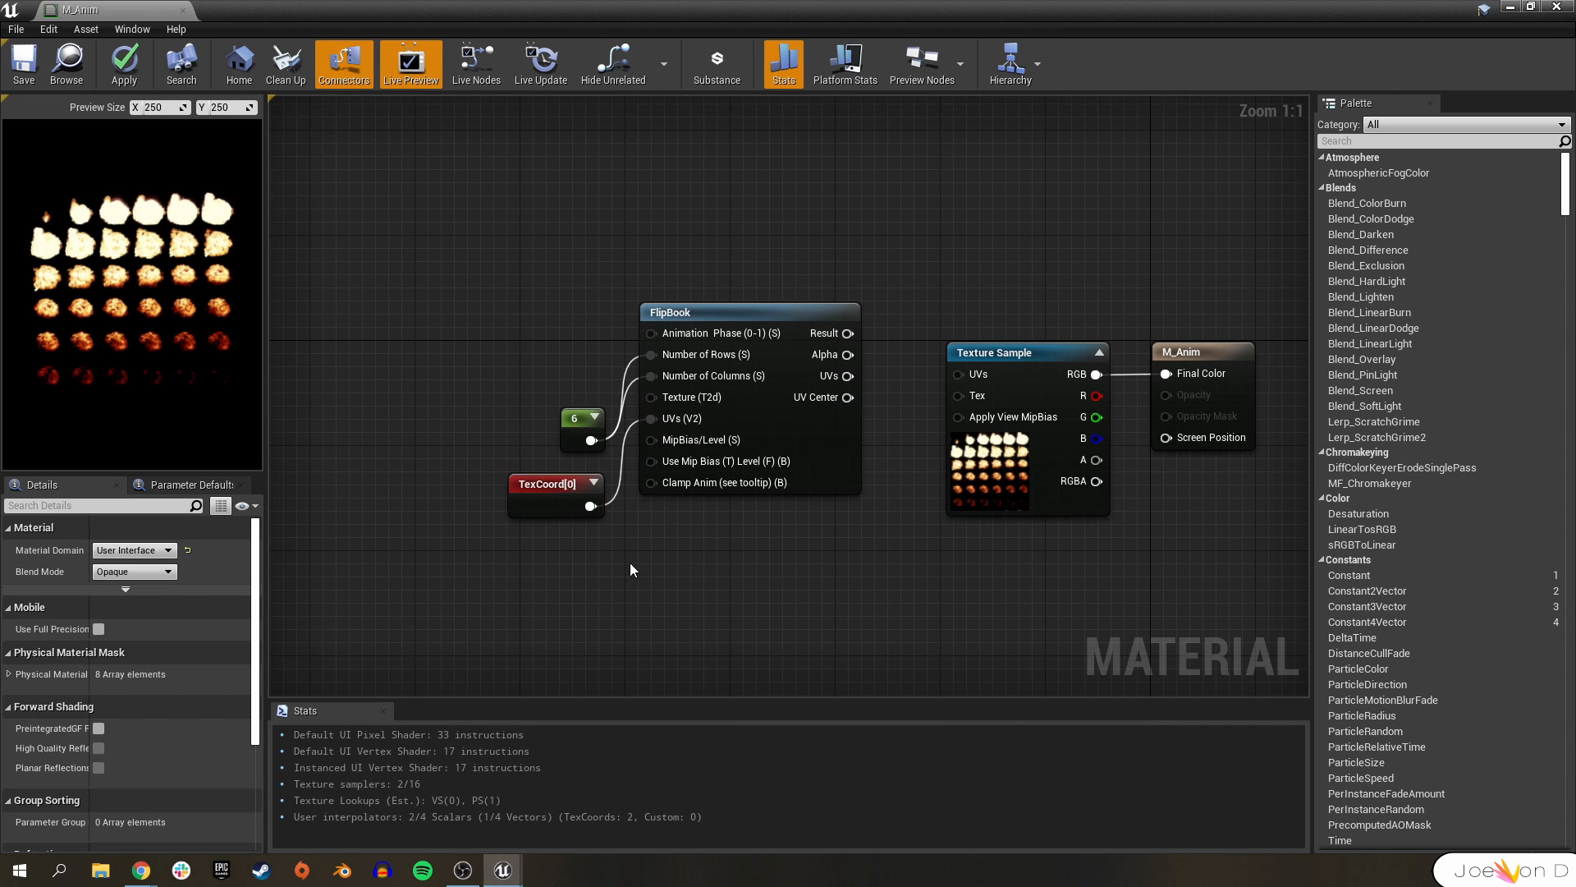
{"action": "left_click", "coordinate": [554, 483]}
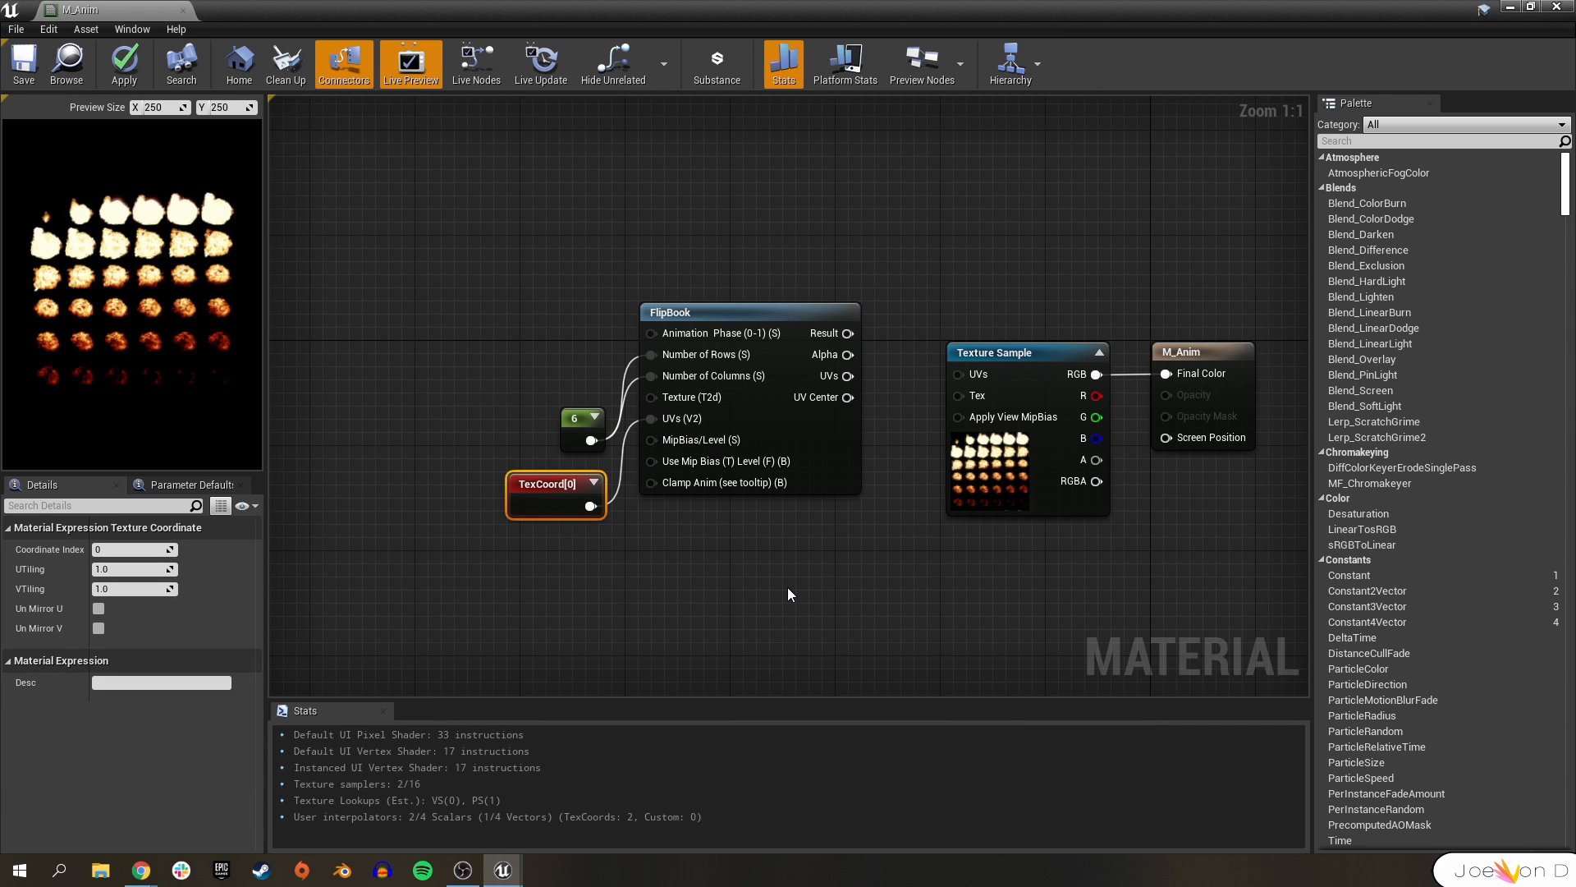
{"action": "left_click", "coordinate": [748, 312]}
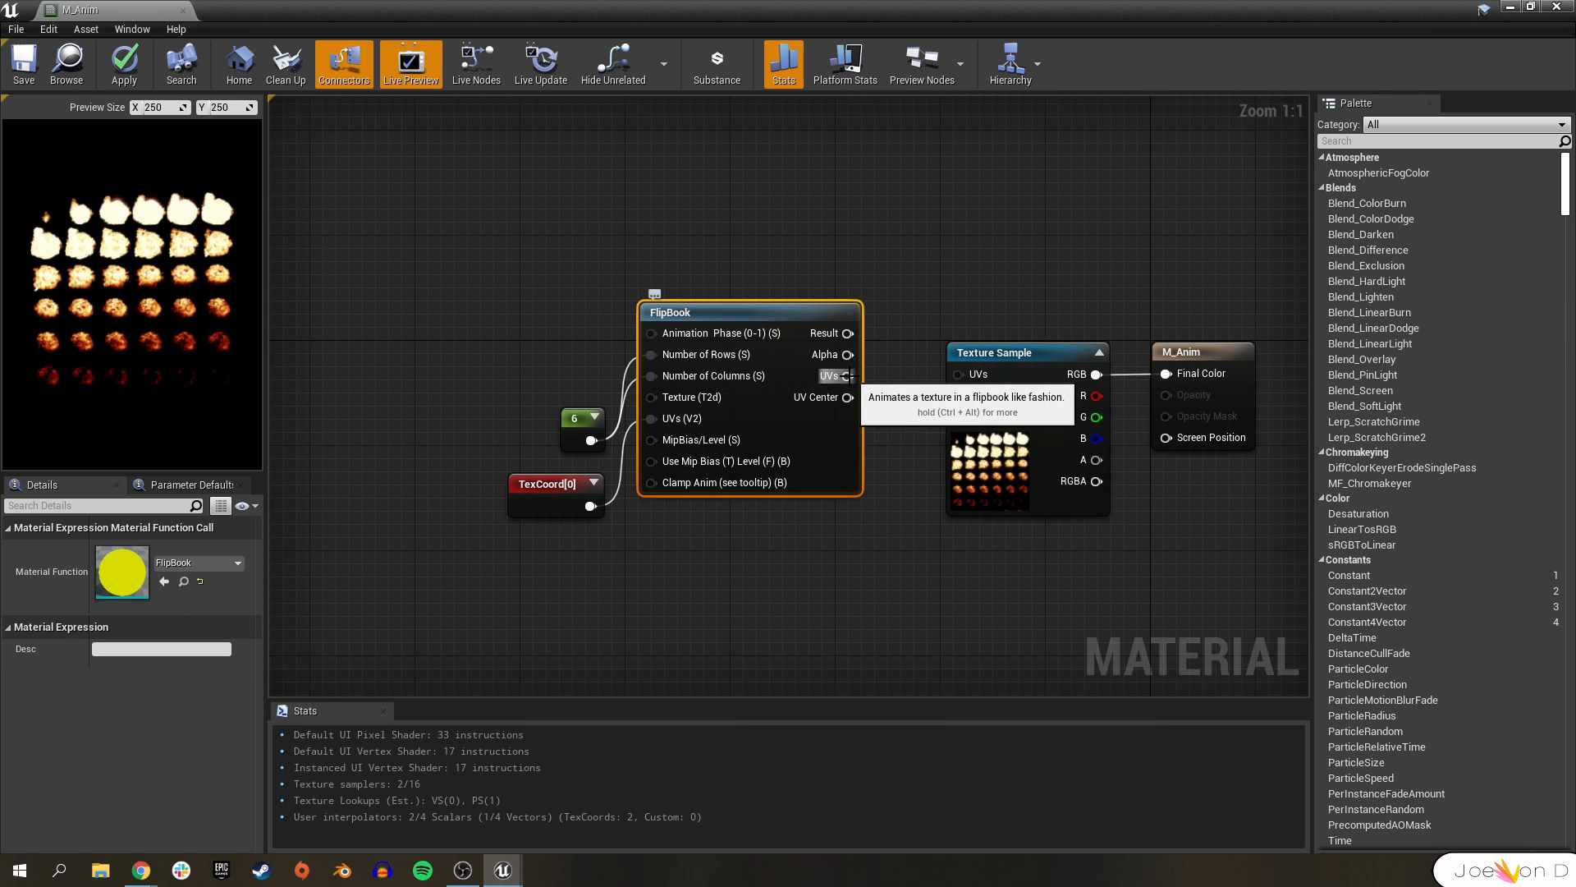
{"action": "left_click_drag", "start_coordinate": [847, 375], "coordinate": [957, 374]}
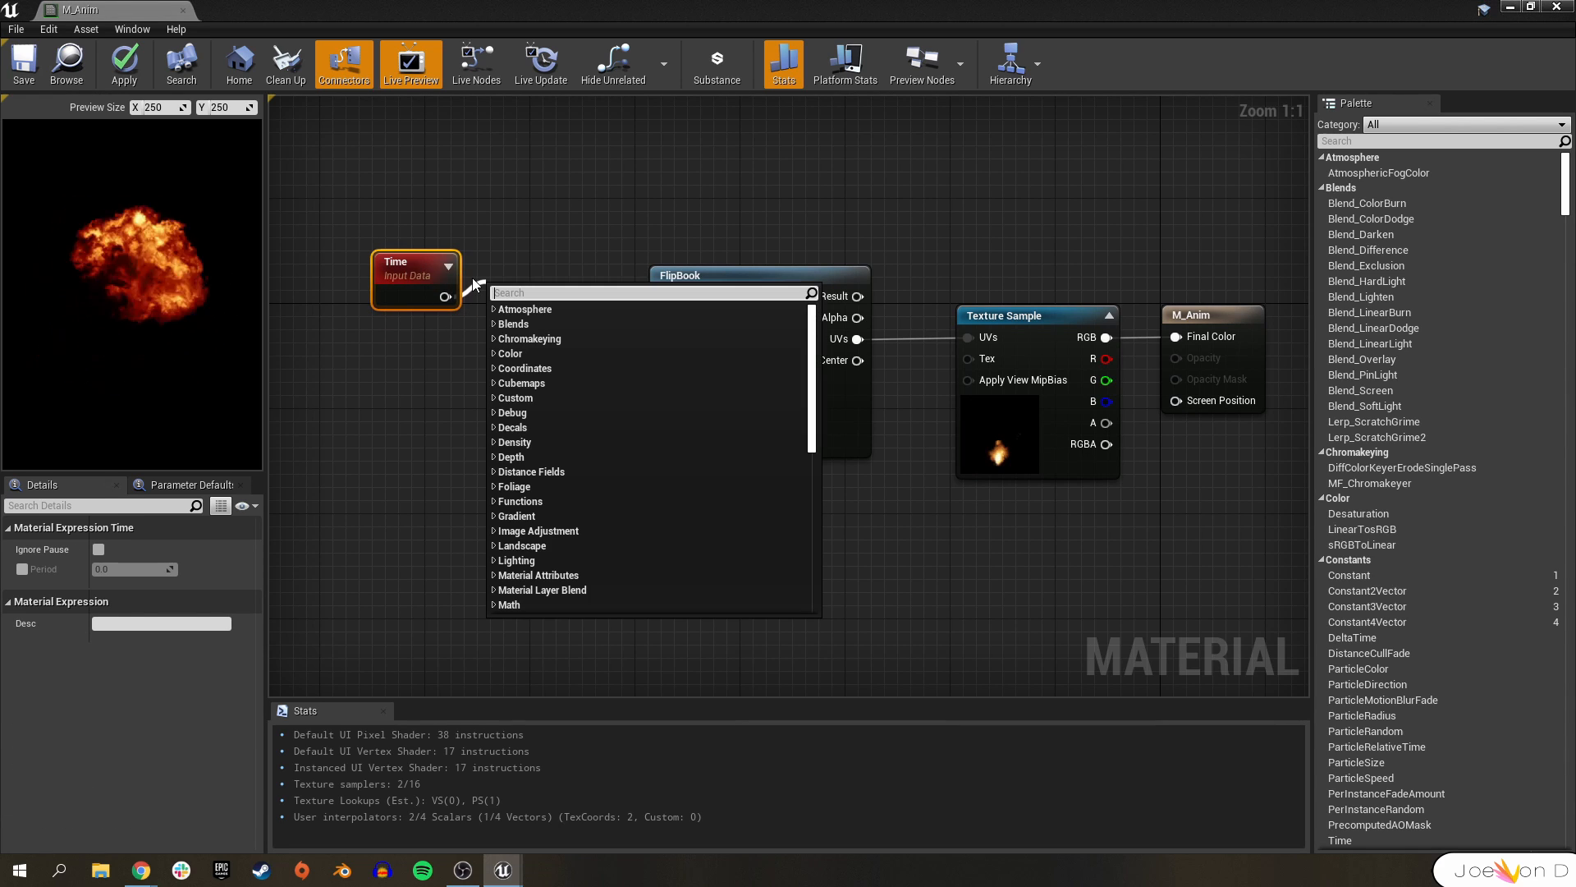
- Drive FlipBook's Animation Phase with Time multiplied by 0.8 and save M_Anim
{"action": "type", "text": "mult"}
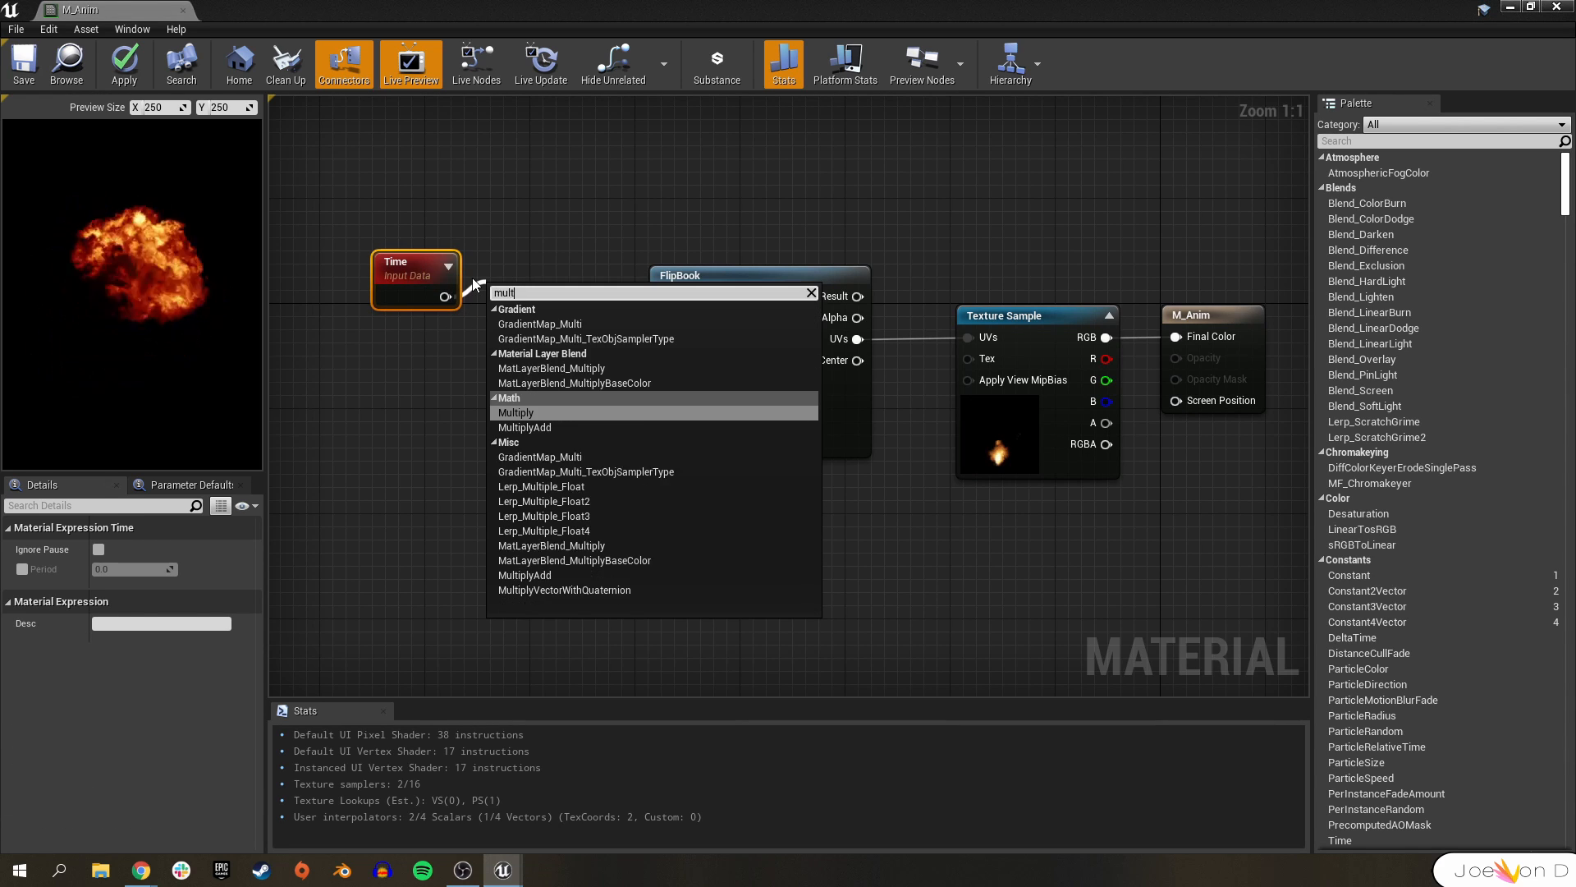
{"action": "left_click", "coordinate": [514, 412]}
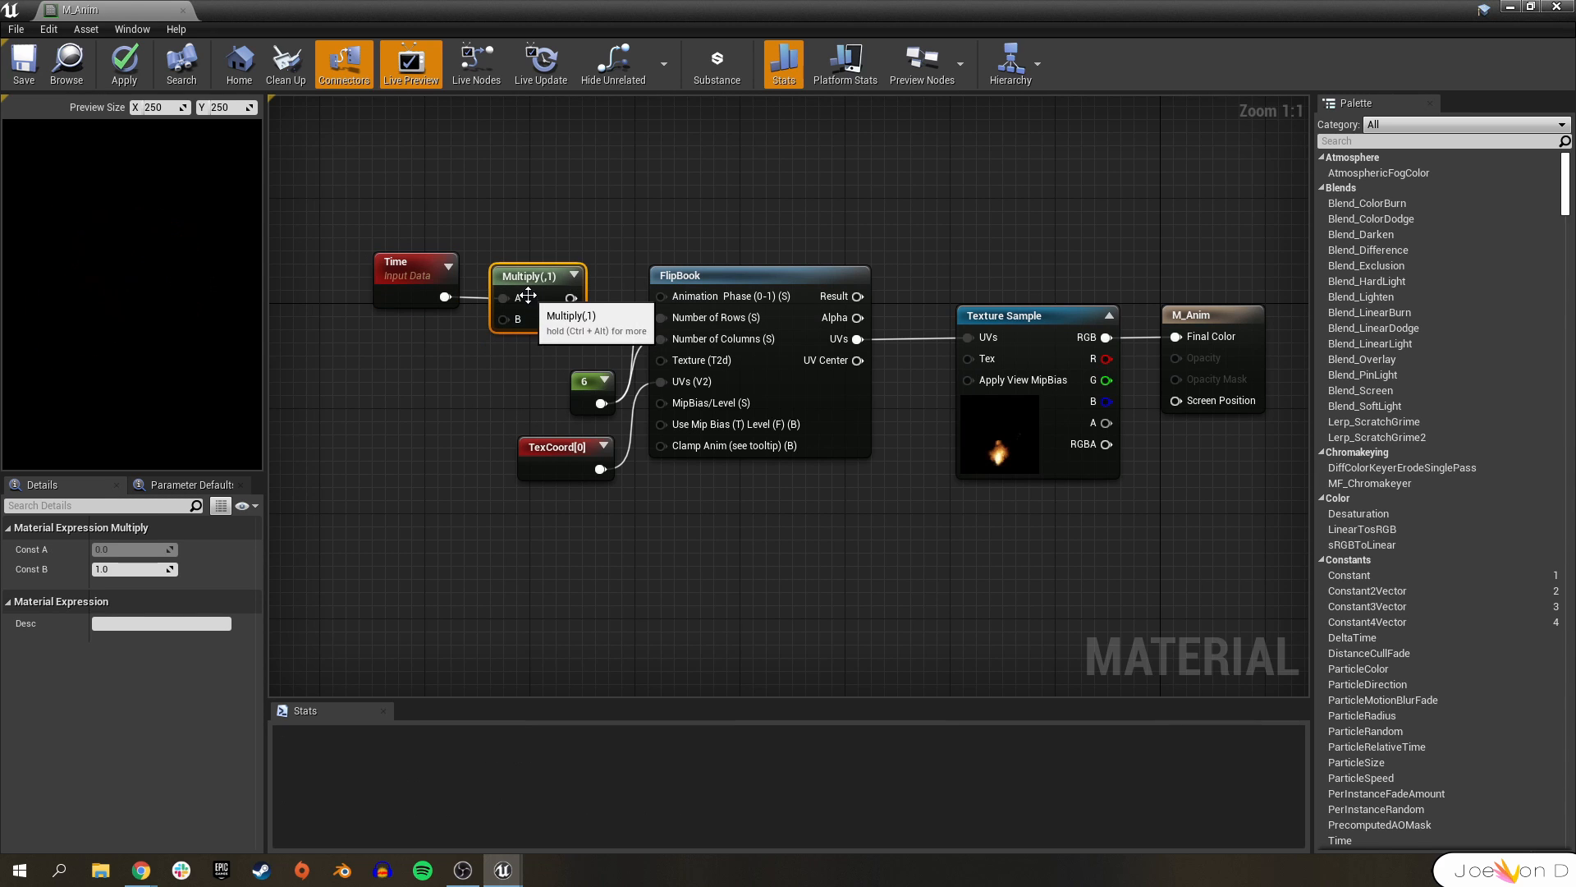
{"action": "mouse_move", "coordinate": [768, 596]}
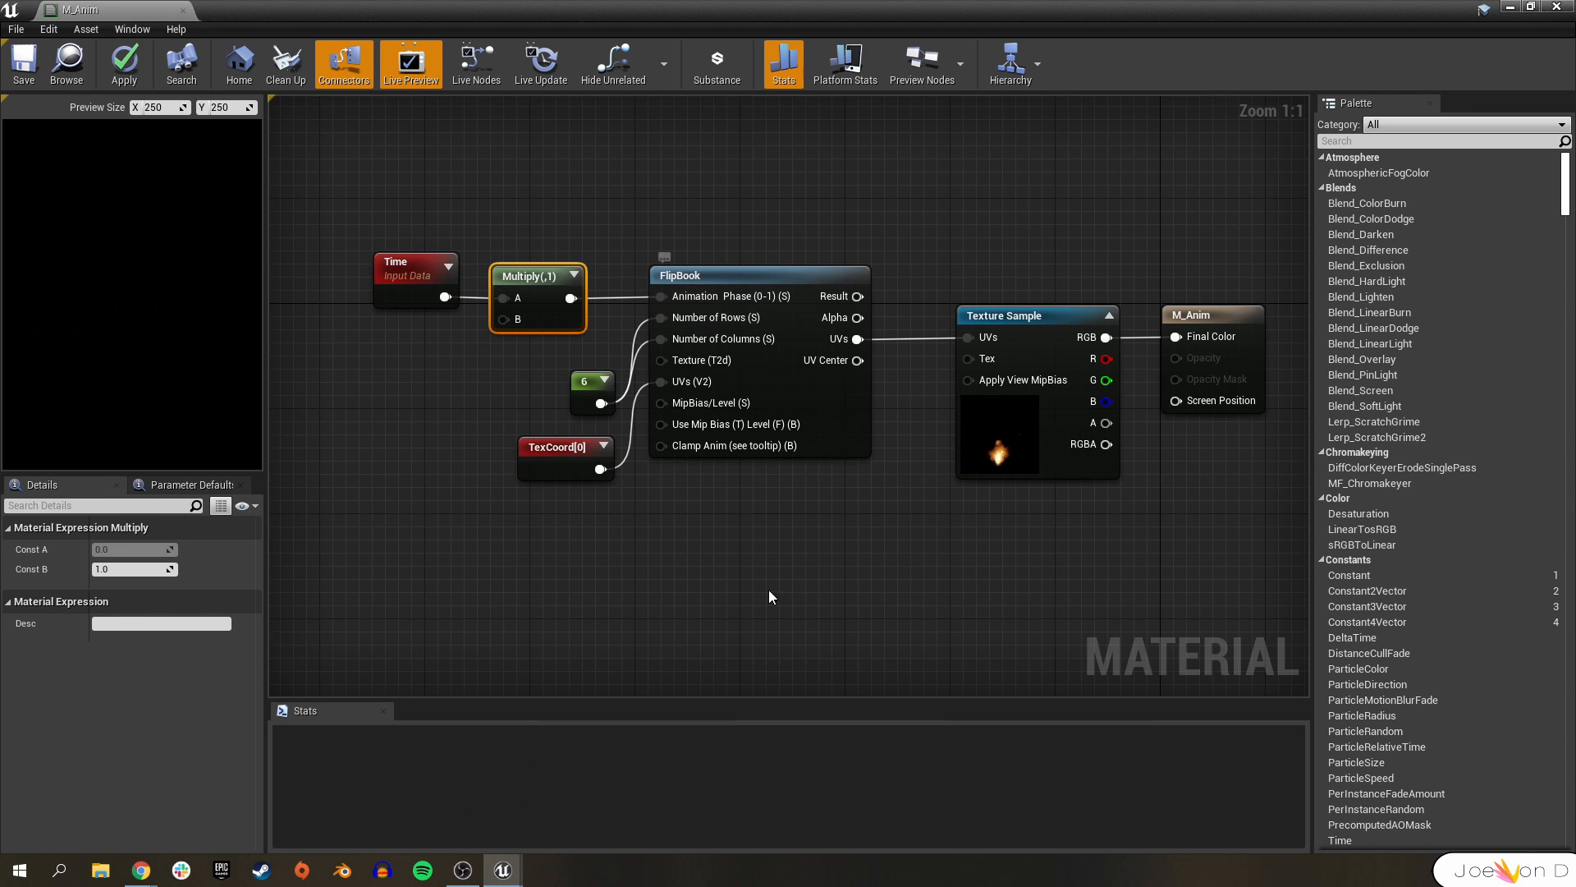
{"action": "left_click", "coordinate": [591, 379]}
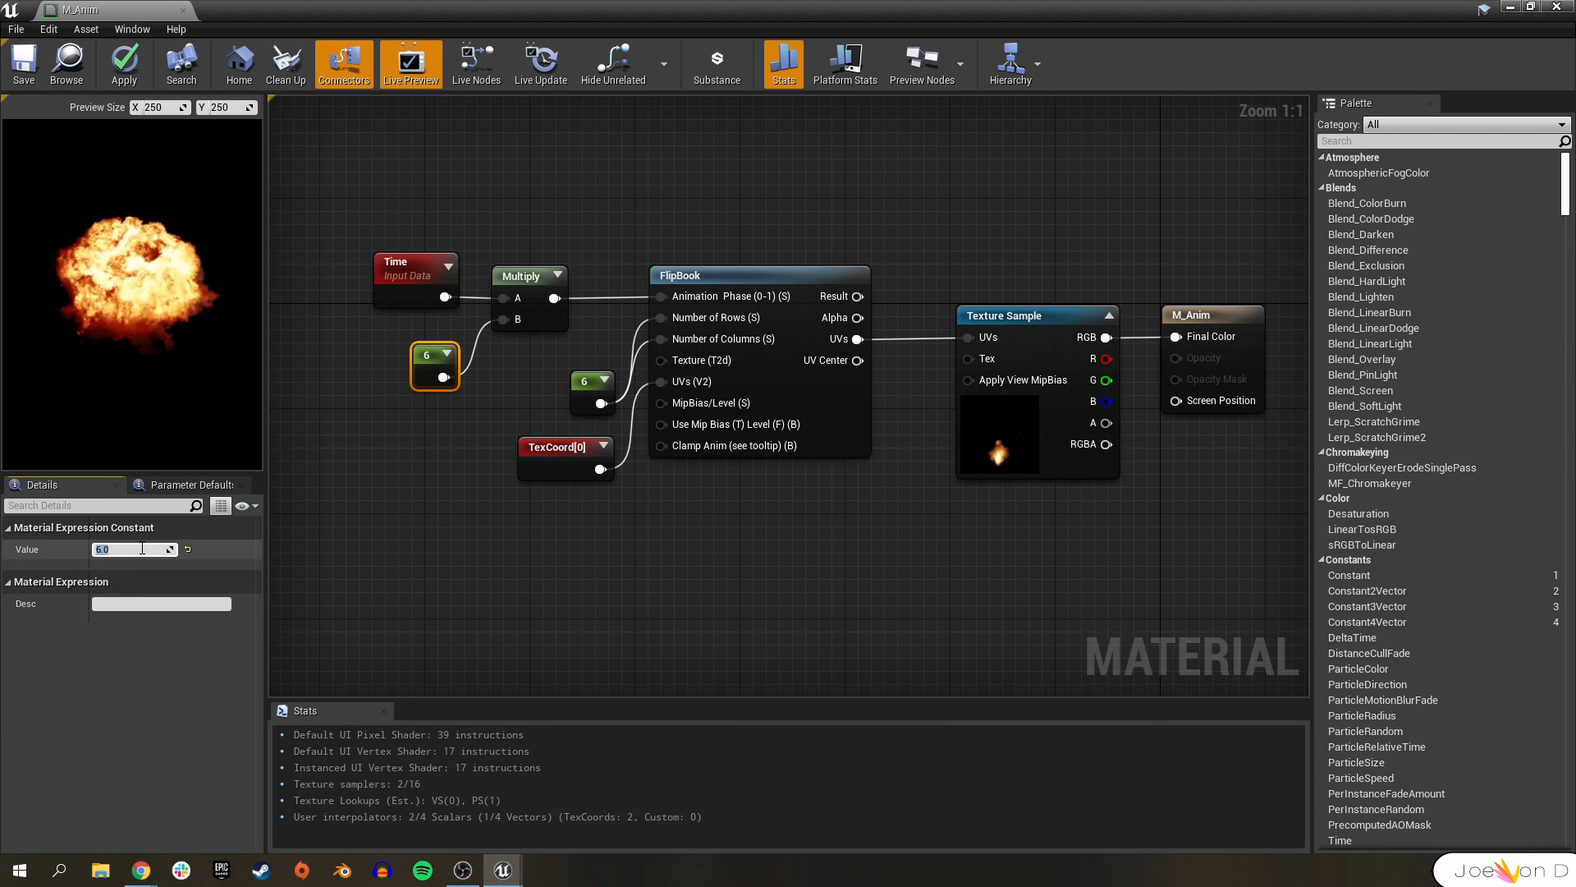
{"action": "type", "text": "8"}
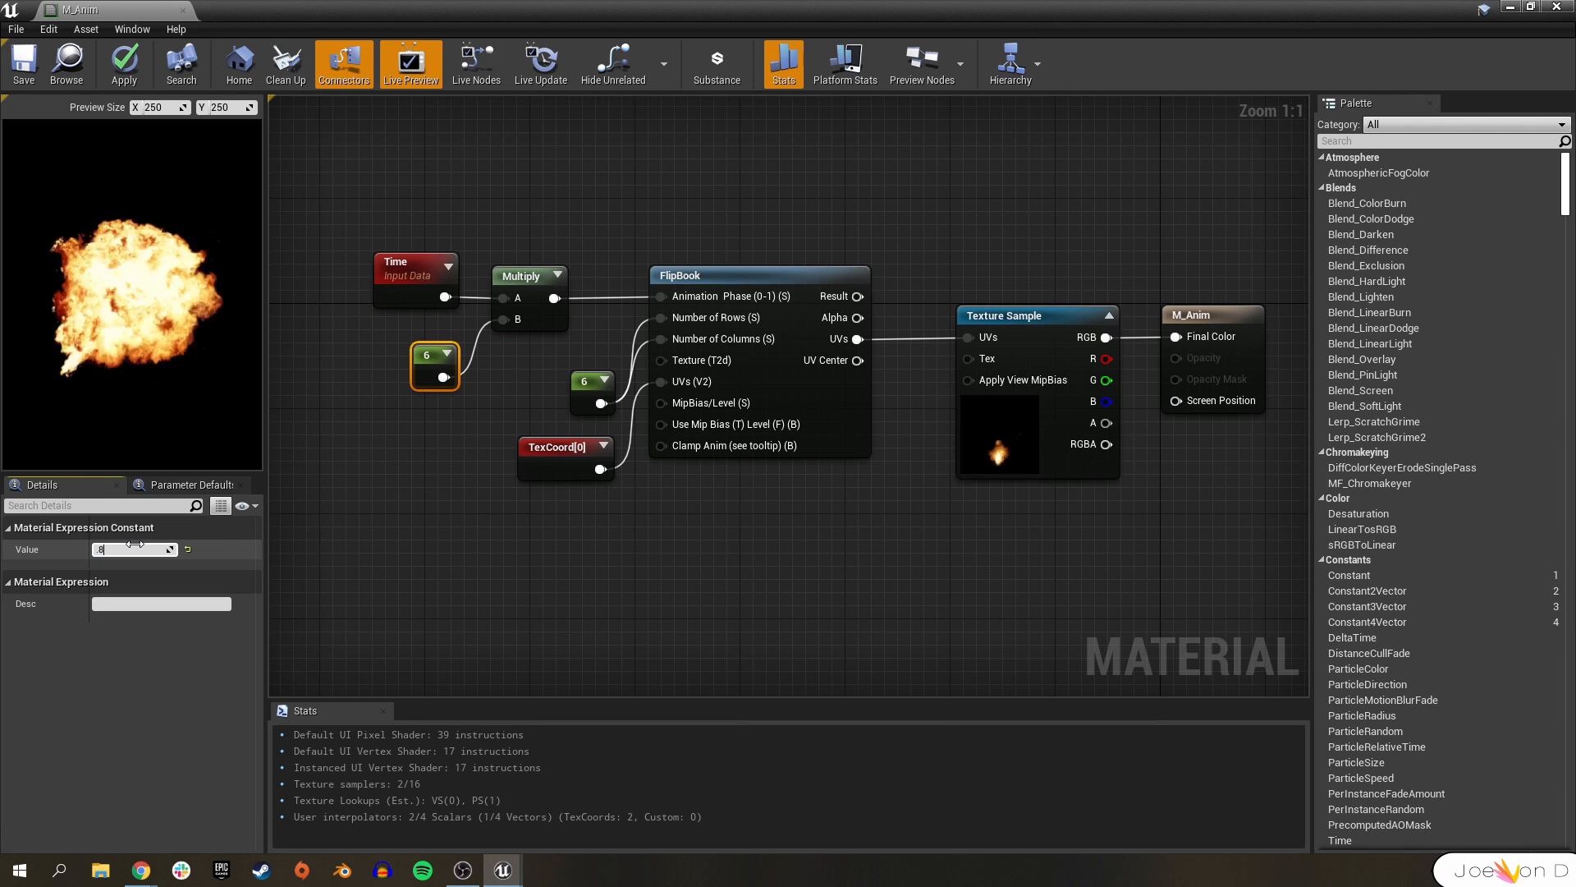
{"action": "type", "text": "0.8"}
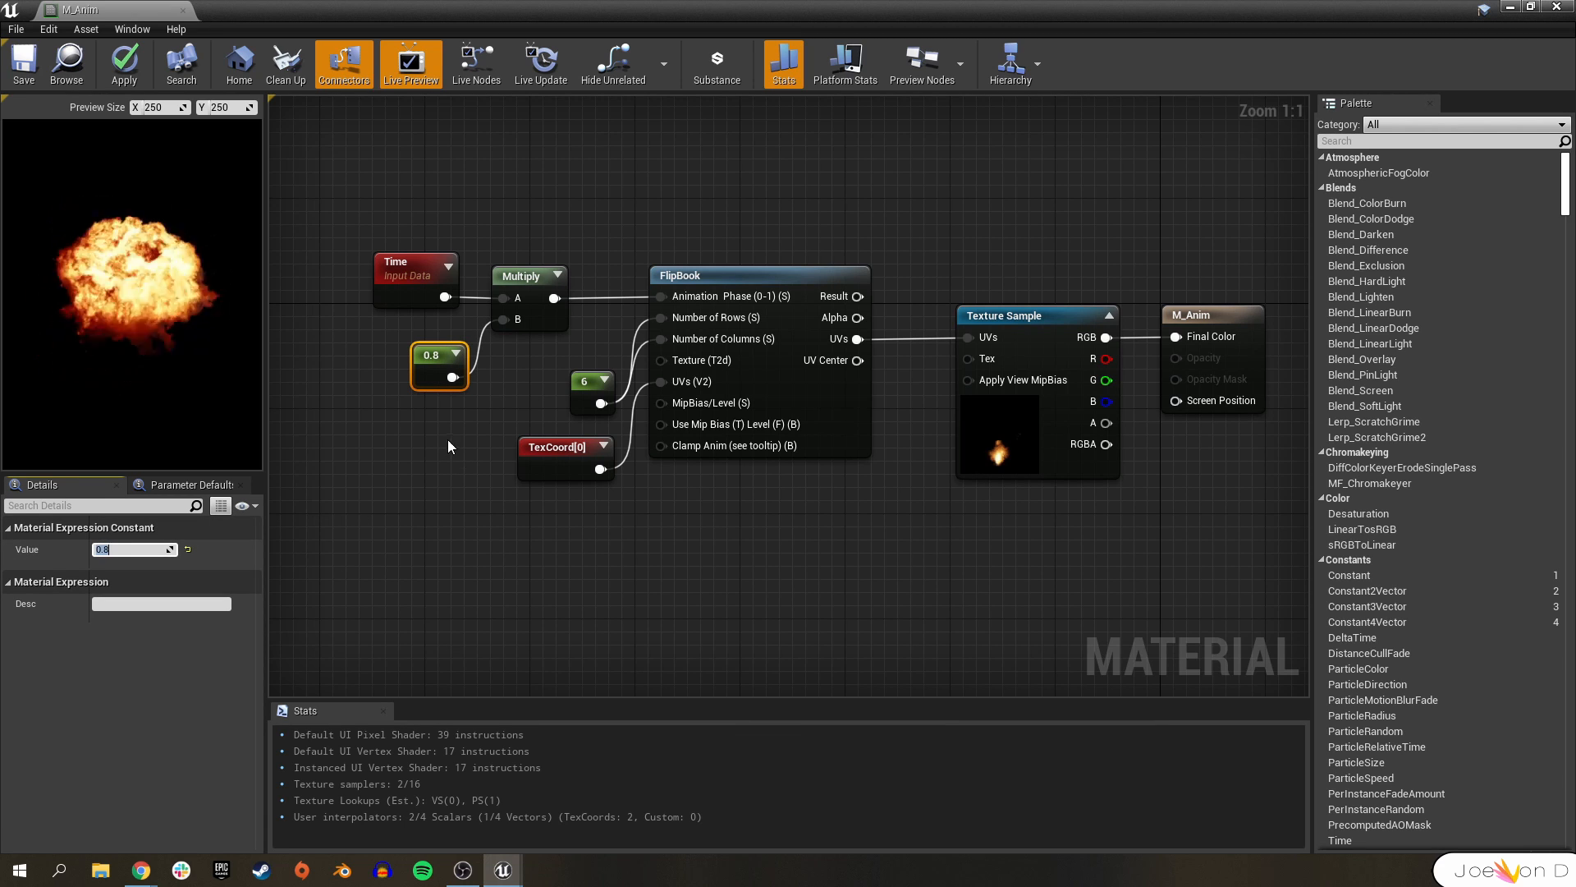
{"action": "left_click", "coordinate": [21, 64]}
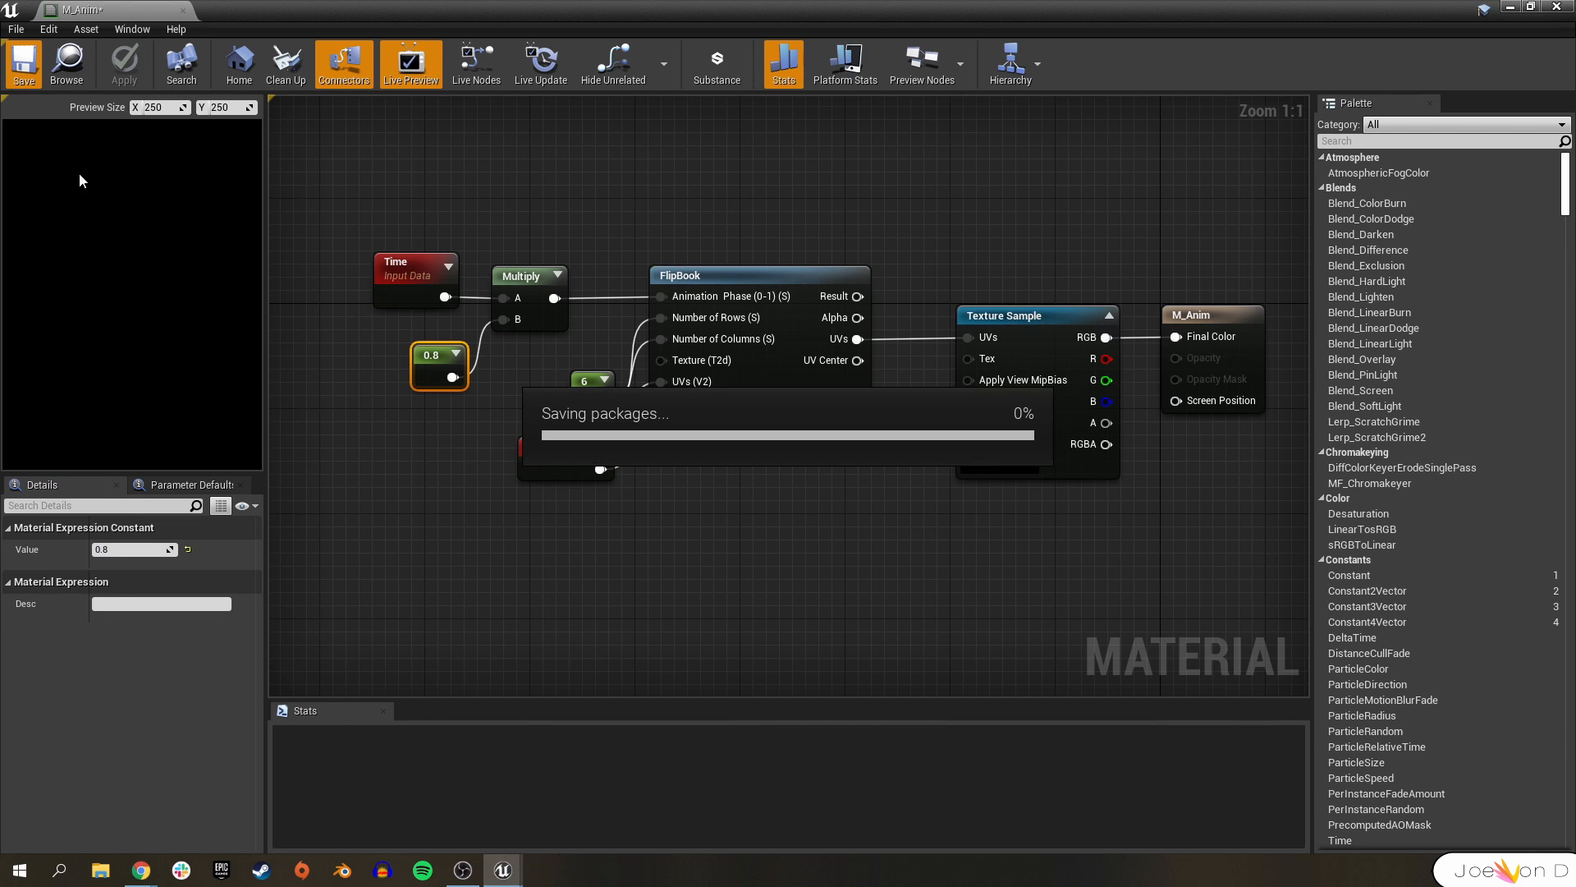
{"action": "left_click", "coordinate": [21, 64]}
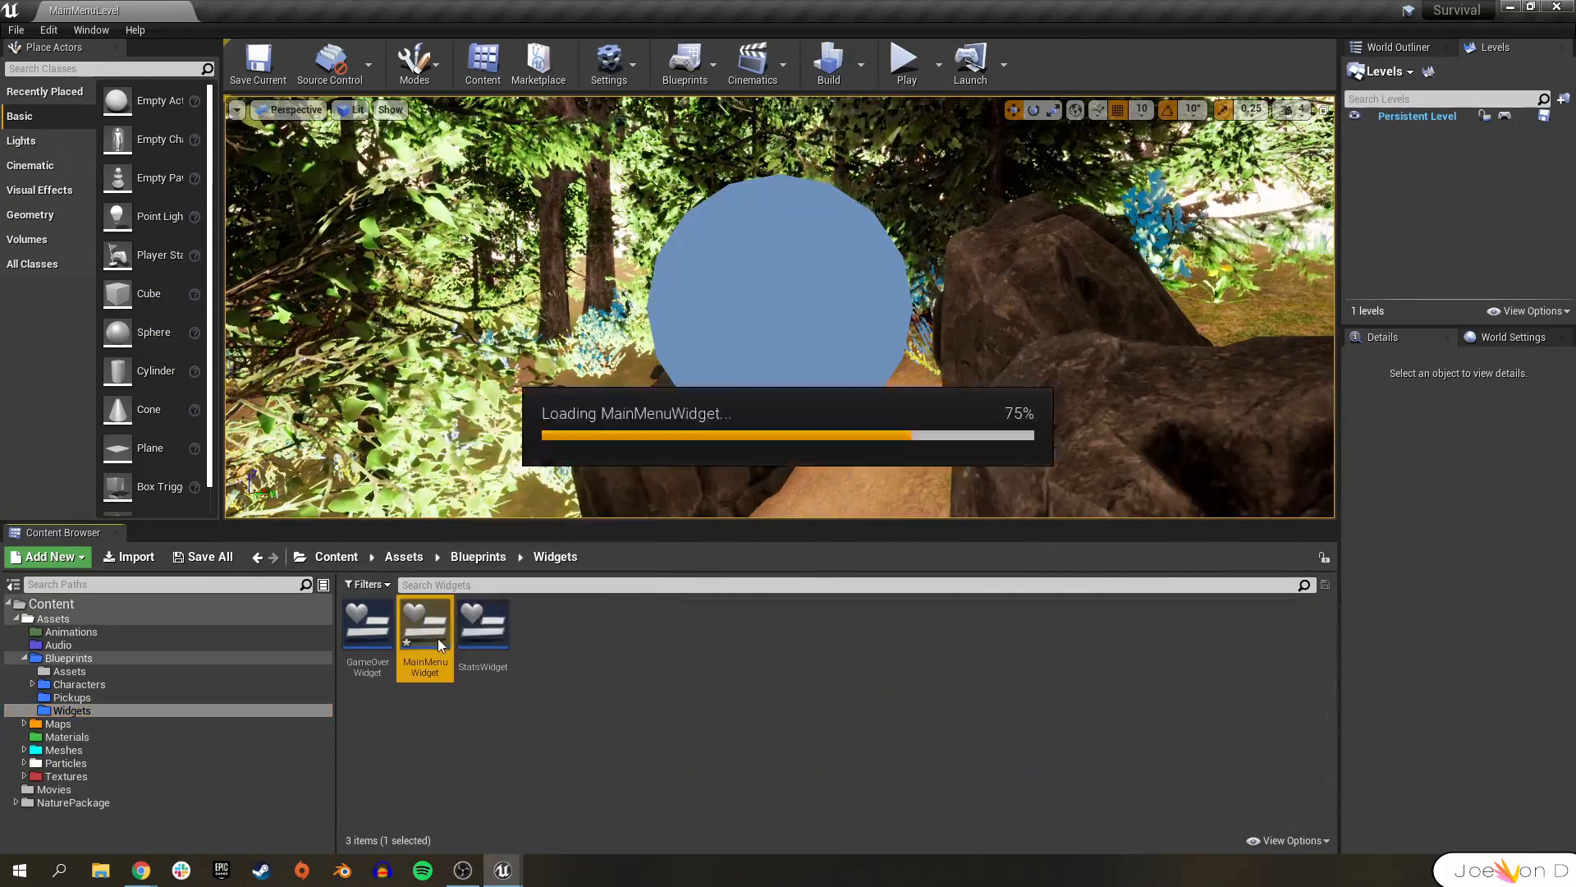
- Give Image_293 the M_Anim brush, centre-anchor and enlarge it, then save MainMenuWidget
{"action": "double_click", "coordinate": [423, 624]}
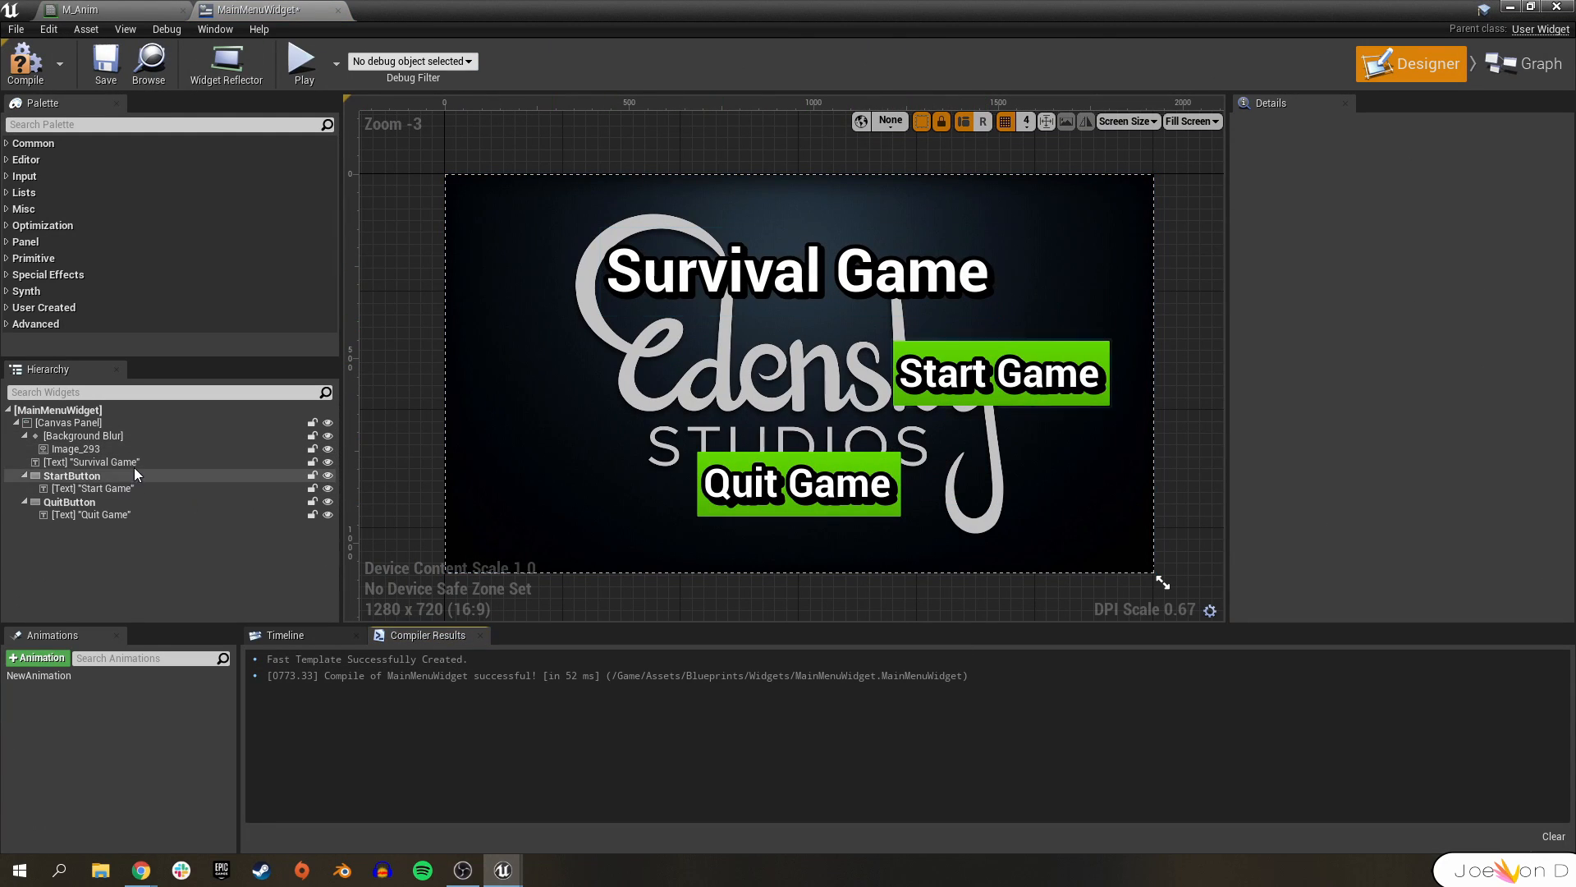
{"action": "left_click", "coordinate": [75, 449]}
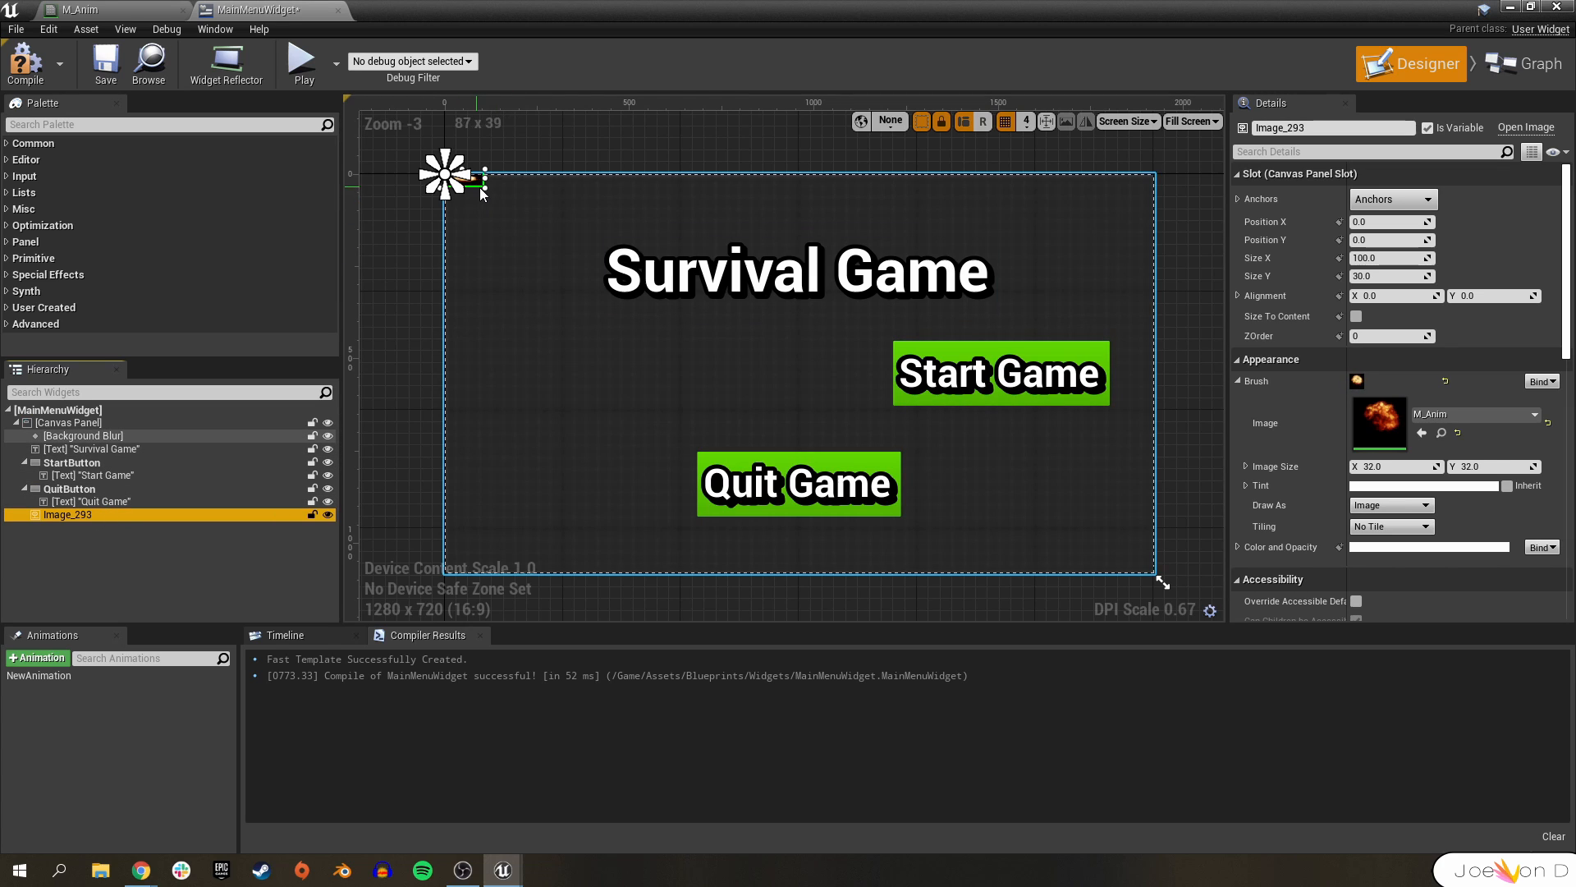
{"action": "left_click", "coordinate": [1394, 199]}
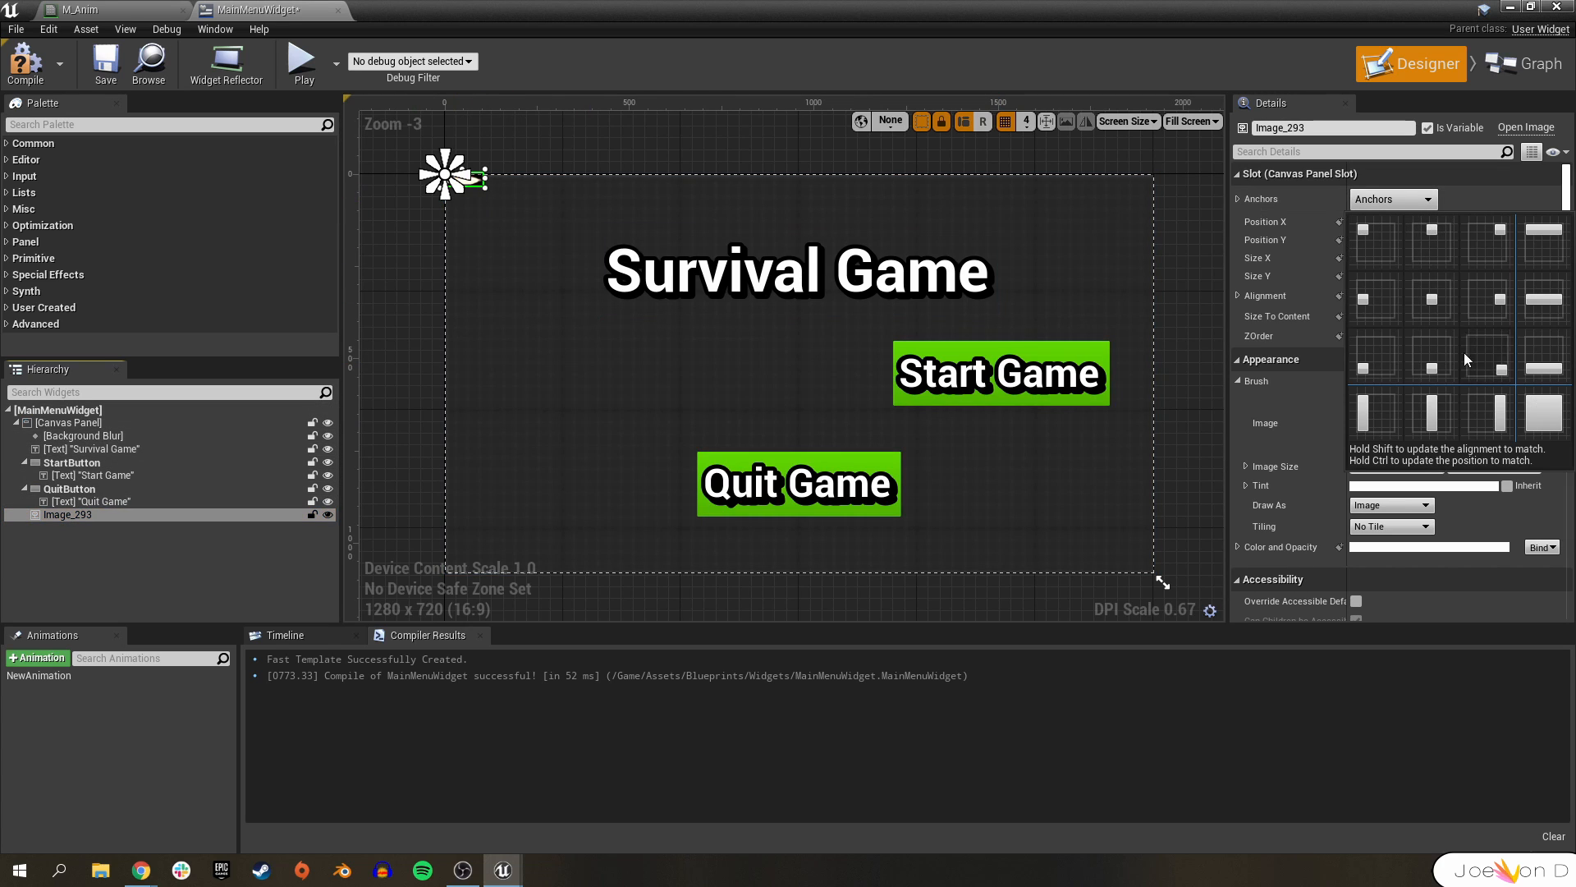
{"action": "left_click_drag", "start_coordinate": [453, 175], "coordinate": [814, 179]}
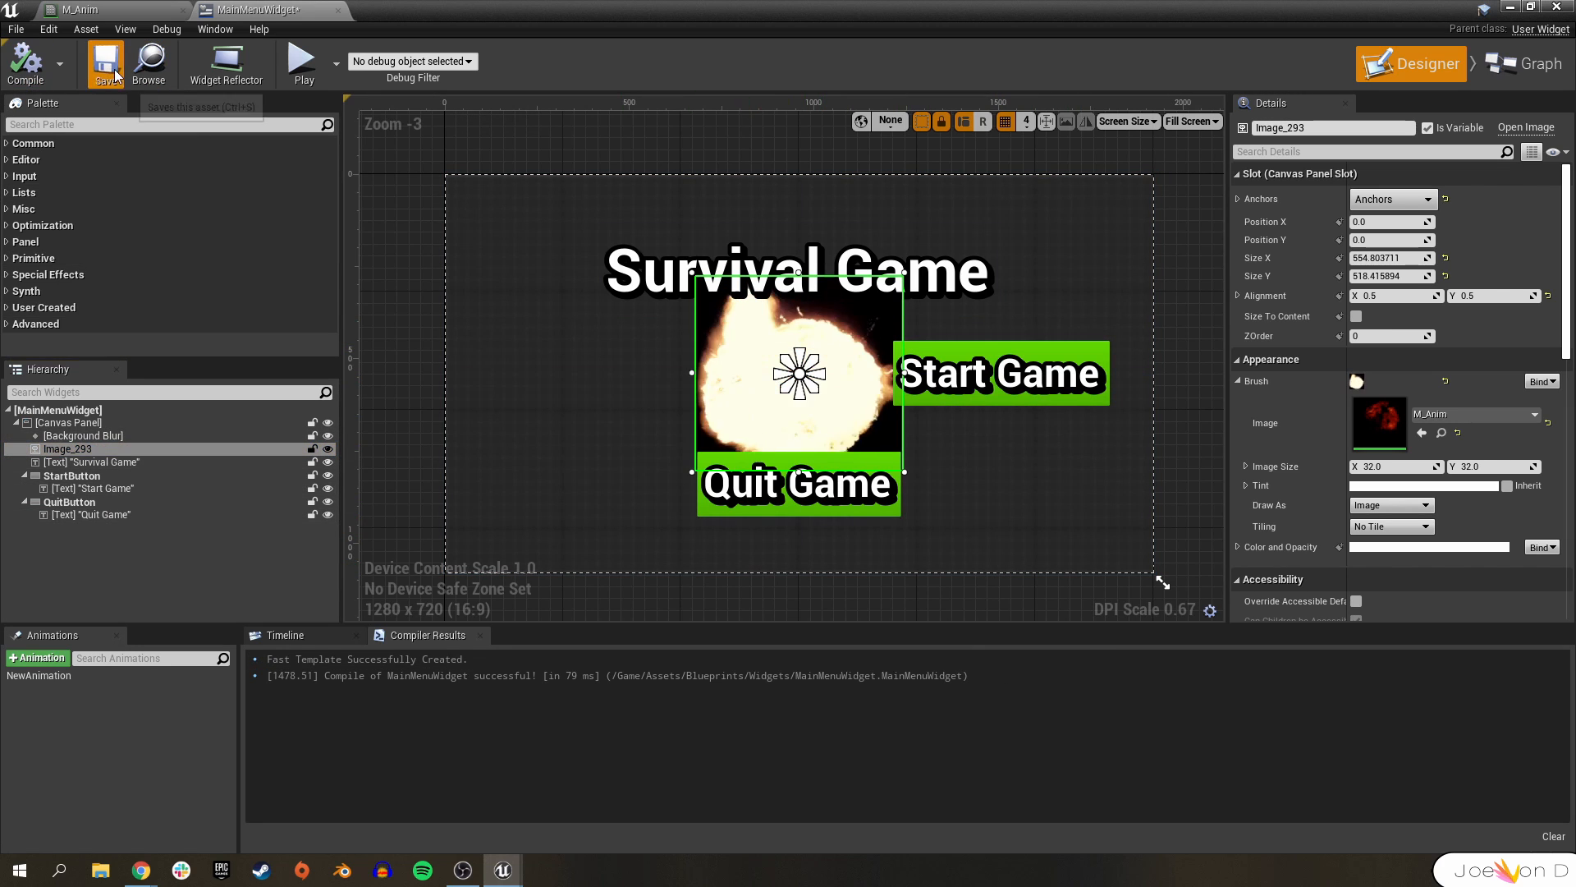
{"action": "left_click", "coordinate": [105, 57]}
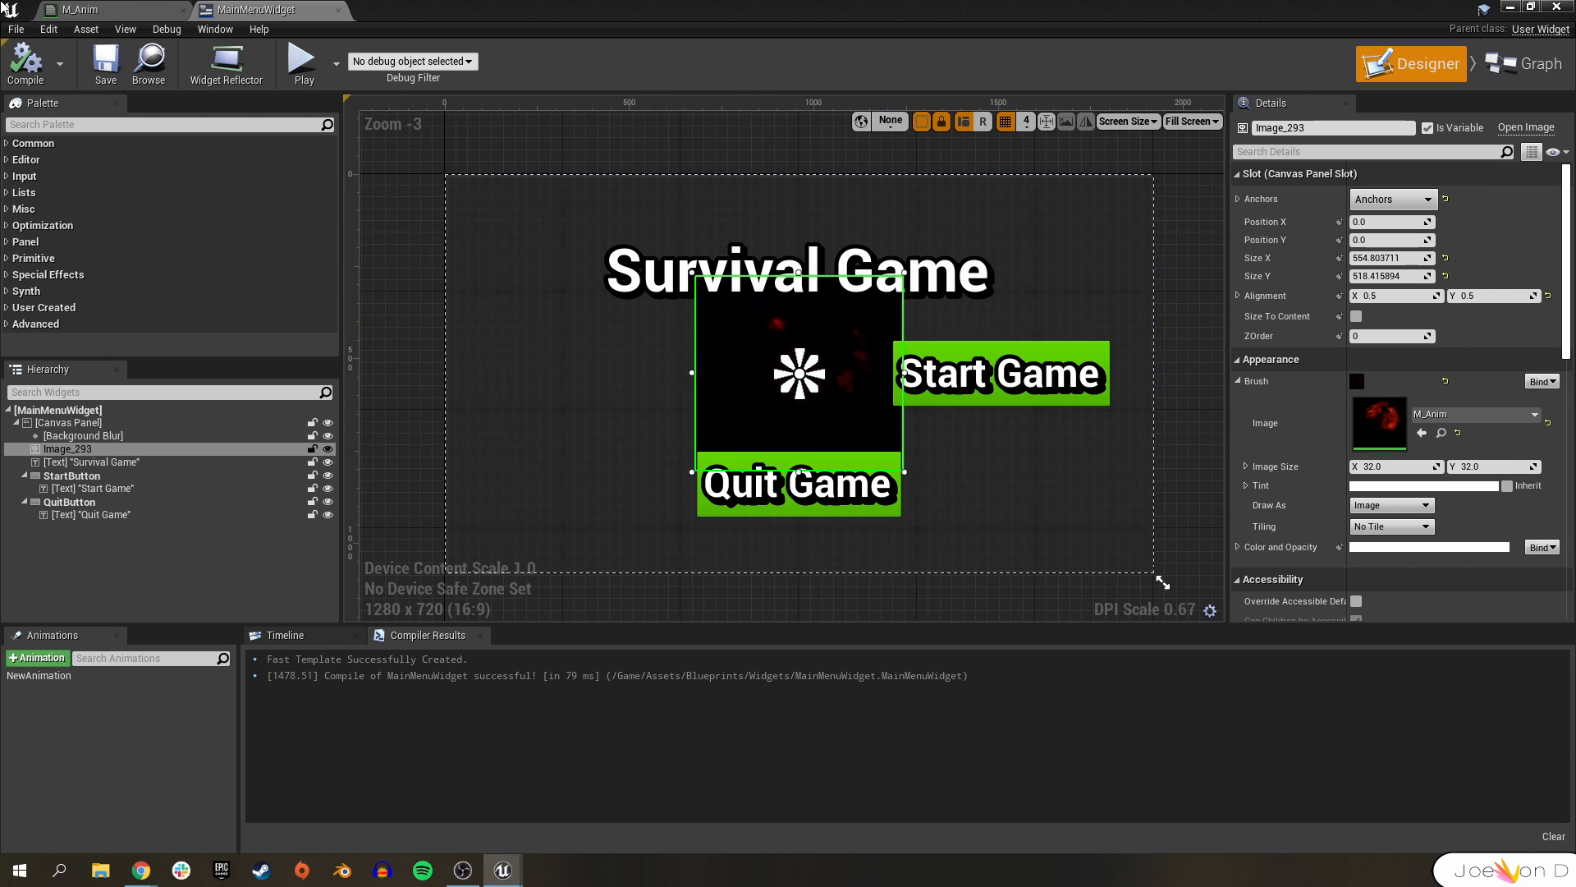
- Reopen the T_Explosion_SubUV sprite sheet in the texture editor
{"action": "left_click", "coordinate": [75, 10]}
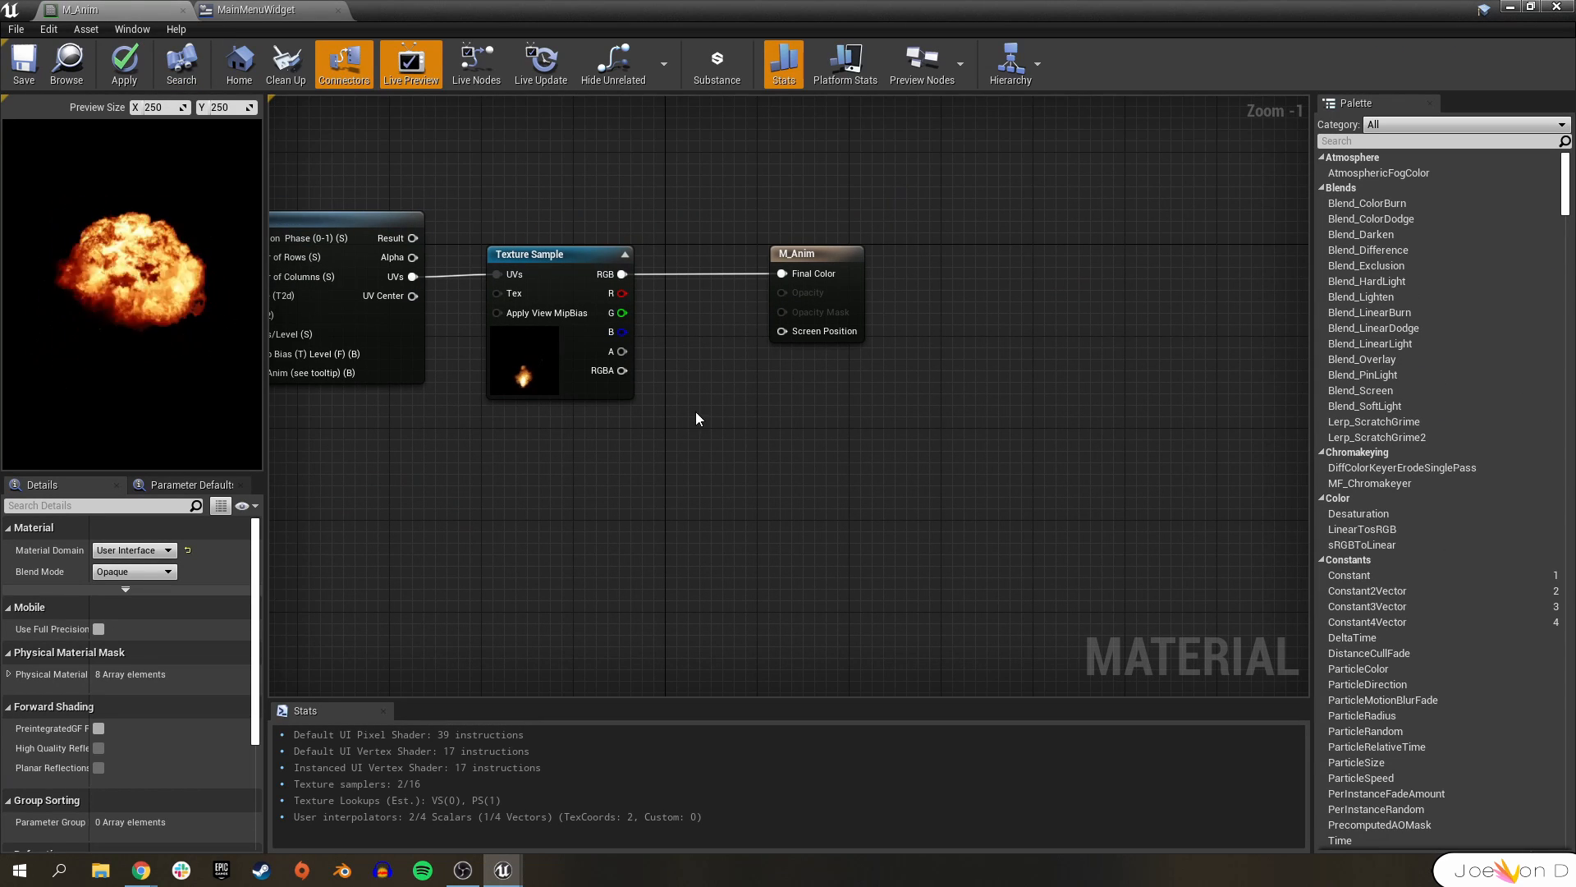
{"action": "left_click", "coordinate": [530, 253]}
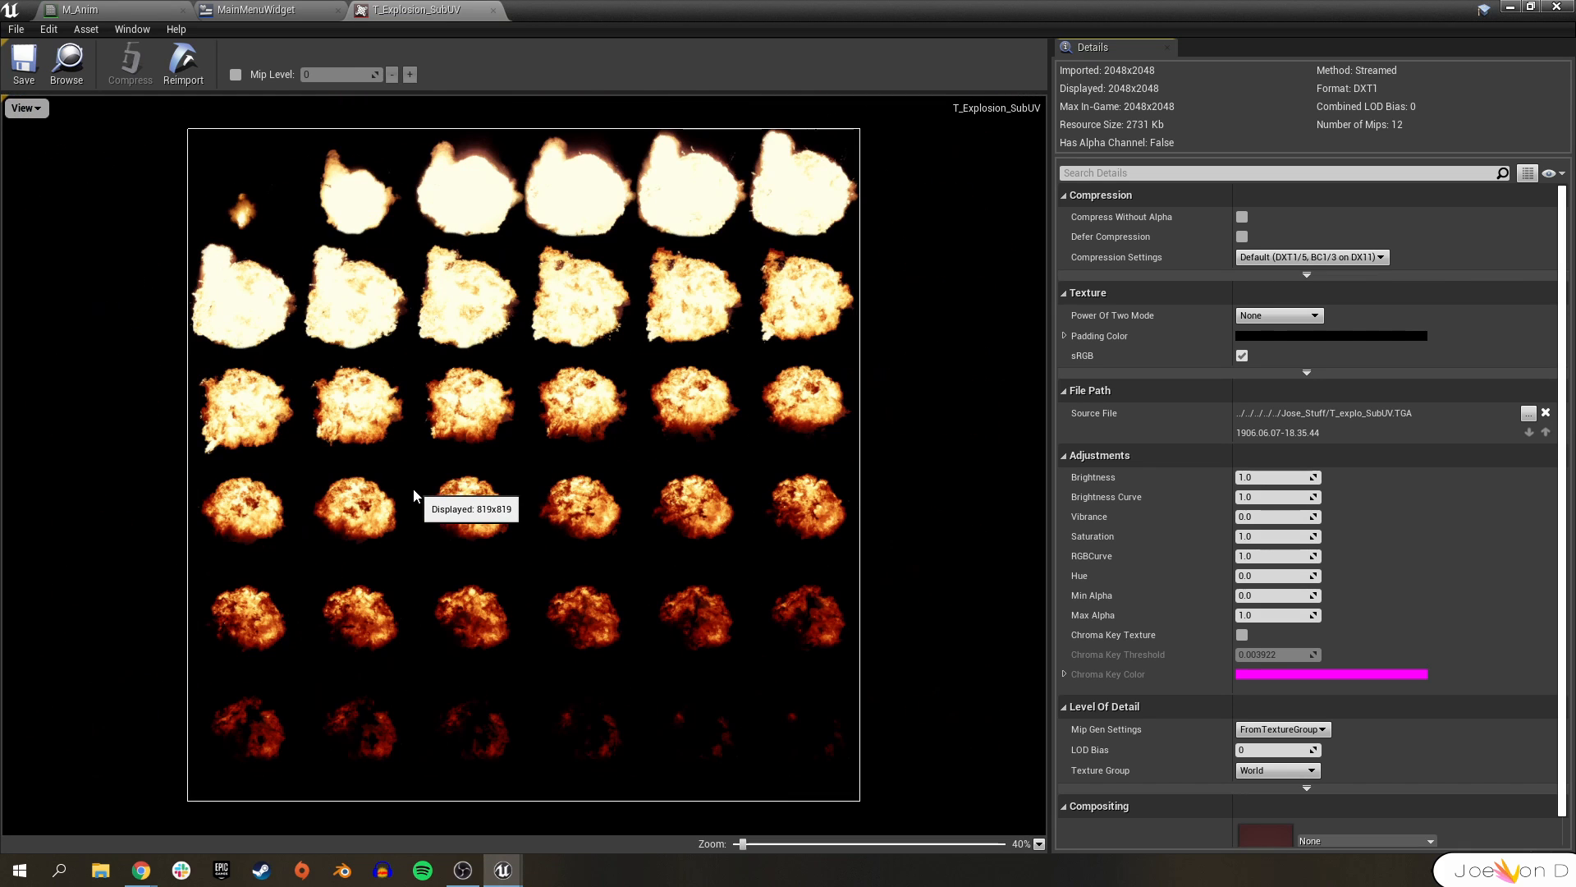
{"action": "mouse_move", "coordinate": [419, 501]}
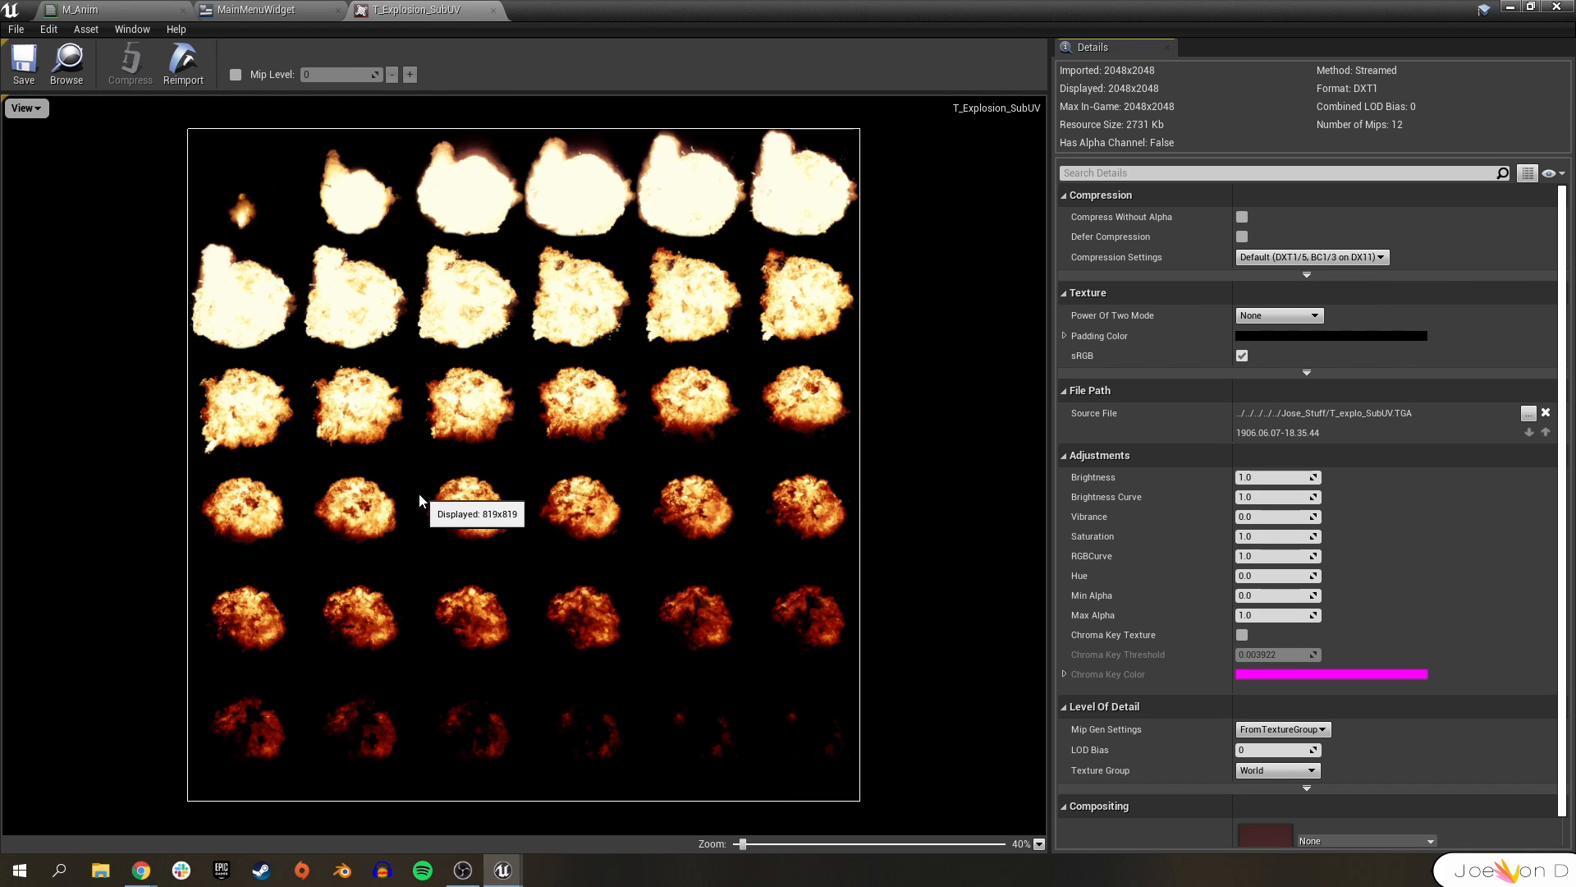
{"action": "mouse_move", "coordinate": [463, 453]}
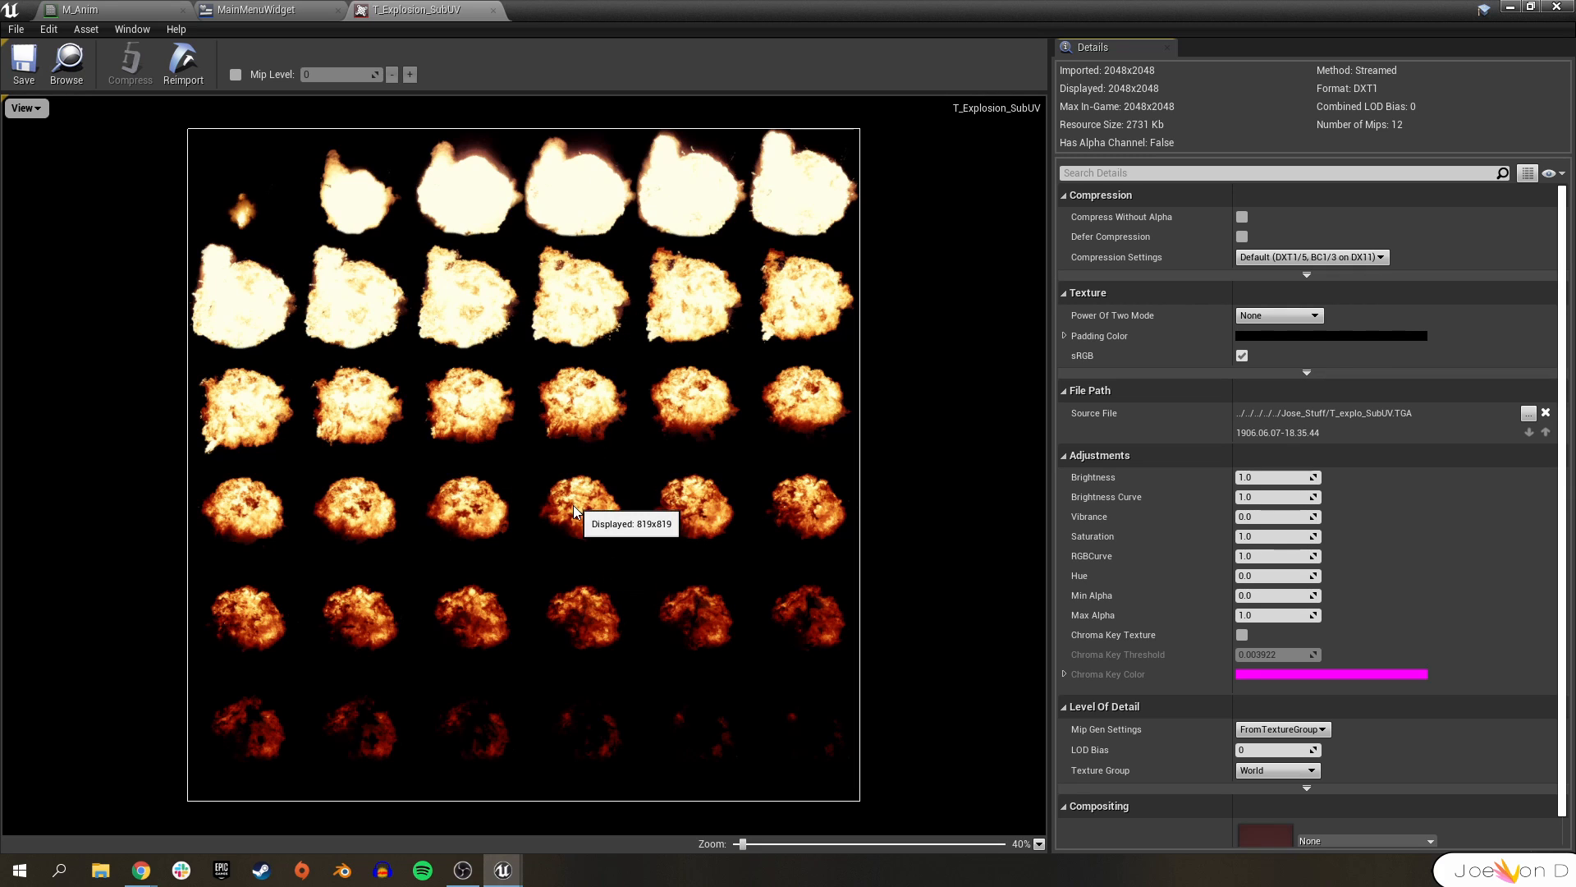
{"action": "mouse_move", "coordinate": [156, 56]}
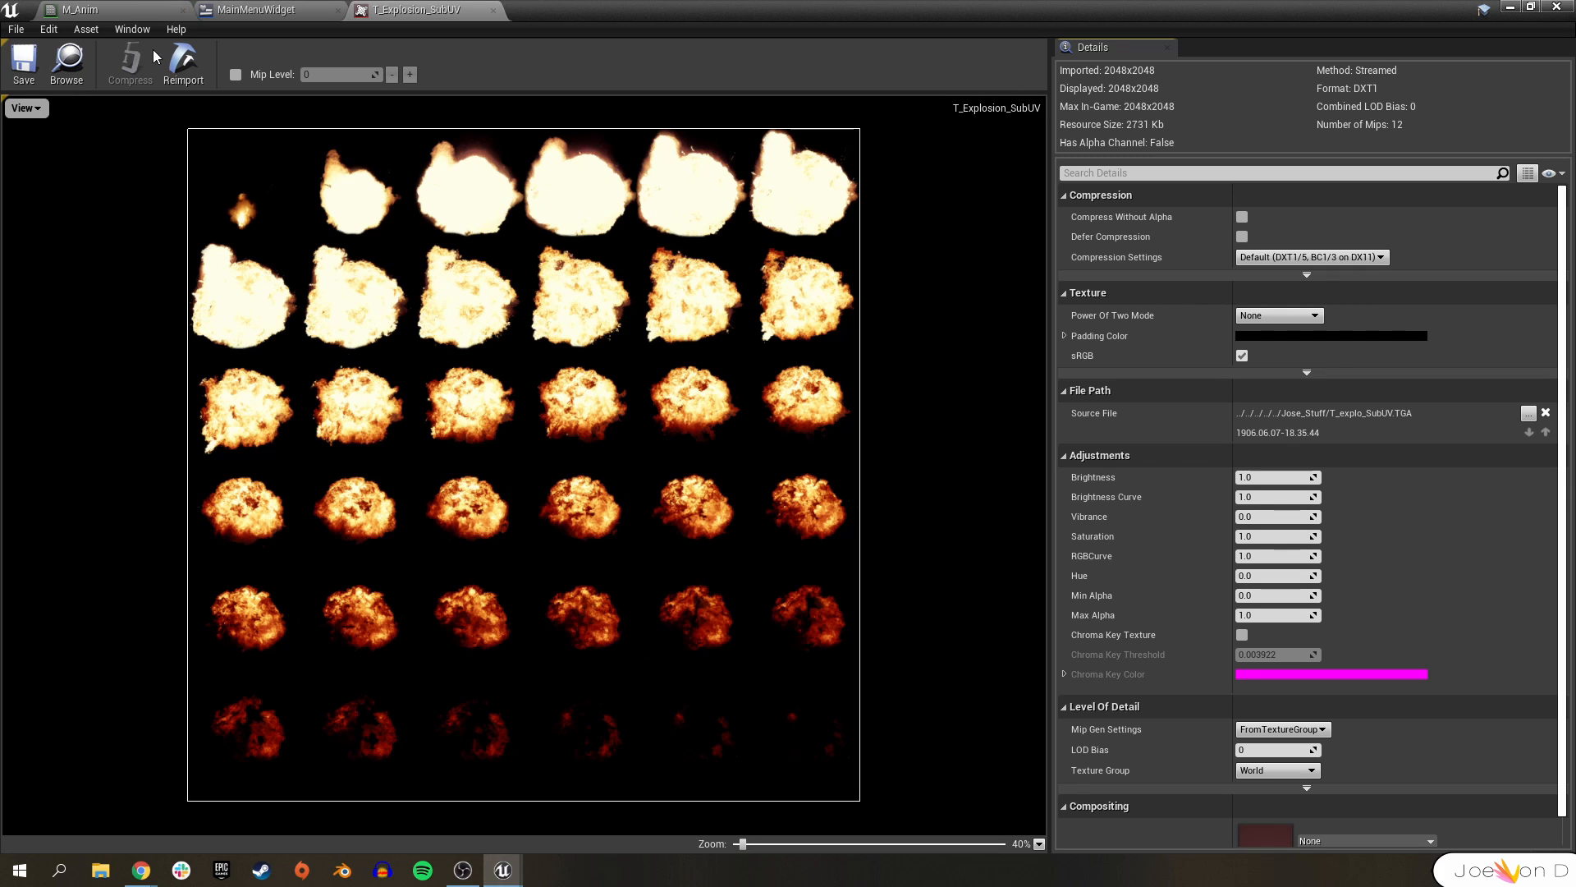
- Locate the T_Walking sprite sheet image in the Downloads folder via File Explorer
{"action": "left_click", "coordinate": [266, 10]}
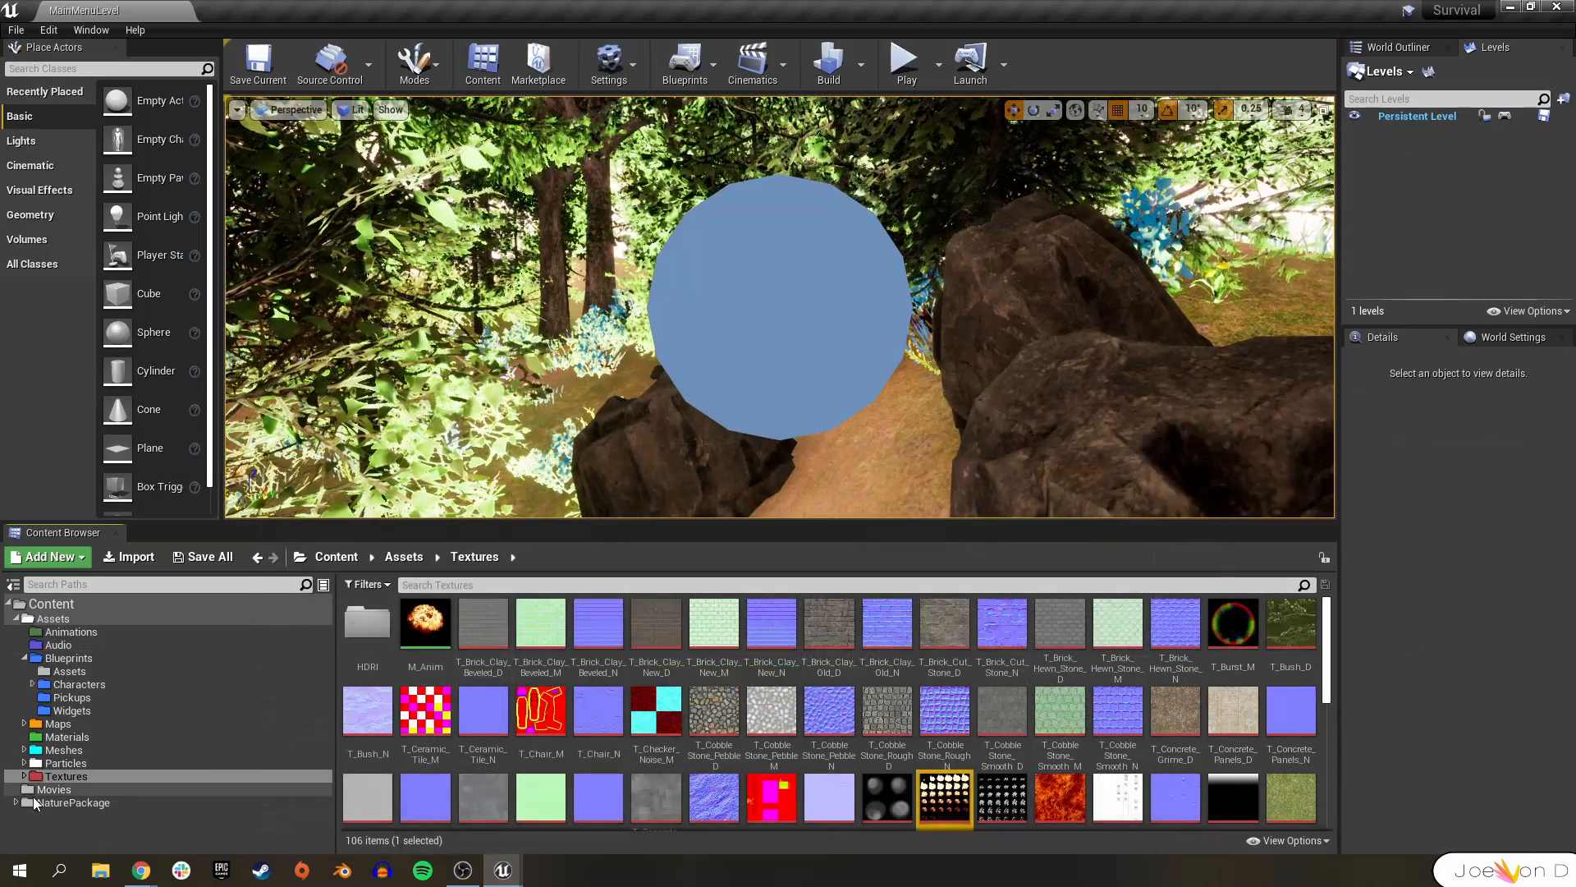
{"action": "left_click", "coordinate": [99, 871]}
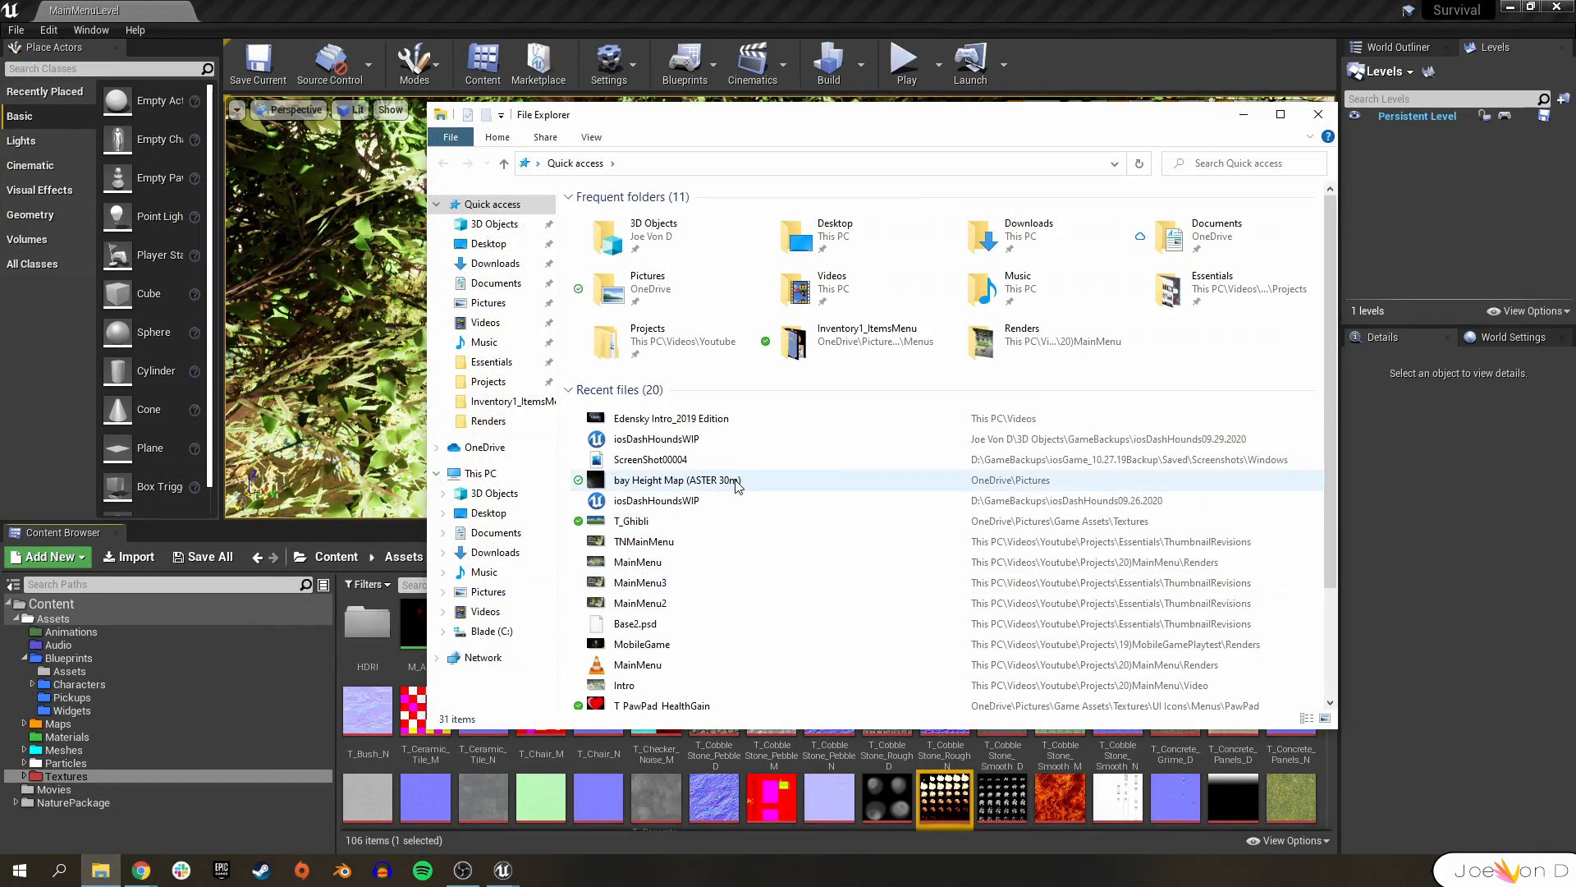
{"action": "left_click", "coordinate": [494, 262]}
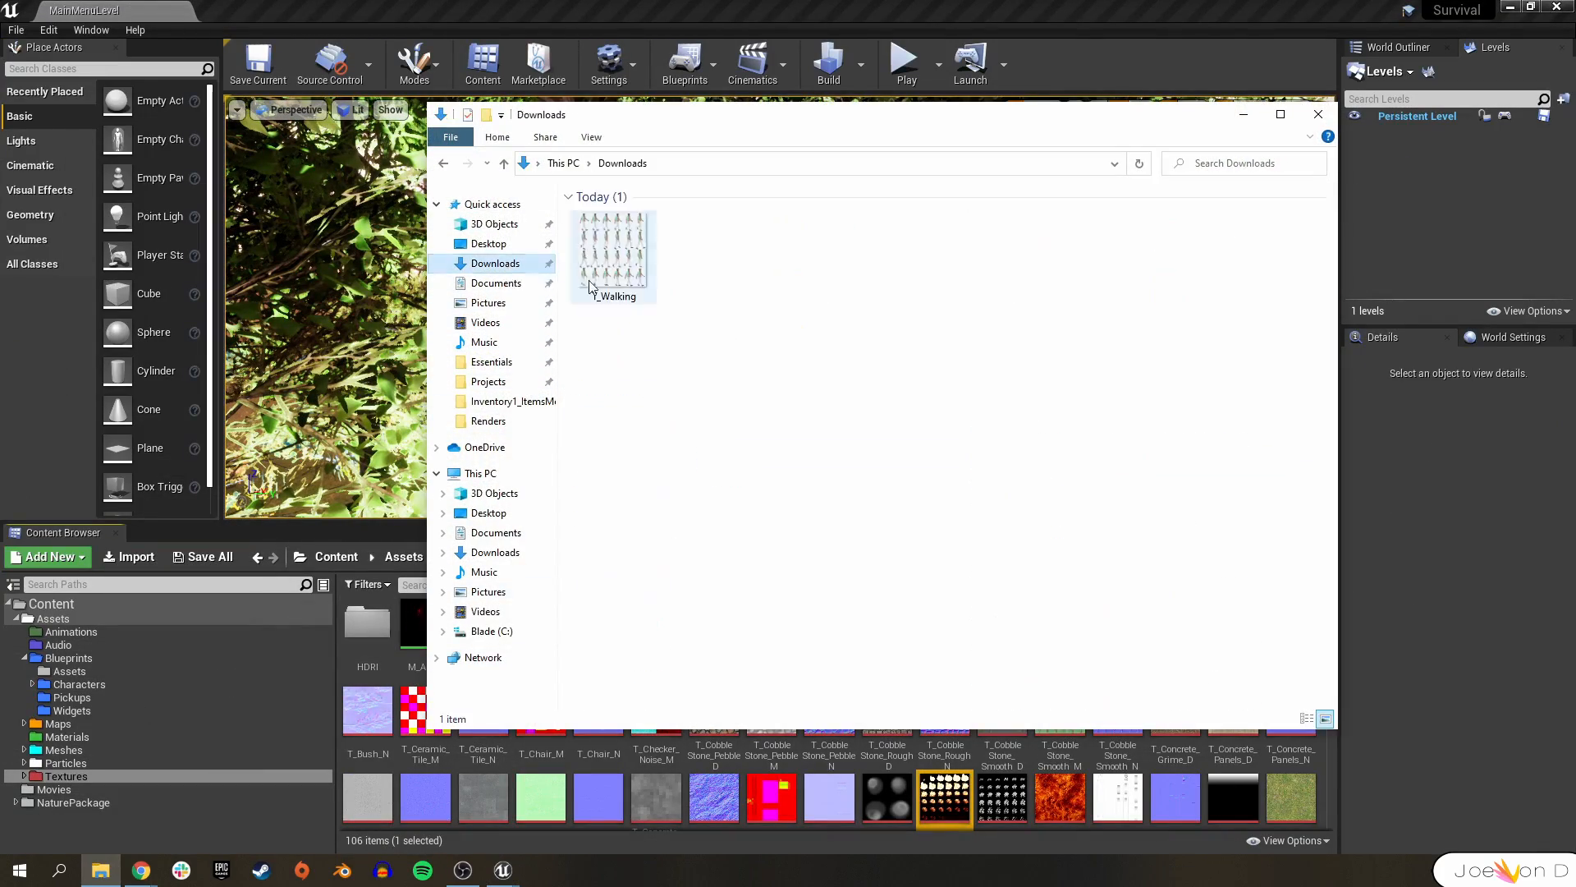
{"action": "left_click", "coordinate": [611, 248]}
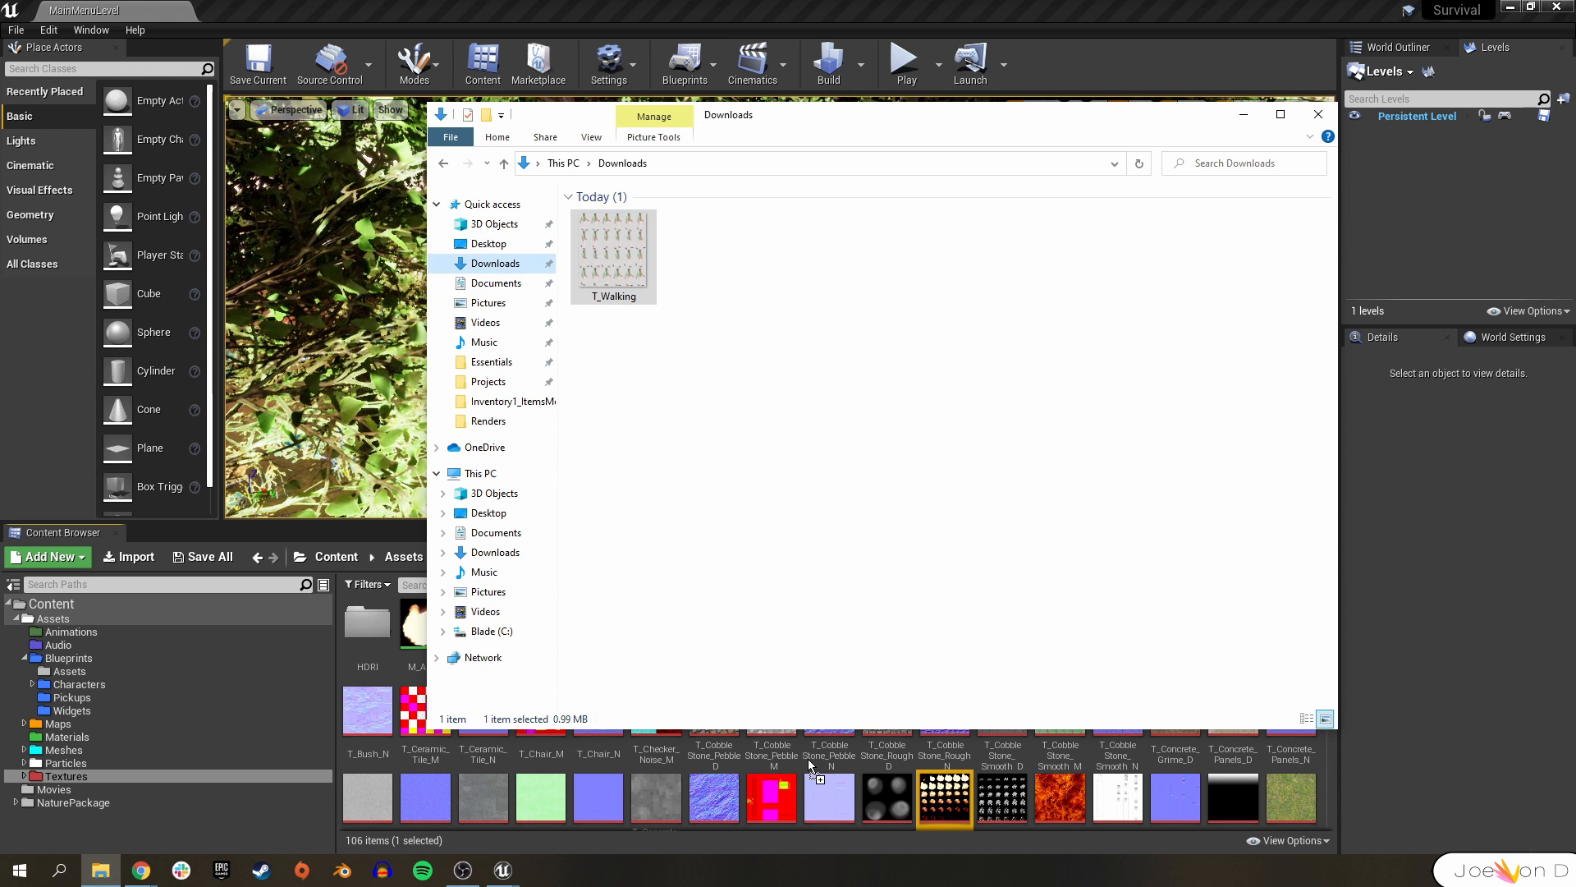
{"action": "left_click", "coordinate": [140, 870]}
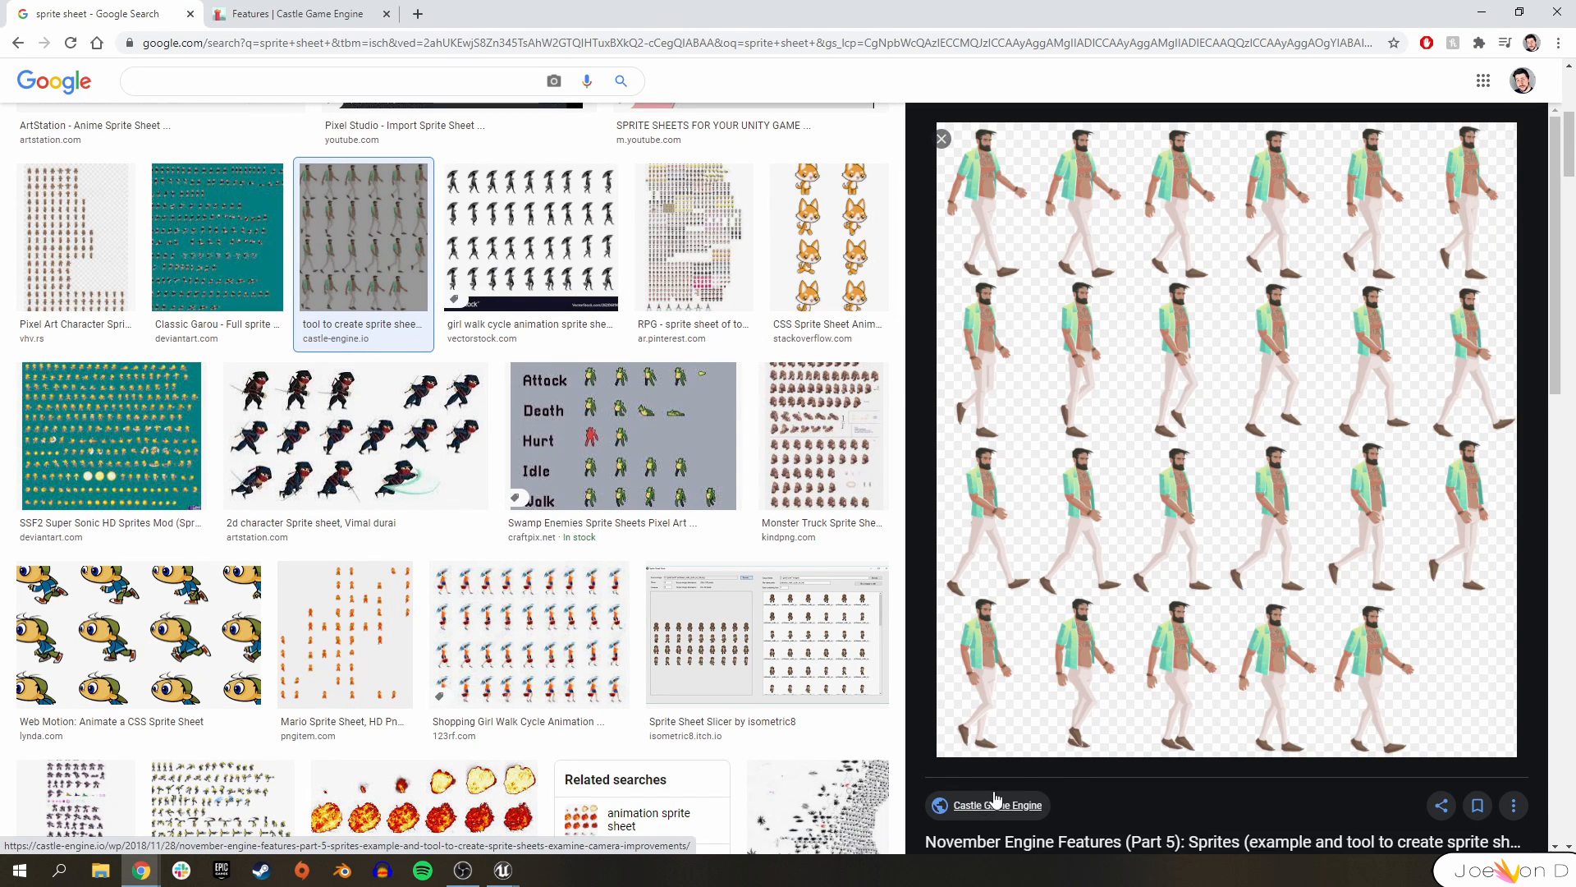
{"action": "mouse_move", "coordinate": [1160, 486]}
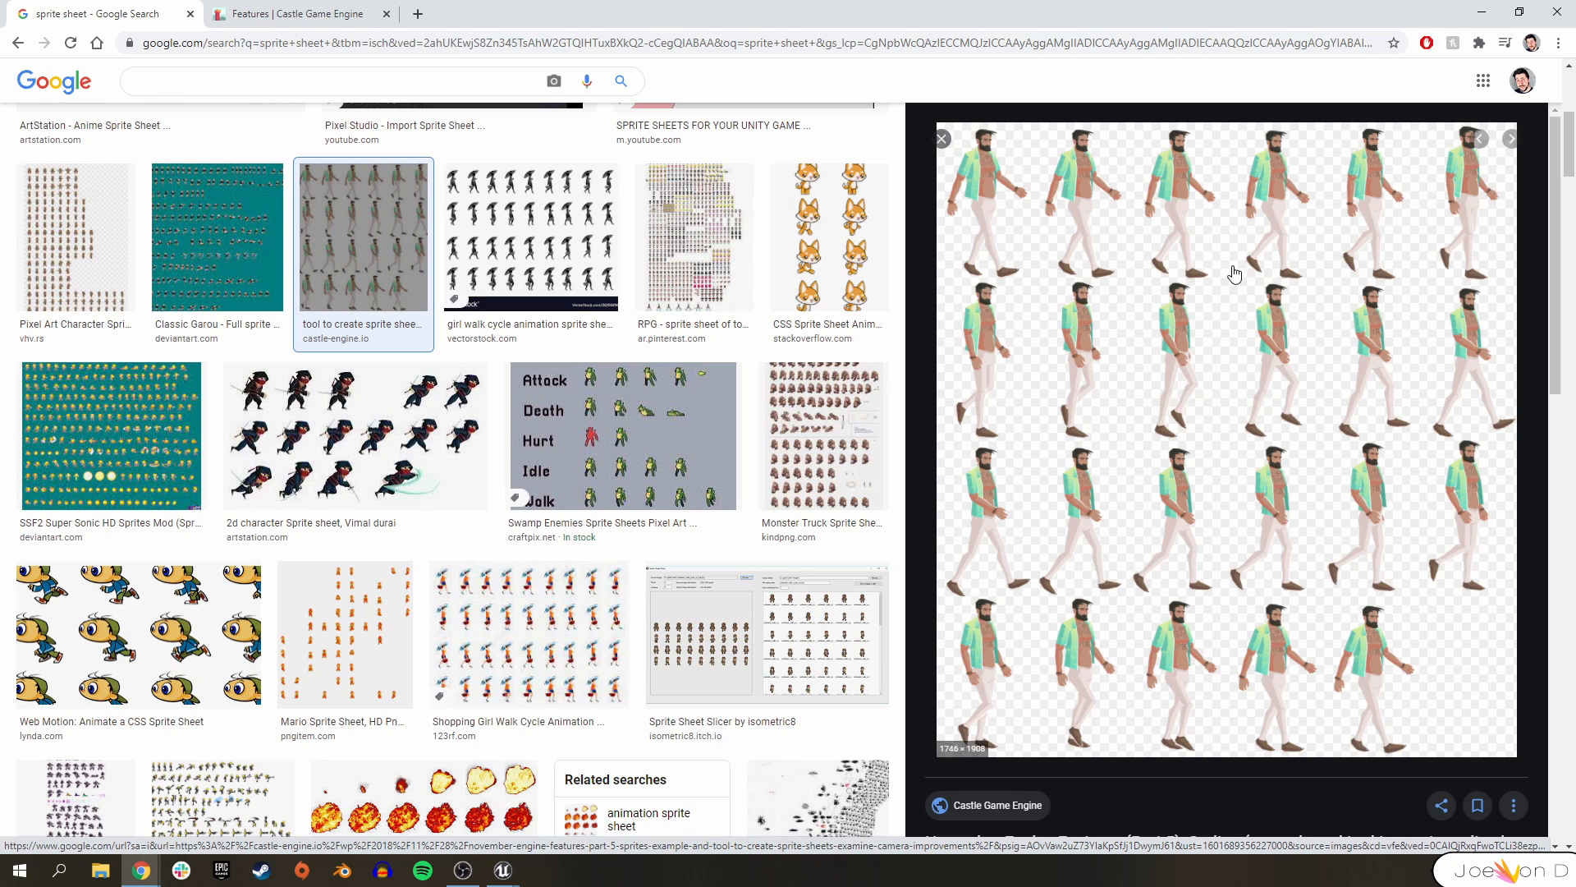
{"action": "mouse_move", "coordinate": [1479, 637]}
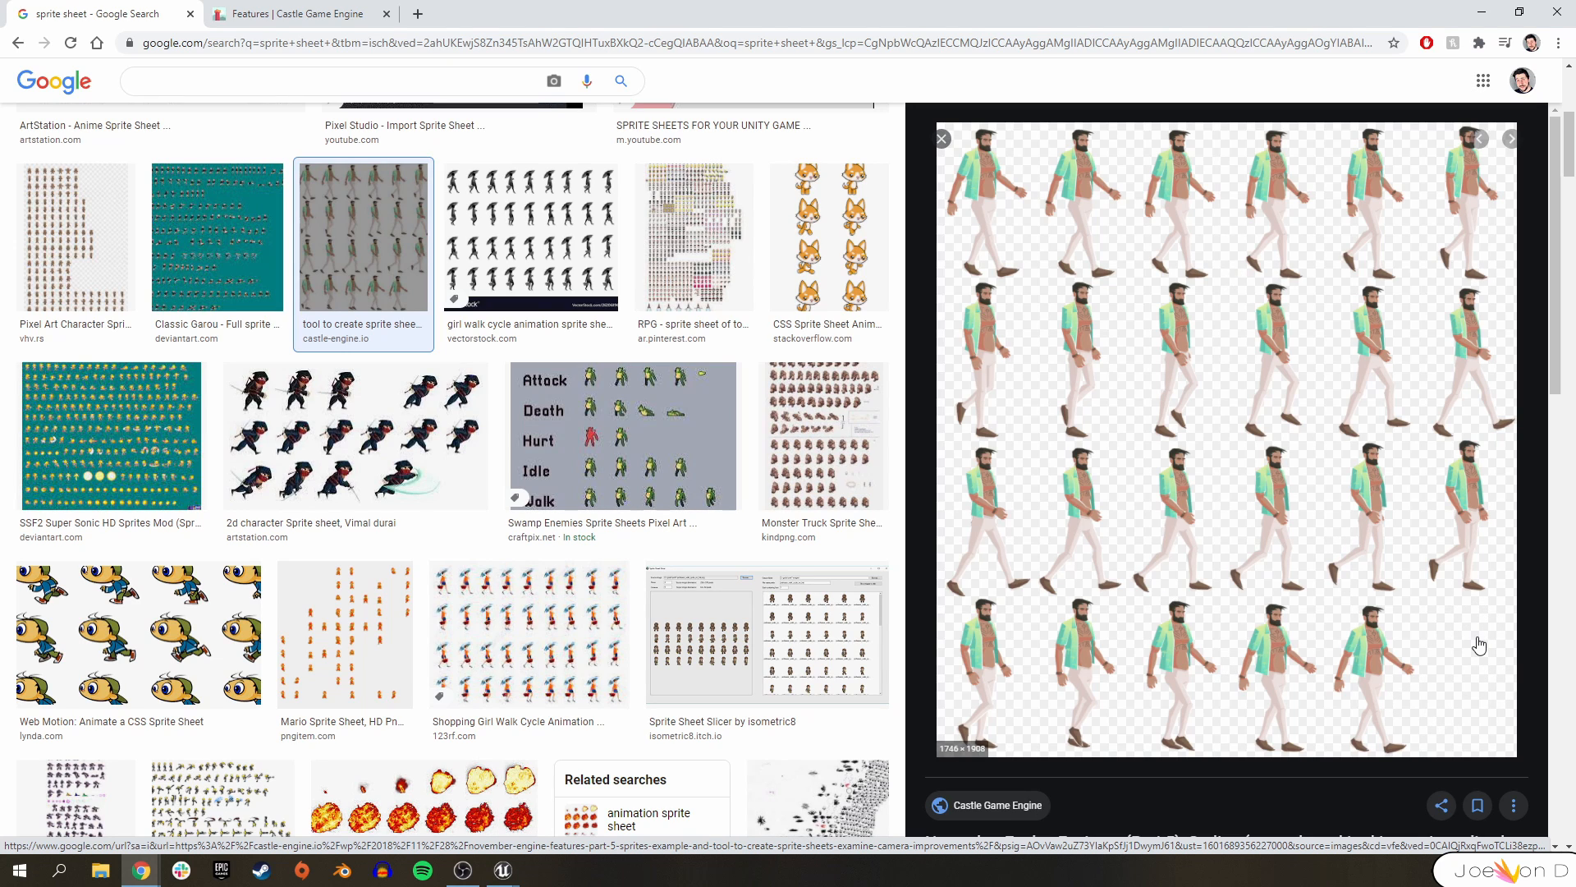
- View the walking-character sprite sheet preview in Google Images, then return to the editor
{"action": "left_click", "coordinate": [501, 870]}
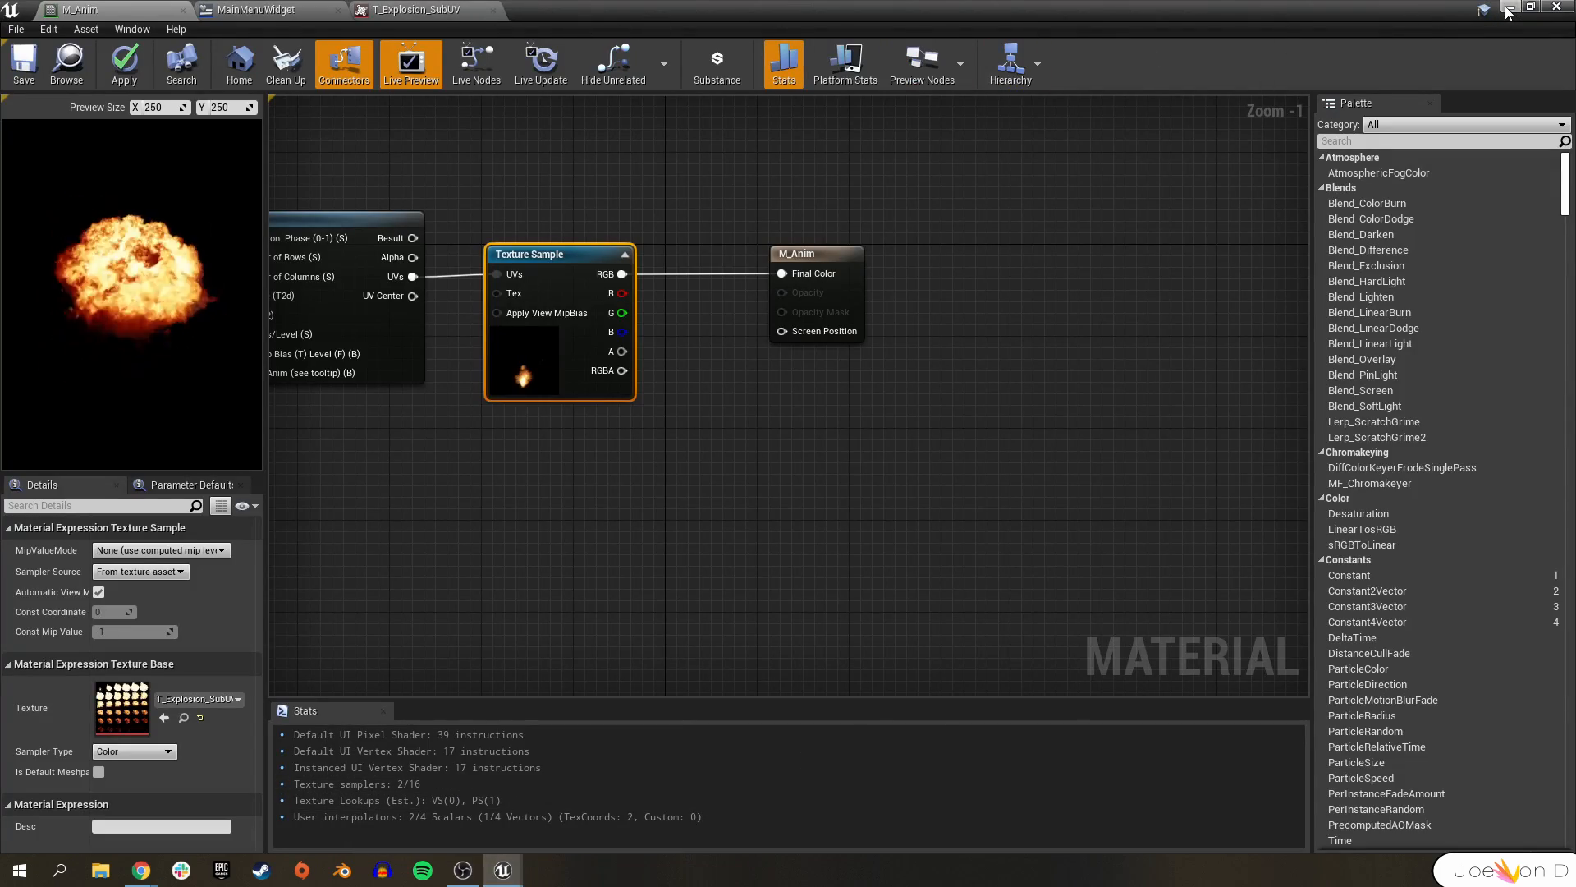
- Inspect the imported T_Walking texture zoomed out to show all walking frames
{"action": "left_click", "coordinate": [549, 9]}
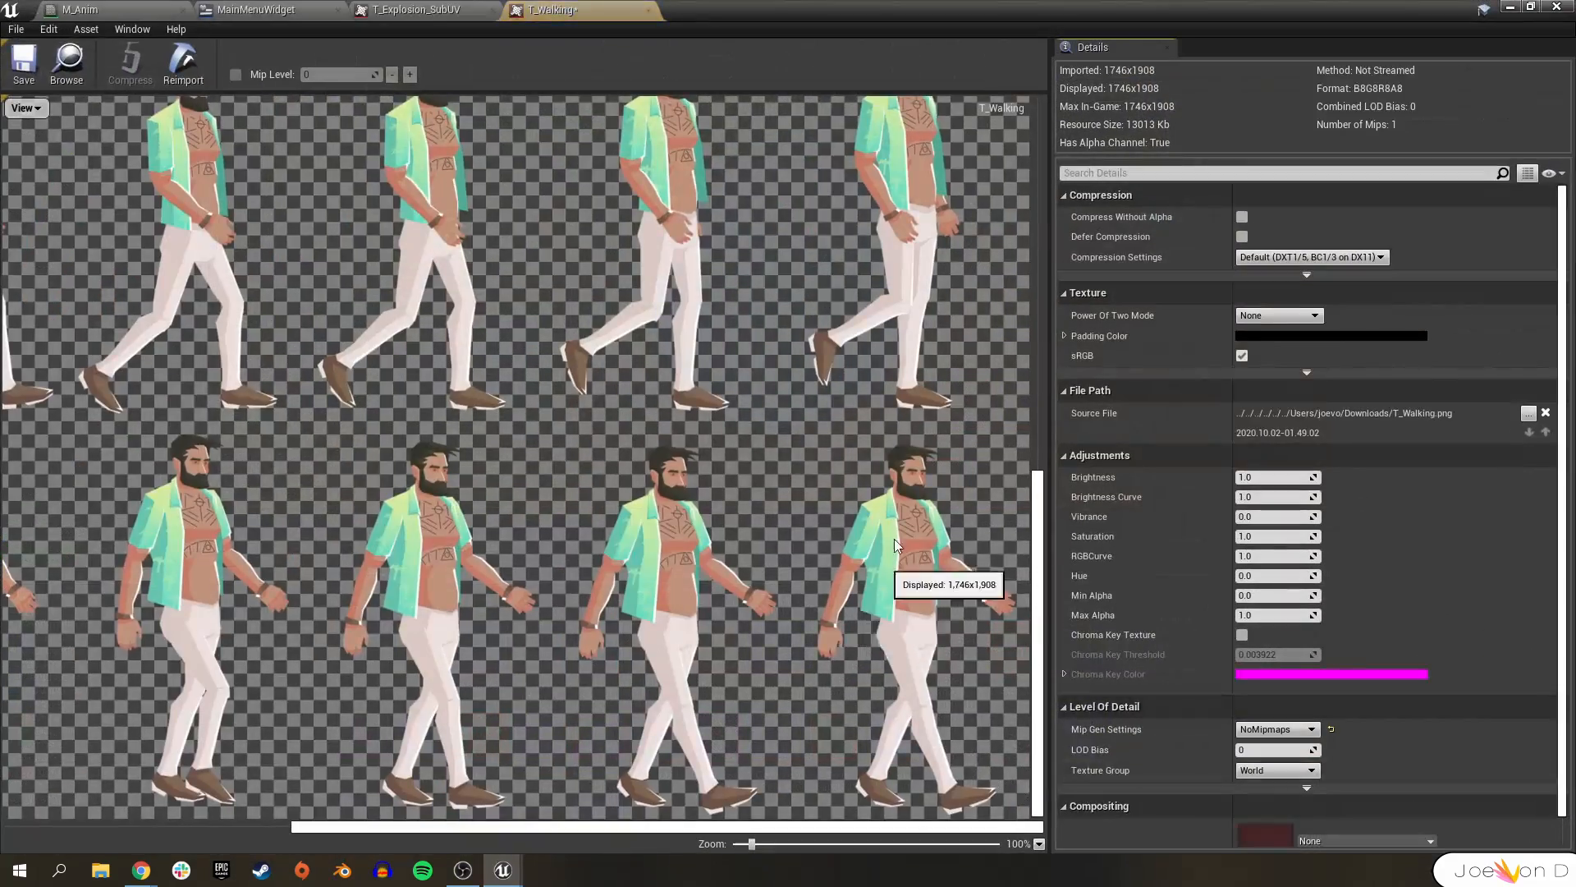
{"action": "scroll", "scroll_direction": "down", "scroll_amount": 3}
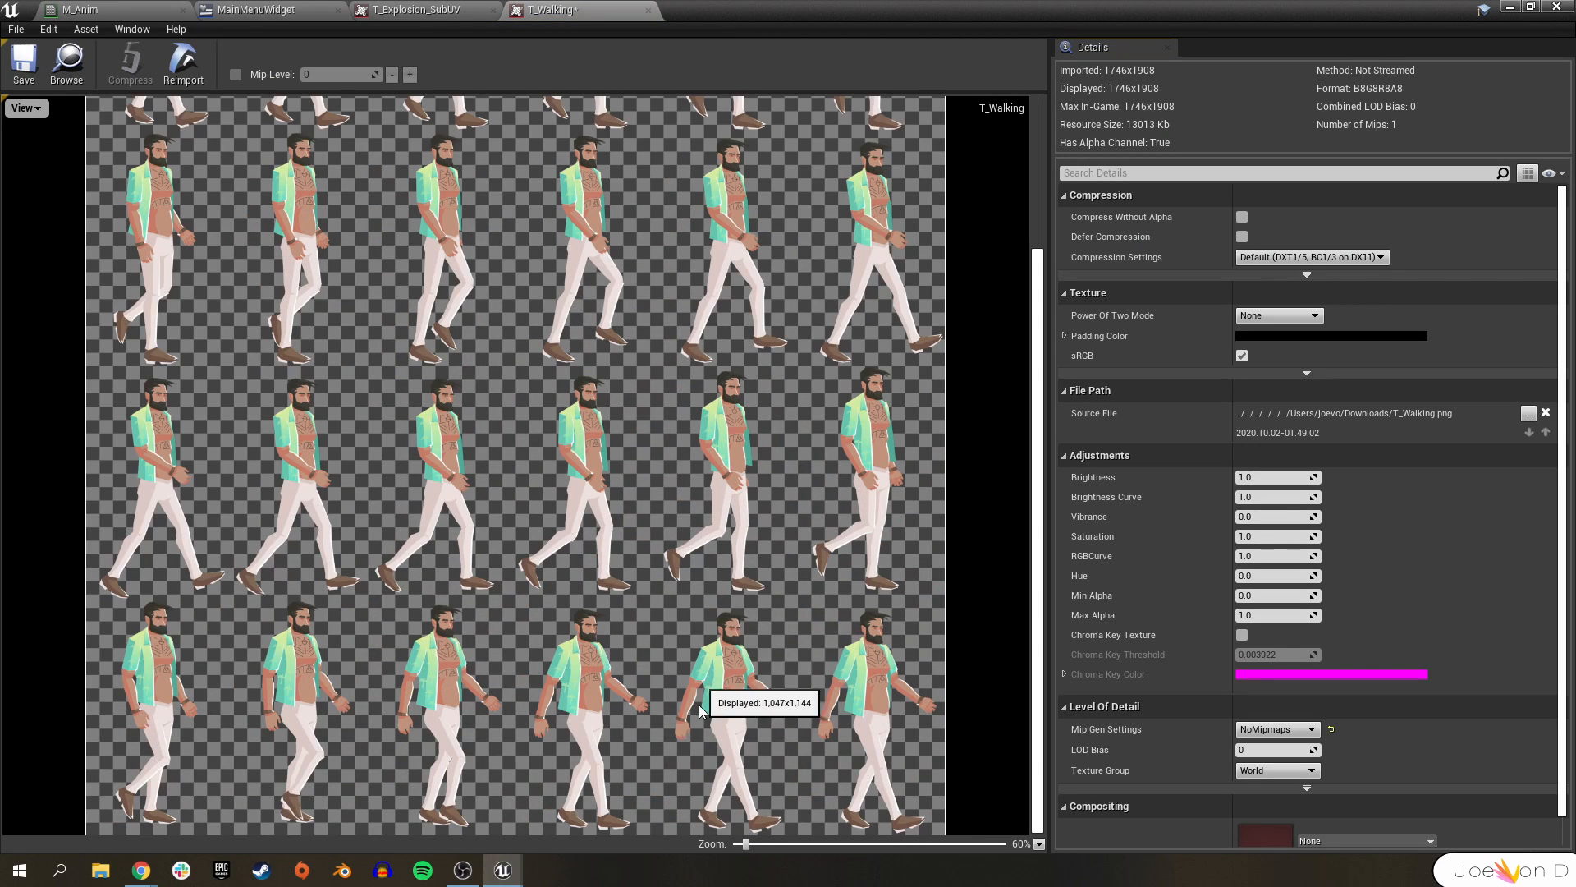
{"action": "mouse_move", "coordinate": [891, 673]}
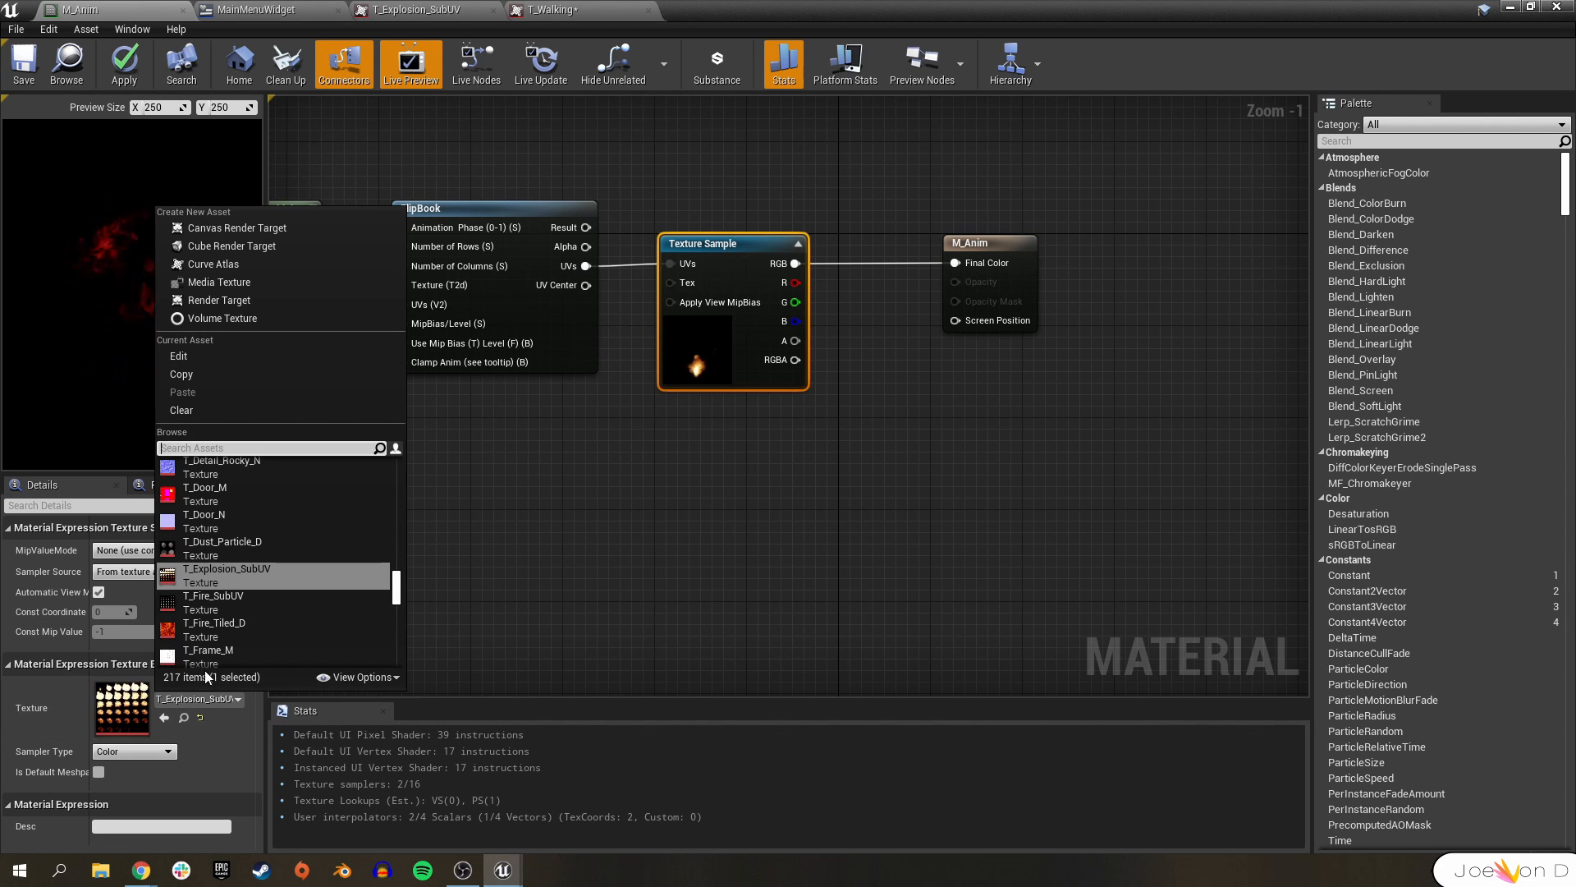
- Assign T_Walking to M_Anim's Texture Sample by searching 't_wal', checking the sheet between views
{"action": "type", "text": "t_wal"}
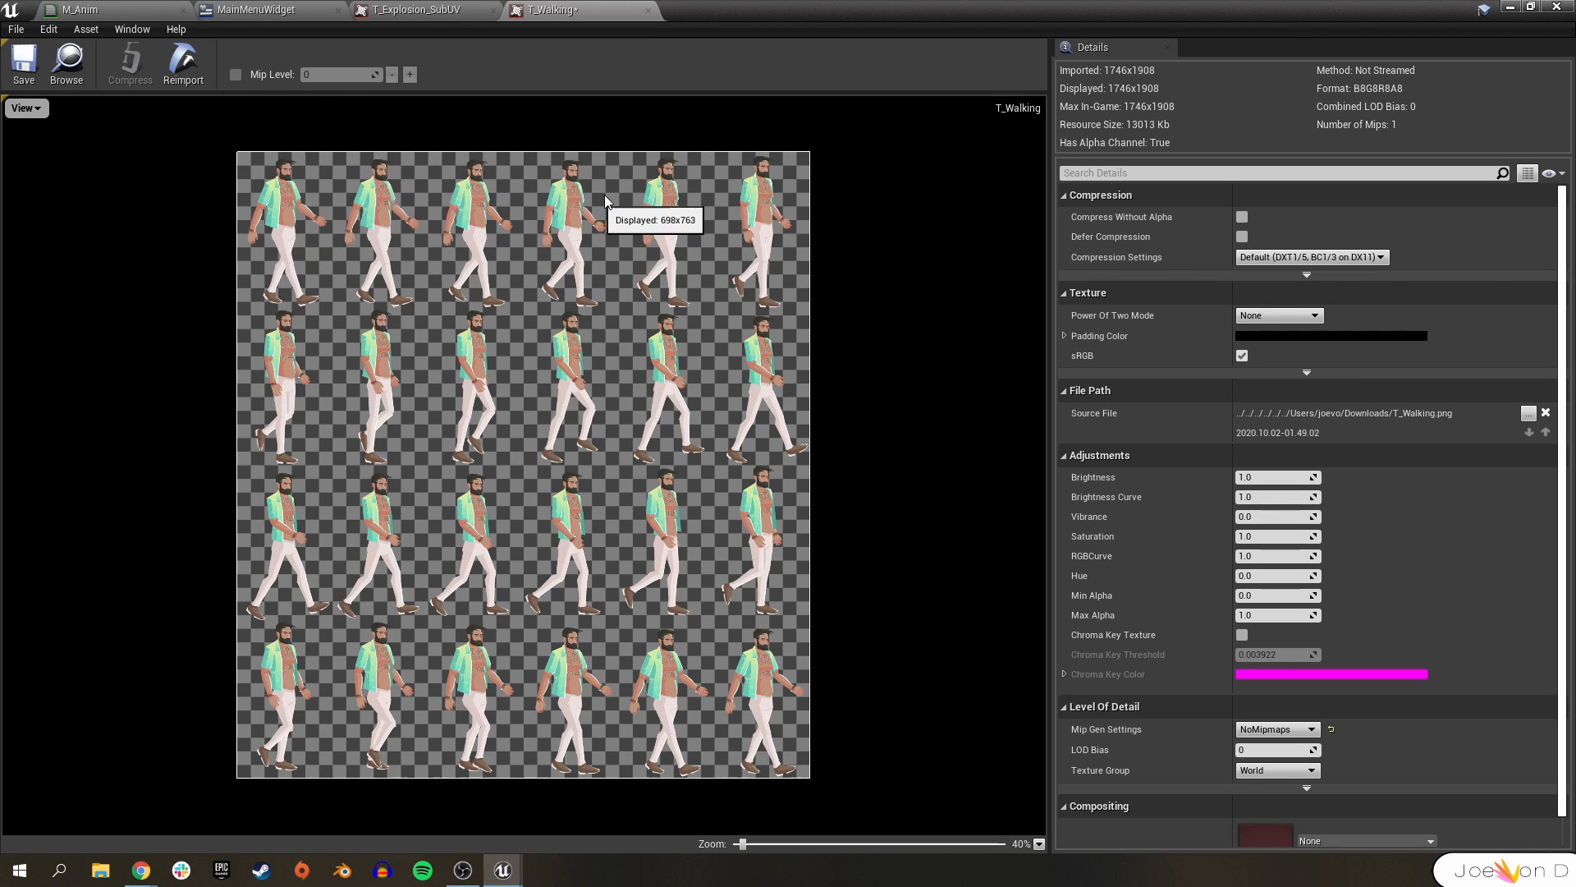
{"action": "mouse_move", "coordinate": [243, 212]}
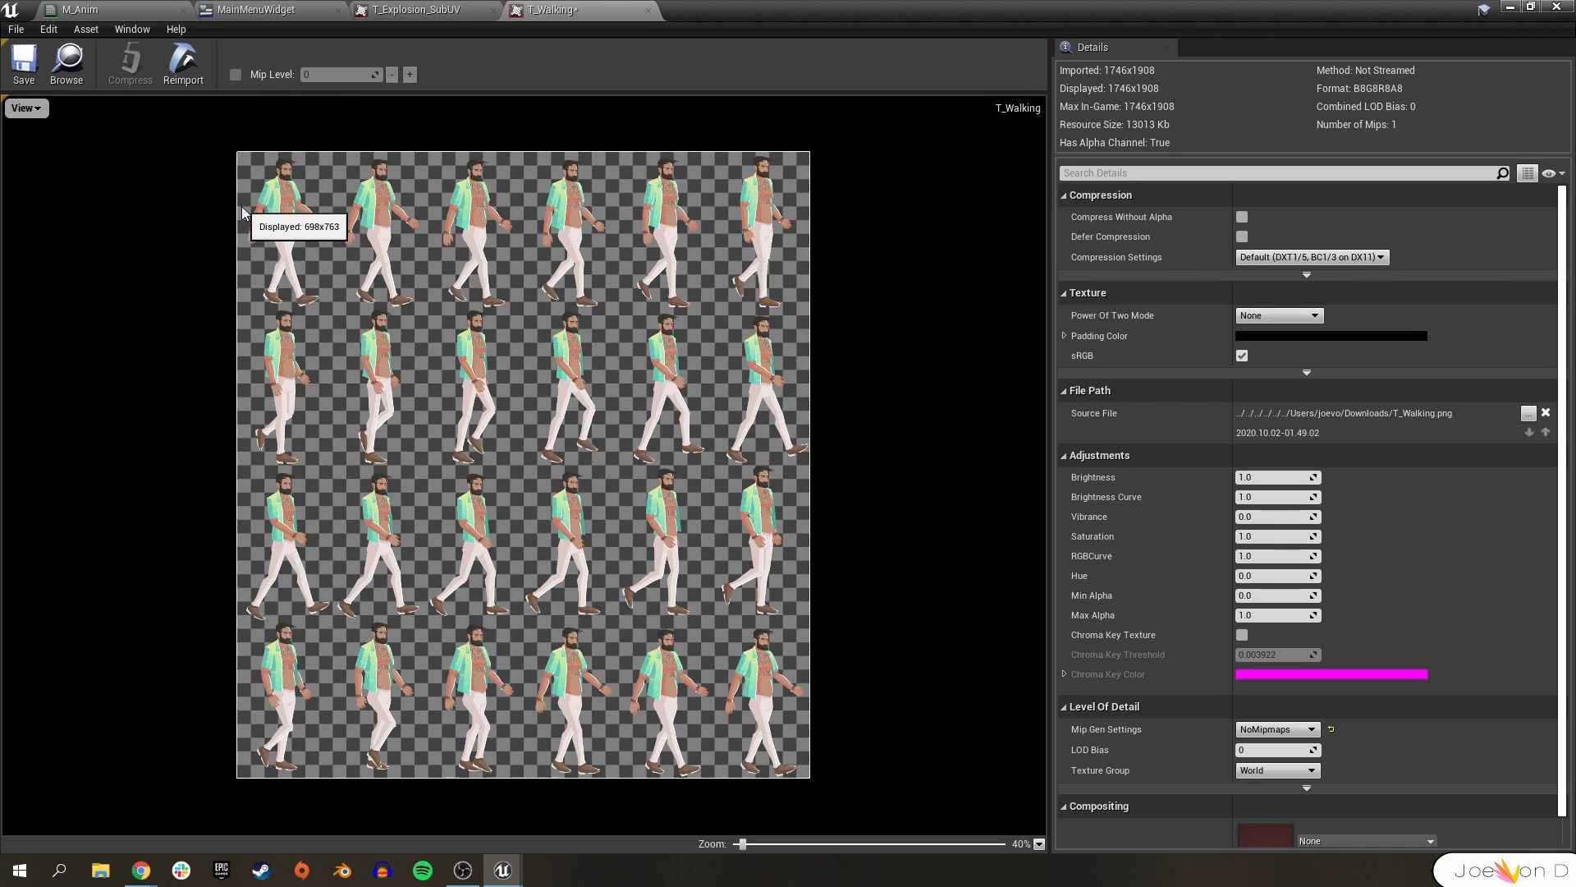
{"action": "mouse_move", "coordinate": [393, 37]}
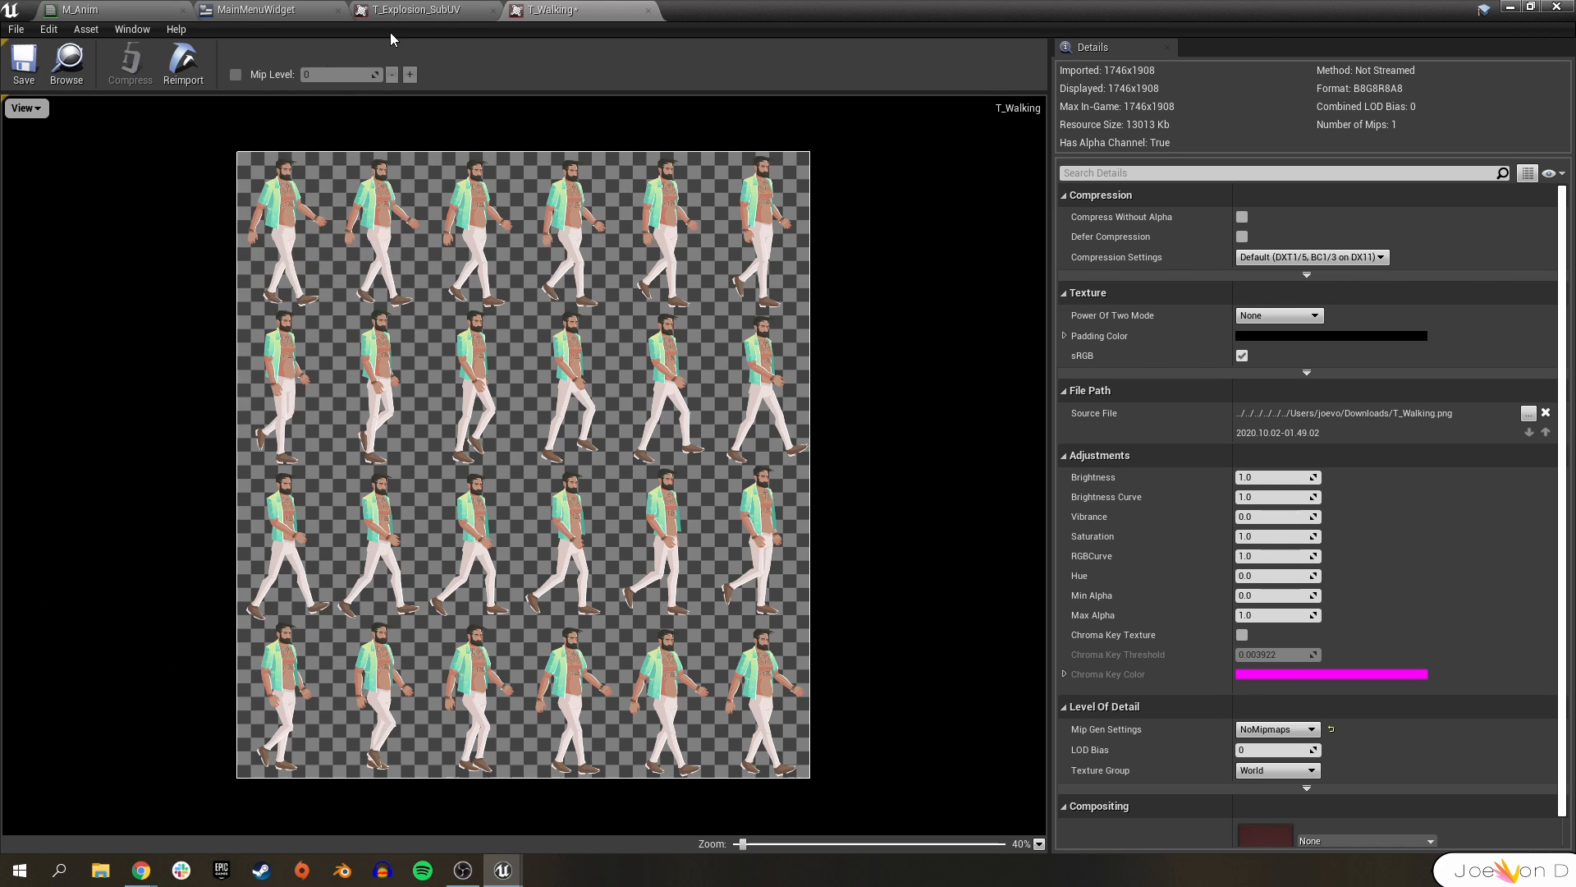
{"action": "left_click", "coordinate": [86, 10]}
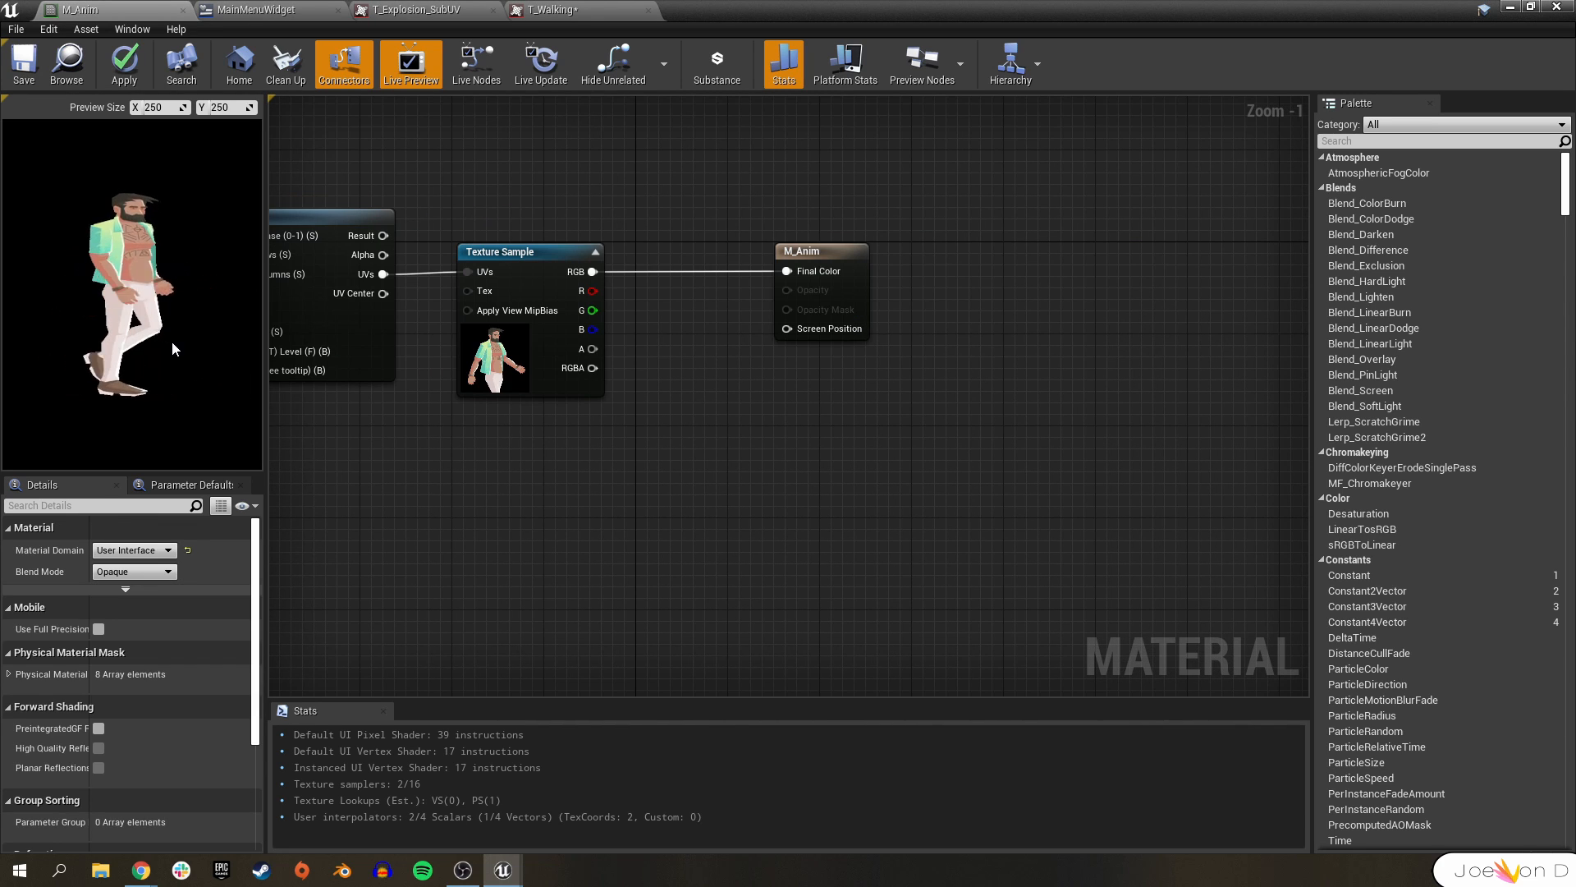
{"action": "left_click", "coordinate": [549, 10]}
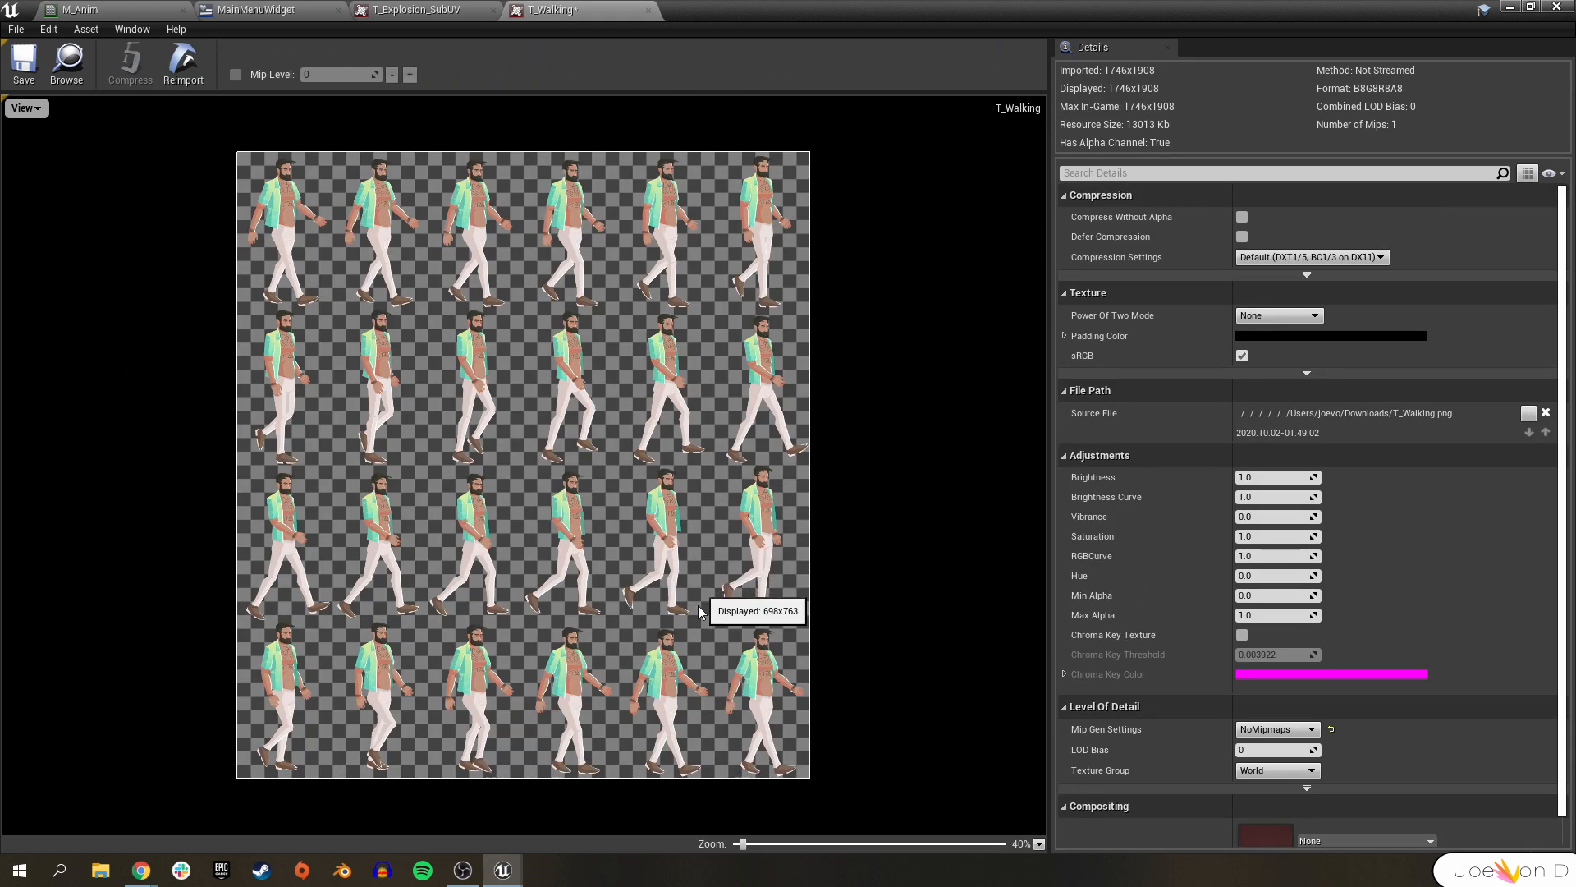
{"action": "mouse_move", "coordinate": [653, 688]}
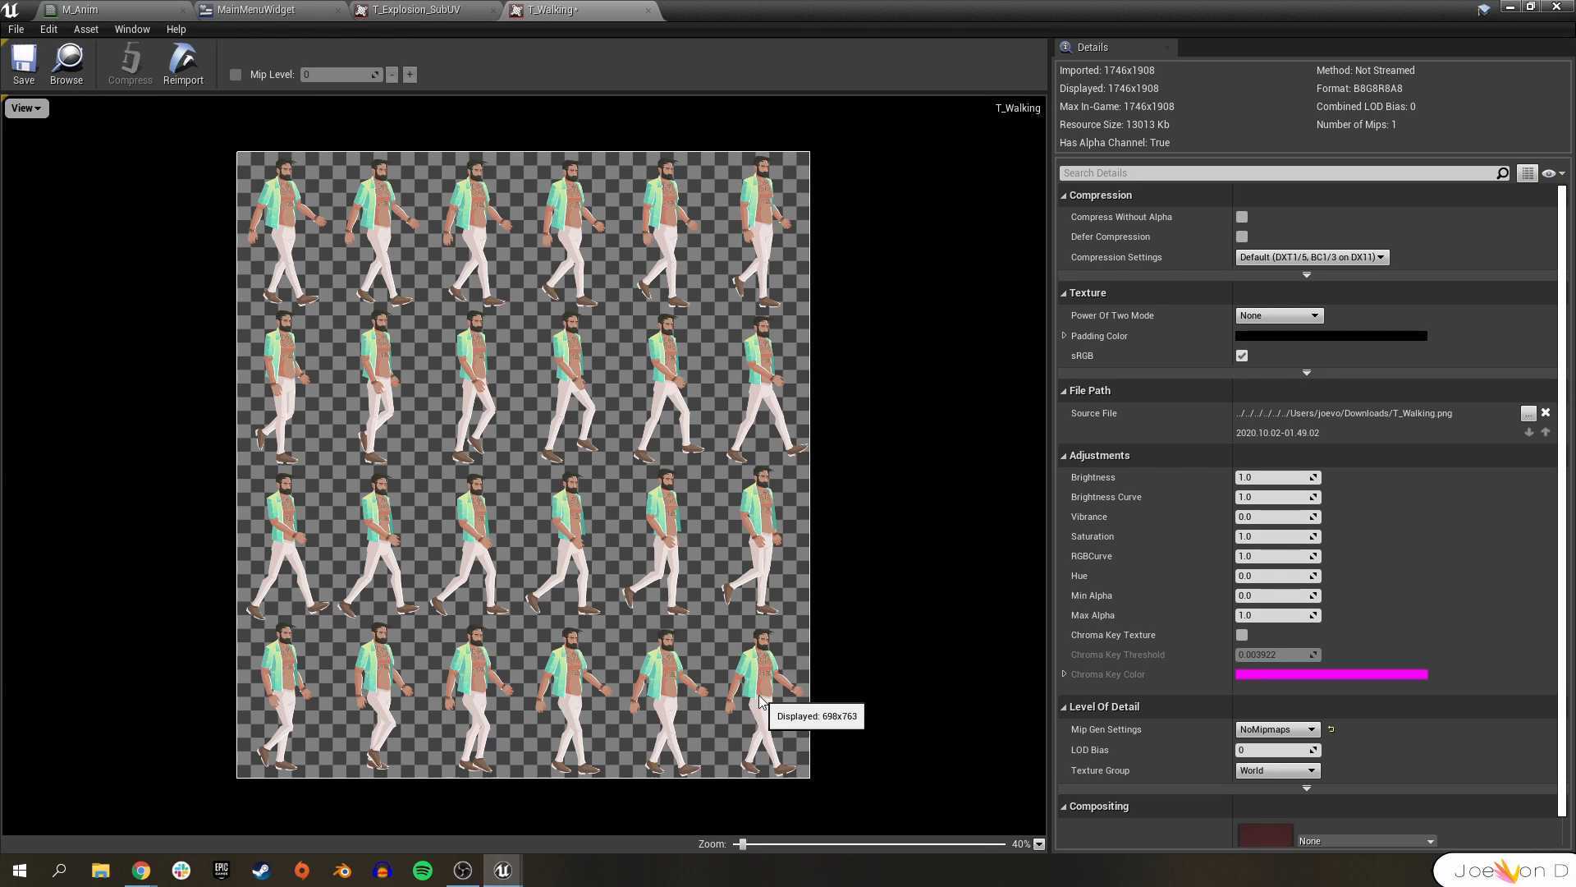
{"action": "mouse_move", "coordinate": [184, 384]}
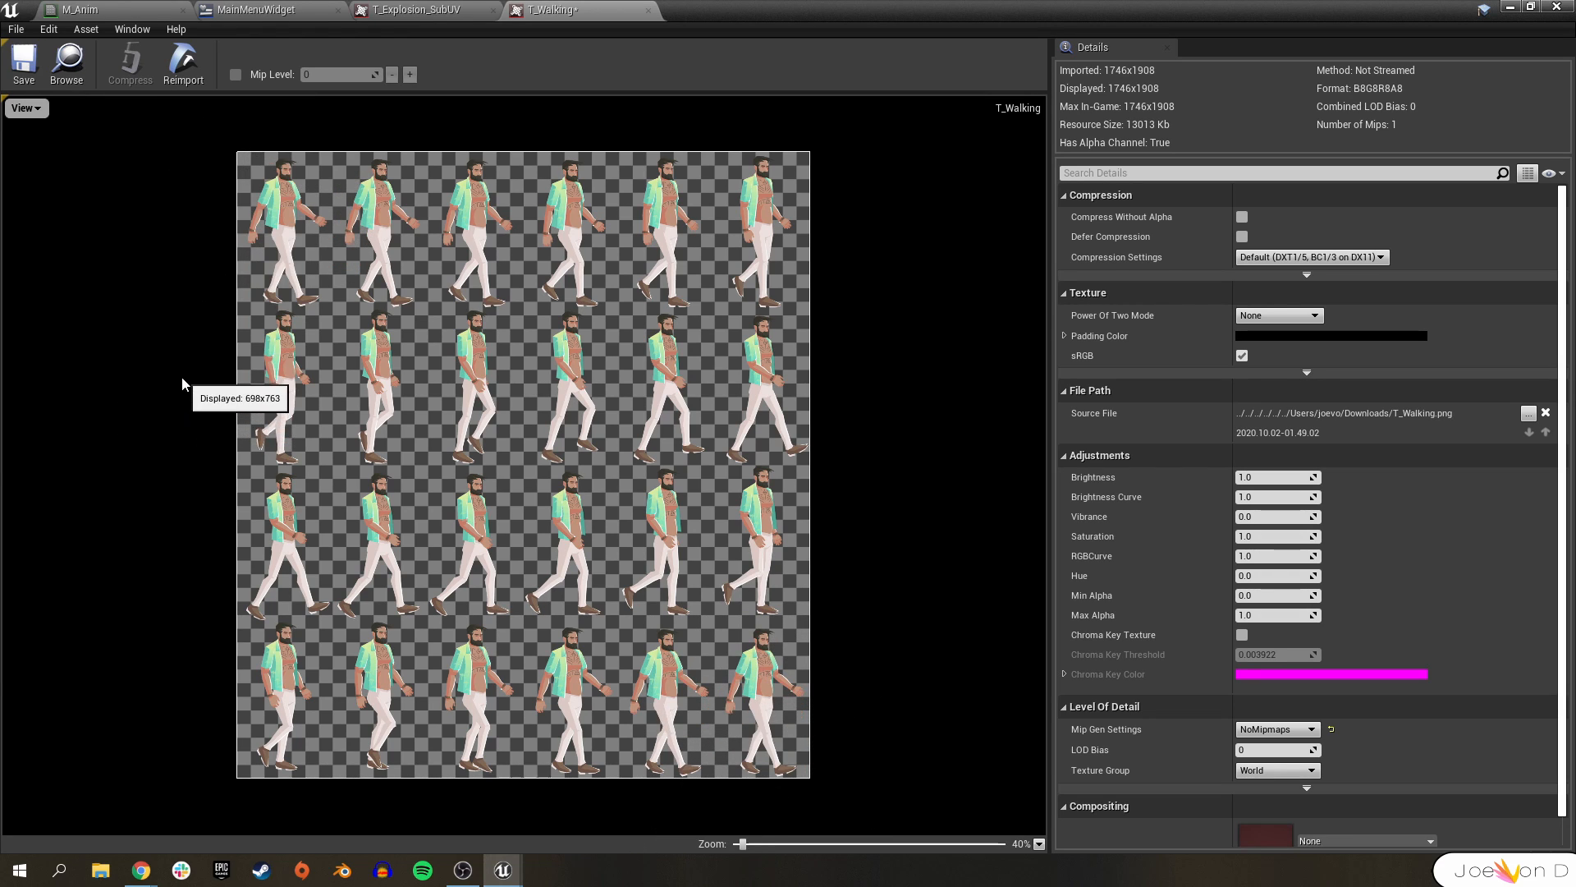
{"action": "left_click", "coordinate": [80, 10]}
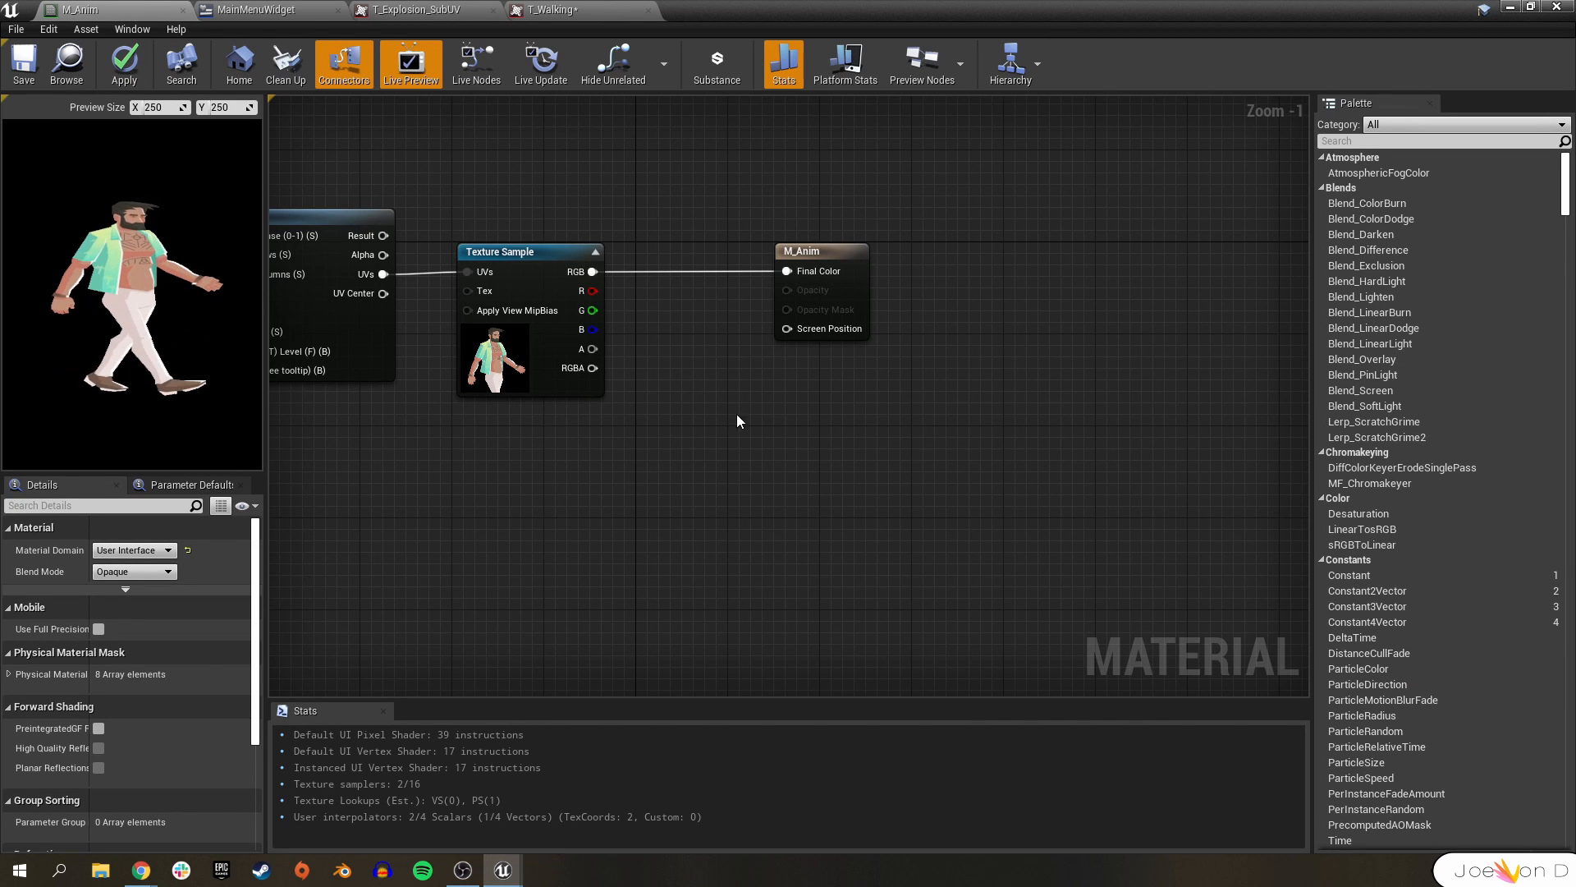
{"action": "mouse_move", "coordinate": [731, 383]}
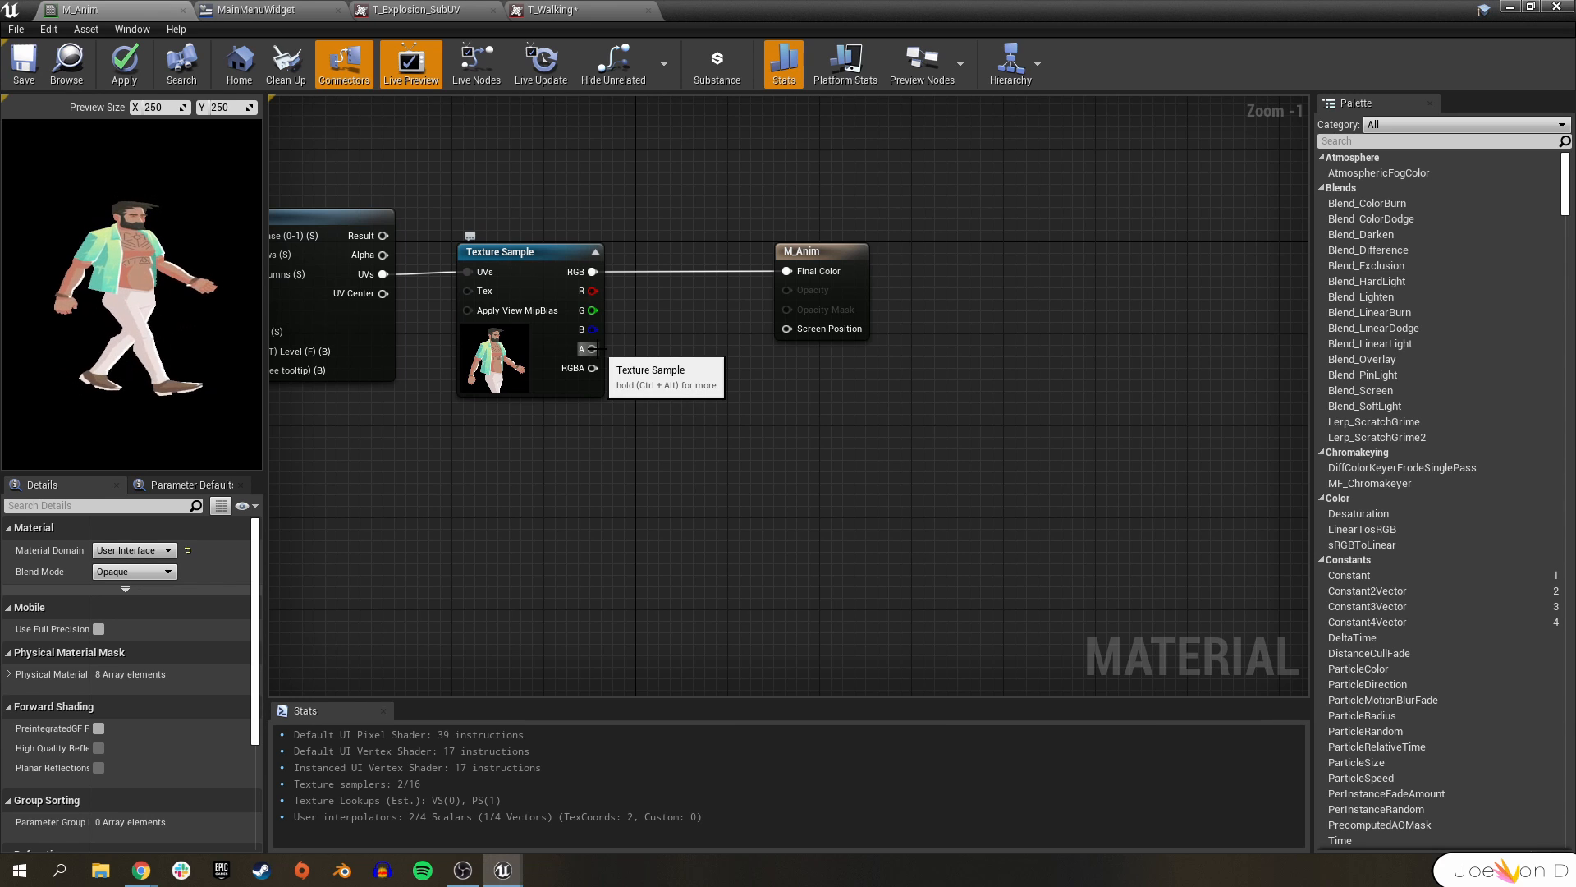
- Add a OneMinus node fed by the Texture Sample's alpha output in the M_Anim graph
{"action": "left_click", "coordinate": [269, 10]}
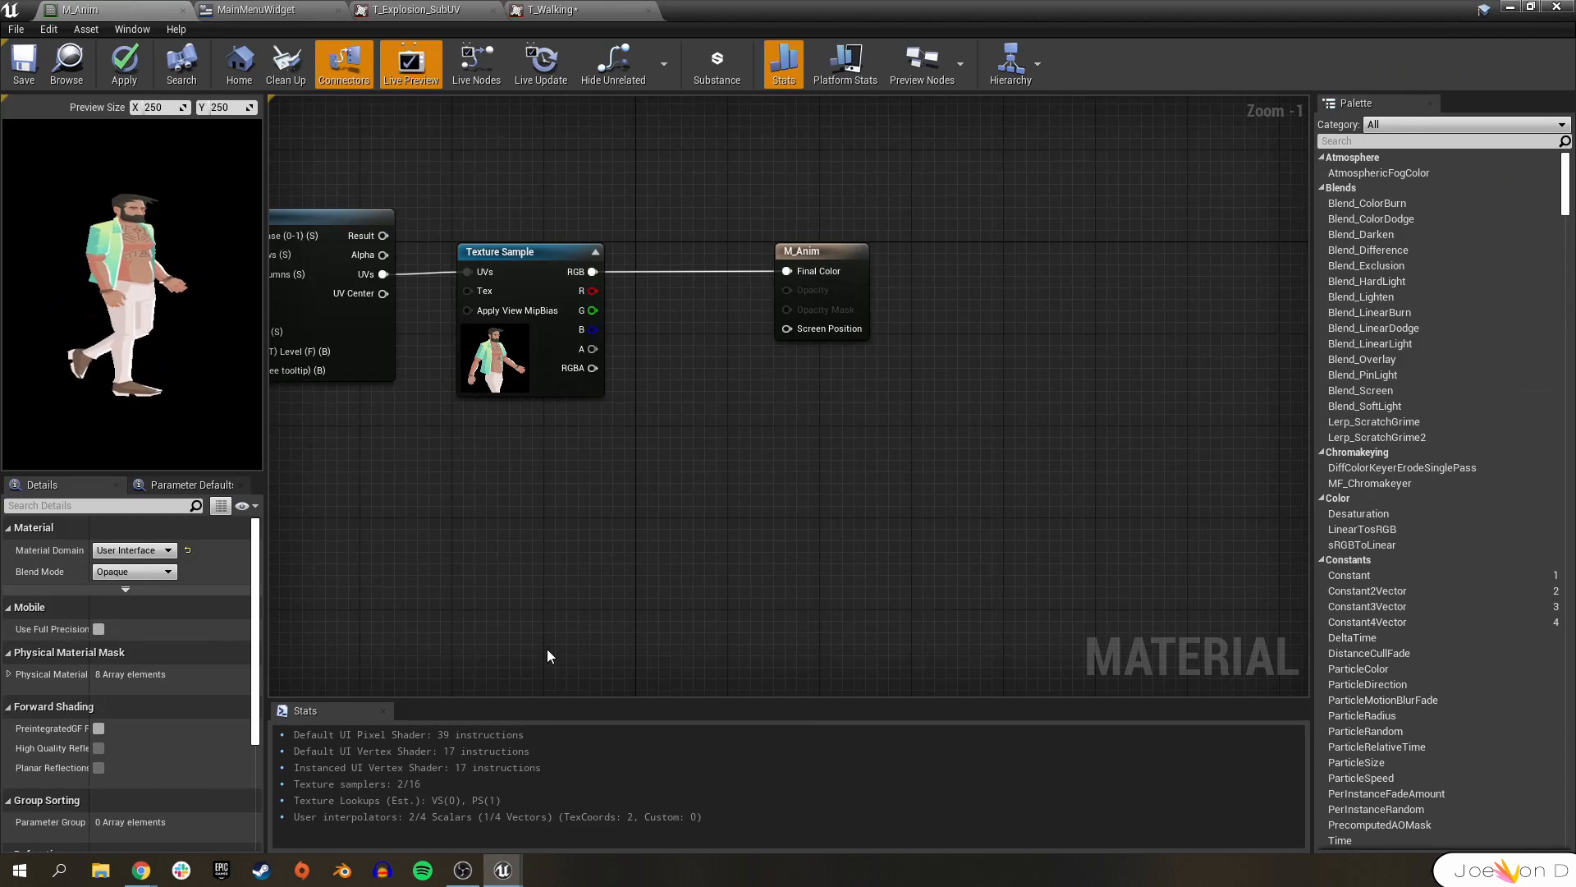
{"action": "left_click_drag", "start_coordinate": [593, 348], "coordinate": [642, 397]}
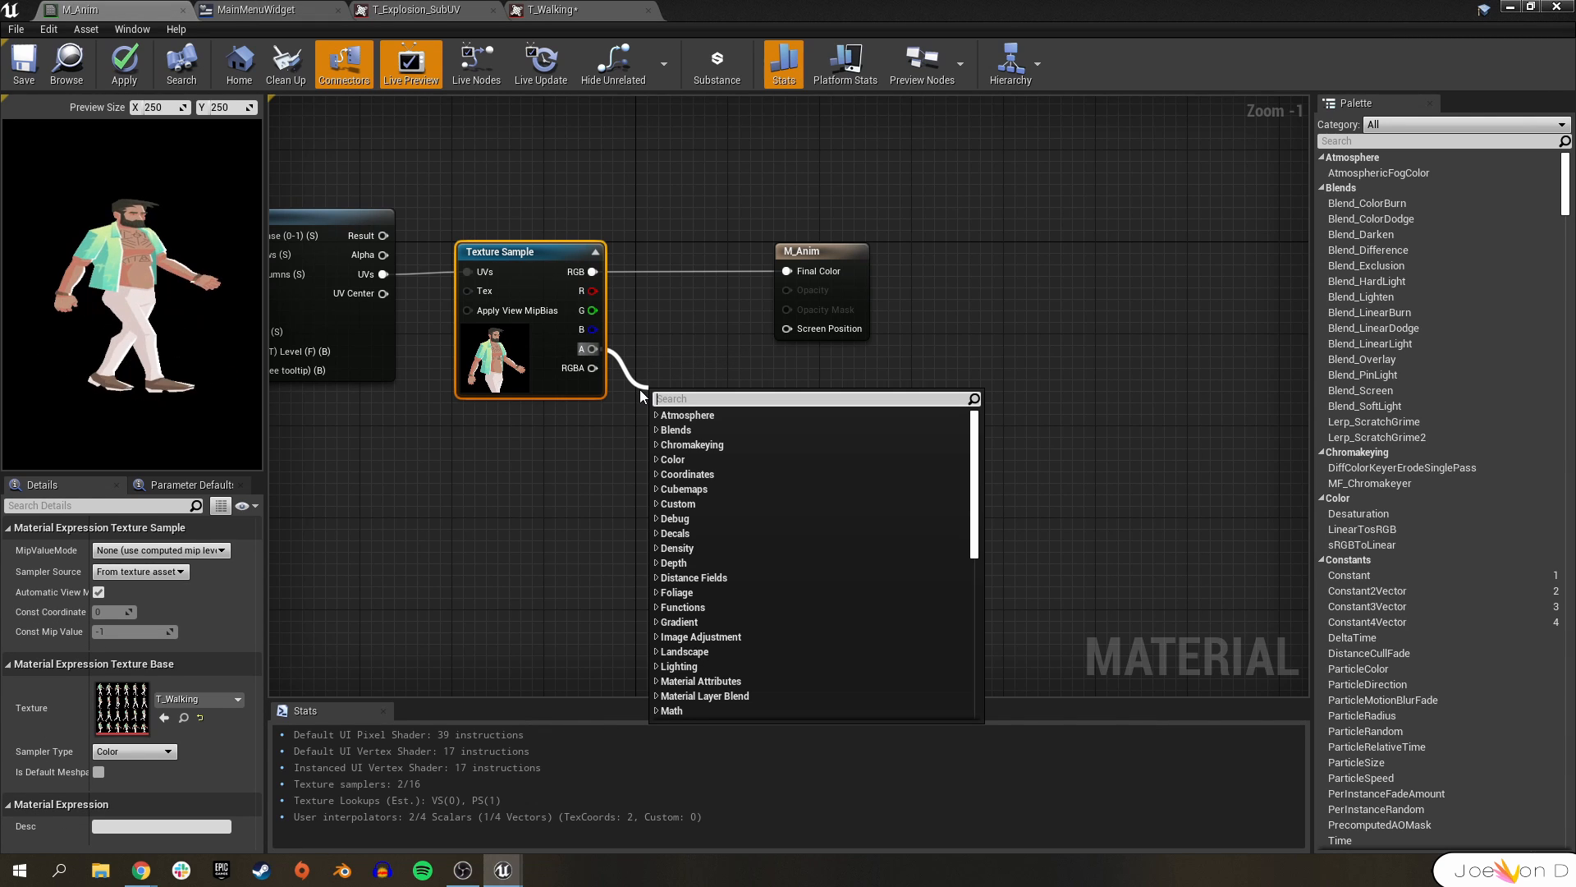
{"action": "type", "text": "onemin"}
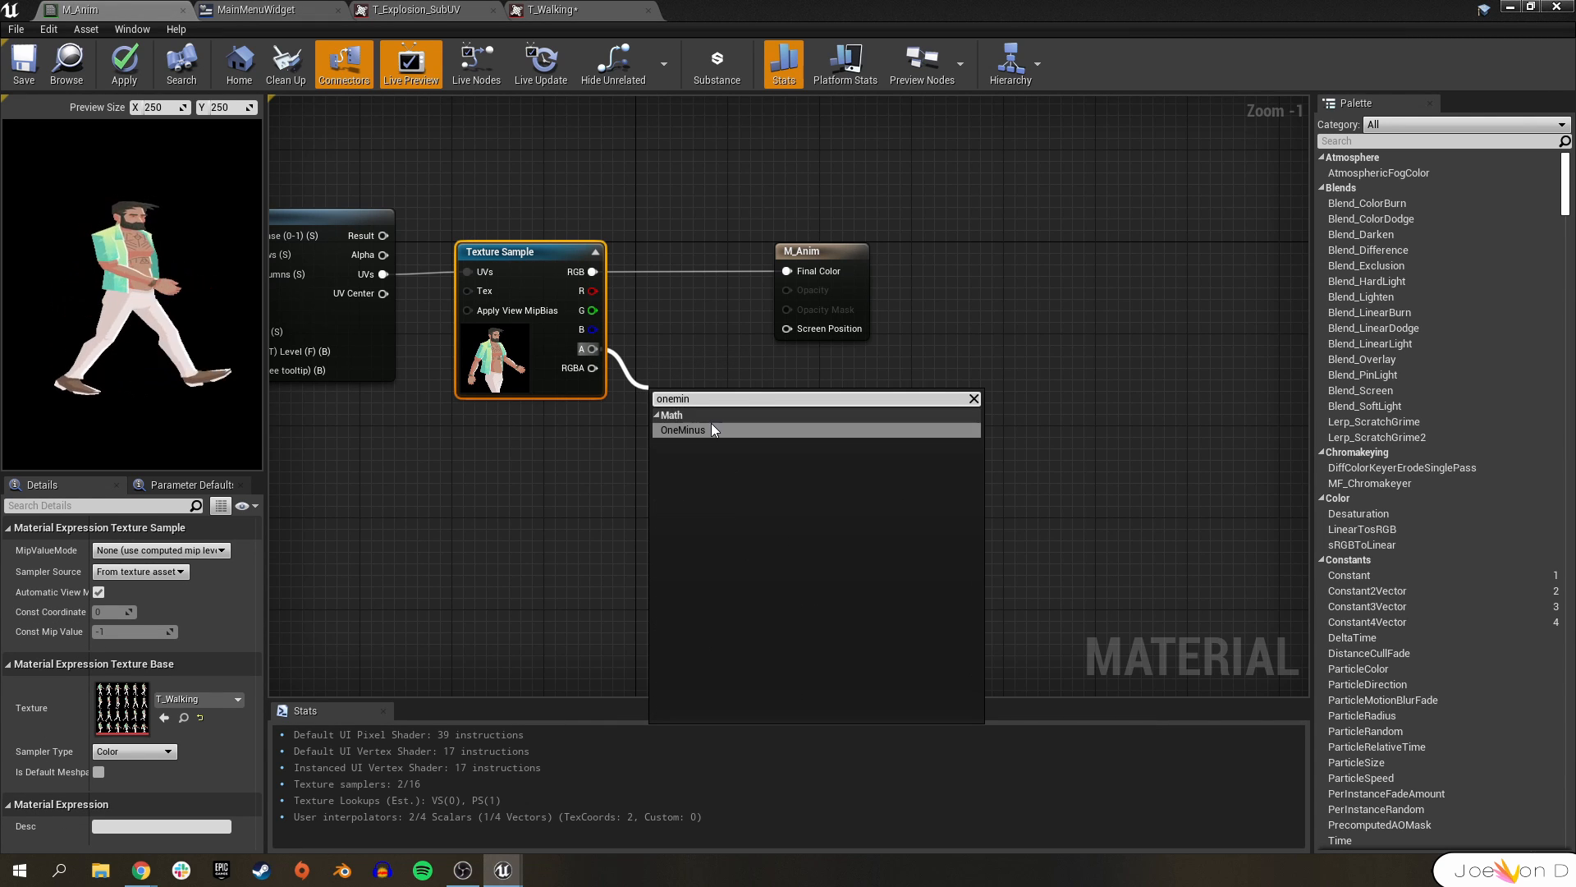
{"action": "left_click", "coordinate": [683, 429]}
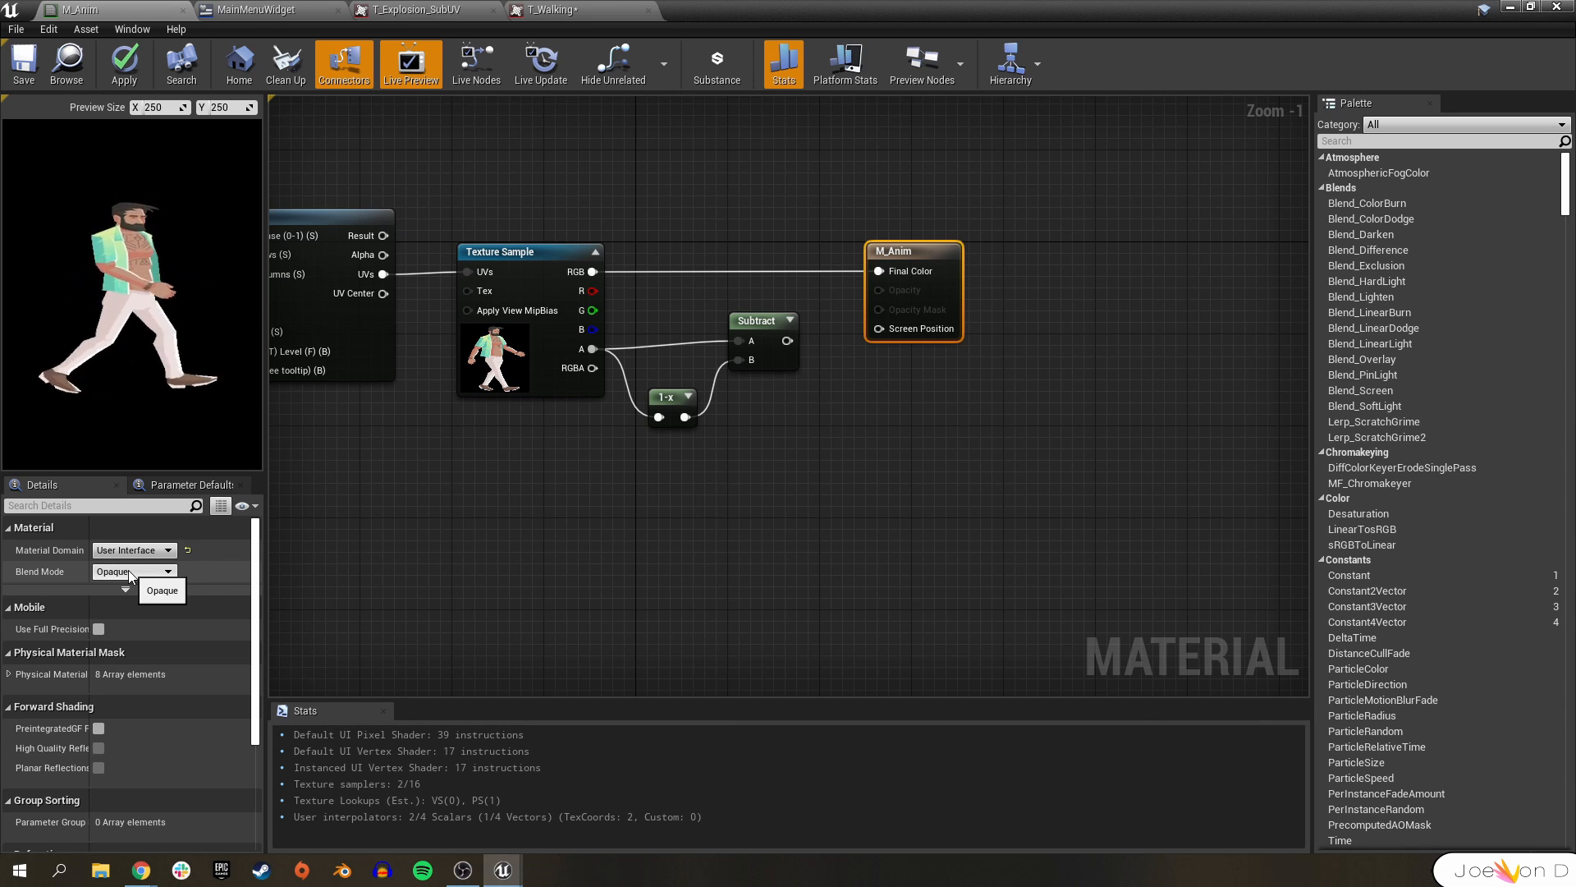
- Set M_Anim's blend mode to Masked, apply it, and view the result in the MainMenuWidget
{"action": "left_click", "coordinate": [133, 572]}
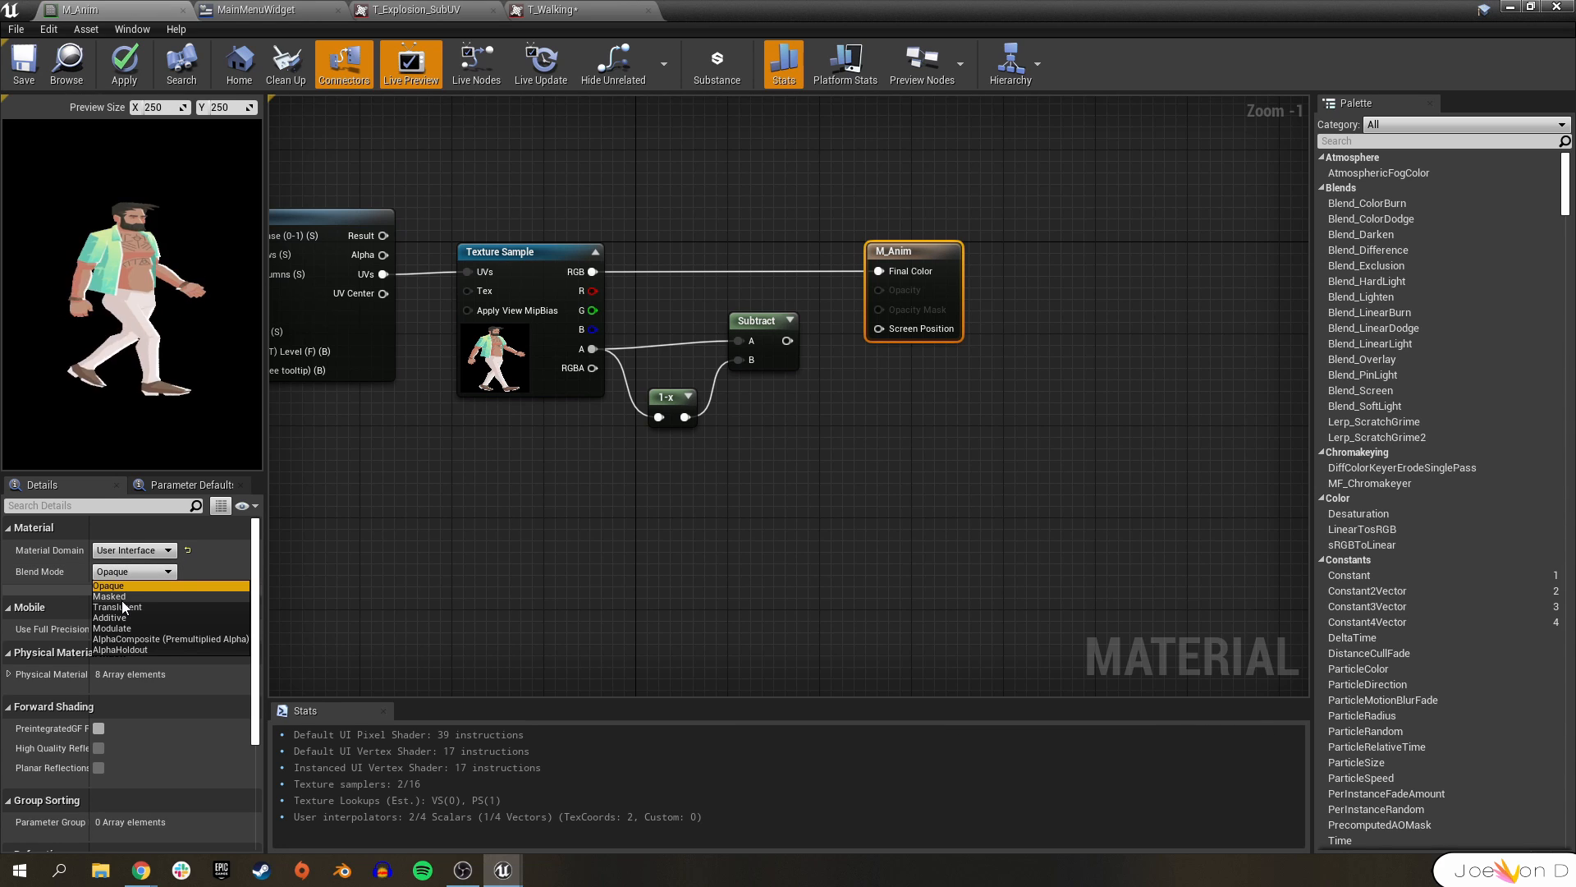
{"action": "left_click", "coordinate": [108, 594]}
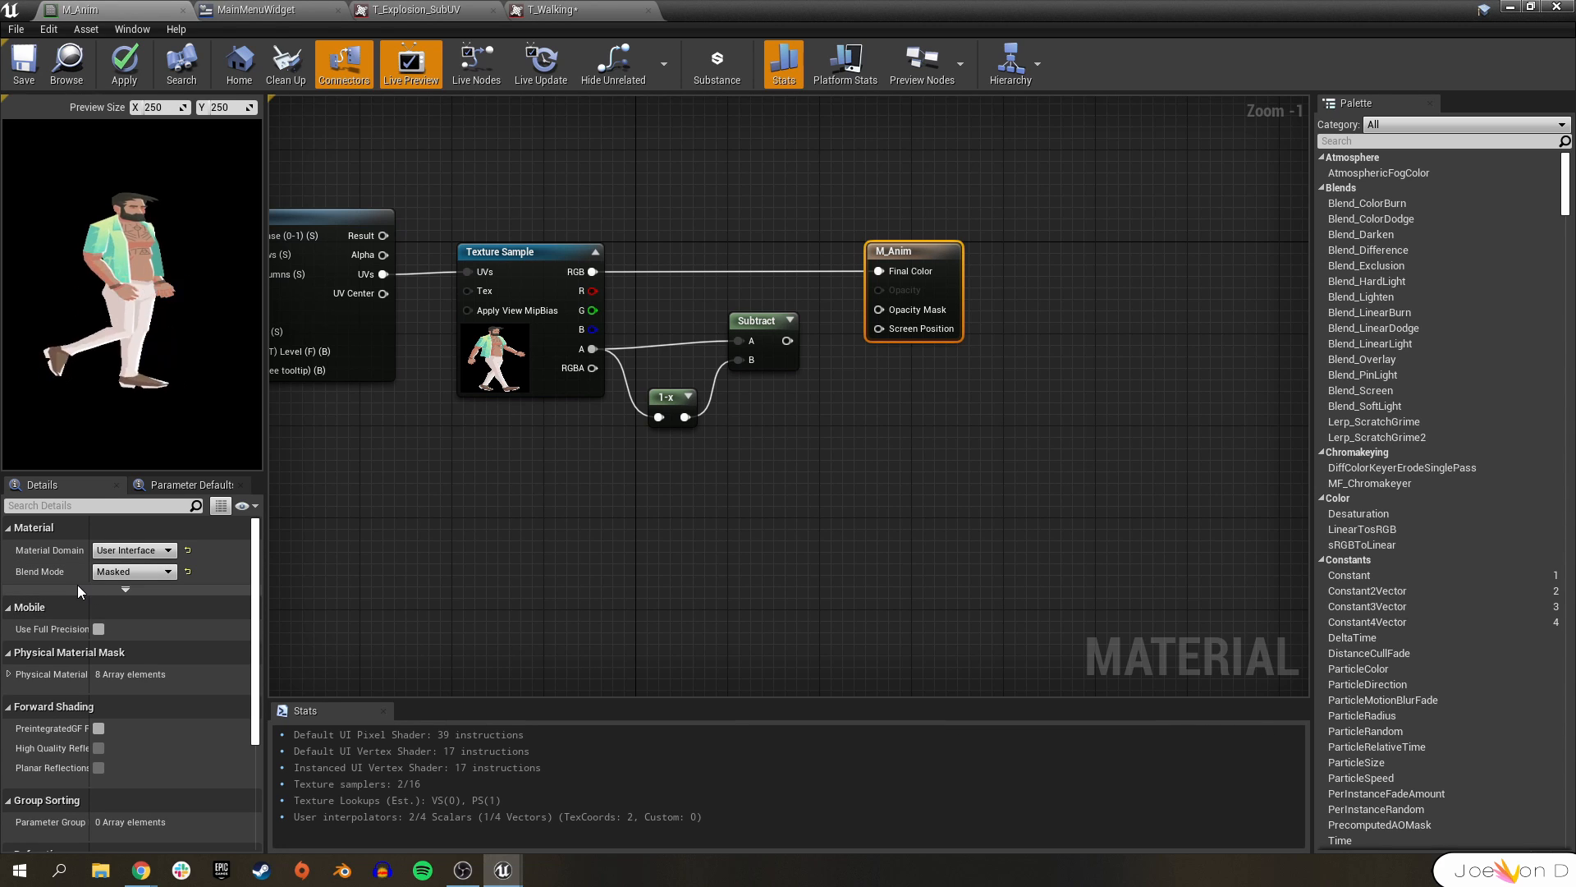
{"action": "left_click", "coordinate": [123, 64]}
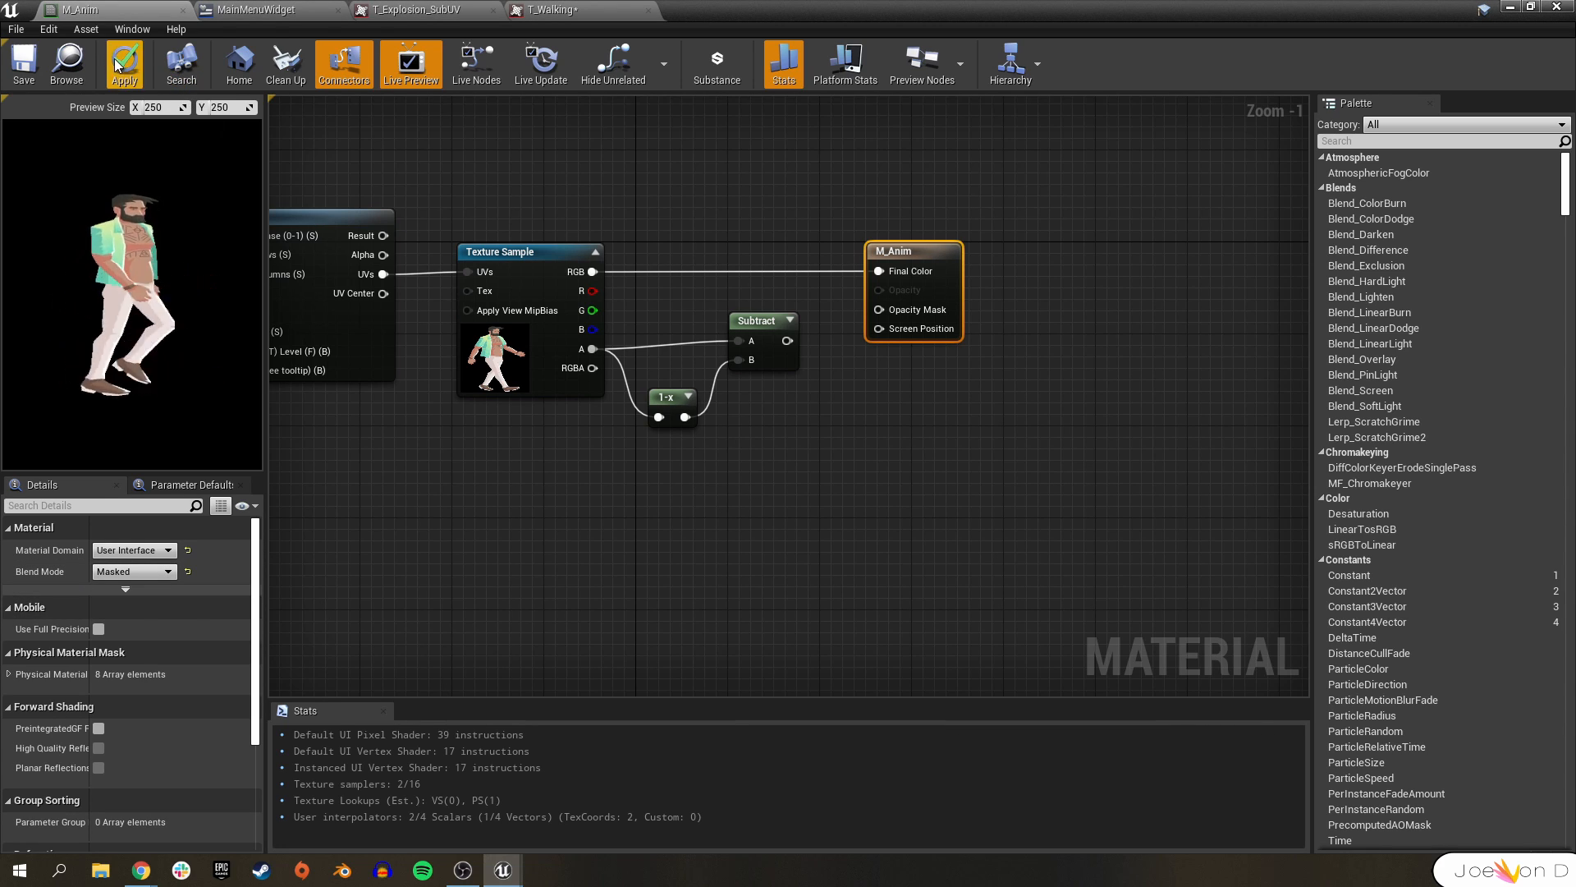
{"action": "mouse_move", "coordinate": [123, 63]}
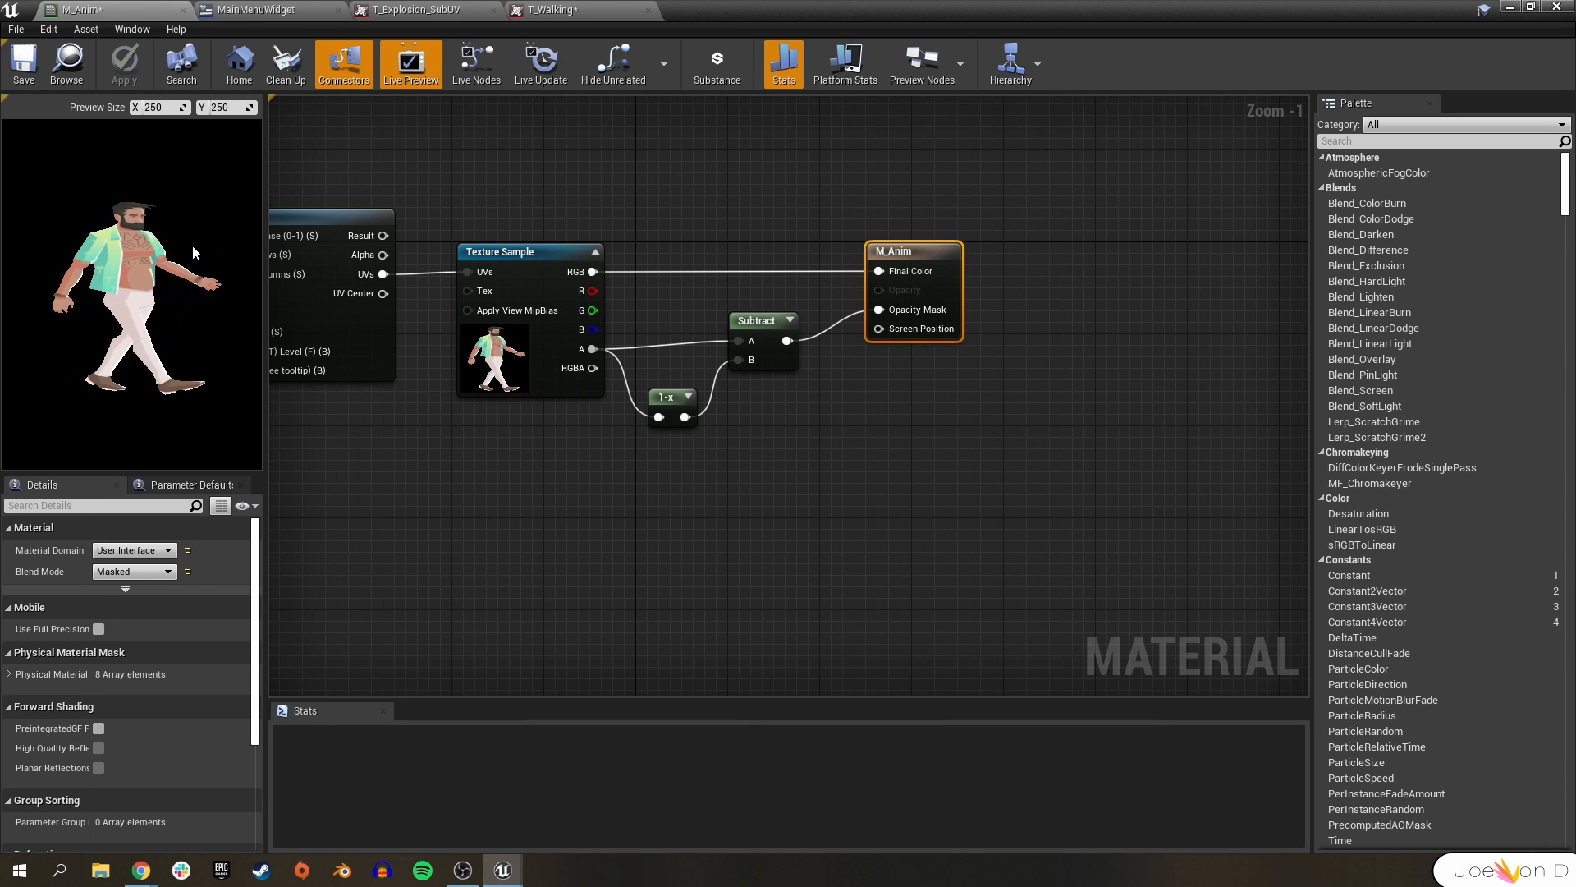
{"action": "left_click", "coordinate": [250, 10]}
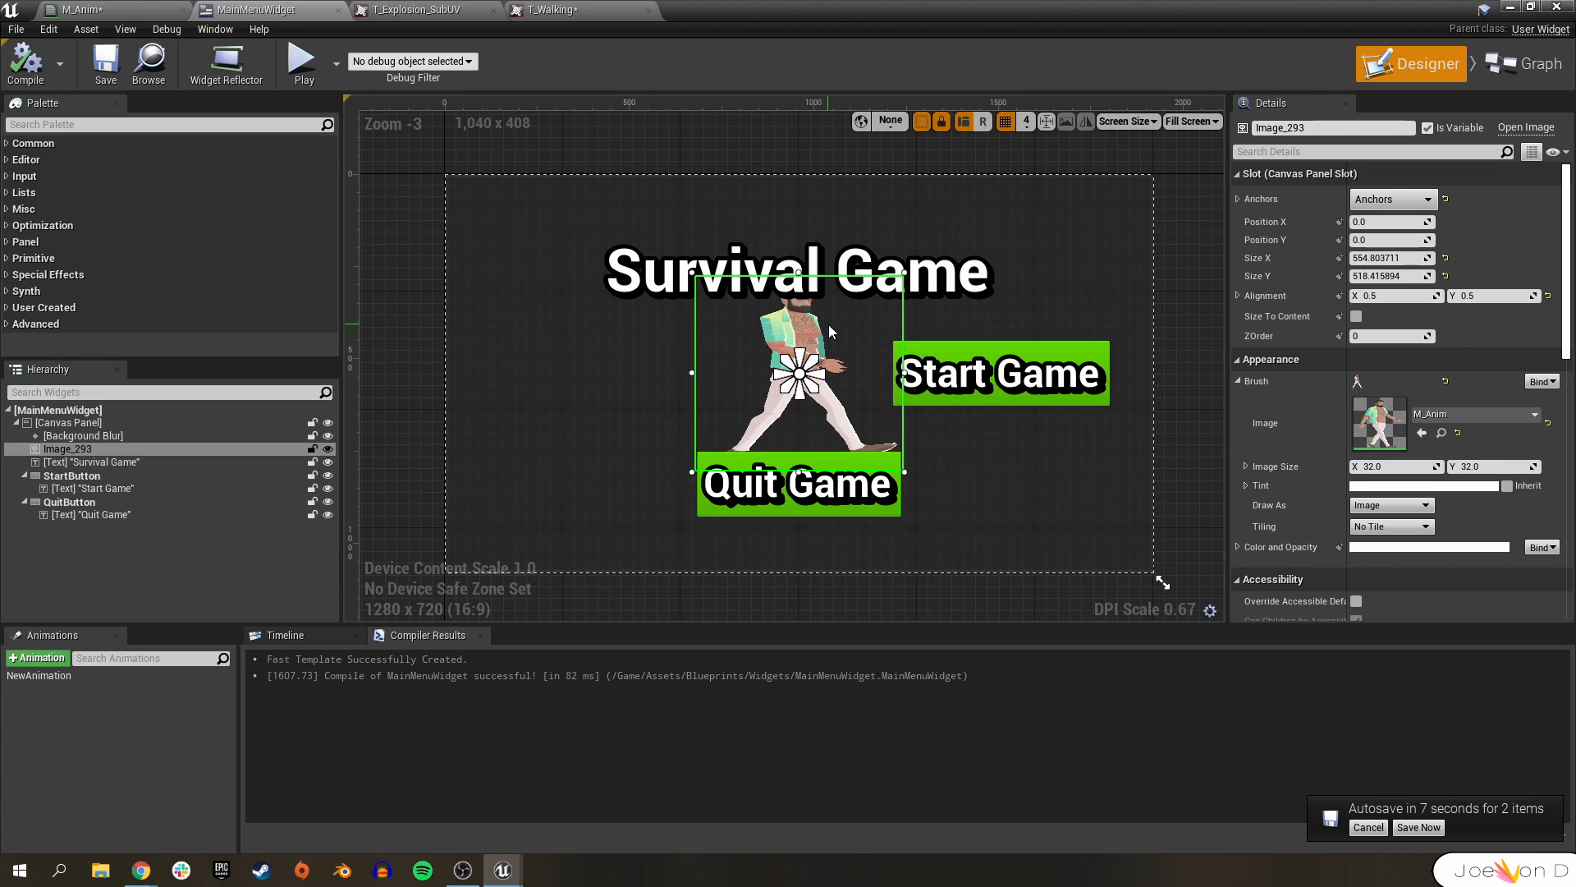
- Review the T_Walking sprite sheet's transparent-background frames in the texture editor
{"action": "left_click", "coordinate": [549, 9]}
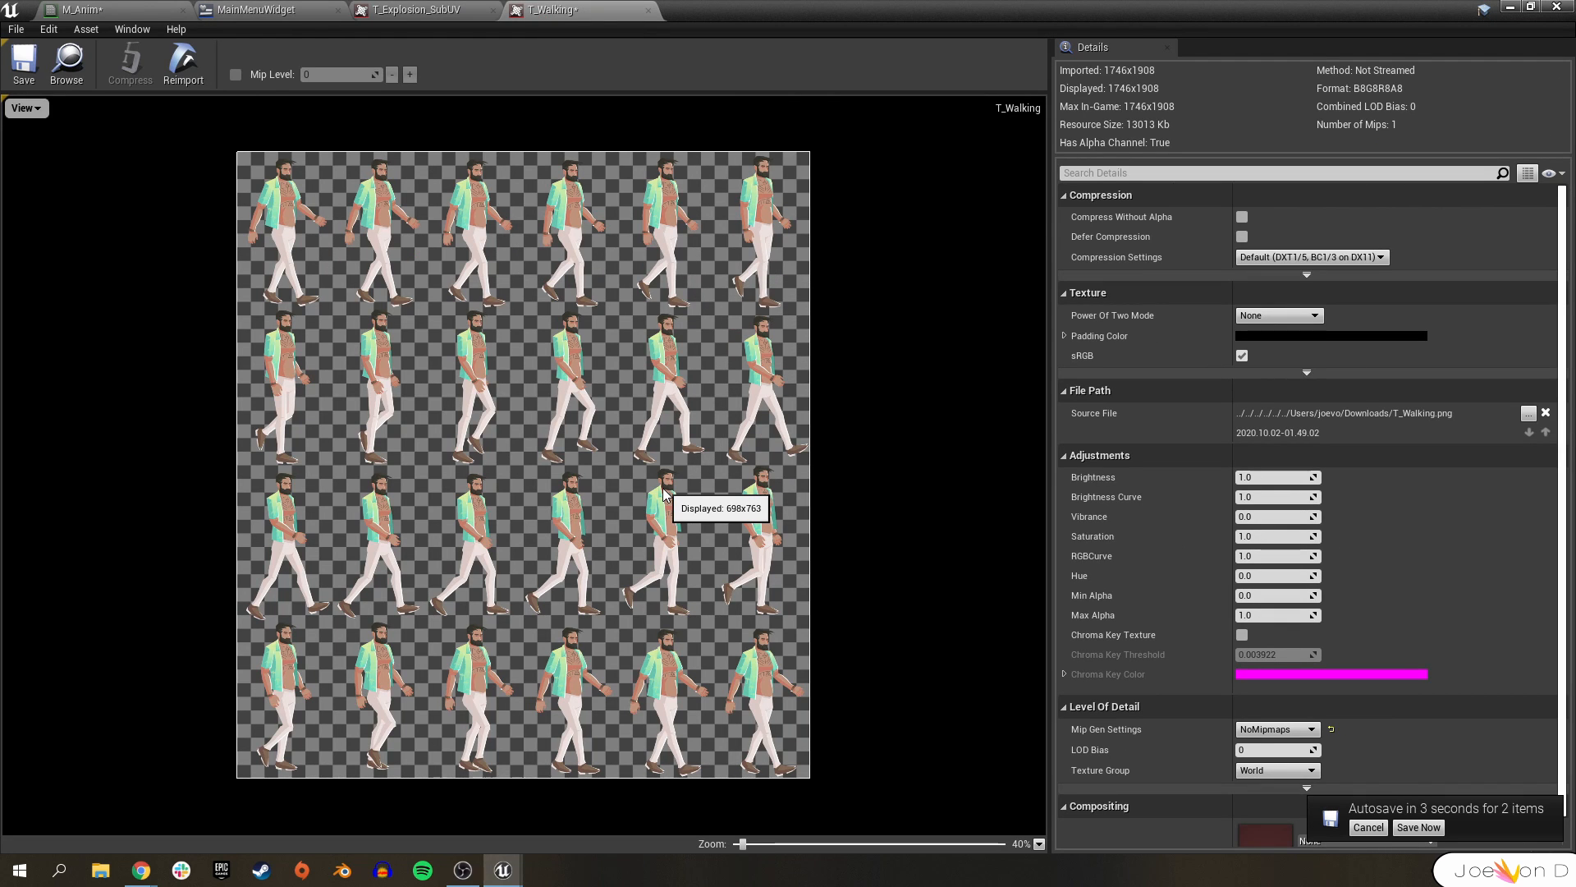
{"action": "mouse_move", "coordinate": [663, 494]}
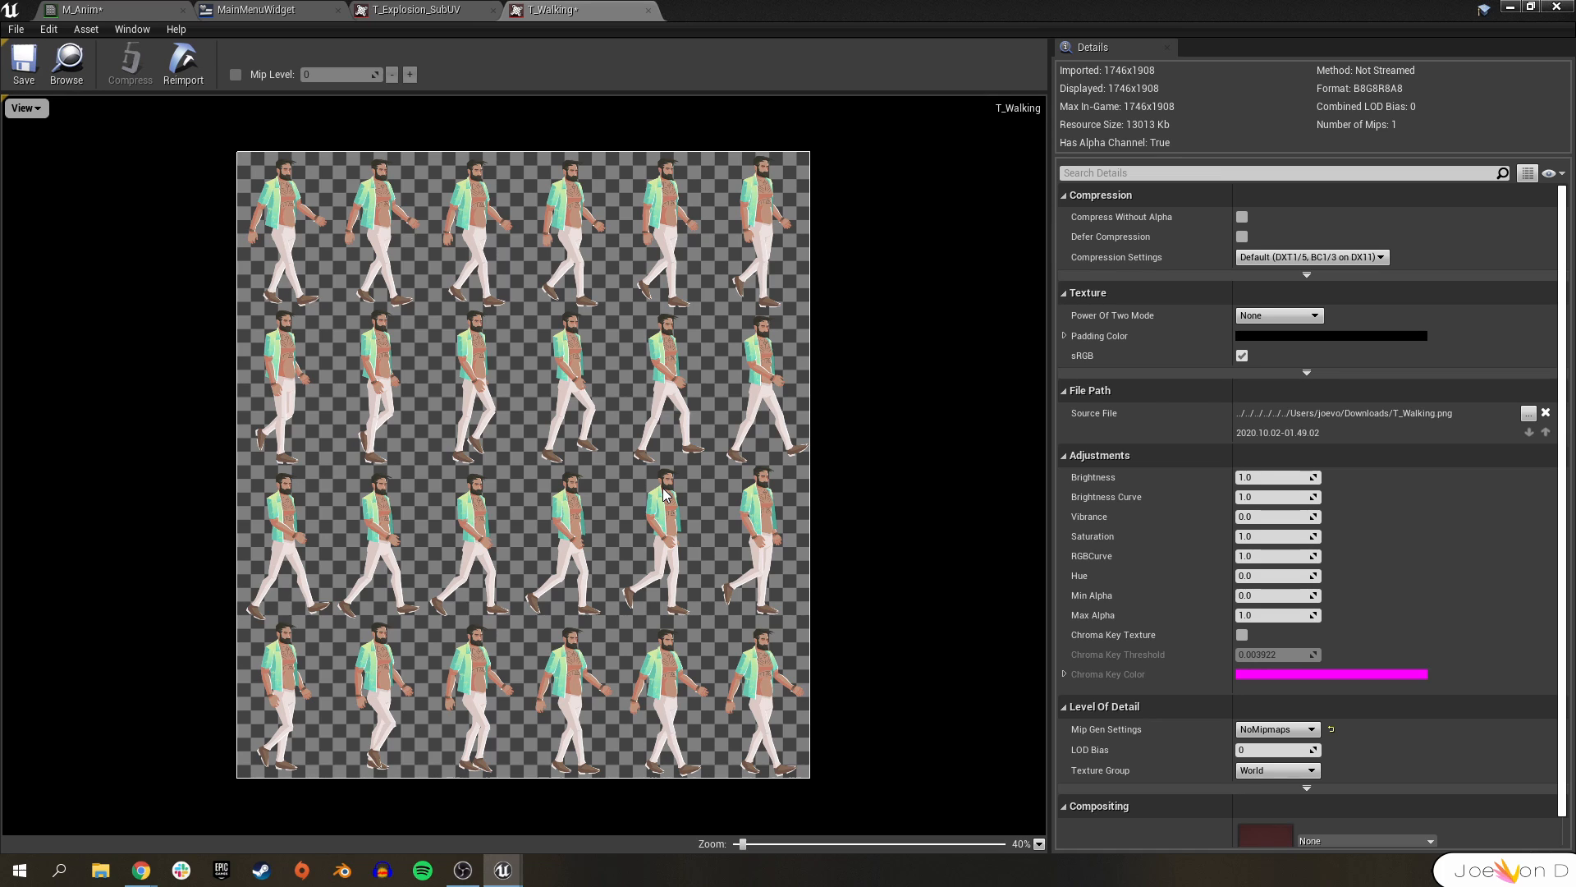
{"action": "mouse_move", "coordinate": [5, 141]}
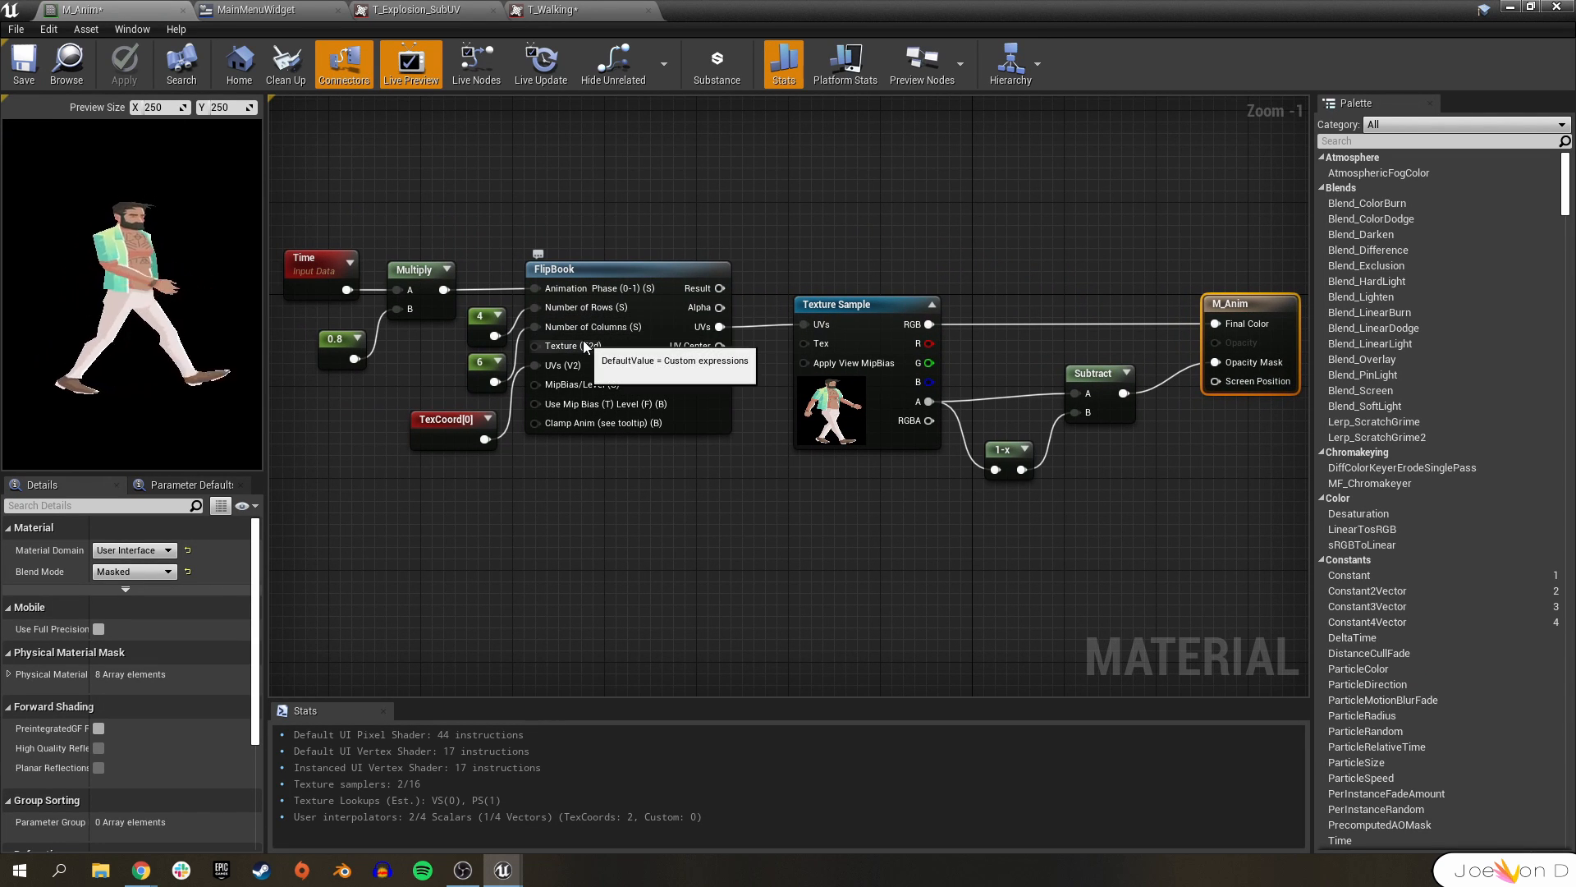
- Check the Time node in M_Anim, then view the walking character in the MainMenuWidget
{"action": "left_click", "coordinate": [320, 258]}
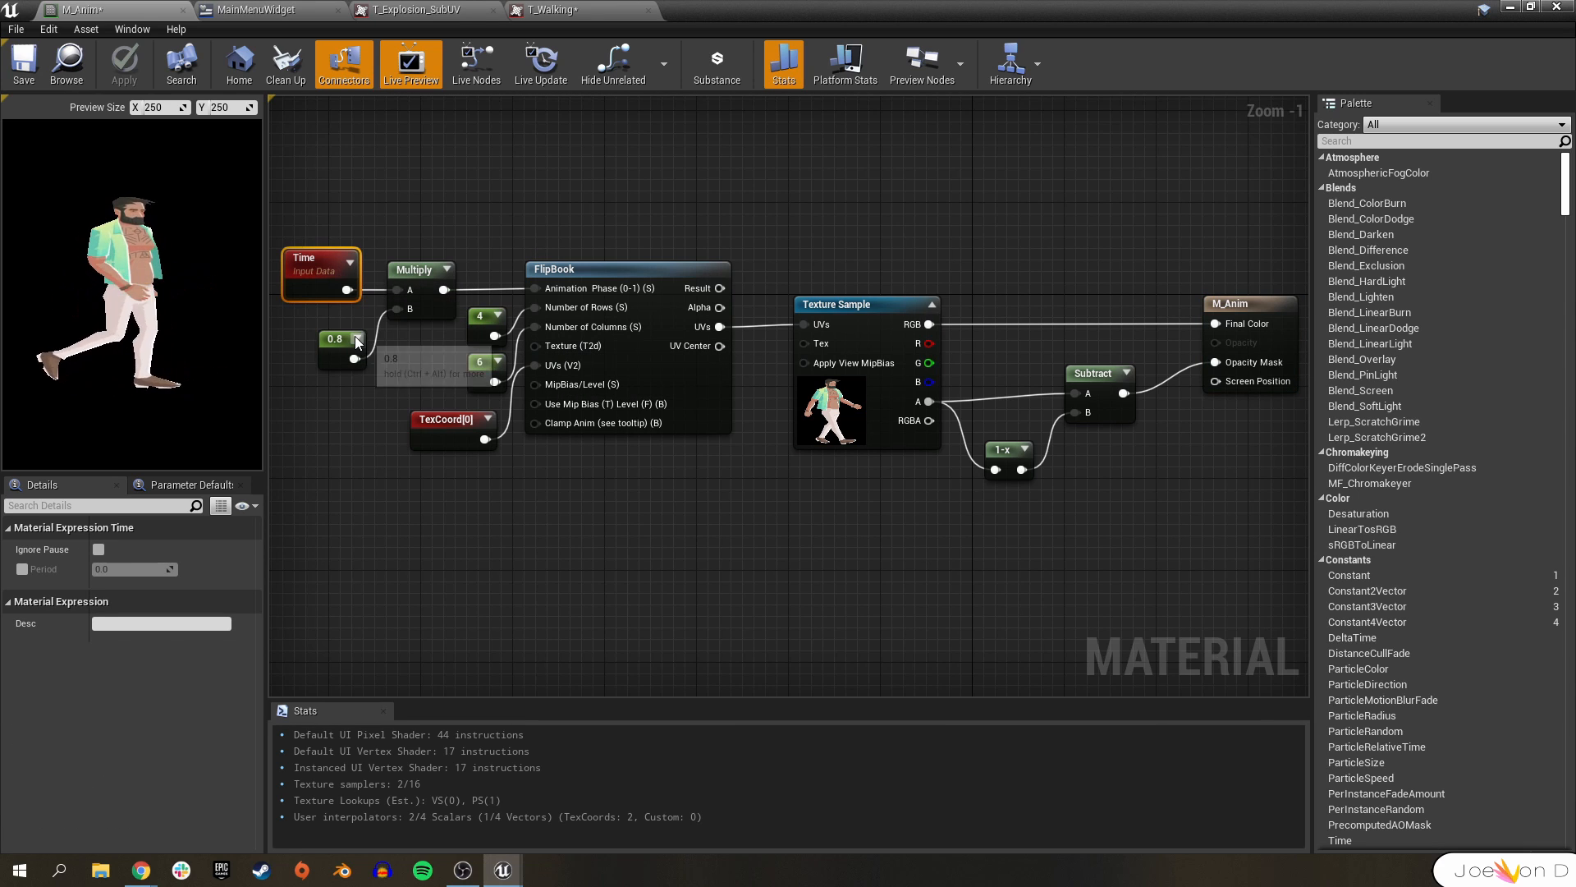
{"action": "mouse_move", "coordinate": [320, 276]}
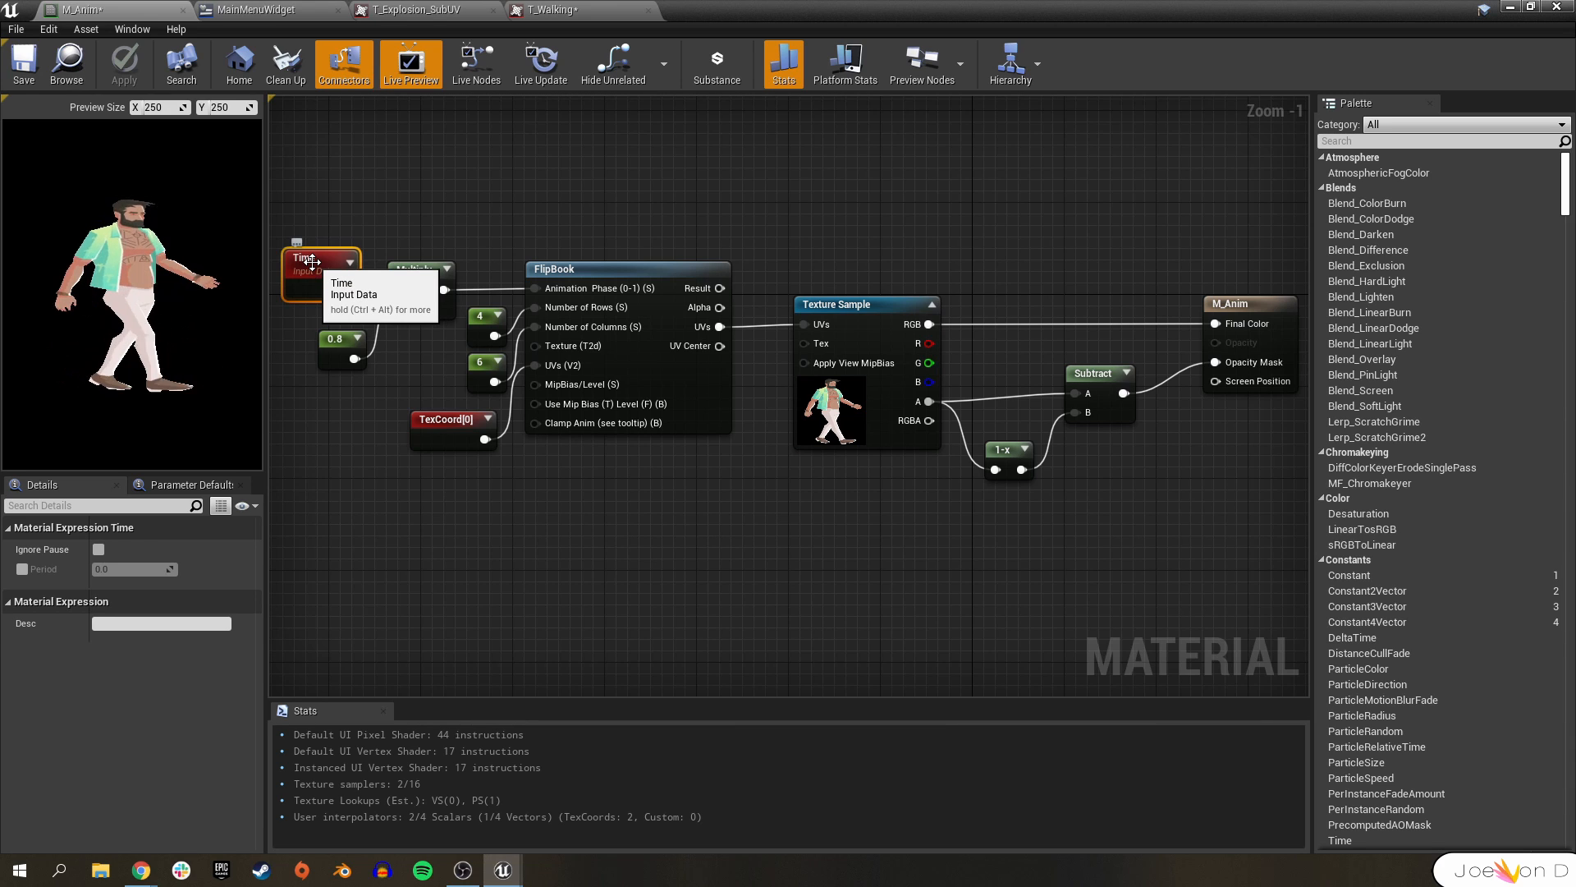
{"action": "left_click", "coordinate": [263, 10]}
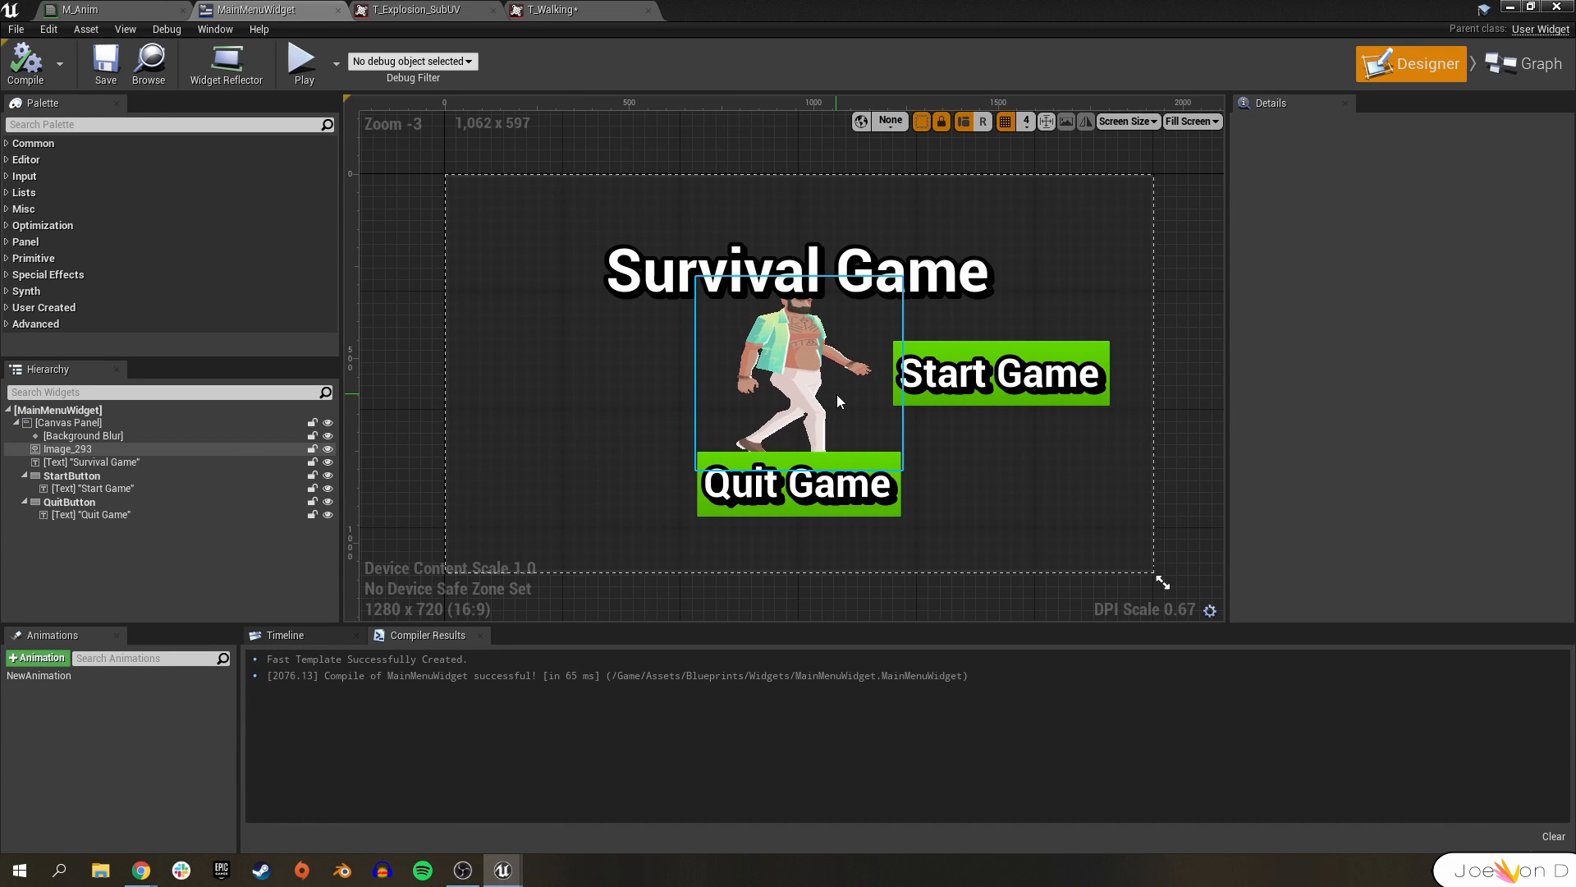